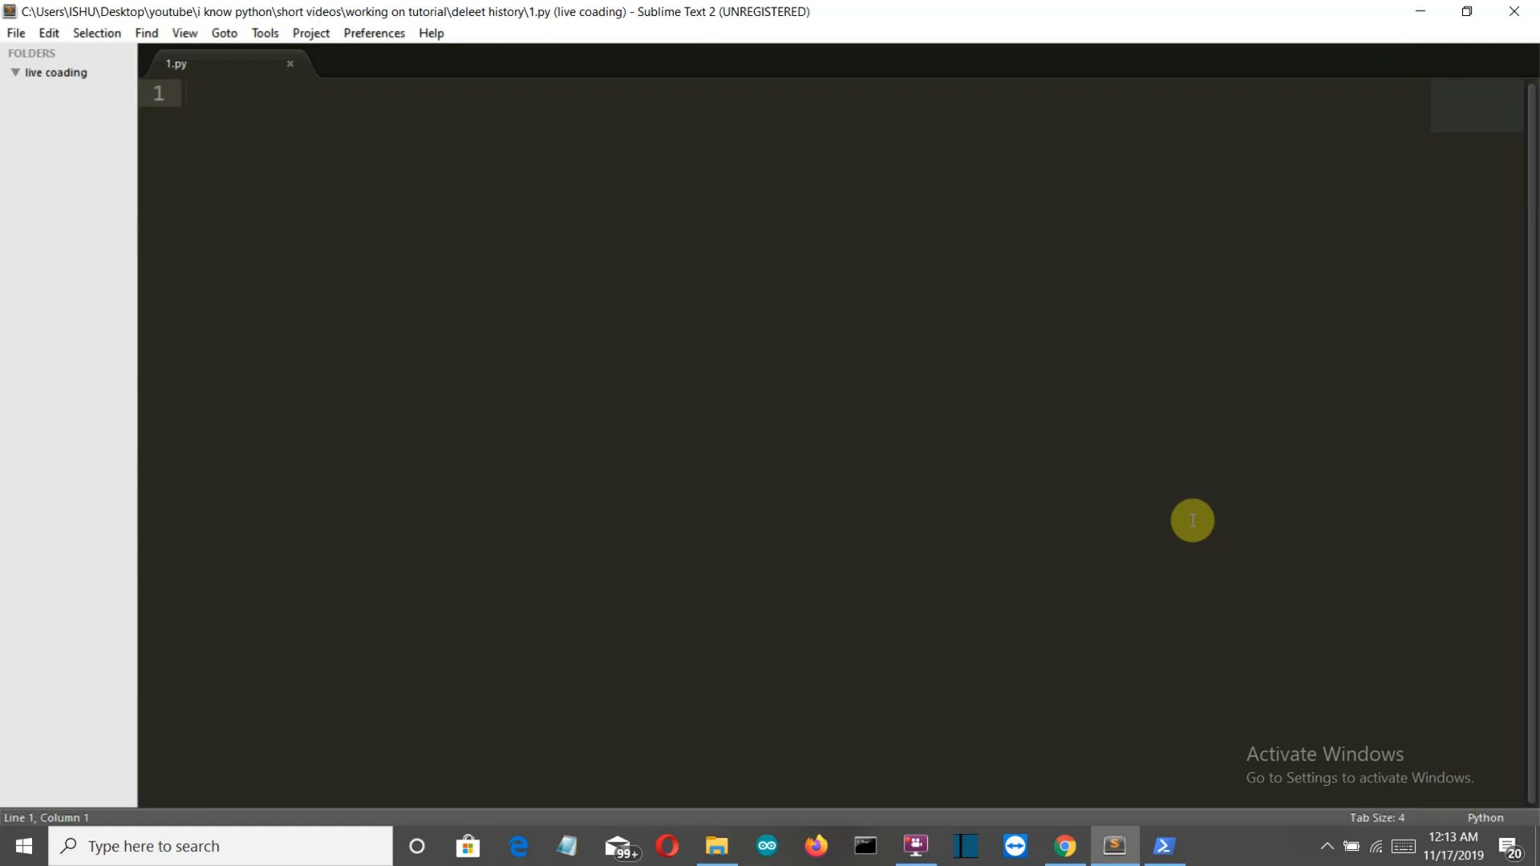
# - Write 'import sqlite3' and 'import re' lines, then begin the 'conn=' assignment
pyautogui.click(186, 93)
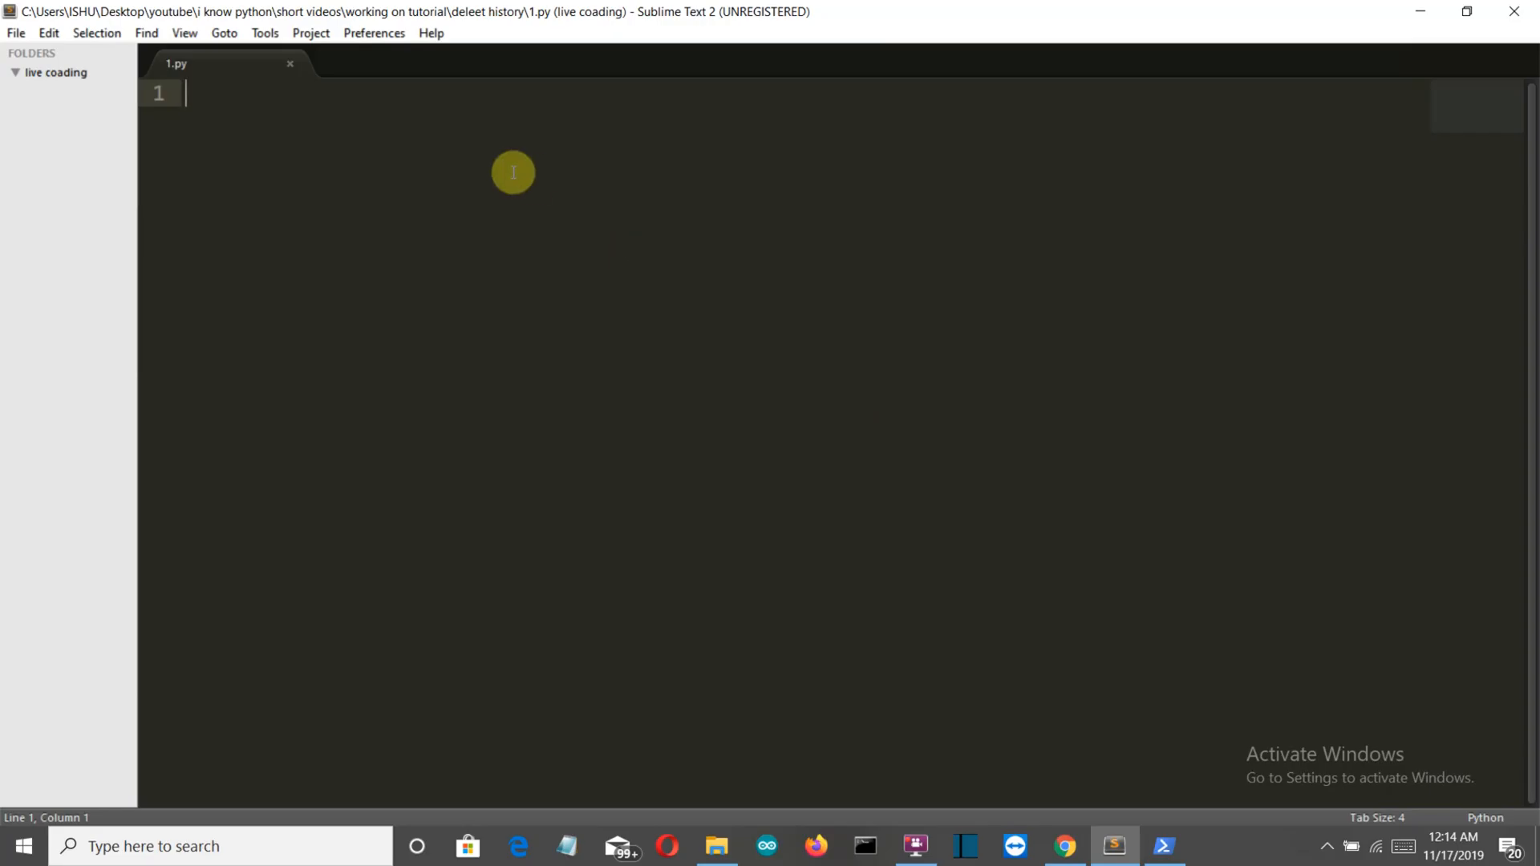
pyautogui.write('impo')
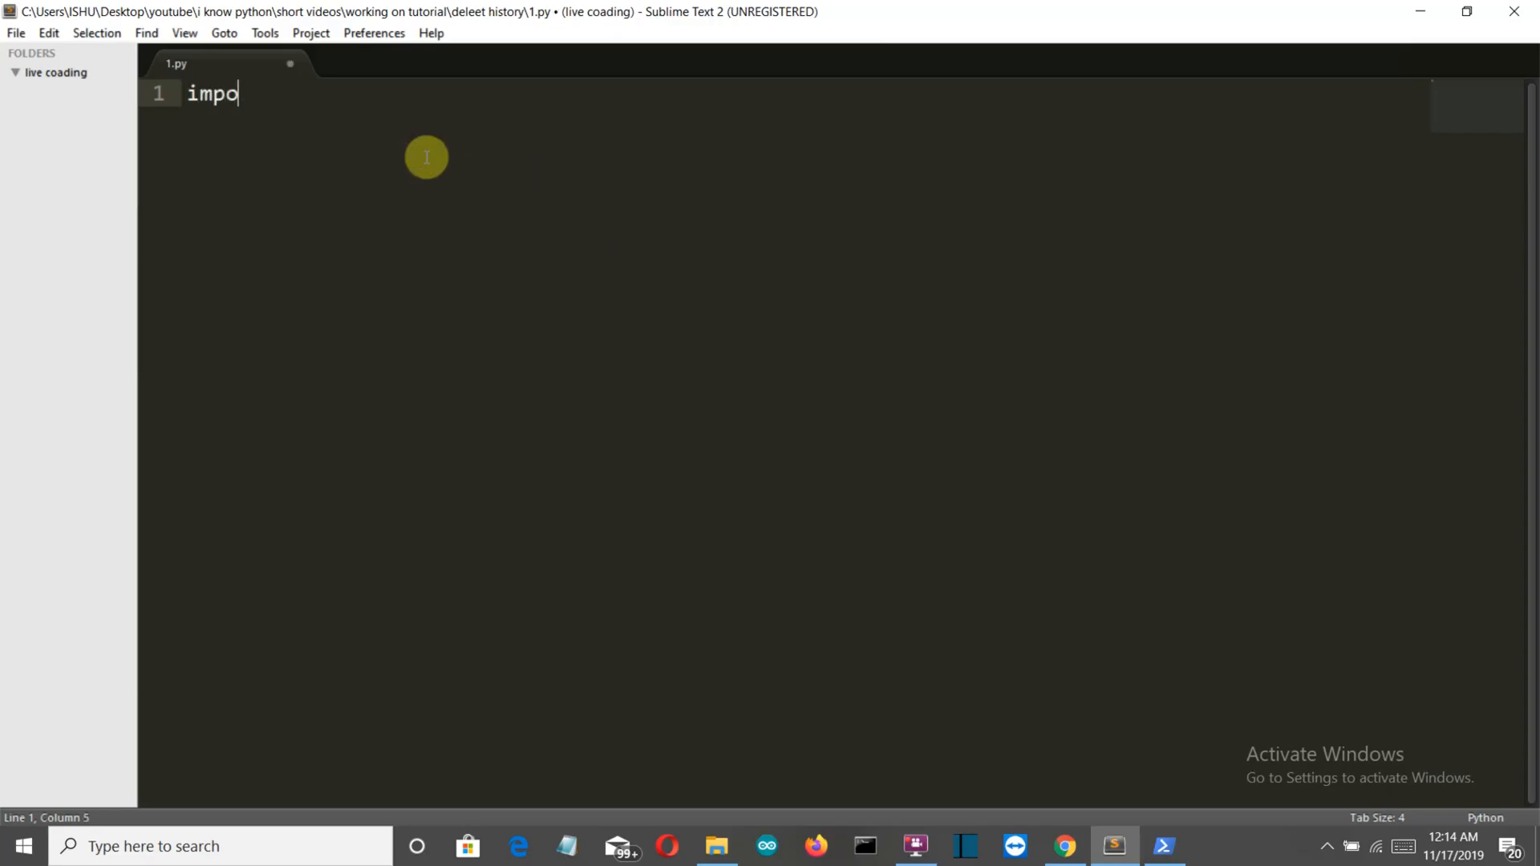
pyautogui.write('rt')
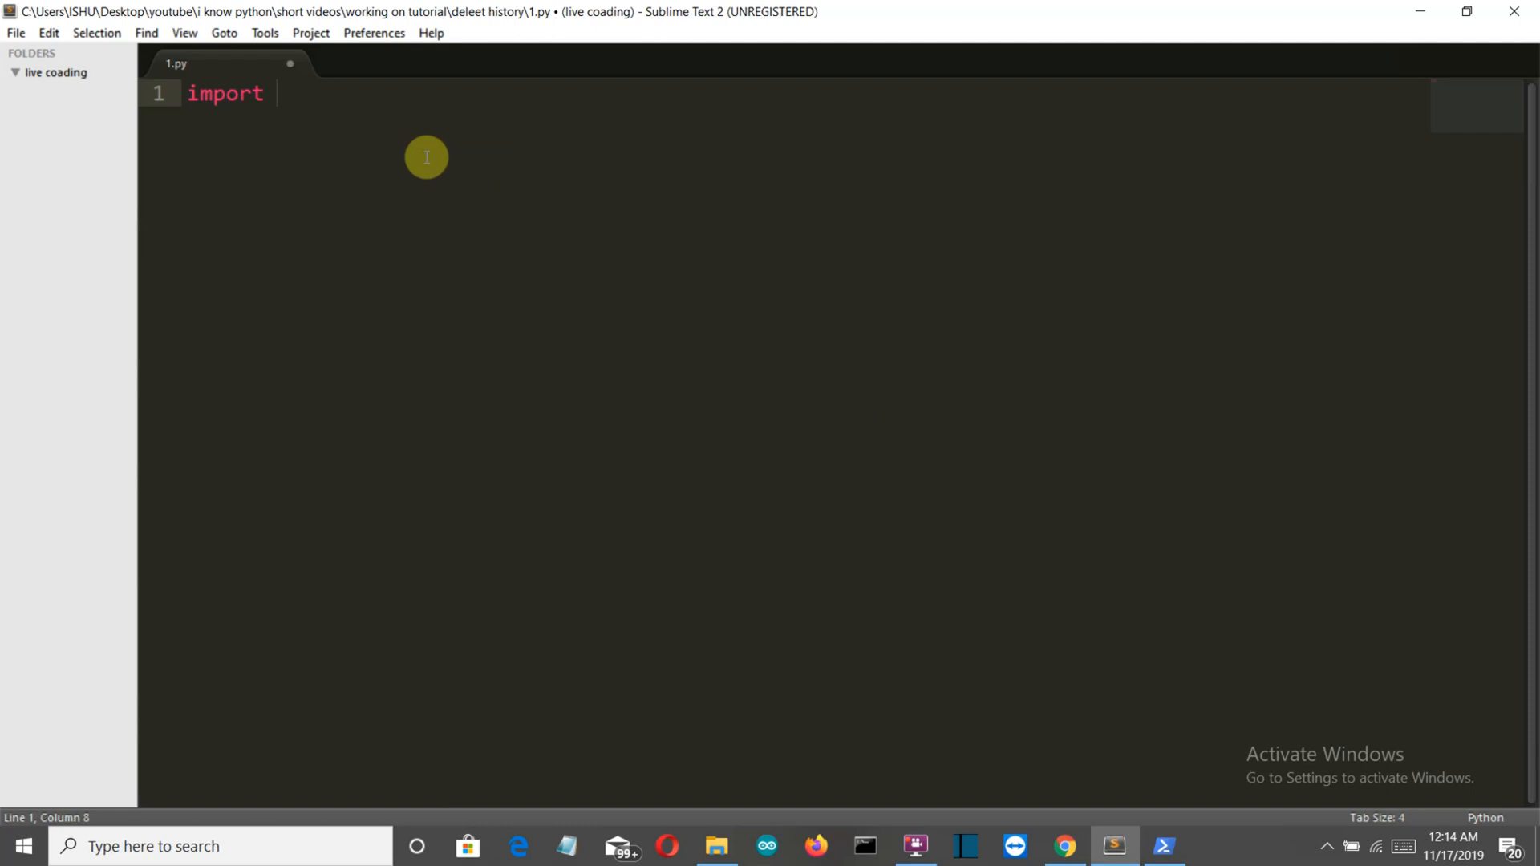
pyautogui.write('sql')
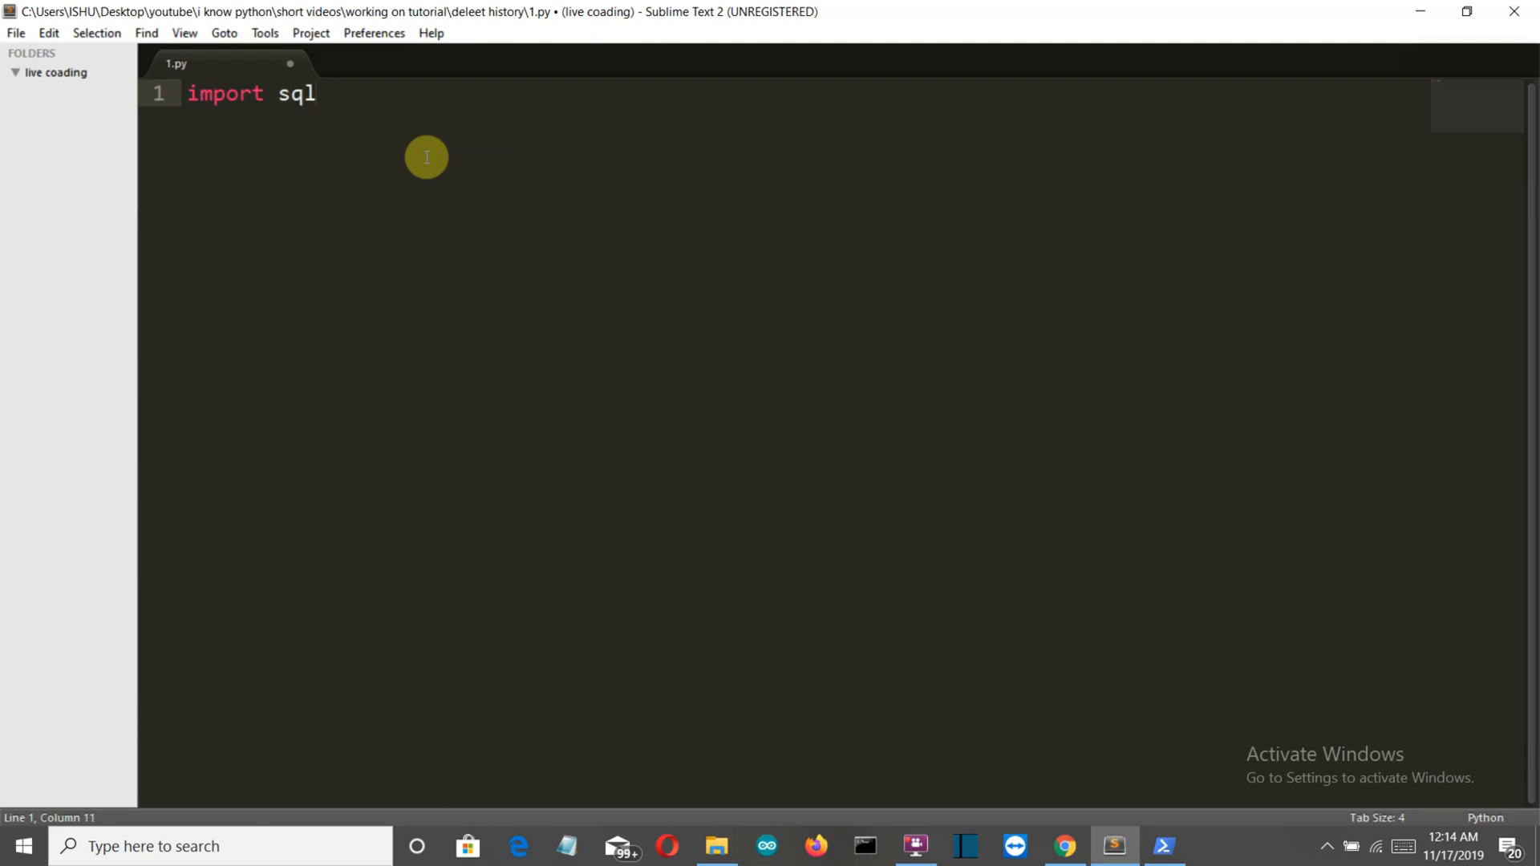
pyautogui.write('ite3')
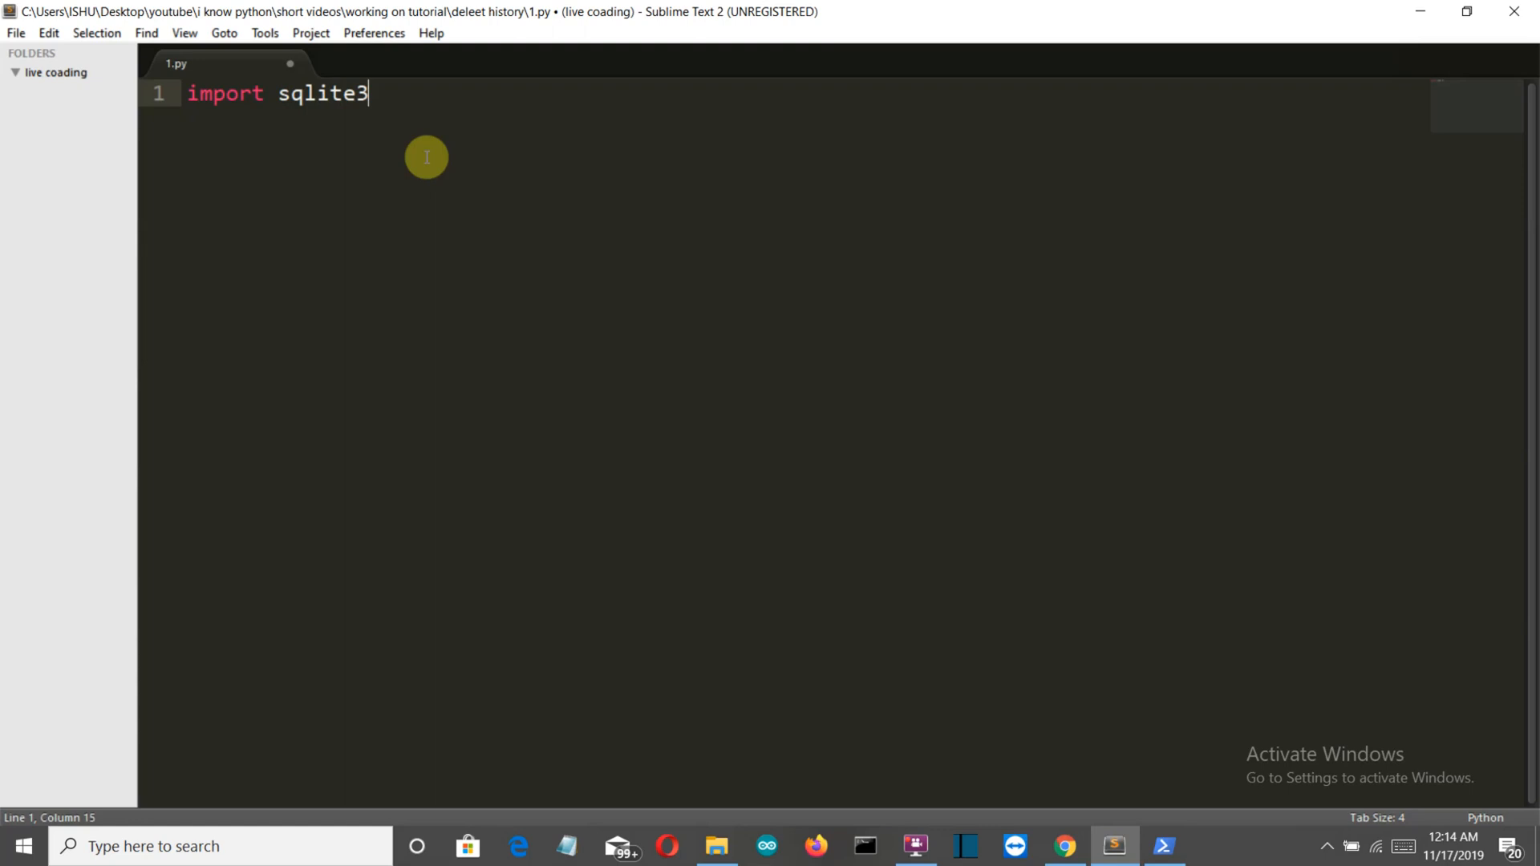
pyautogui.write('import')
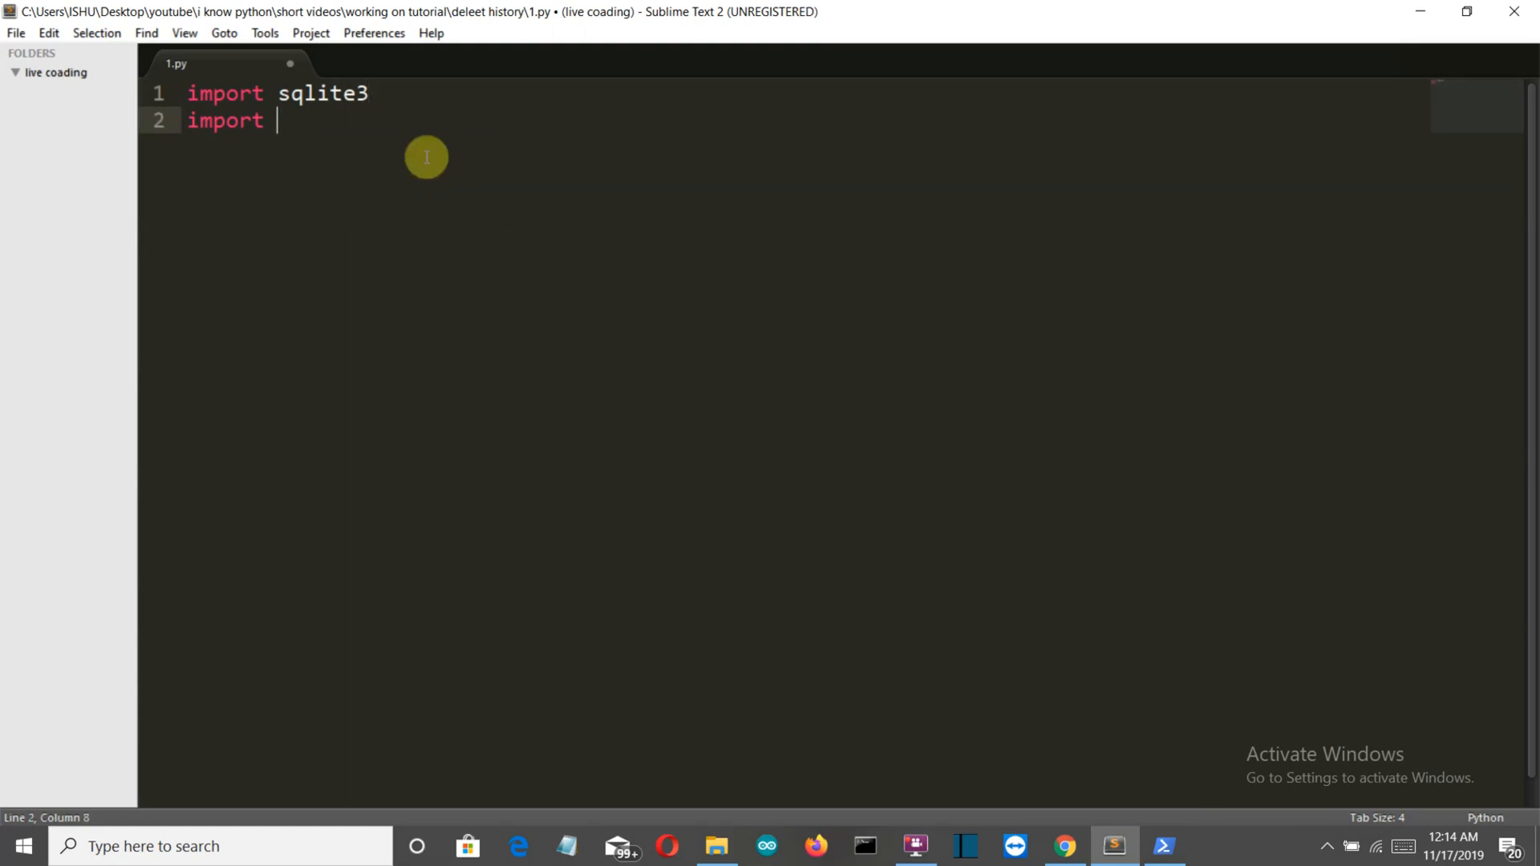
pyautogui.write('re')
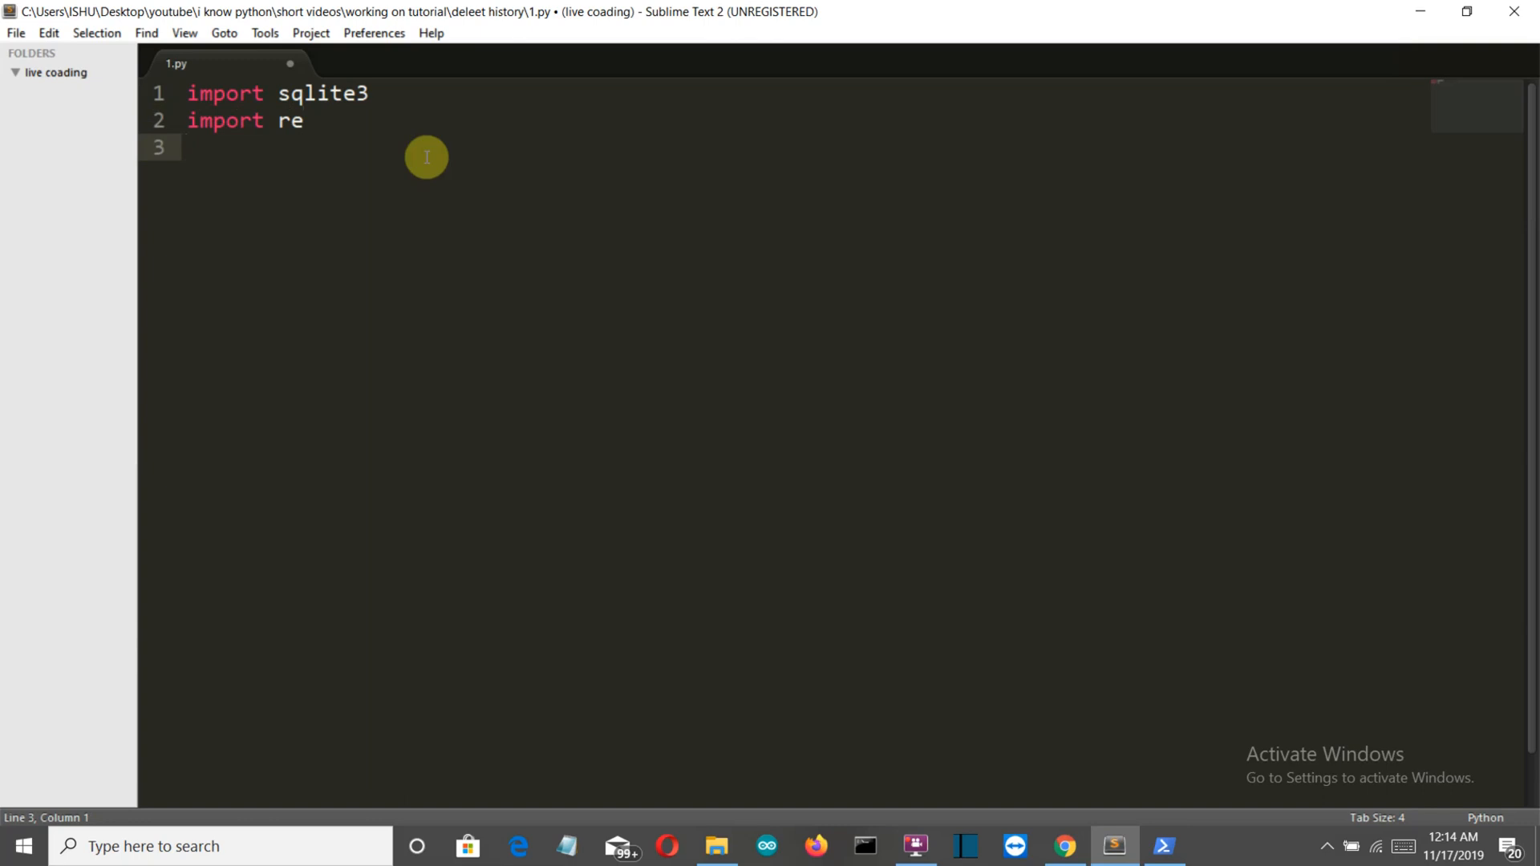
pyautogui.write('con')
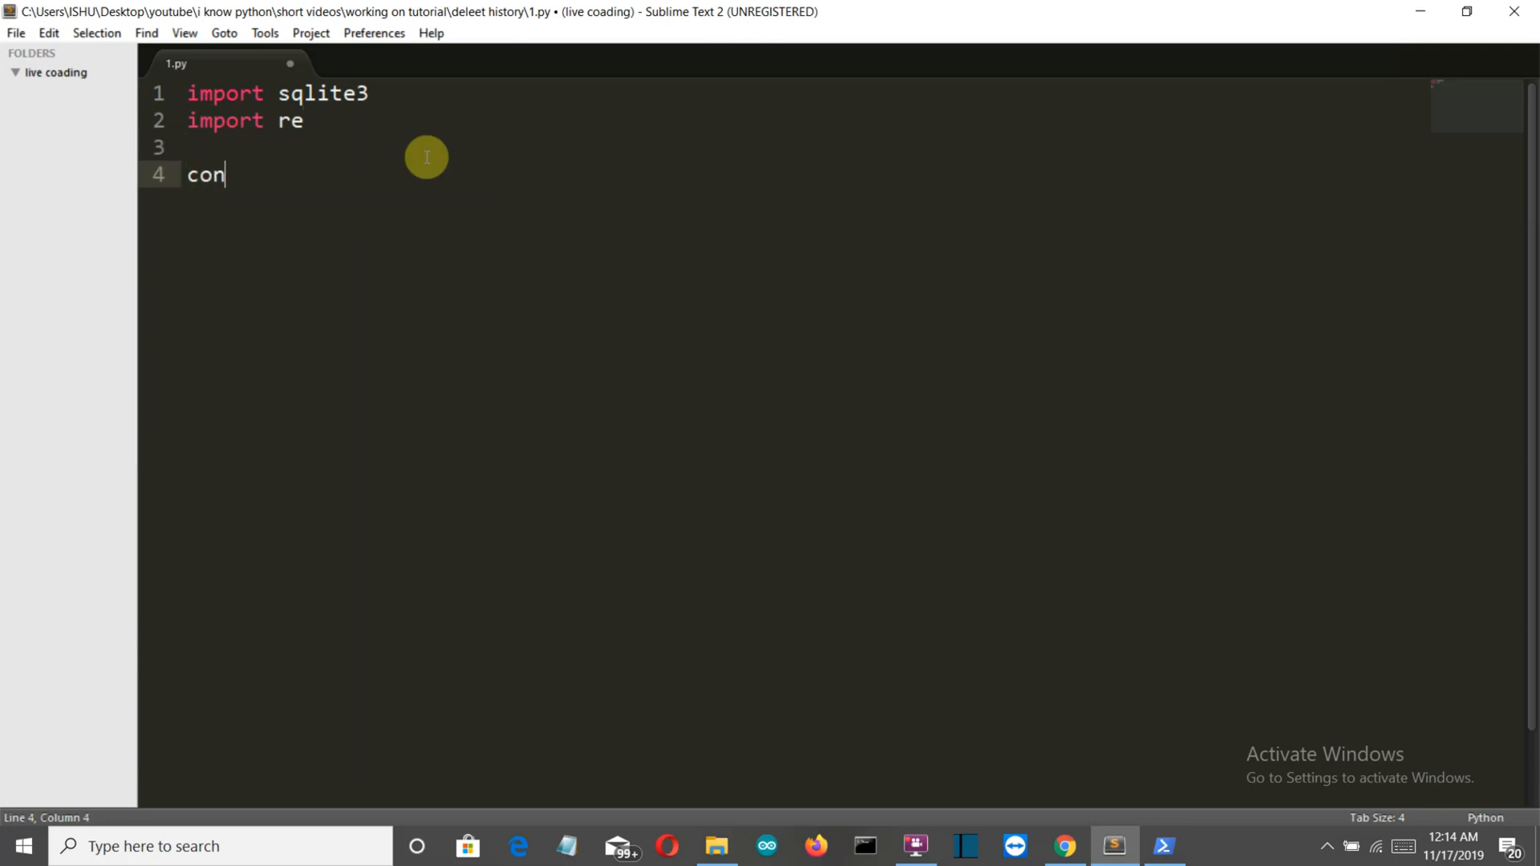
pyautogui.write('n=')
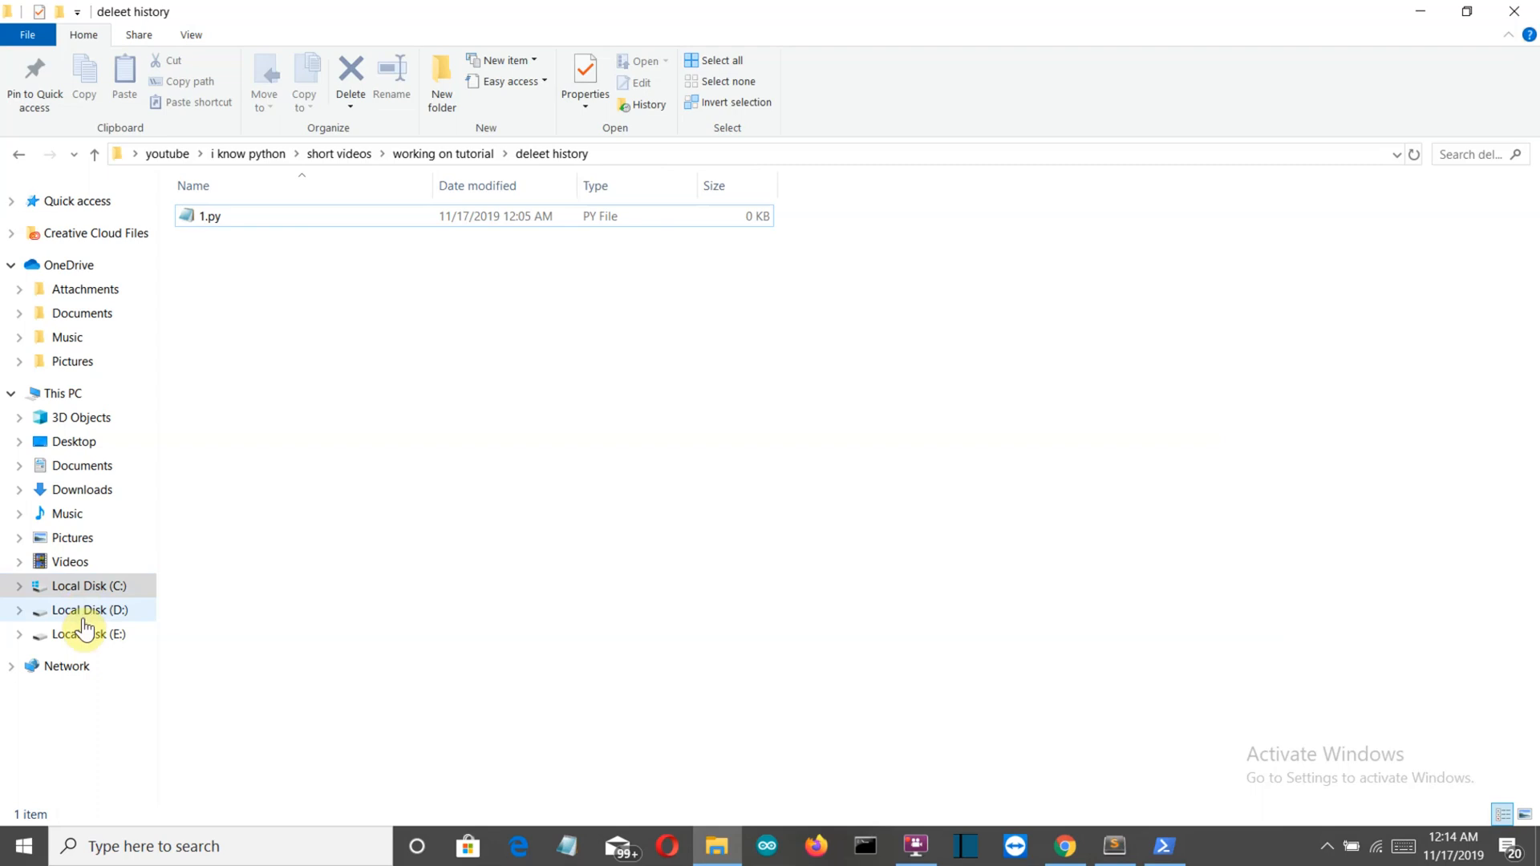
# - Browse from C: through Users and the ISHU profile into AppData\Local
pyautogui.click(88, 585)
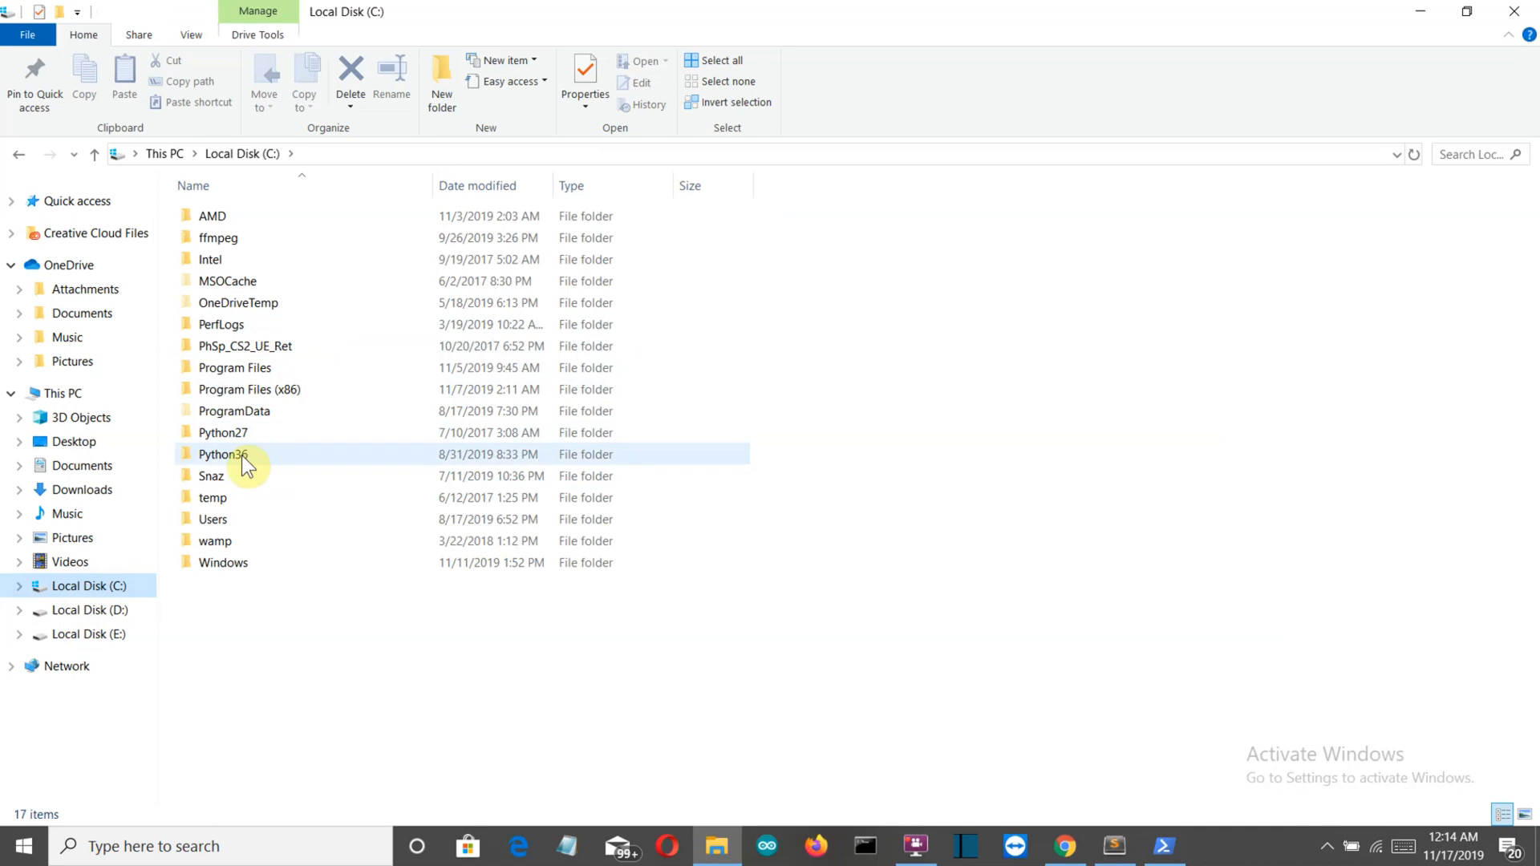
pyautogui.doubleClick(212, 518)
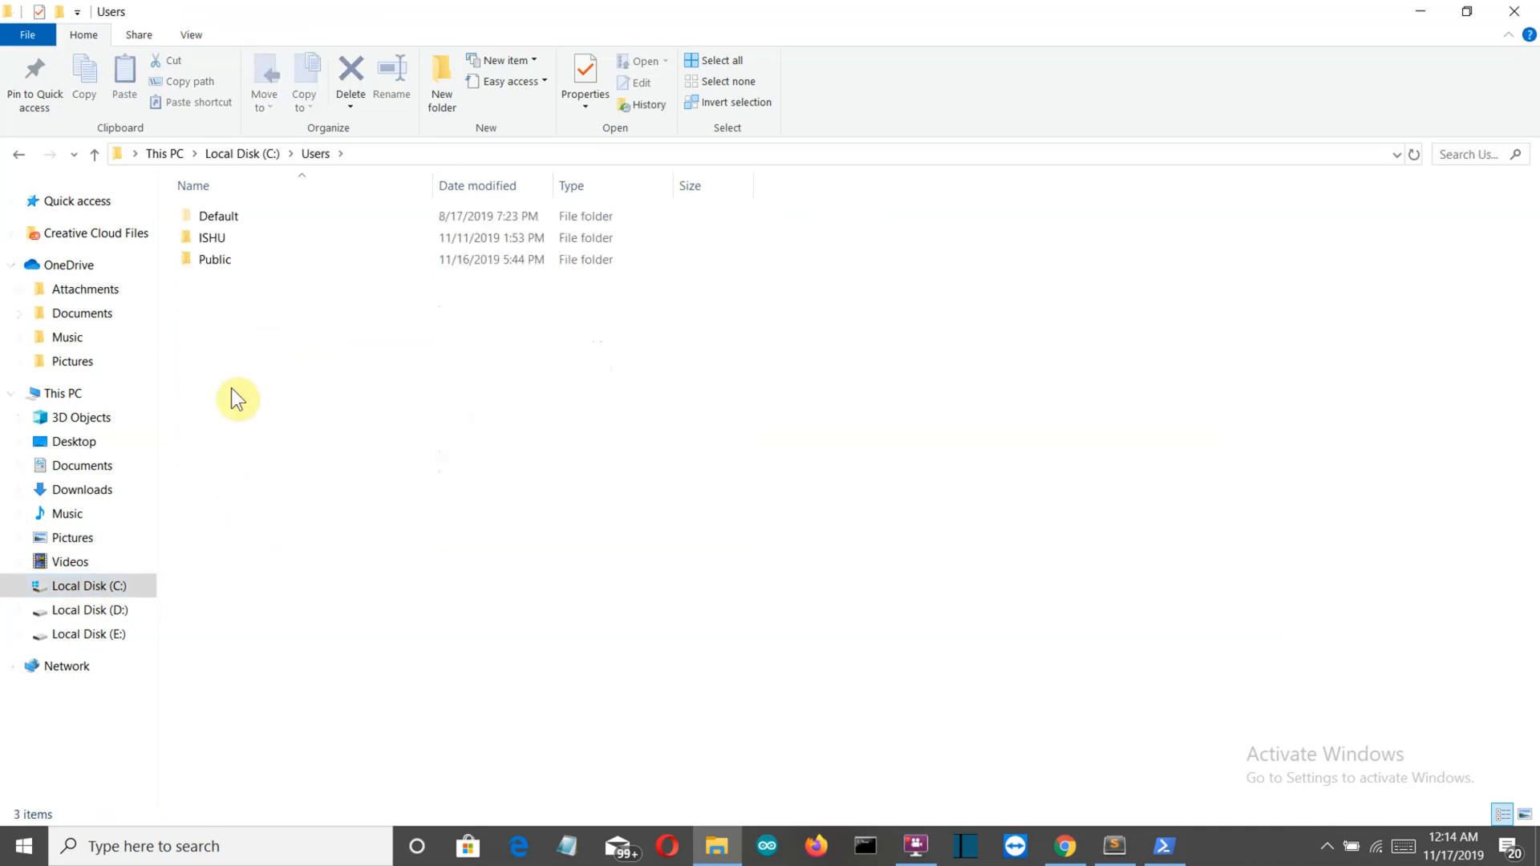
pyautogui.doubleClick(211, 237)
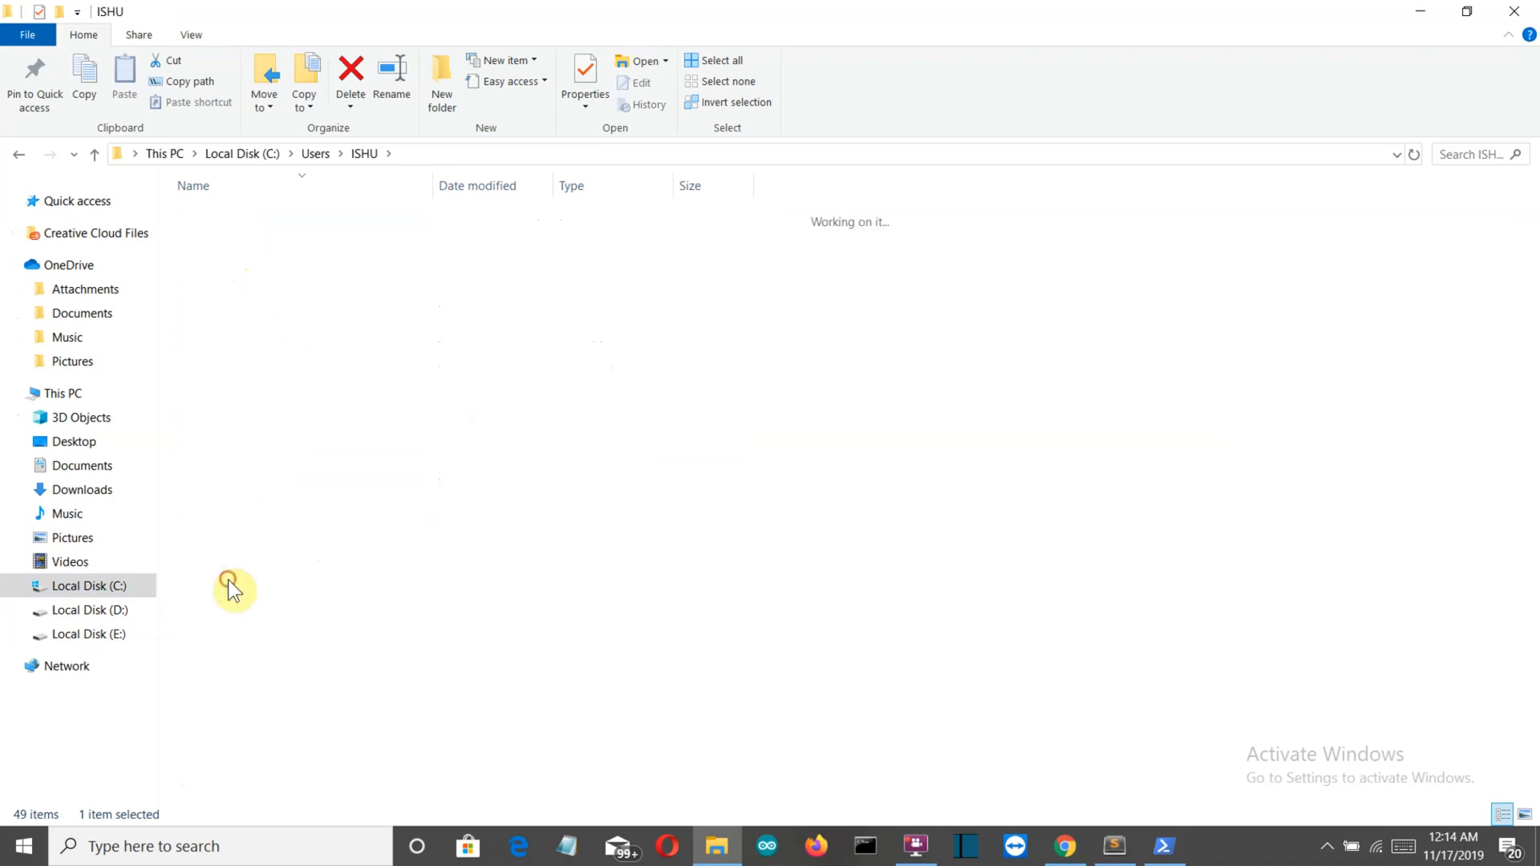
pyautogui.doubleClick(233, 588)
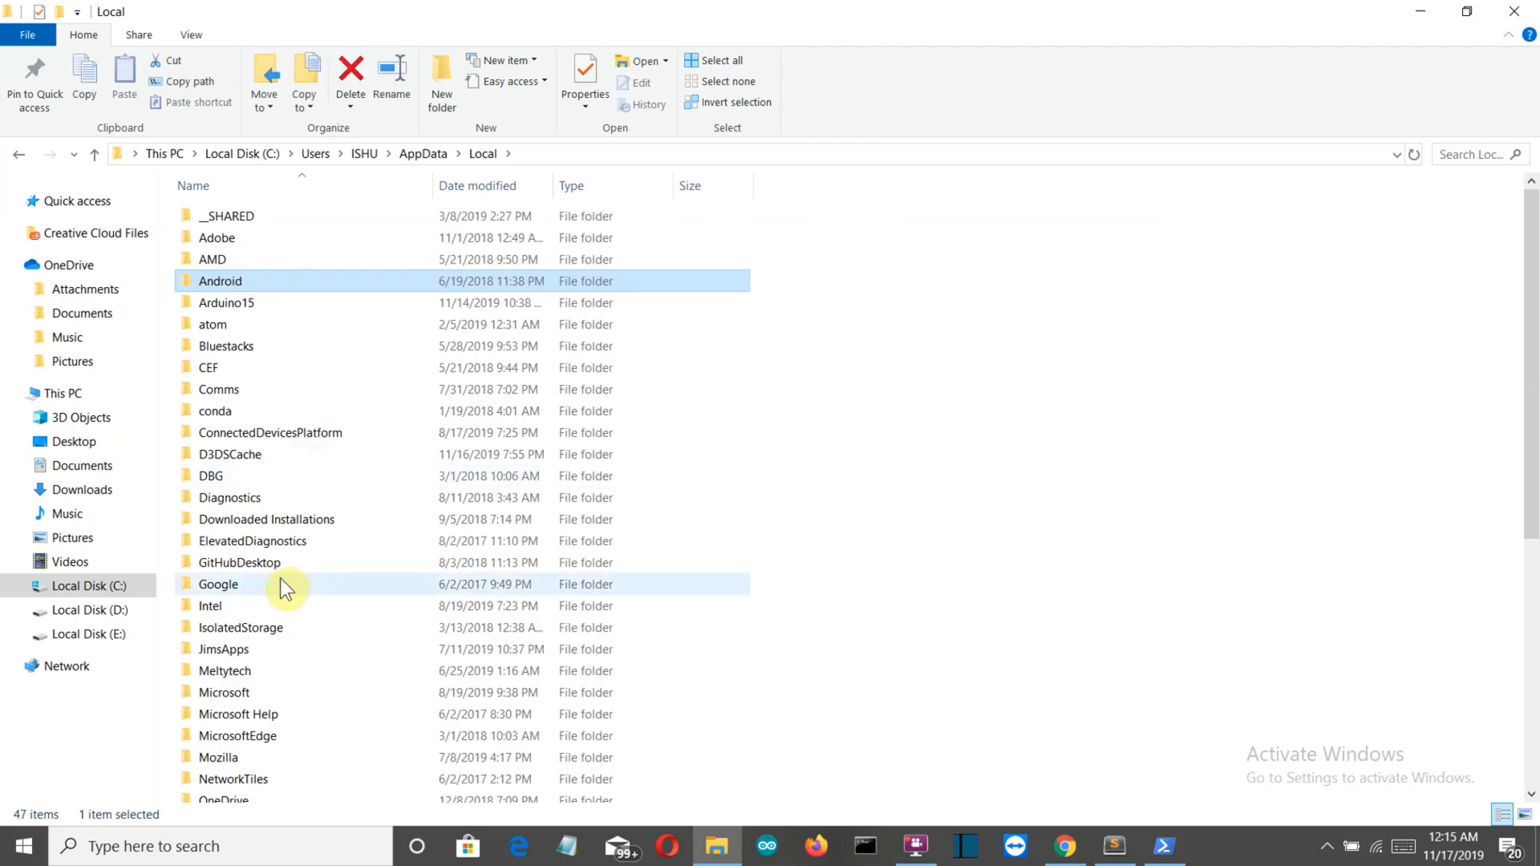
# - Descend Google\Chrome\User Data\Default and scroll until the History file is visible
pyautogui.doubleClick(218, 584)
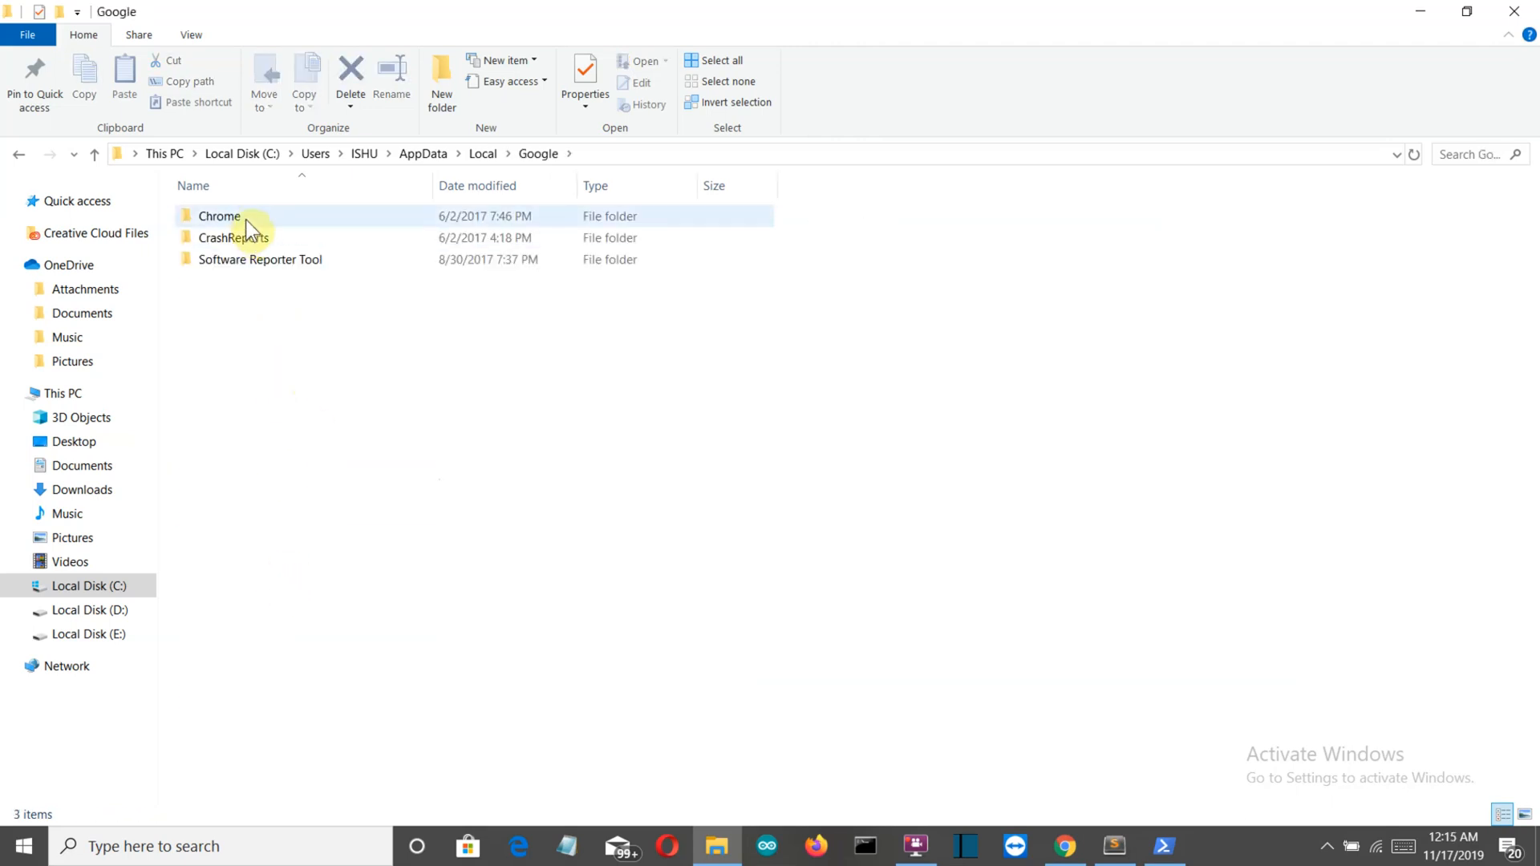
pyautogui.doubleClick(220, 215)
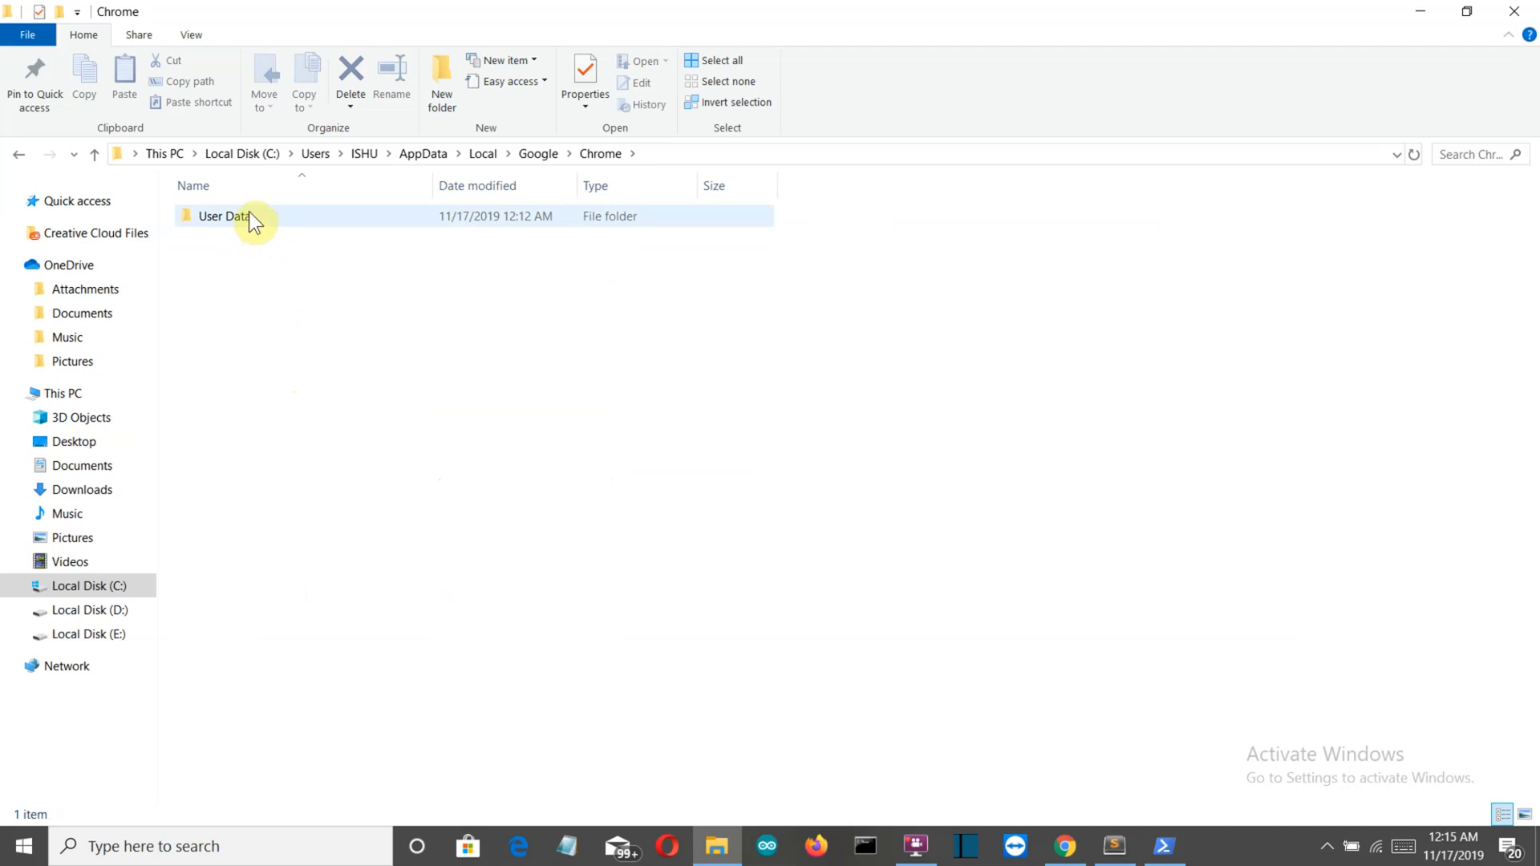
pyautogui.doubleClick(223, 216)
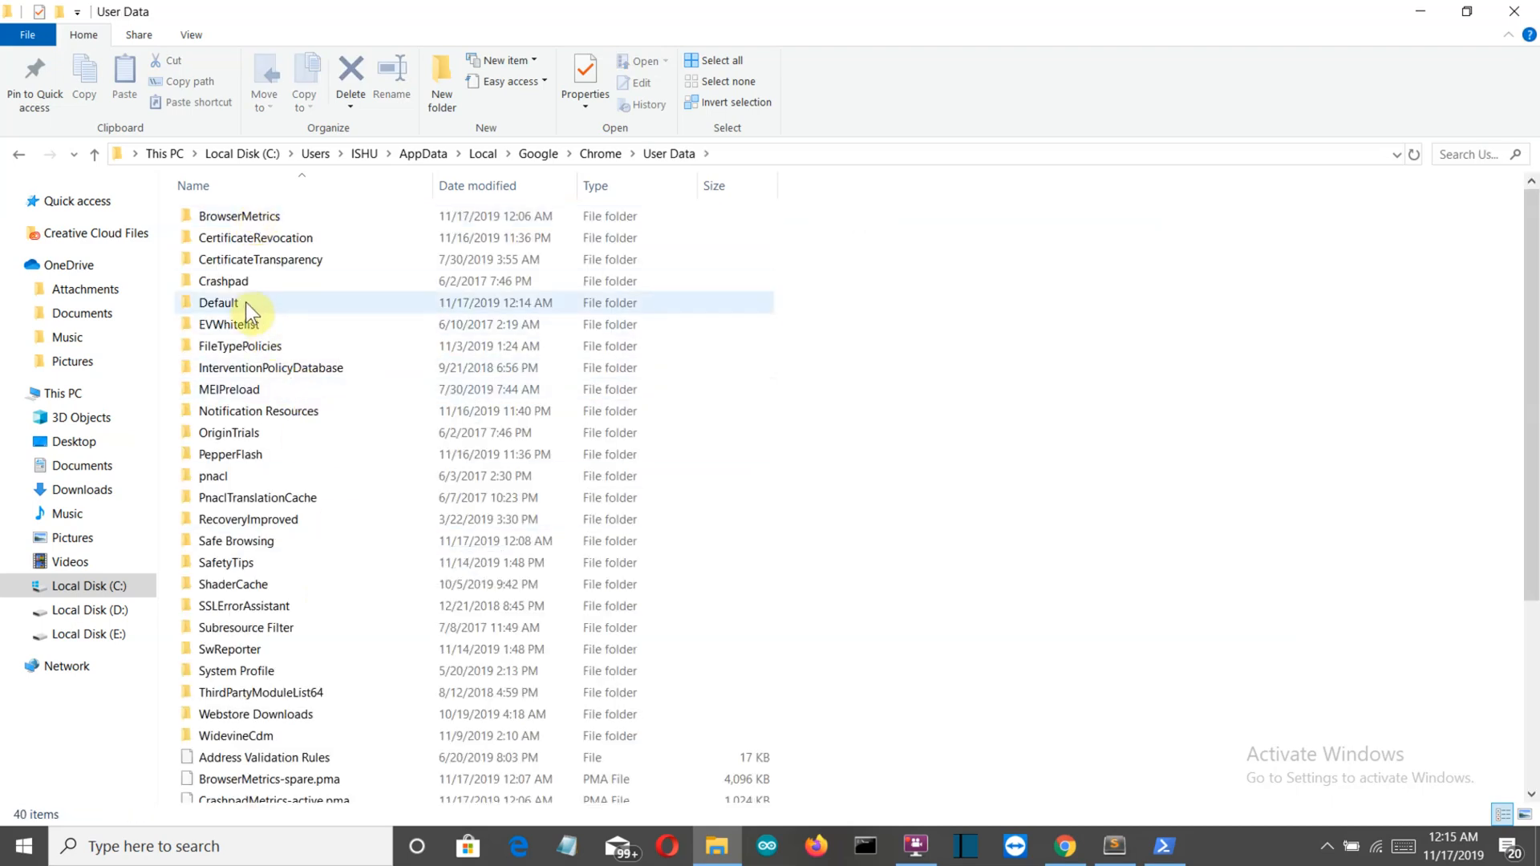
pyautogui.doubleClick(218, 303)
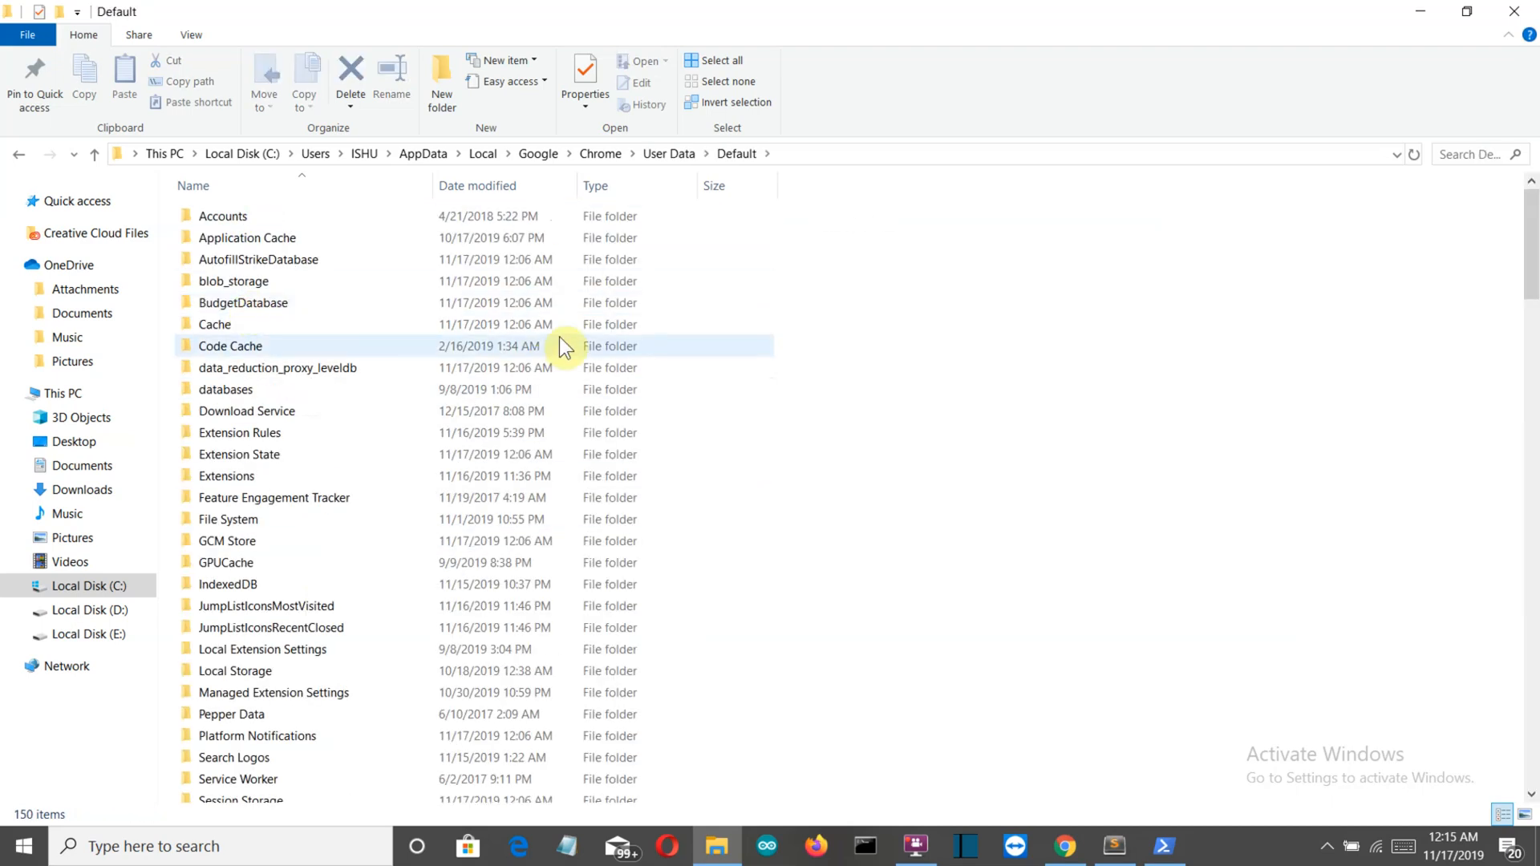
pyautogui.scroll(-3)
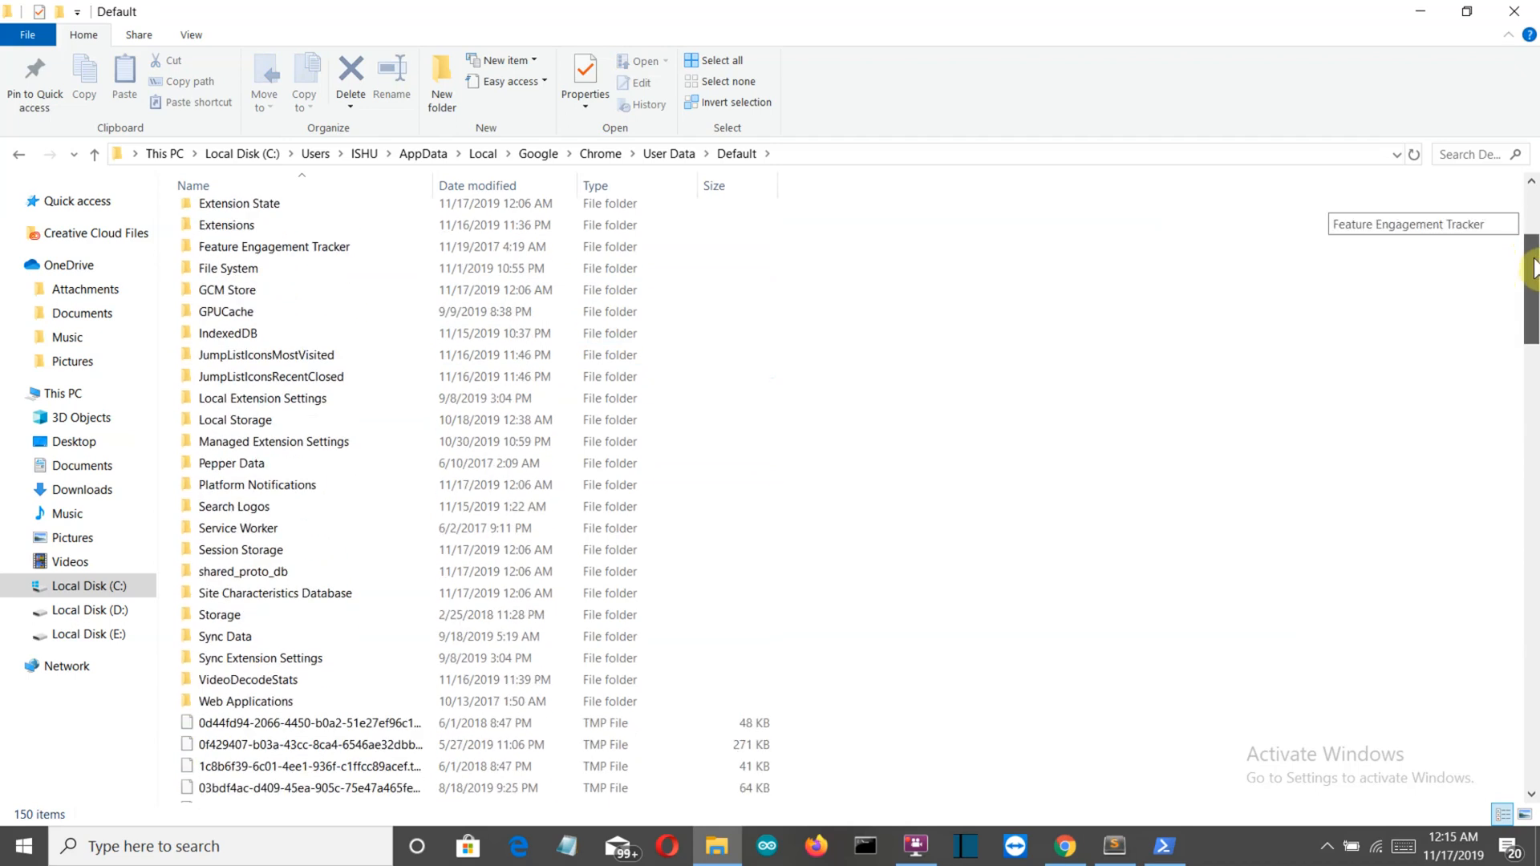
pyautogui.scroll(-3)
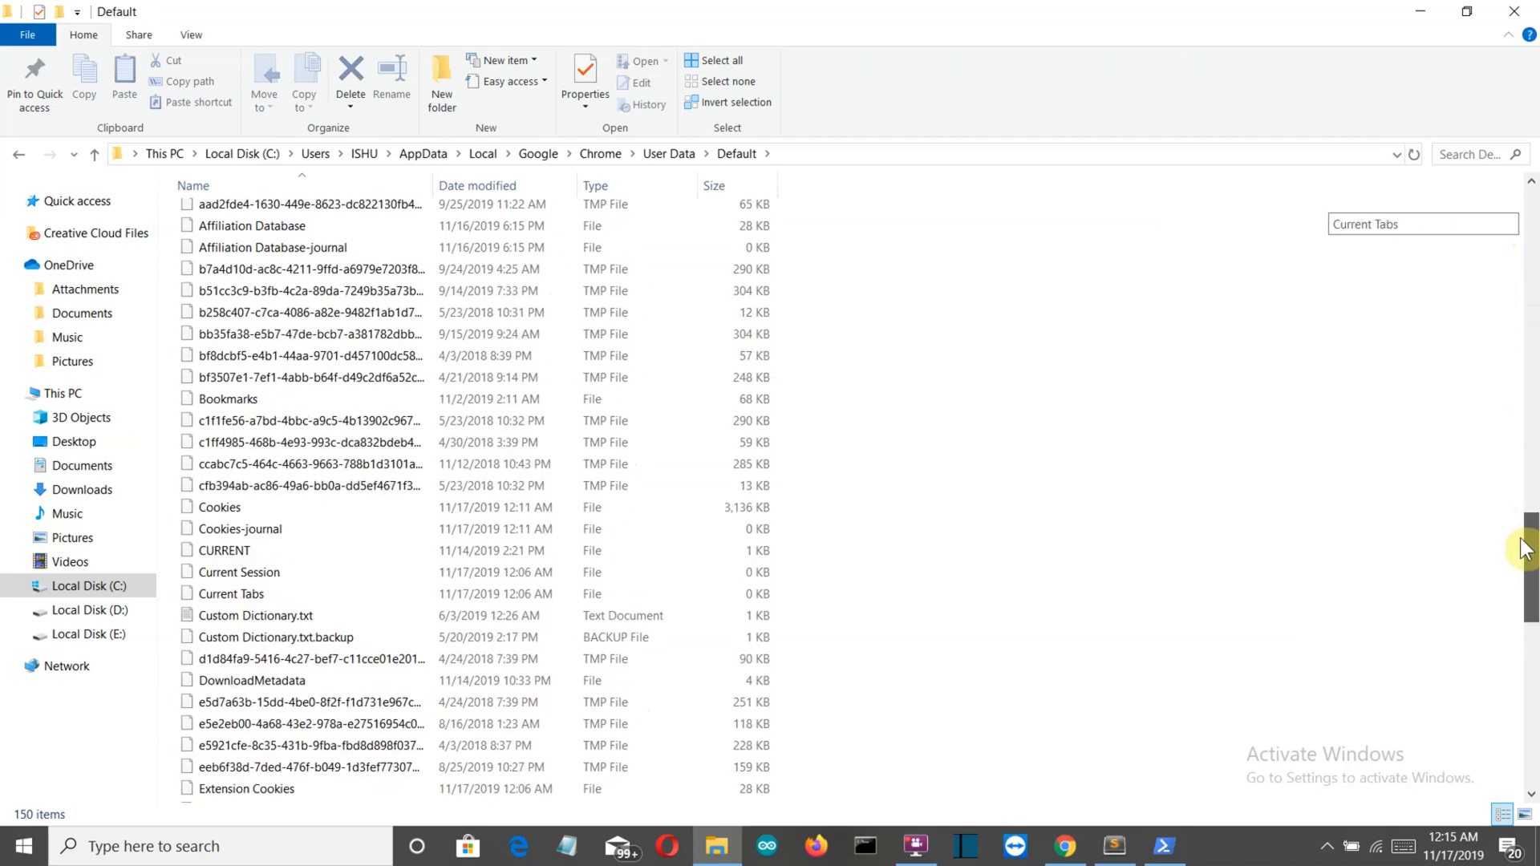
pyautogui.scroll(-3)
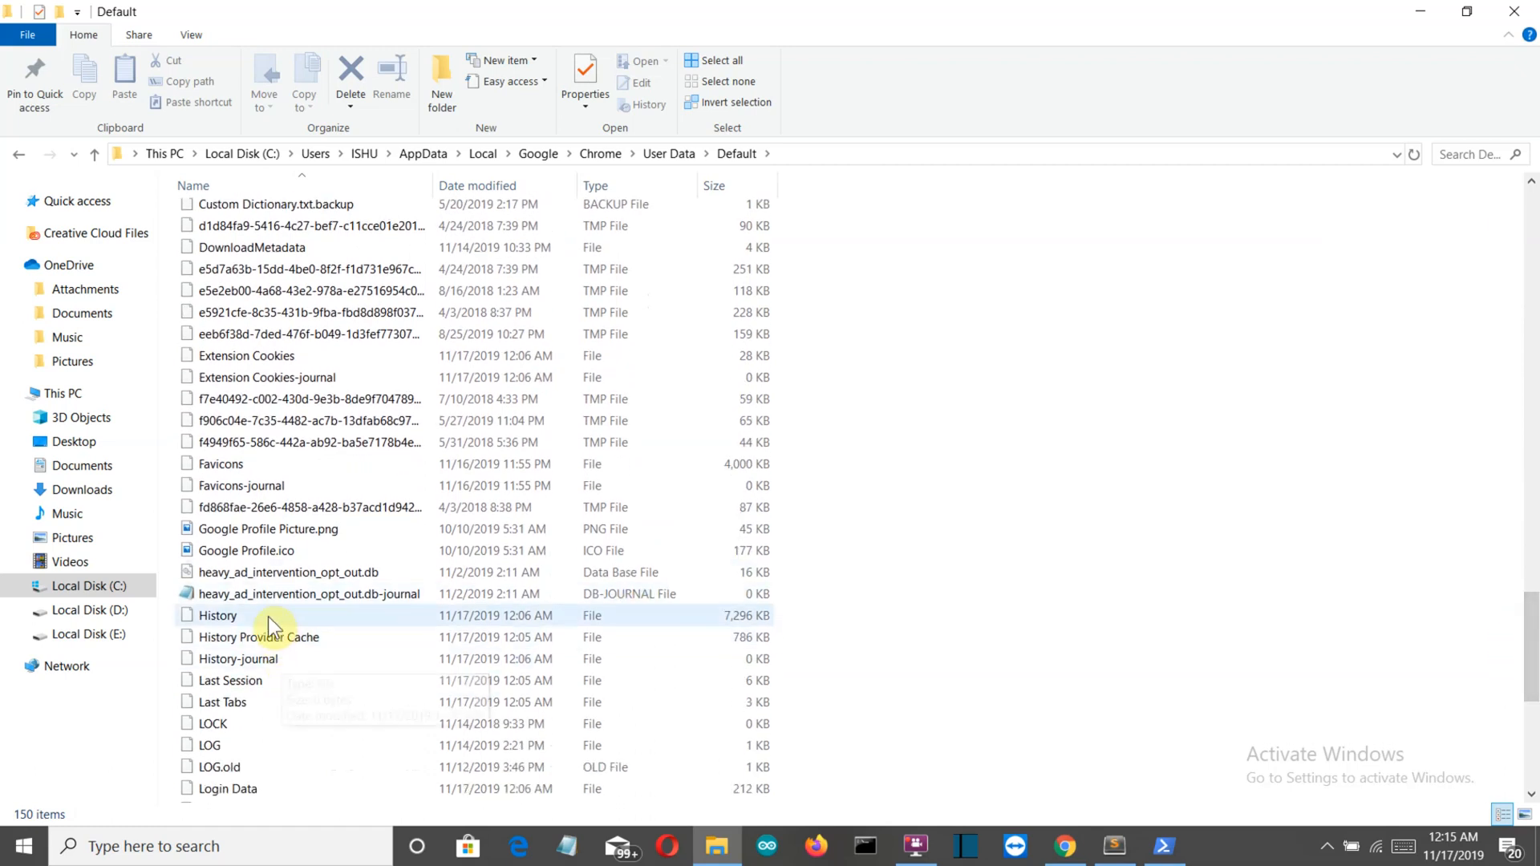
pyautogui.moveTo(272, 626)
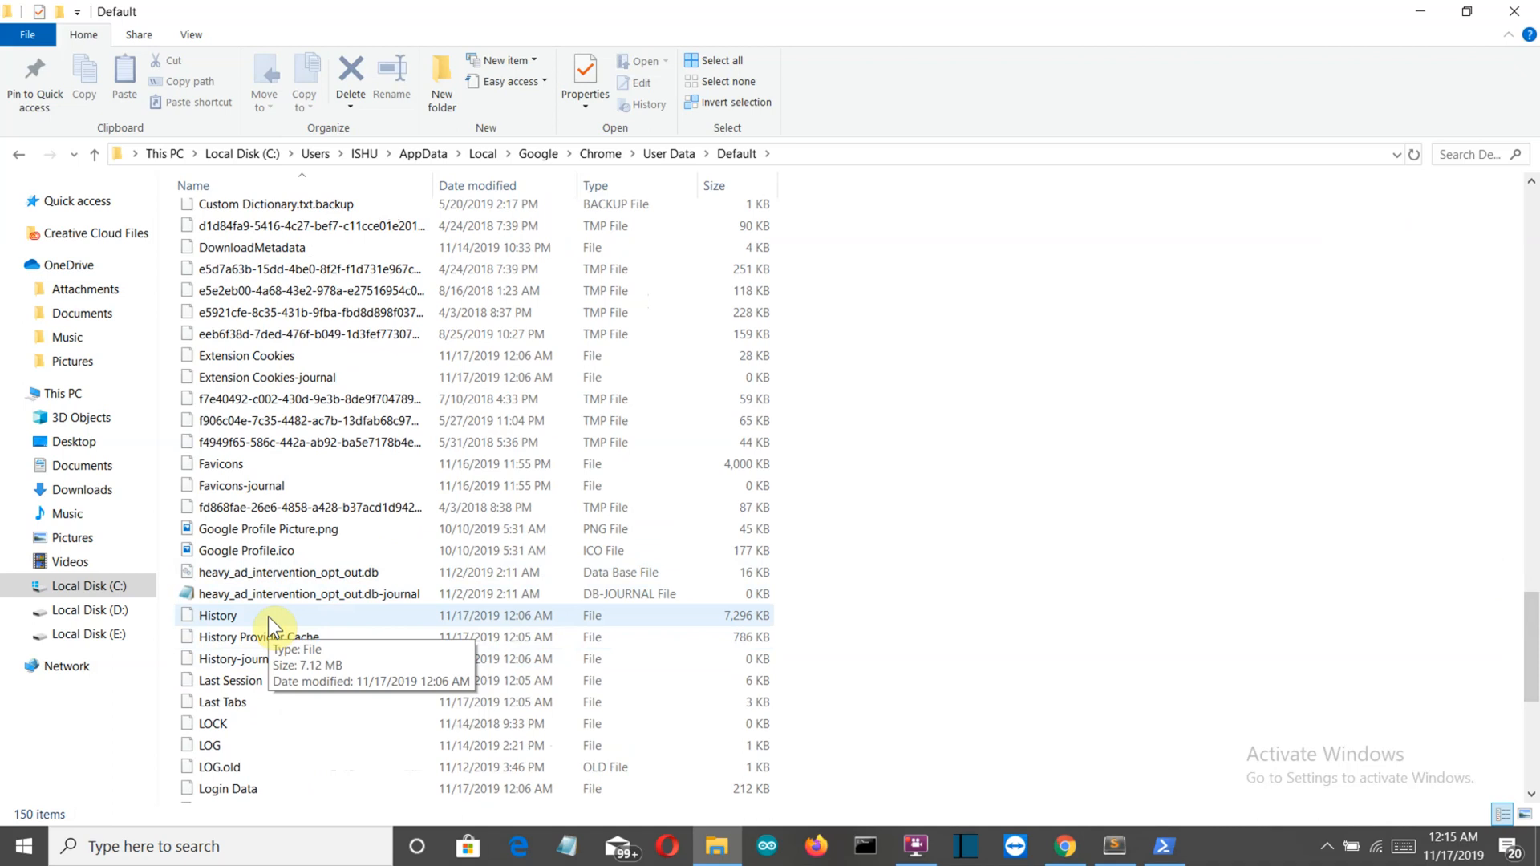
pyautogui.moveTo(282, 624)
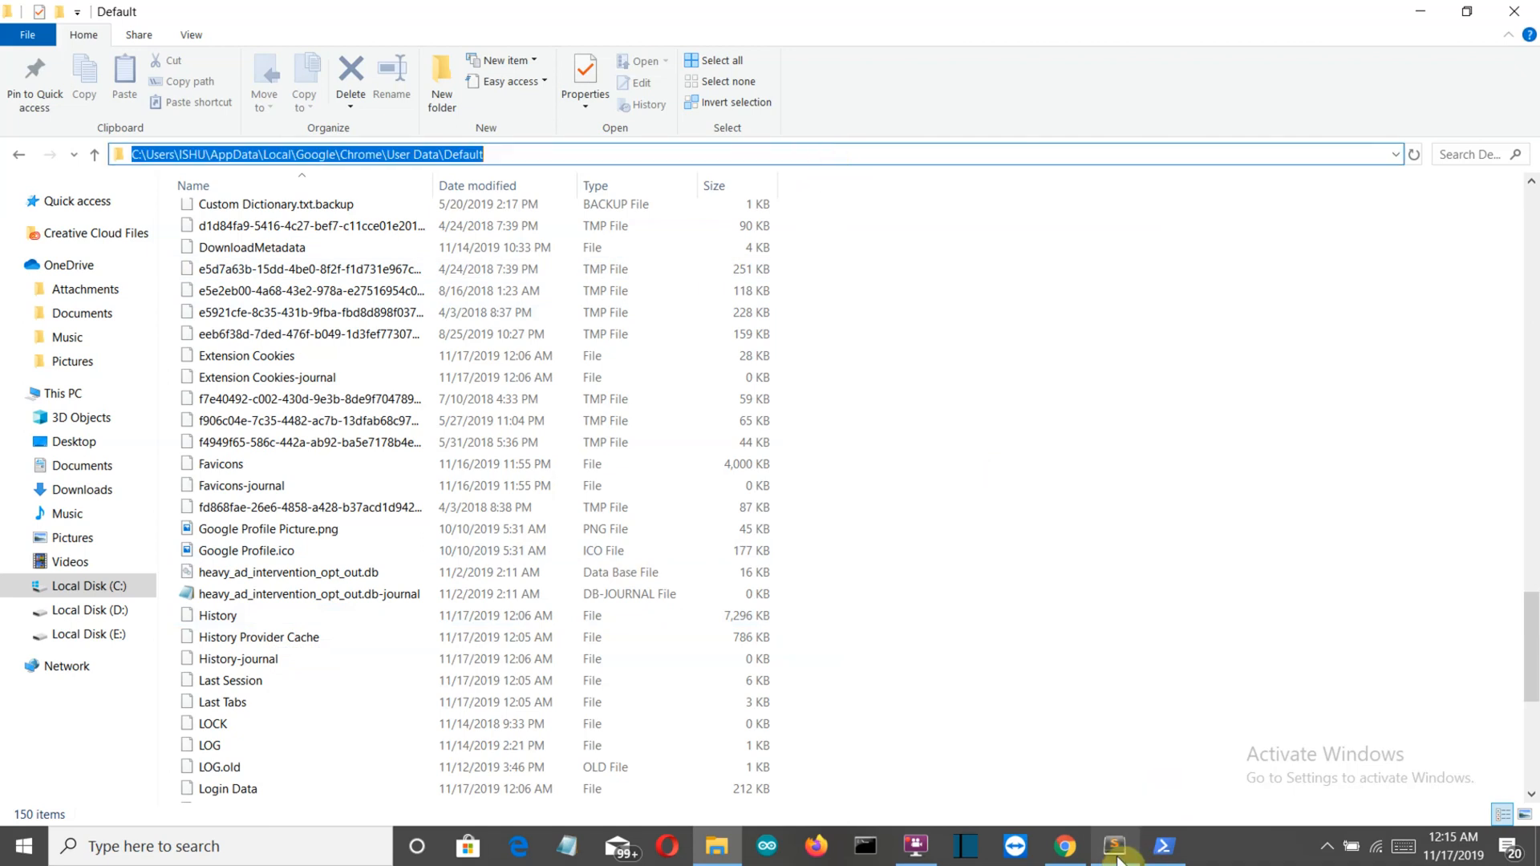
# - Write conn=sqlite3.connect with the path C:\Users\ISHU\AppData\Local\Google\Chrome\User Data\Default\History
pyautogui.click(1113, 845)
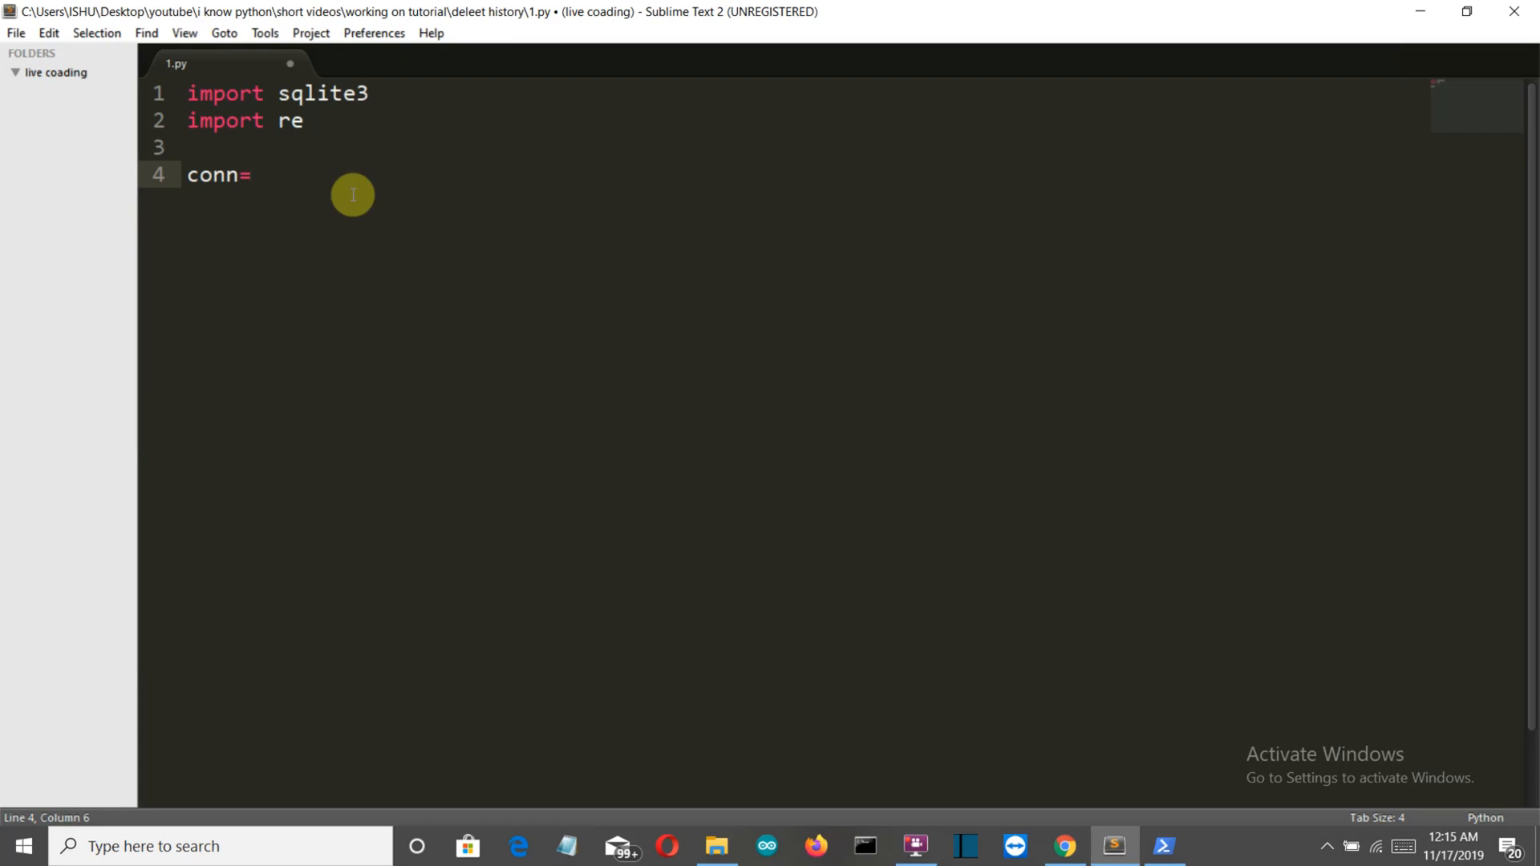
pyautogui.write('sqlite3.')
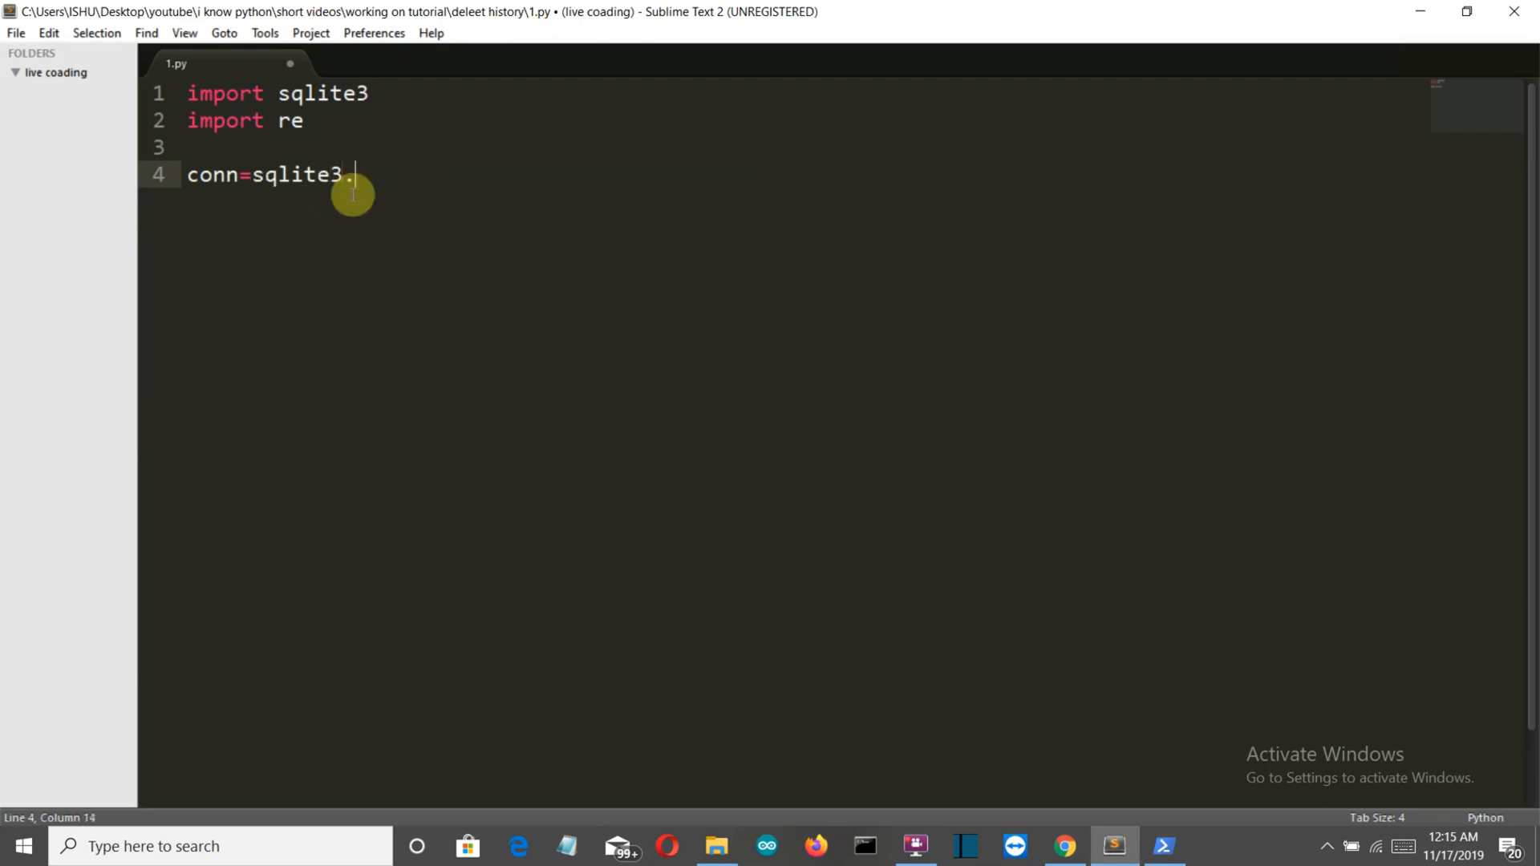
pyautogui.write('conn')
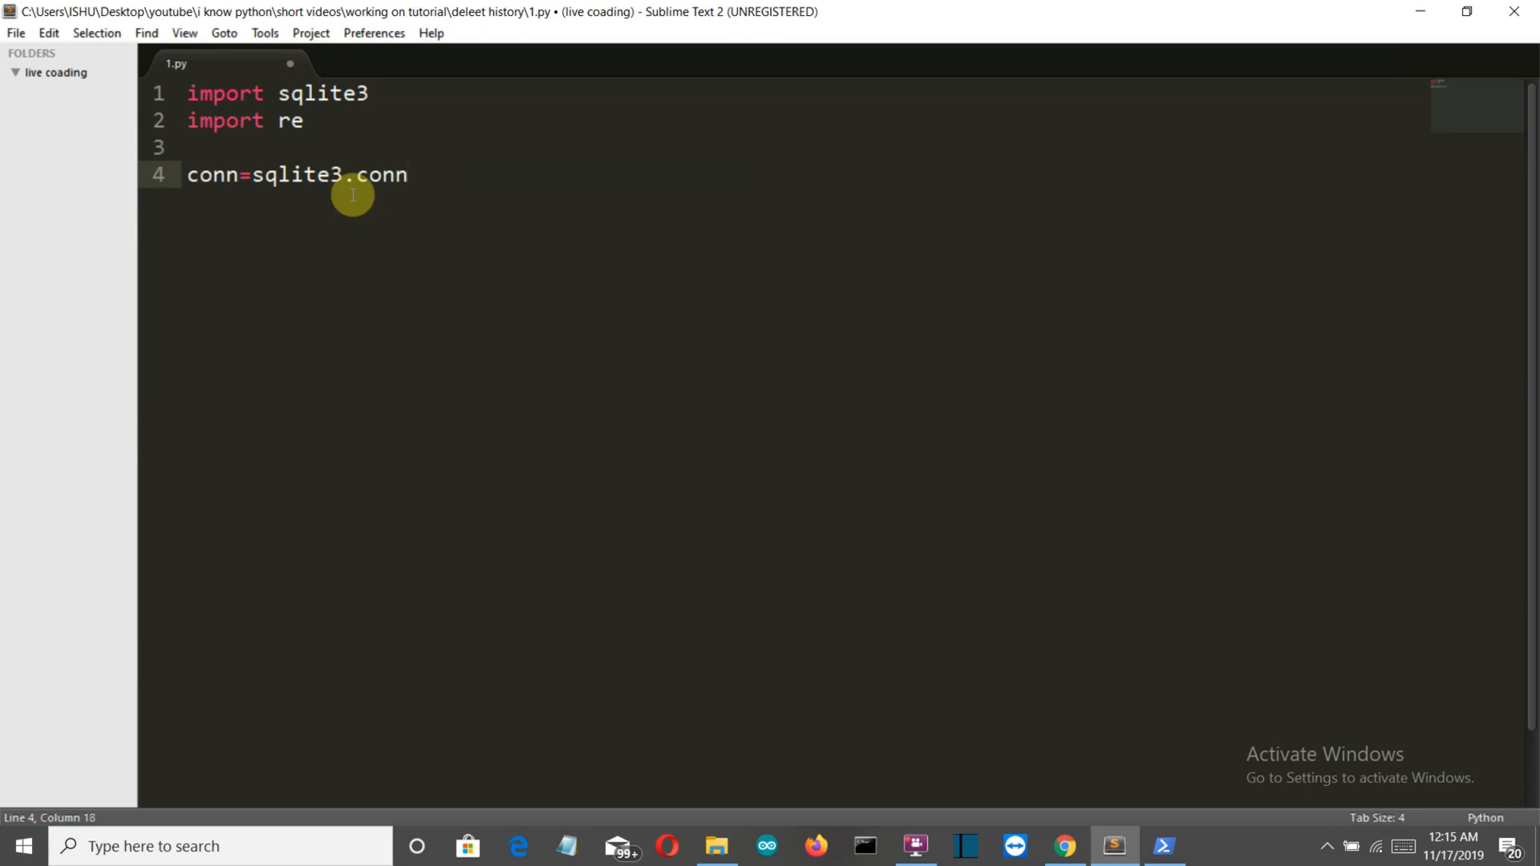
pyautogui.write('ect')
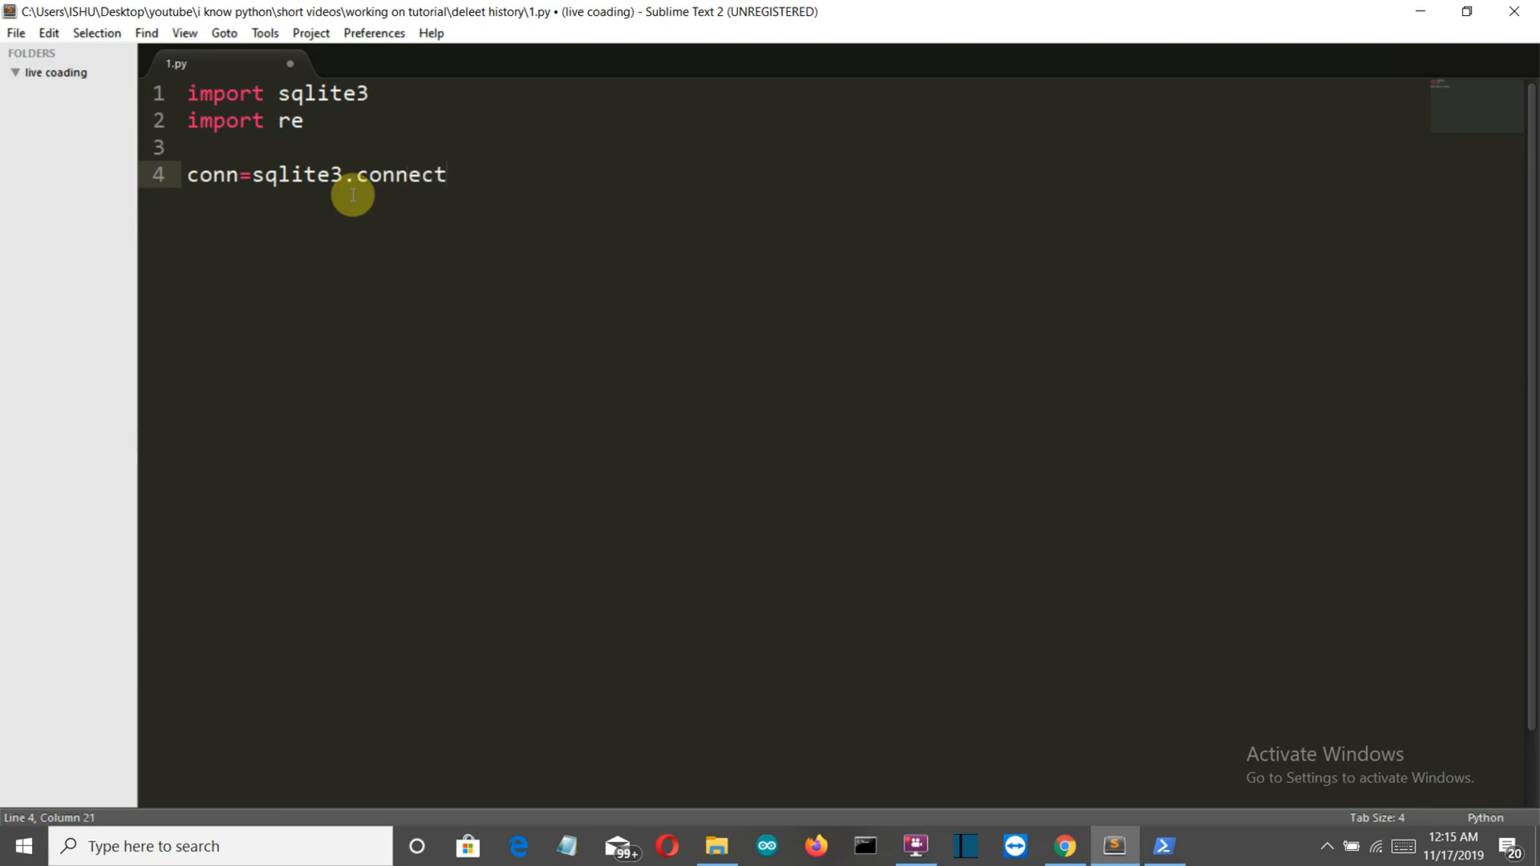
pyautogui.write('(')
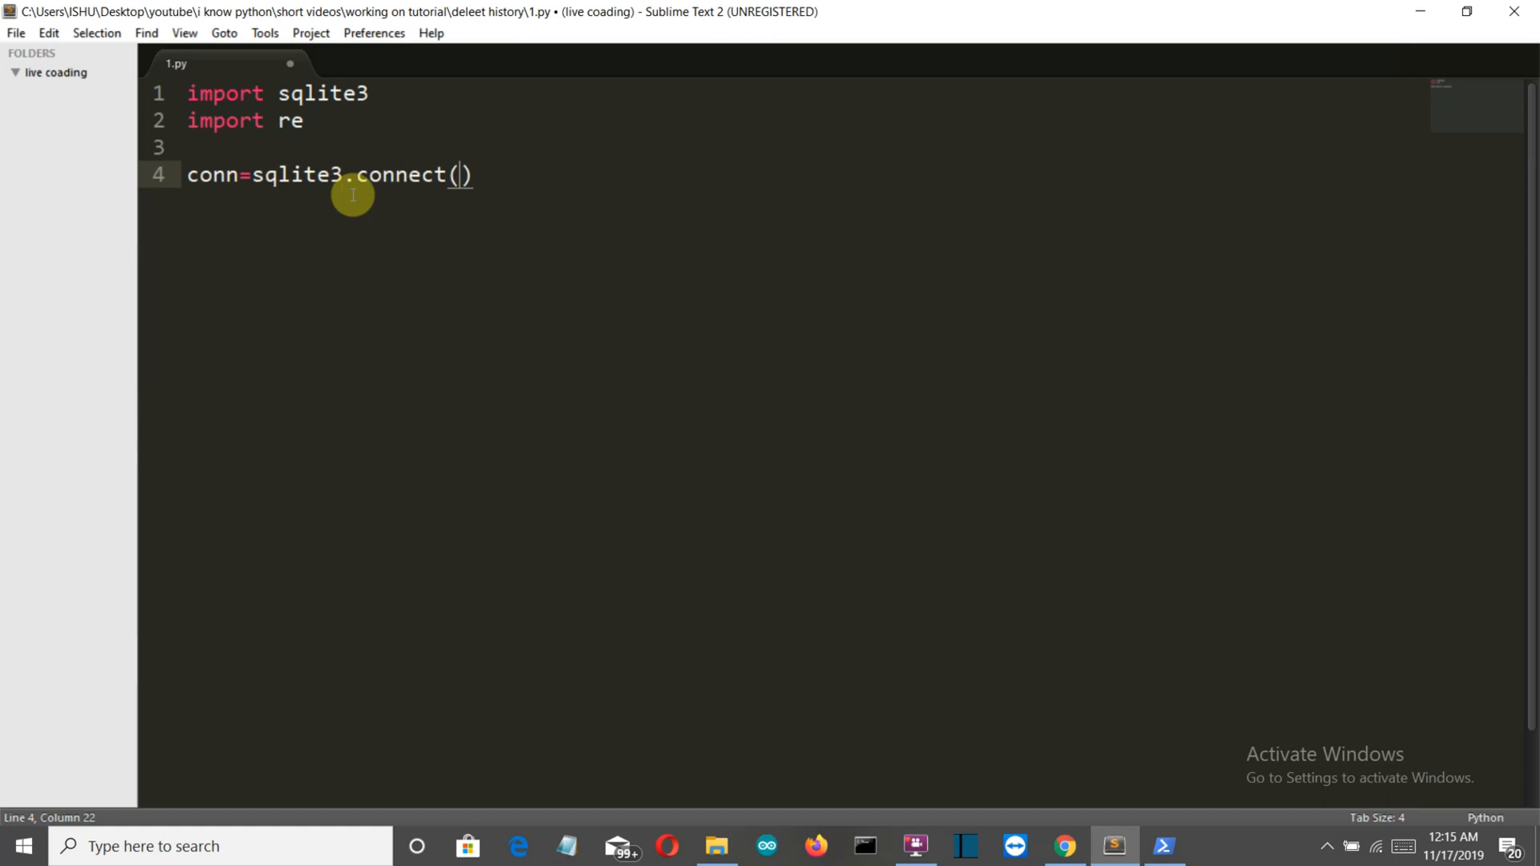
pyautogui.write("''")
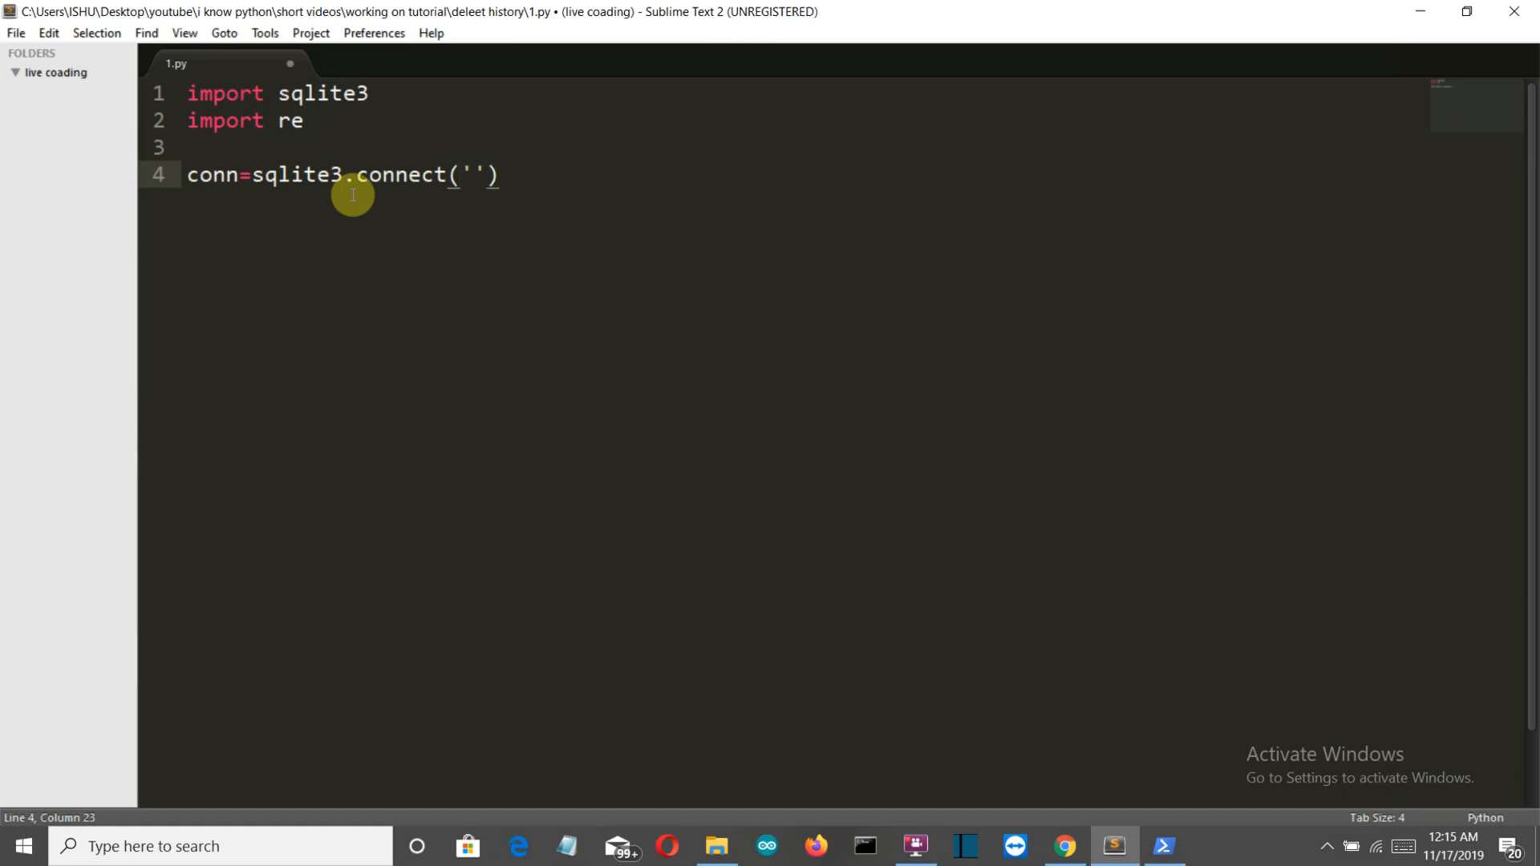
pyautogui.write('C:\\Users\\ISHU\\AppData\\Local\\Google\\Chrome\\User Data\\Default')
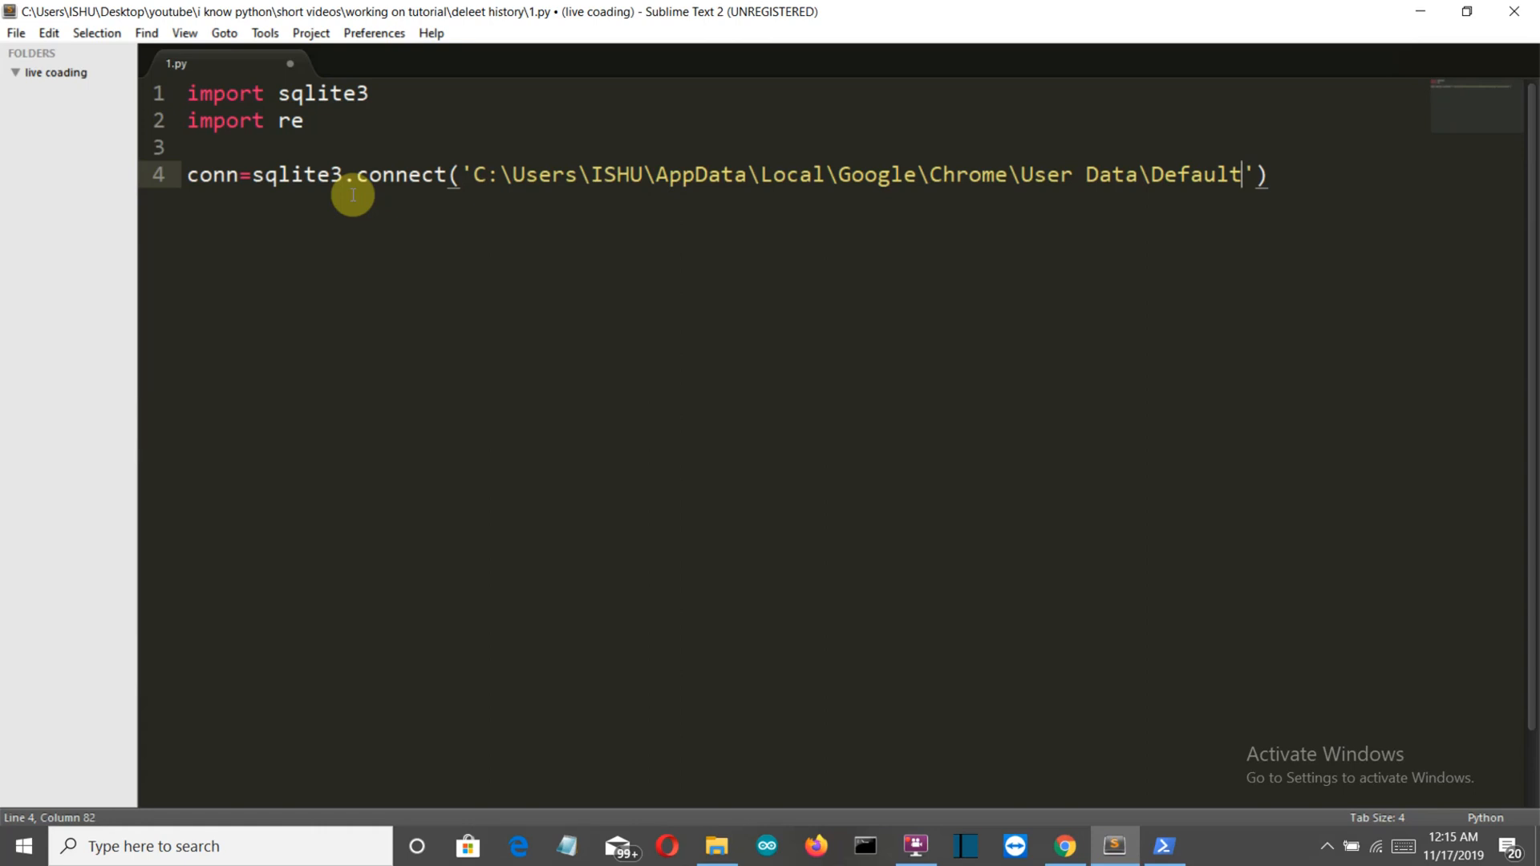
pyautogui.write('\\')
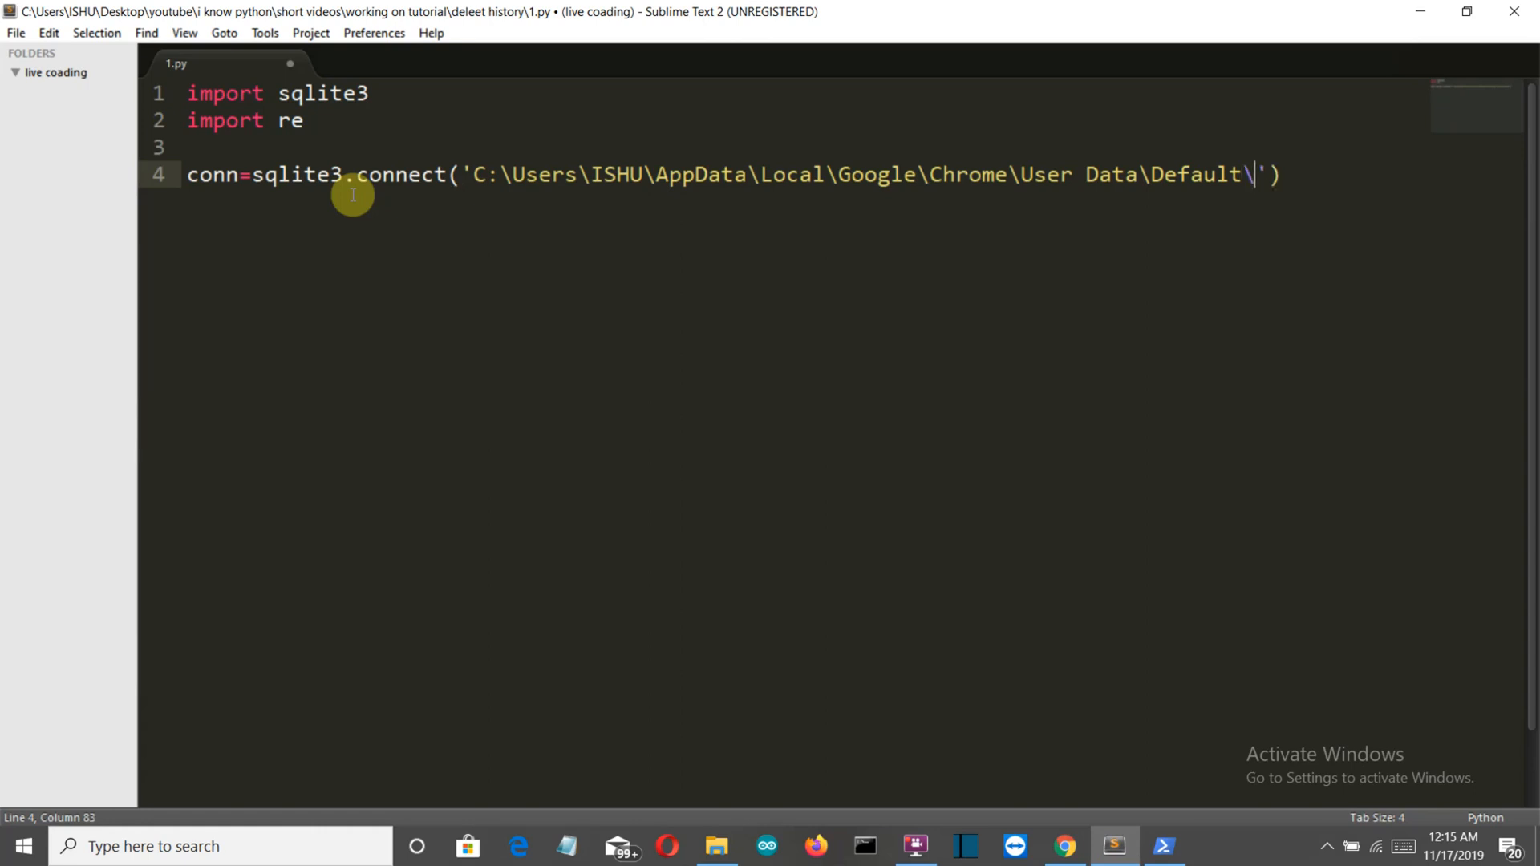
pyautogui.write('Hist')
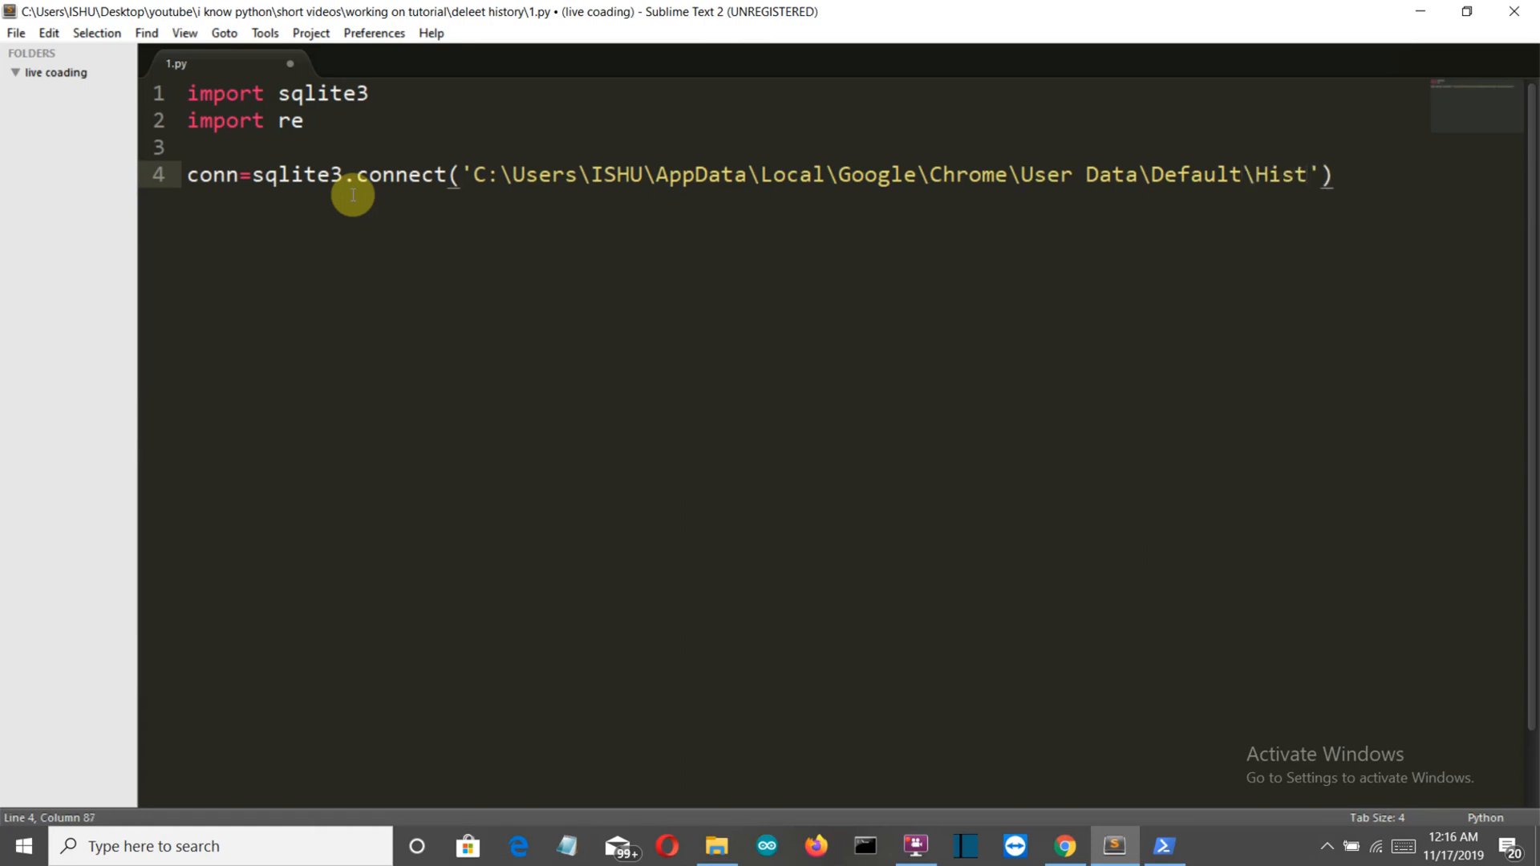
pyautogui.write('ory')
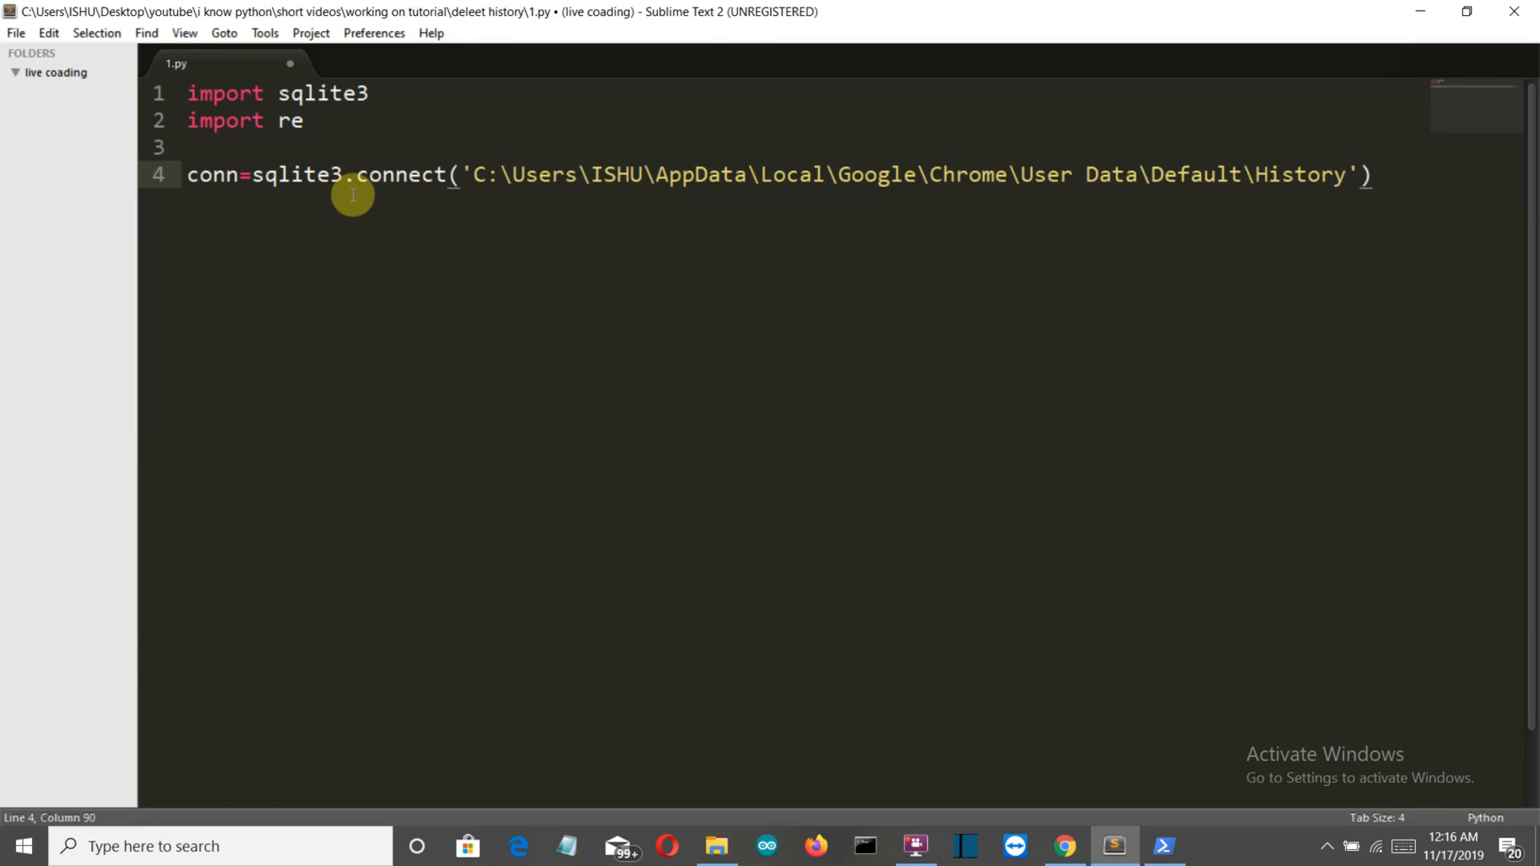
# - Add the line c=conn.cursor() below the connection
pyautogui.press('enter')
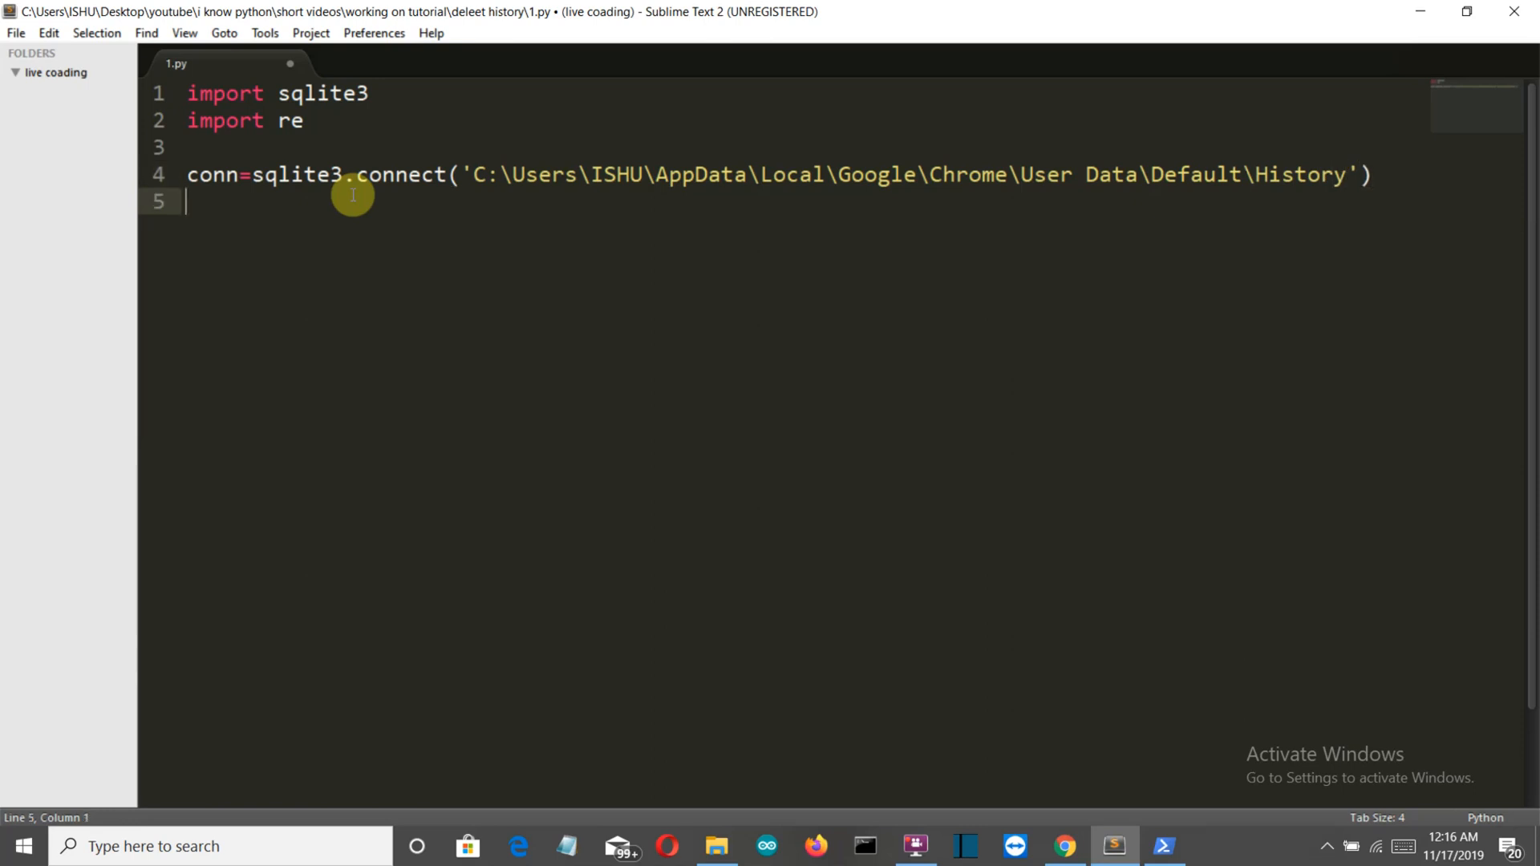
pyautogui.write('c=c')
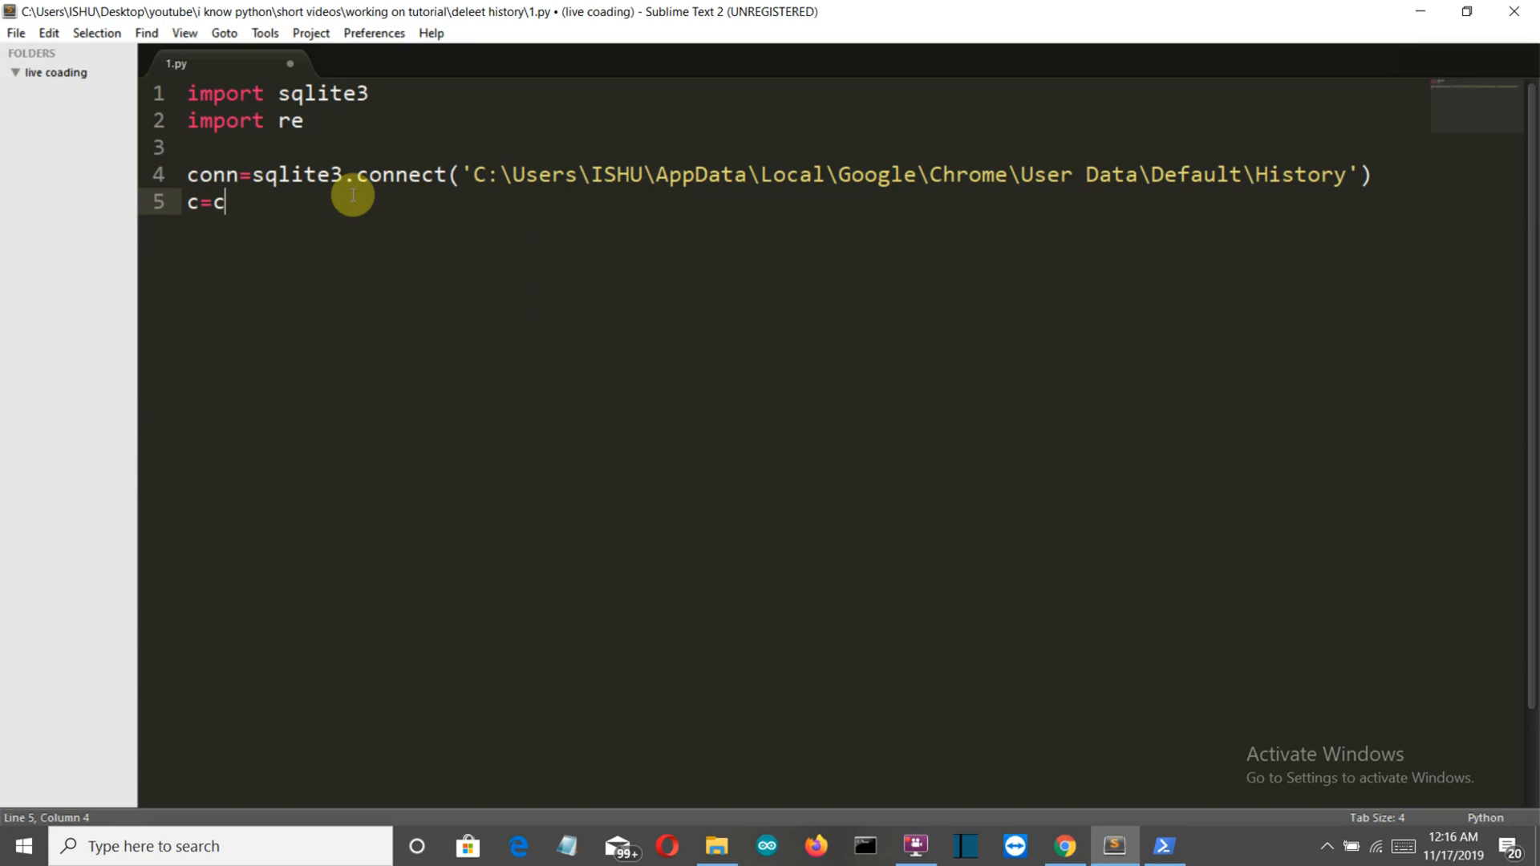
pyautogui.write('onn')
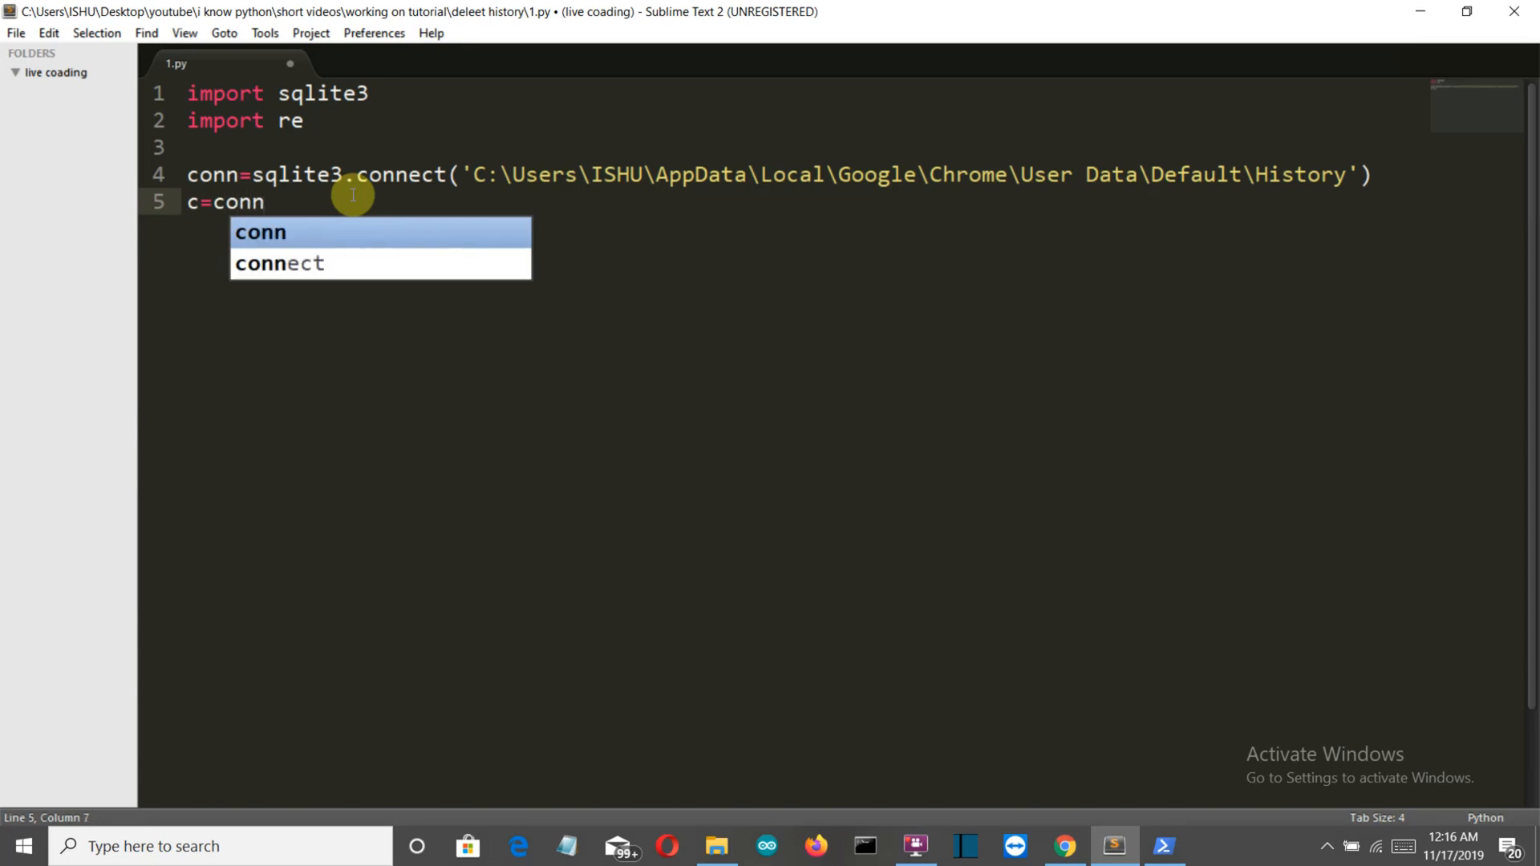
pyautogui.write('.cur')
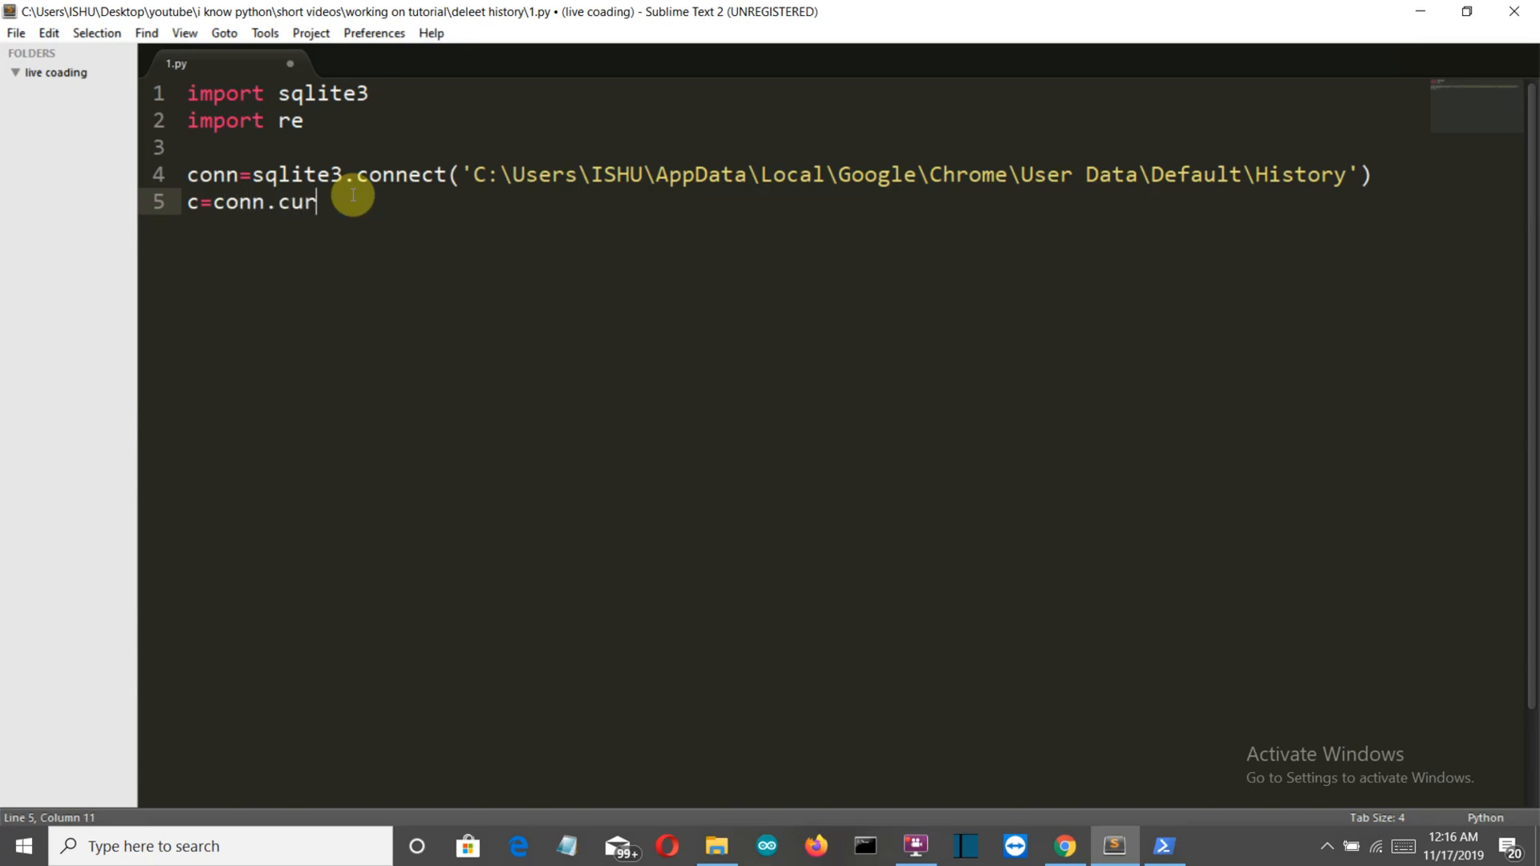
pyautogui.write('sor()')
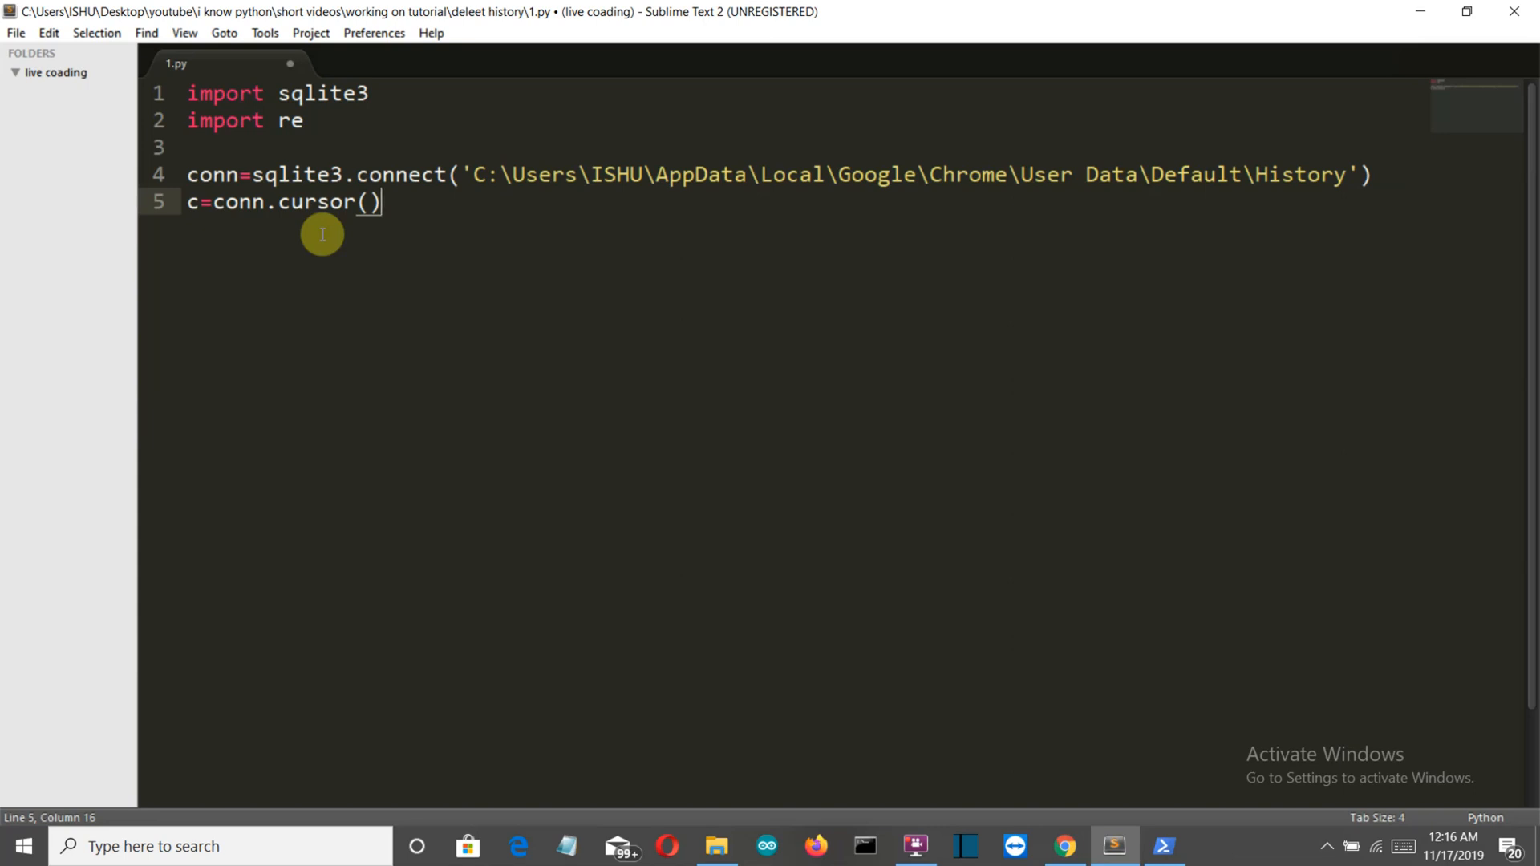
# - Add id=0 and result=True below the cursor setup
pyautogui.press('Enter')
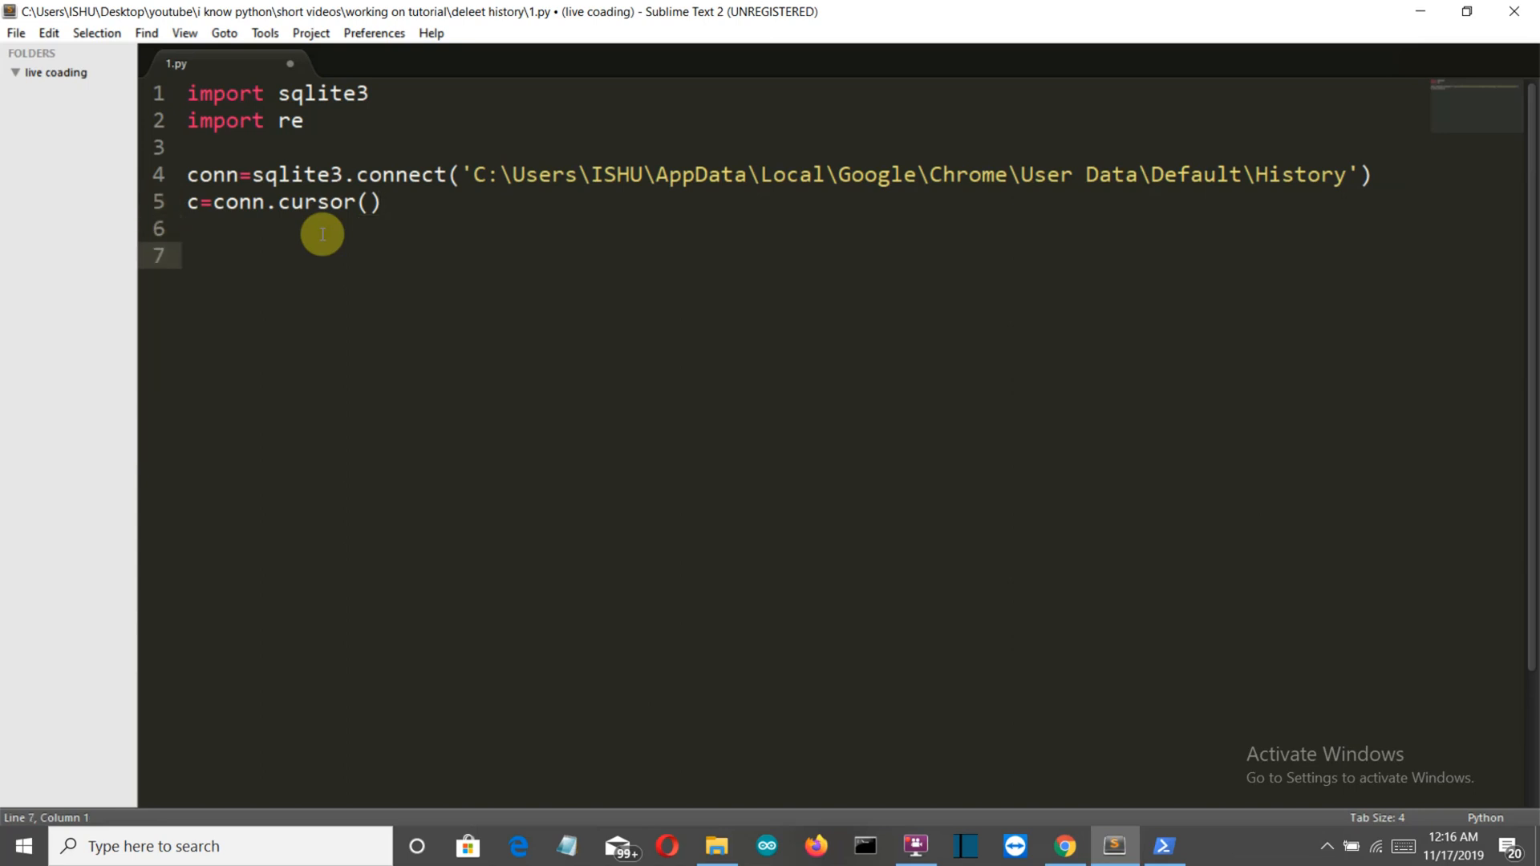
pyautogui.write('i')
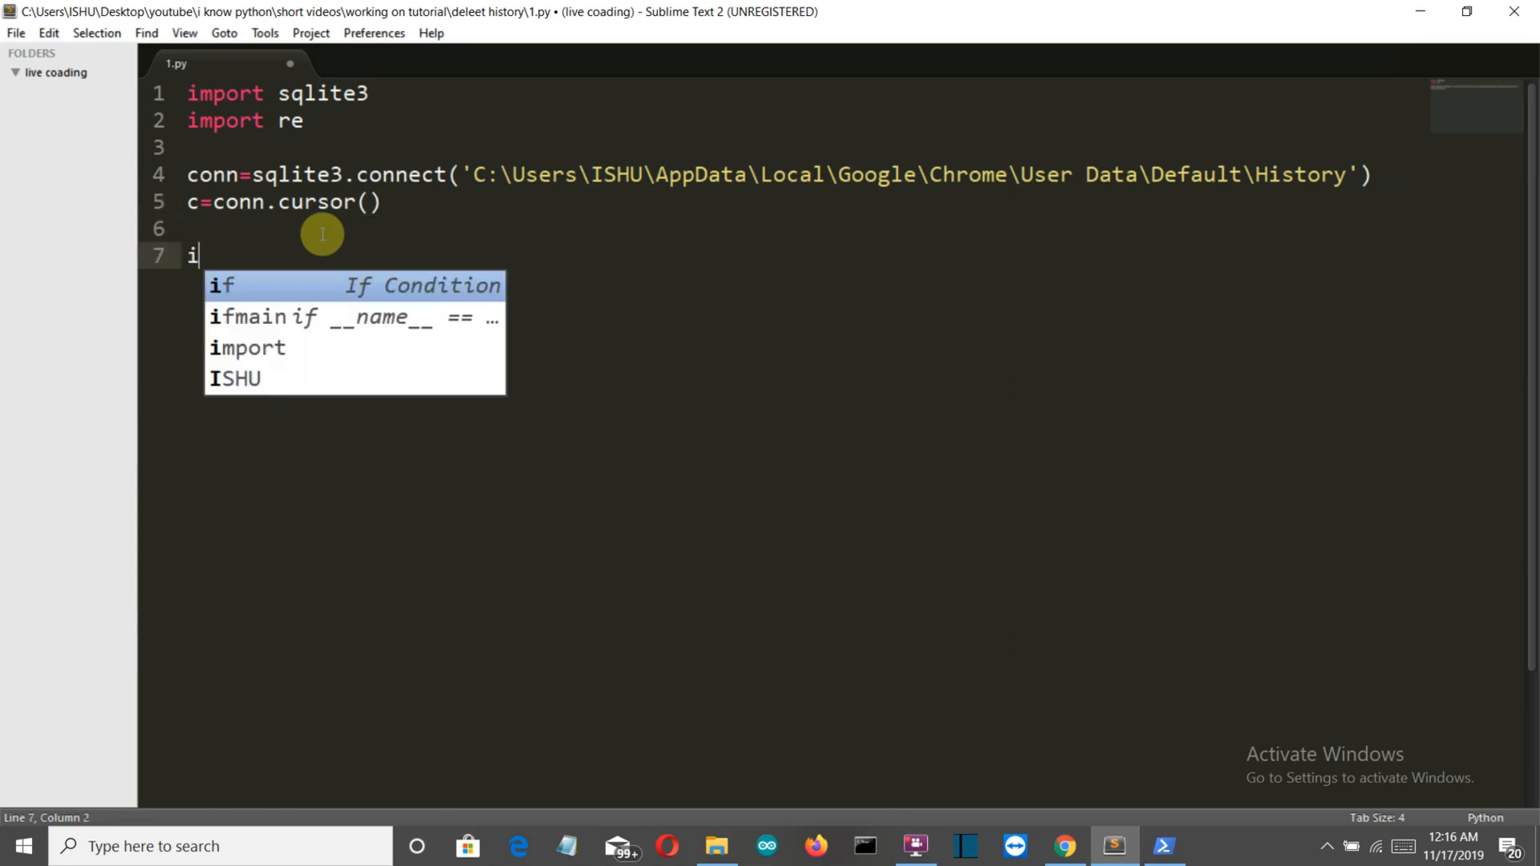
pyautogui.write('d=0')
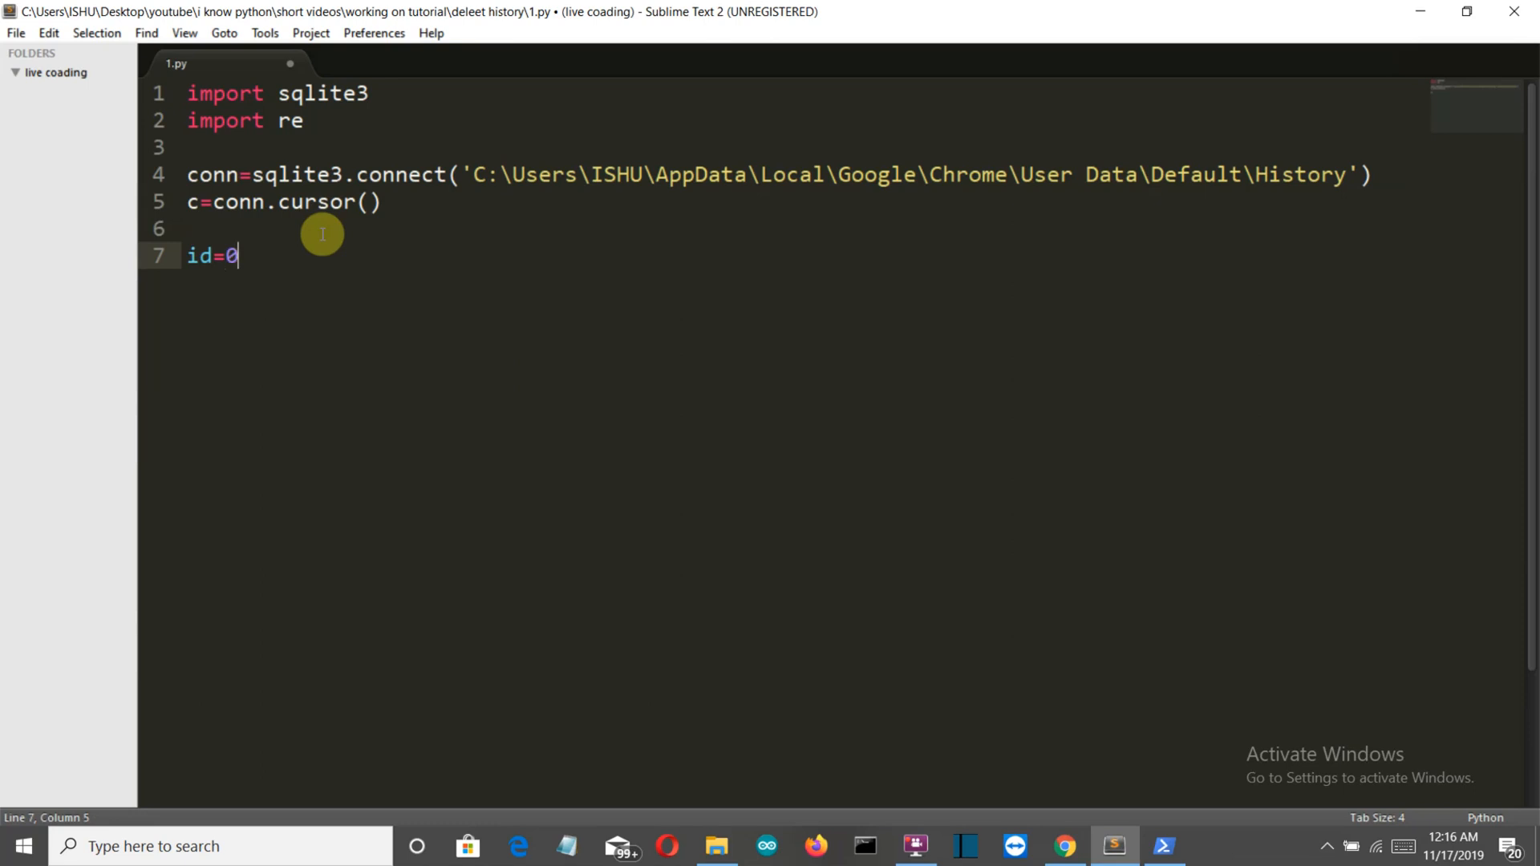
pyautogui.press('Enter')
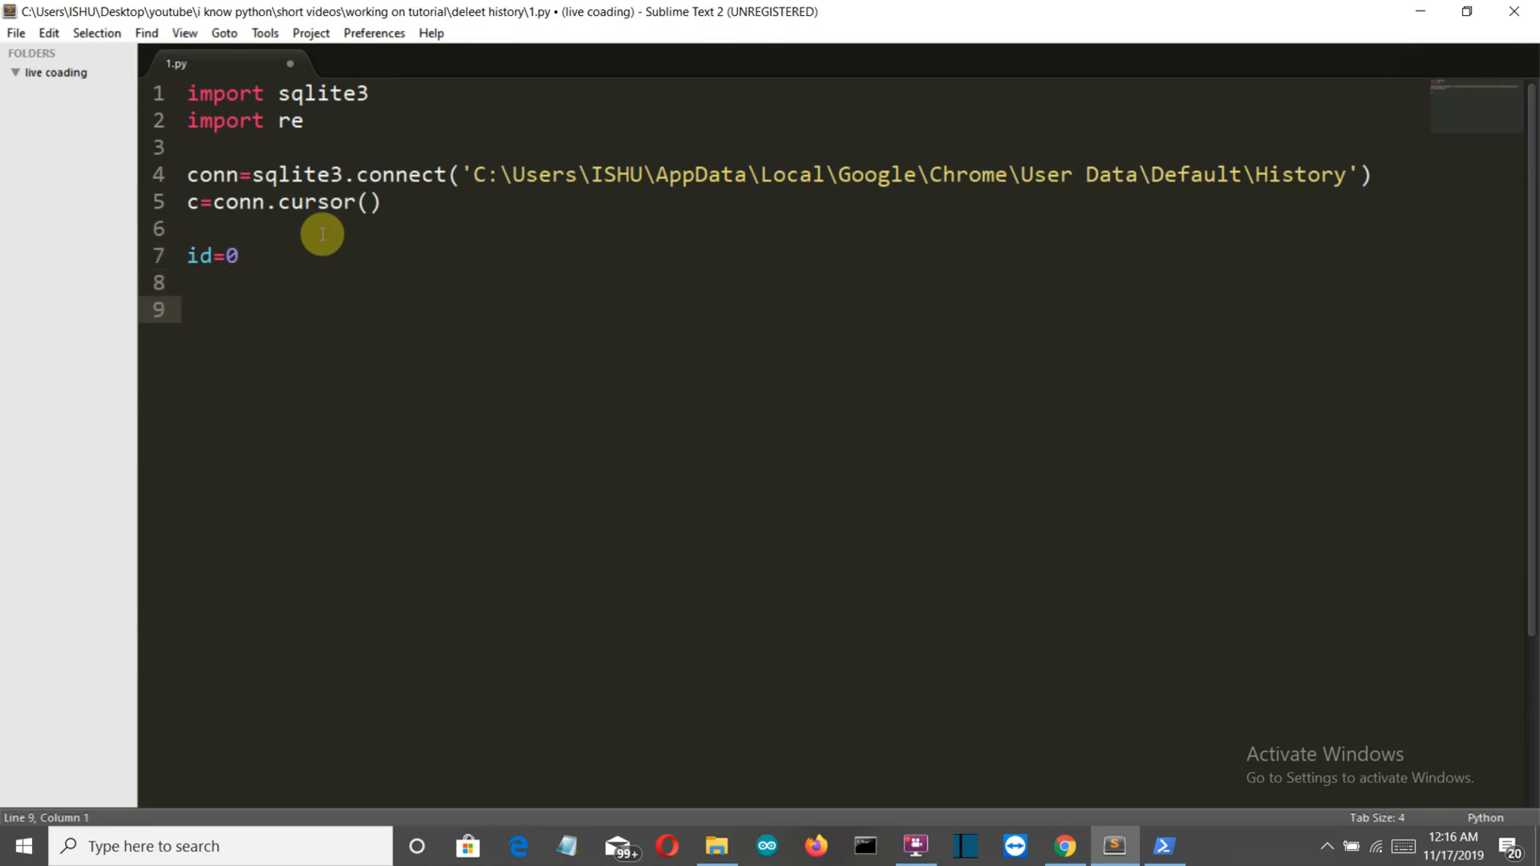
pyautogui.press('backspace')
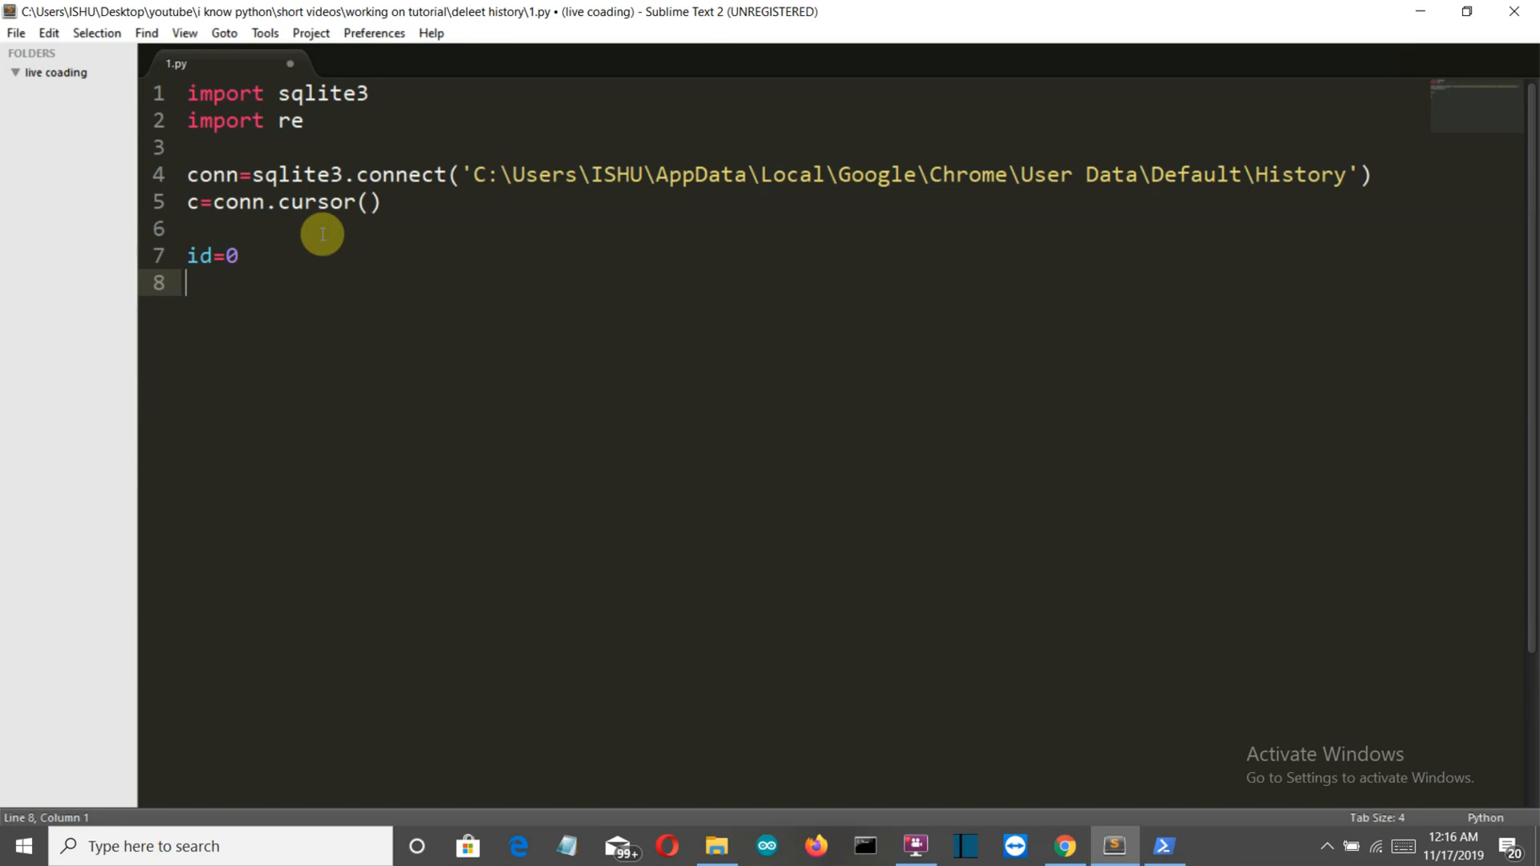
pyautogui.write('resu')
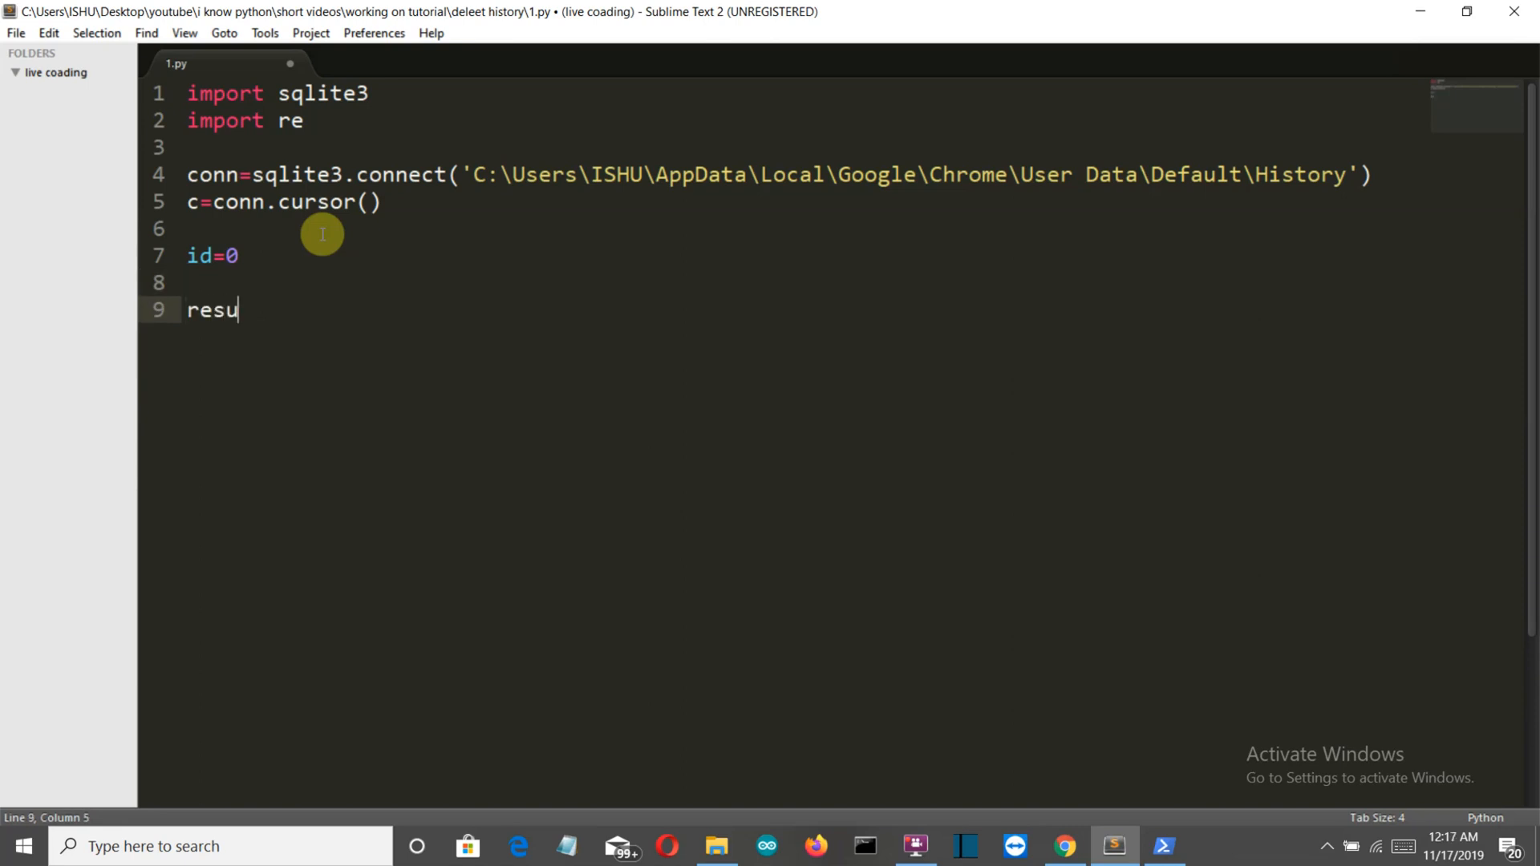
pyautogui.write('lt=')
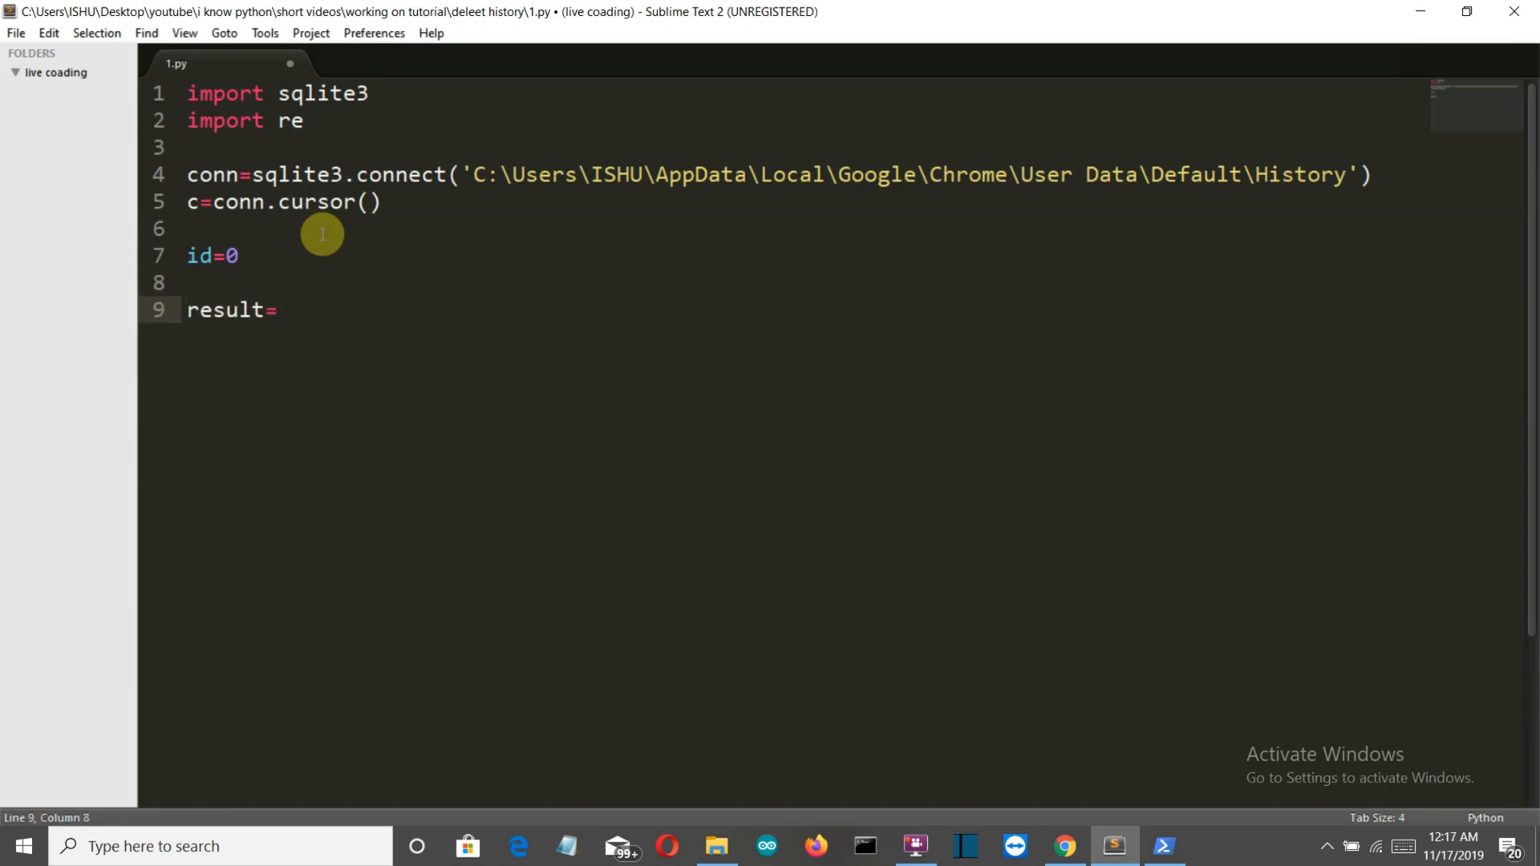
pyautogui.write('True')
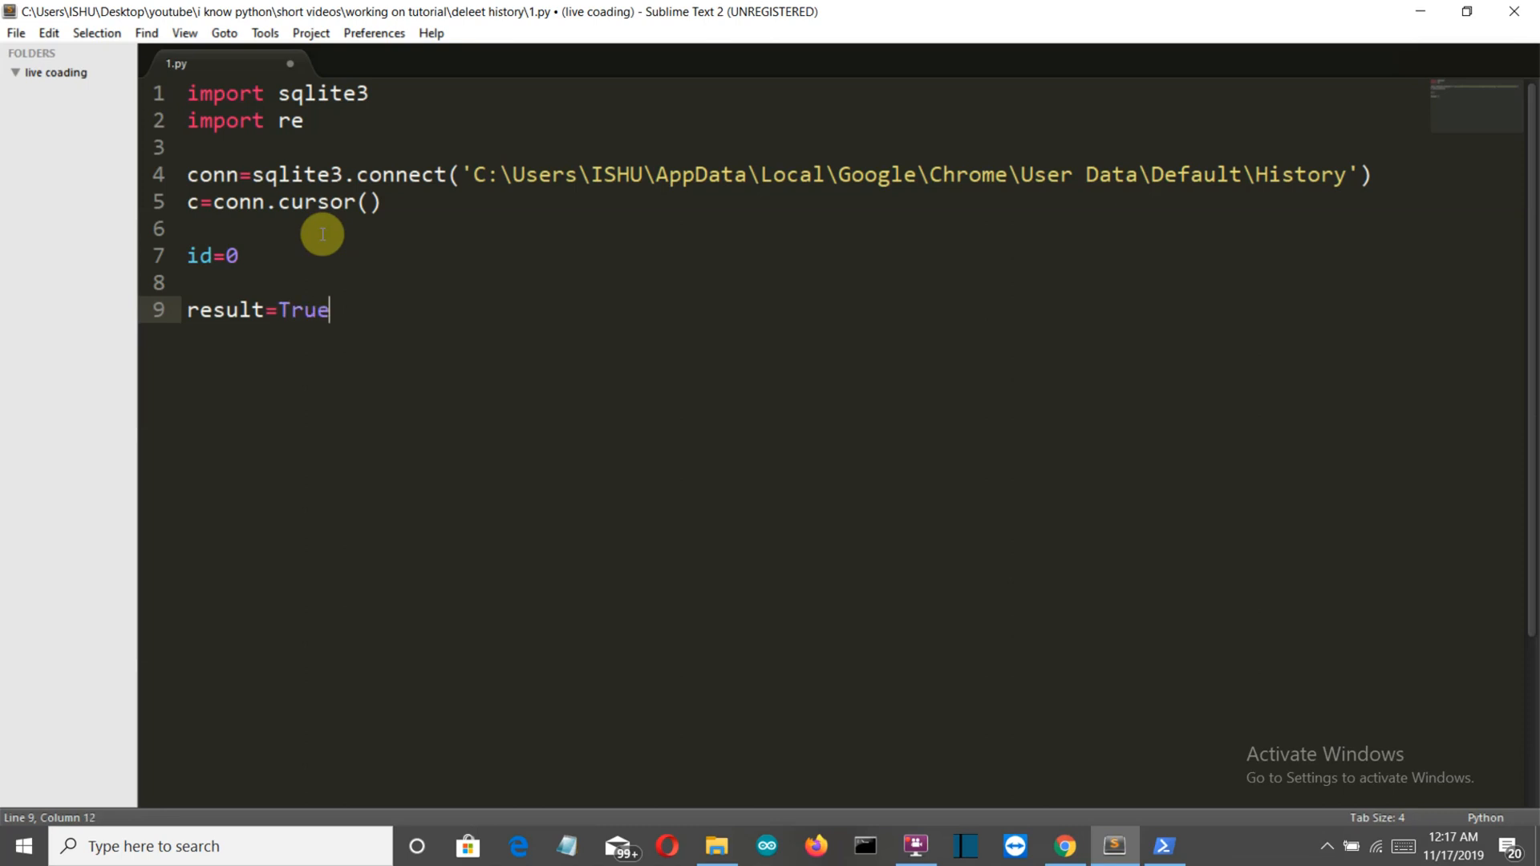
# - Start a 'while result:' loop whose body sets result=False and ids=[]
pyautogui.press('enter')
pyautogui.write('while')
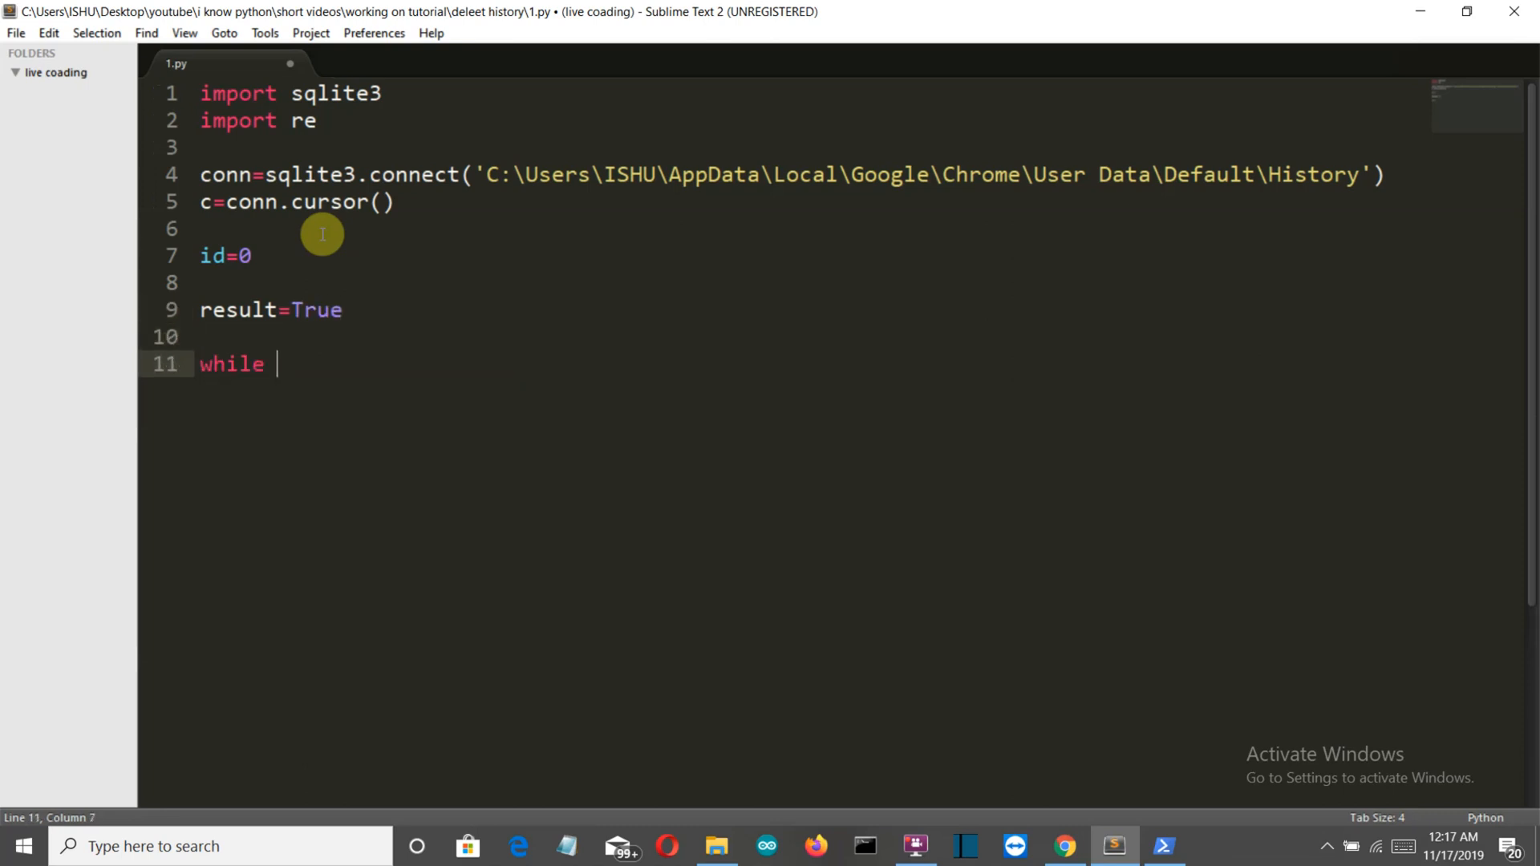
pyautogui.write('result')
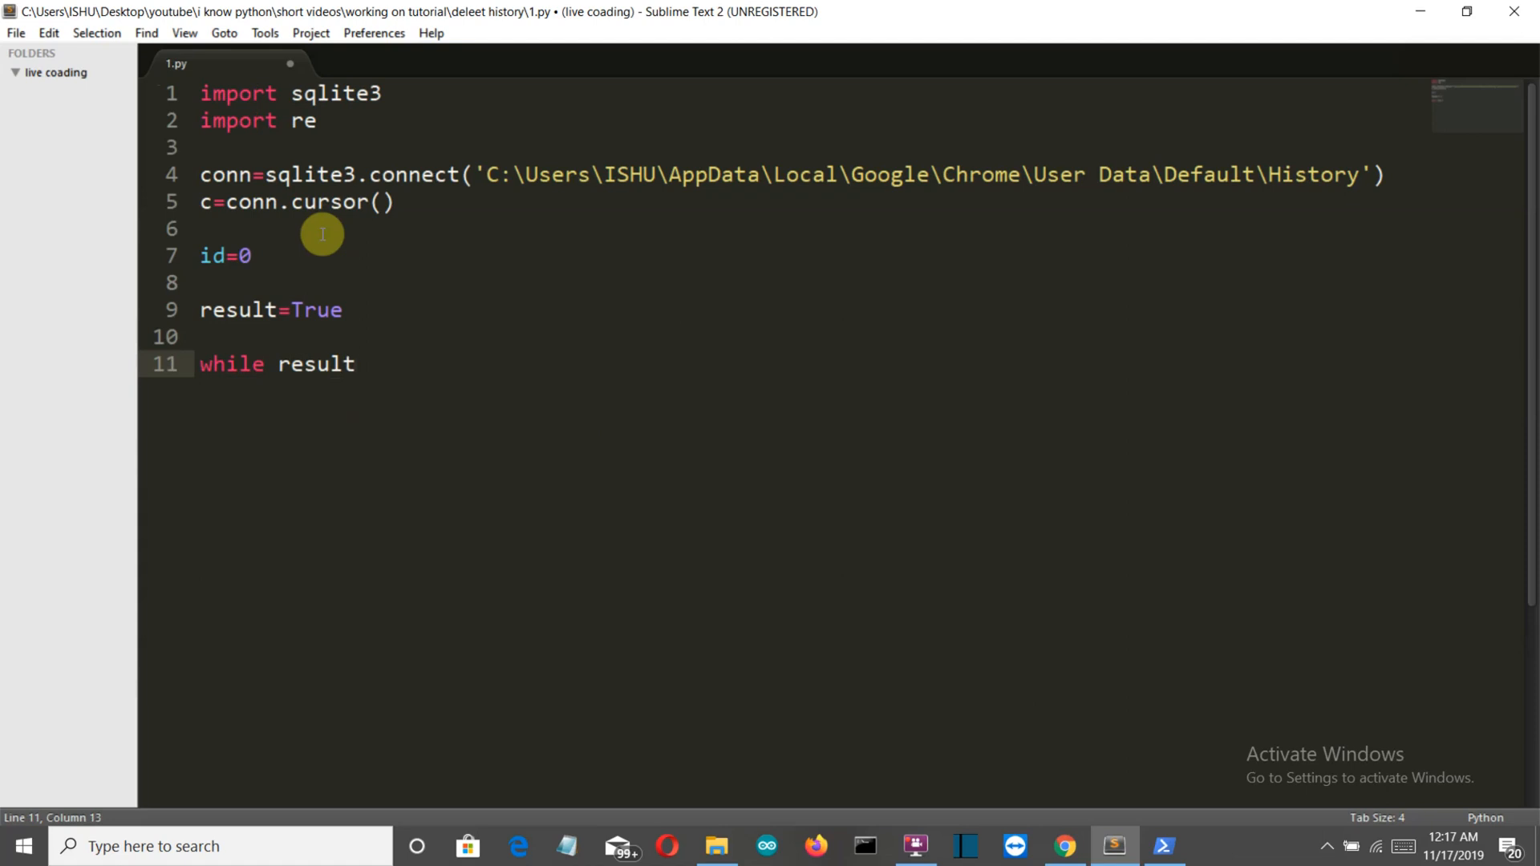
pyautogui.write('L')
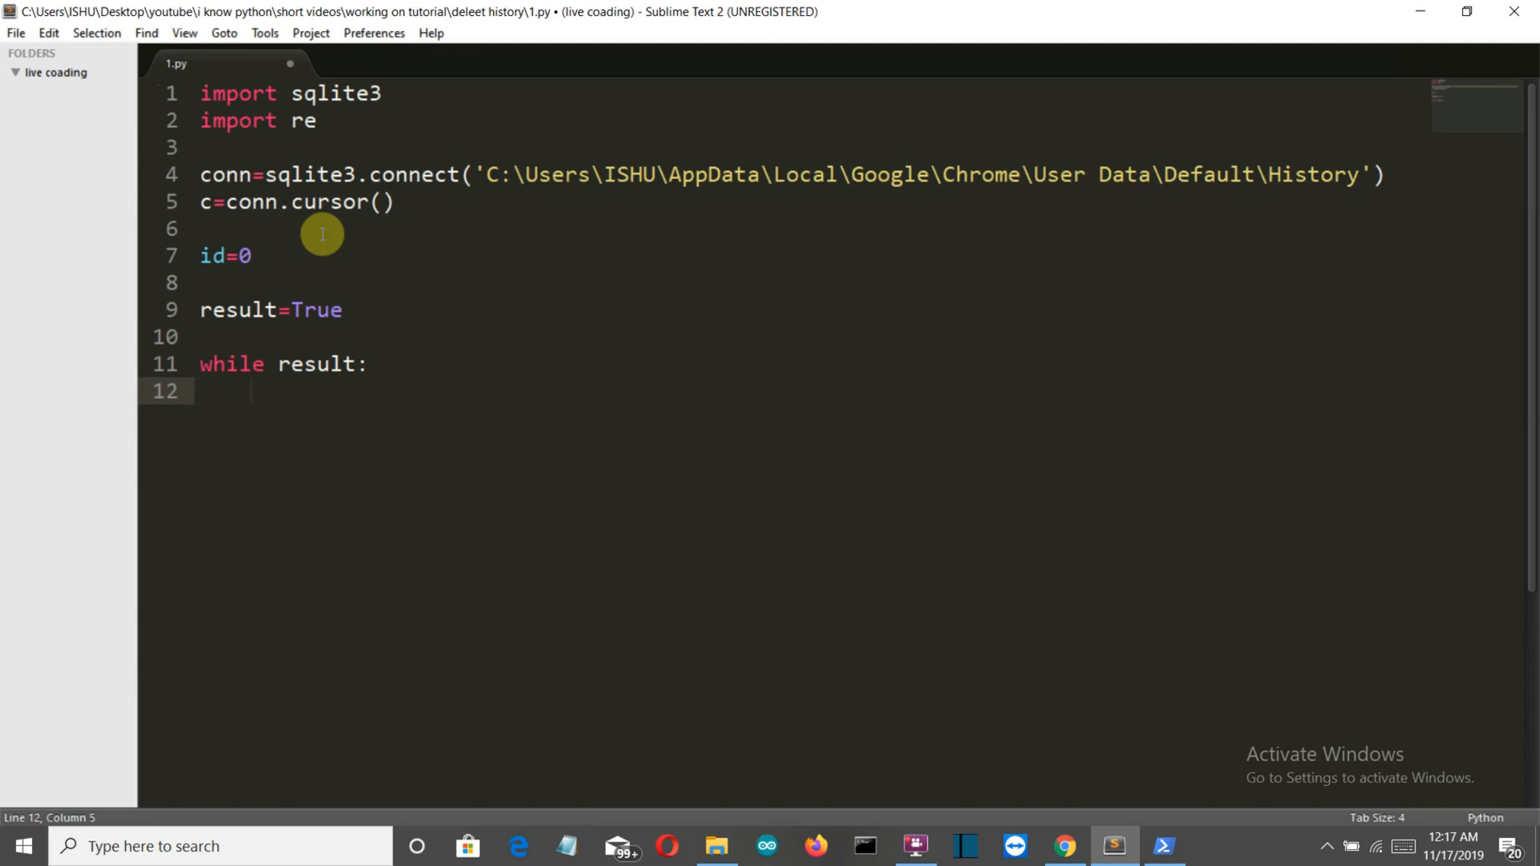
pyautogui.write('resu')
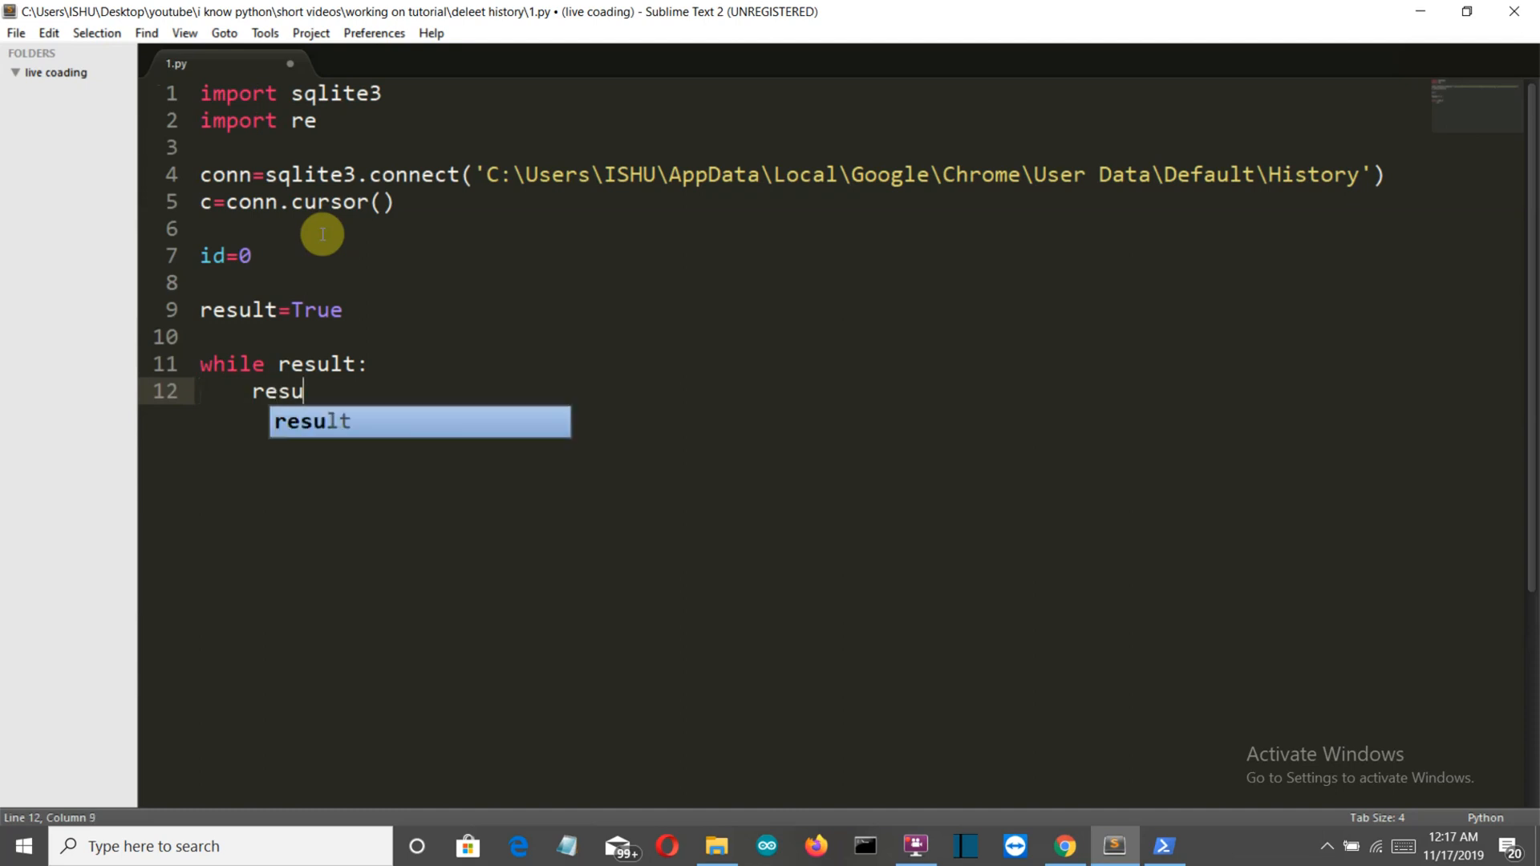
pyautogui.press('Tab')
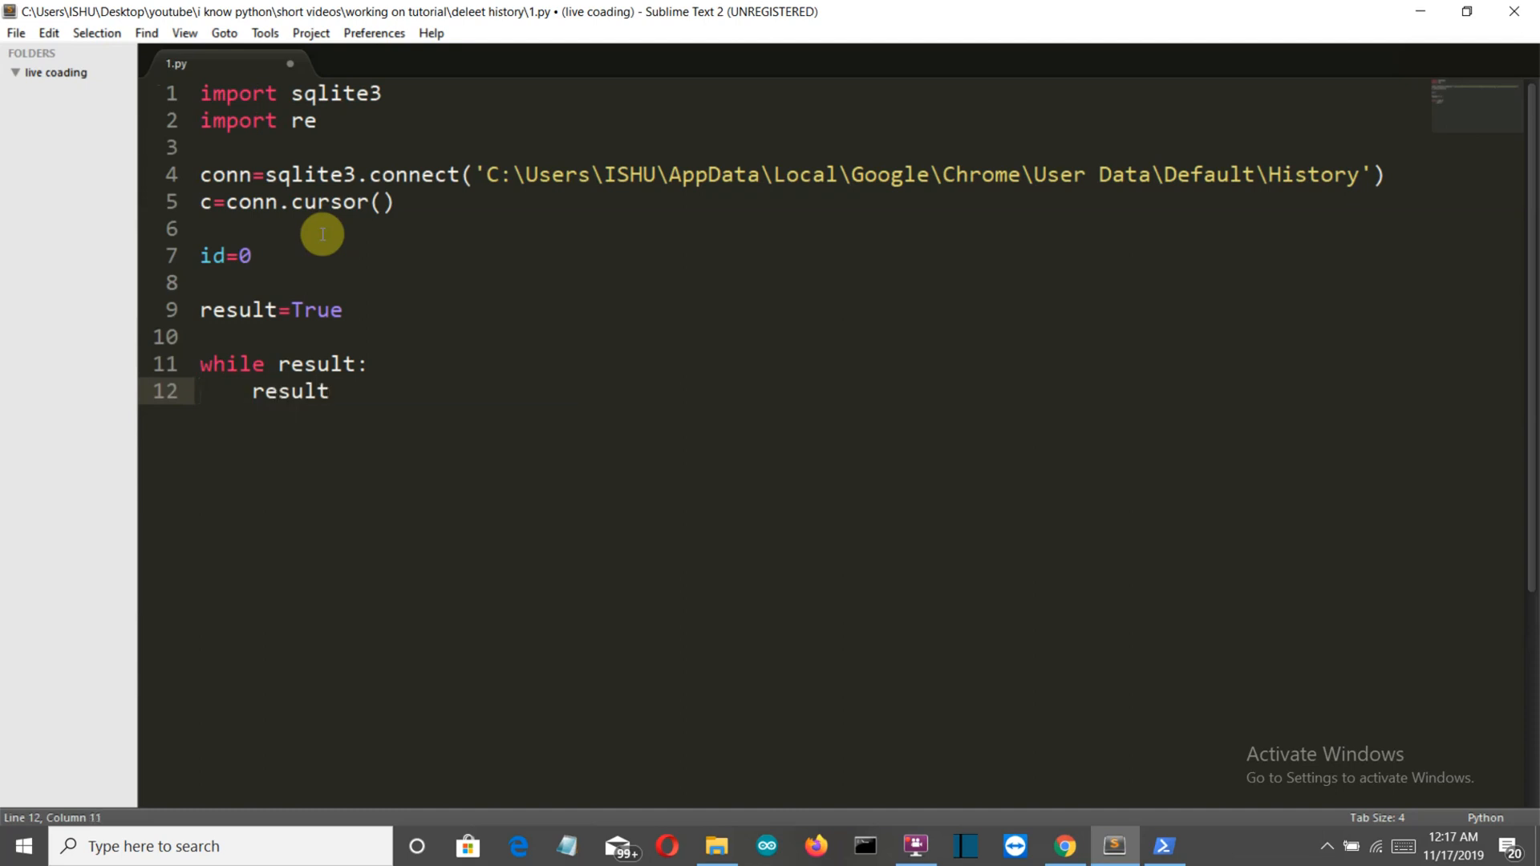
pyautogui.write('=Fal')
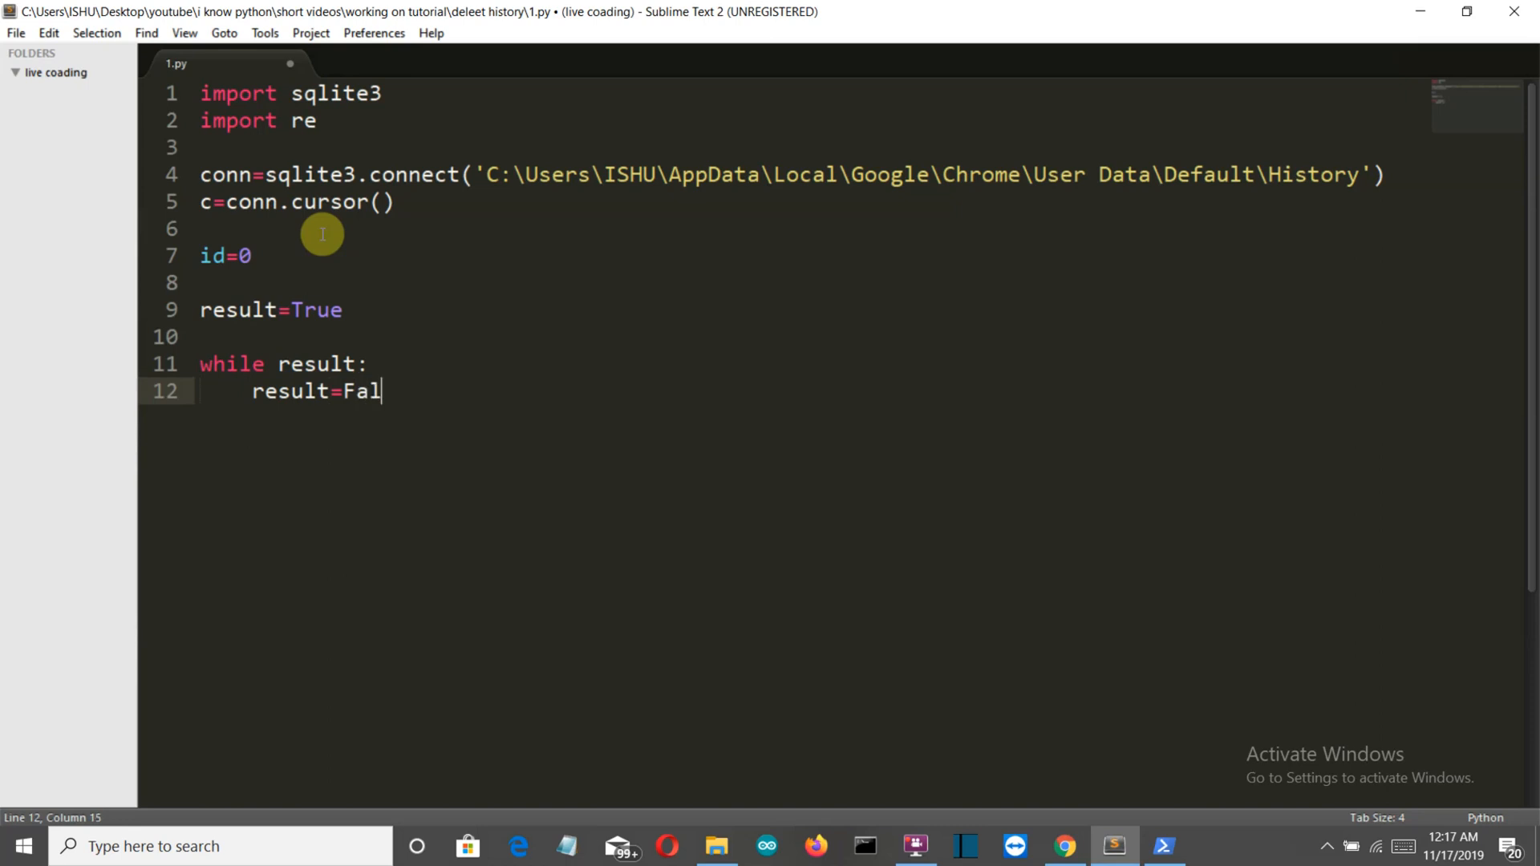
pyautogui.write('se')
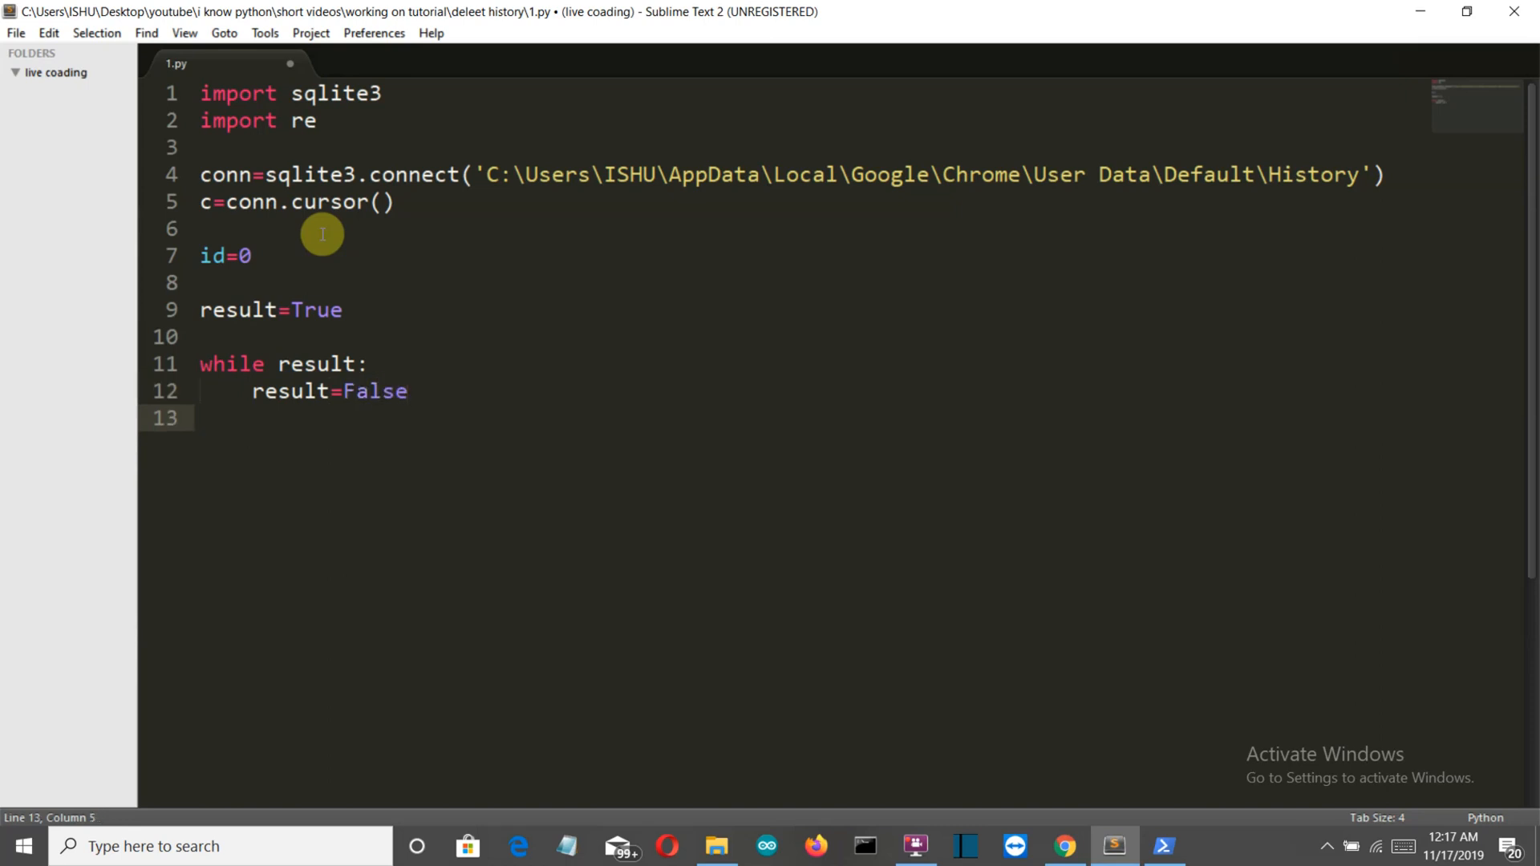
pyautogui.write('ids=')
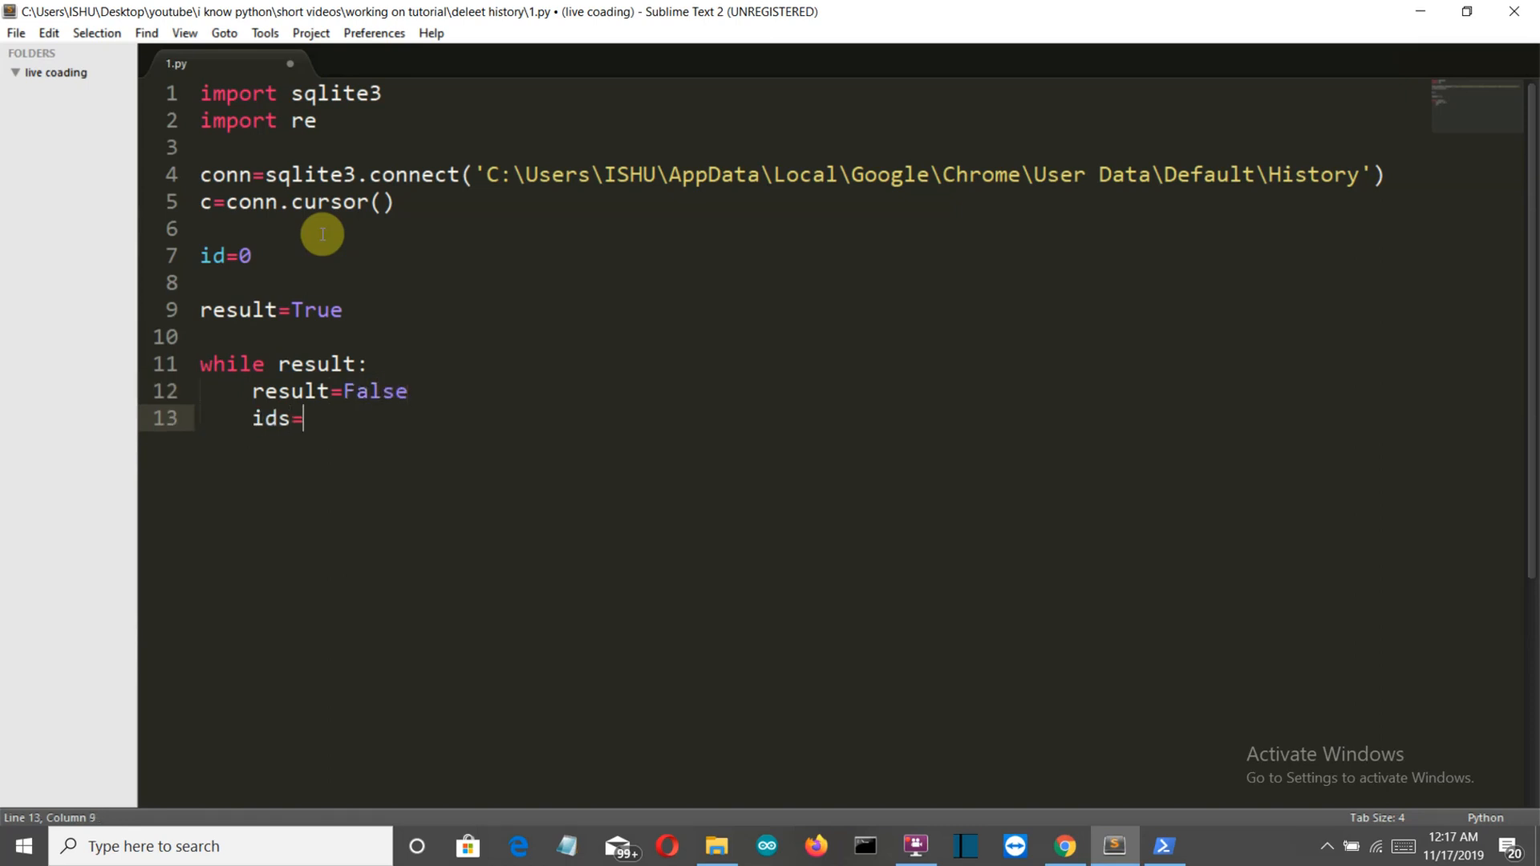
pyautogui.write('[]')
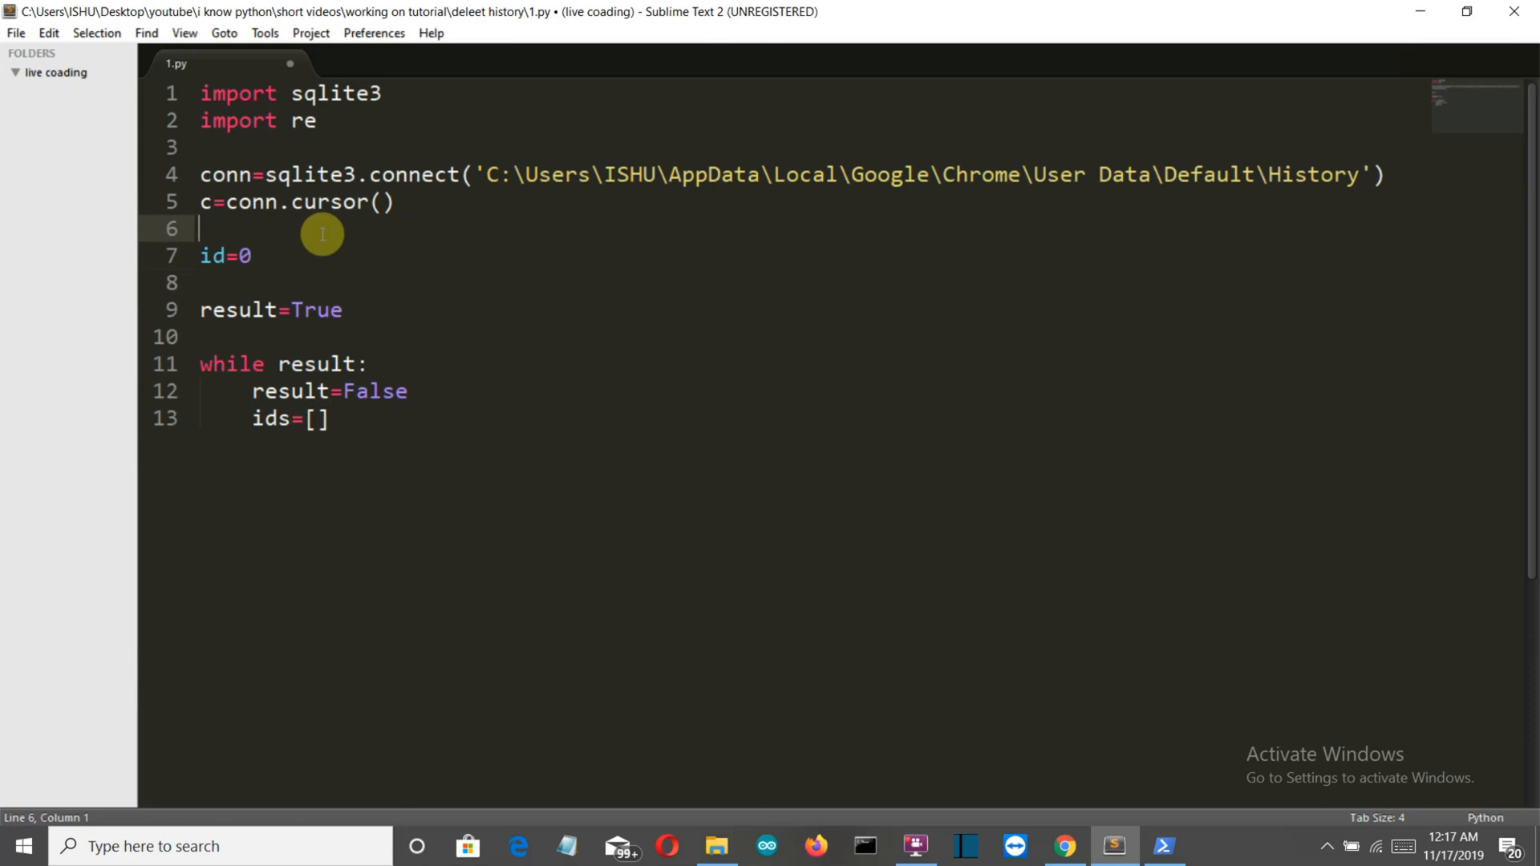
# - Write x=str(input('enter the keyword : ')) and begin a 'for' statement in the loop
pyautogui.write('x=')
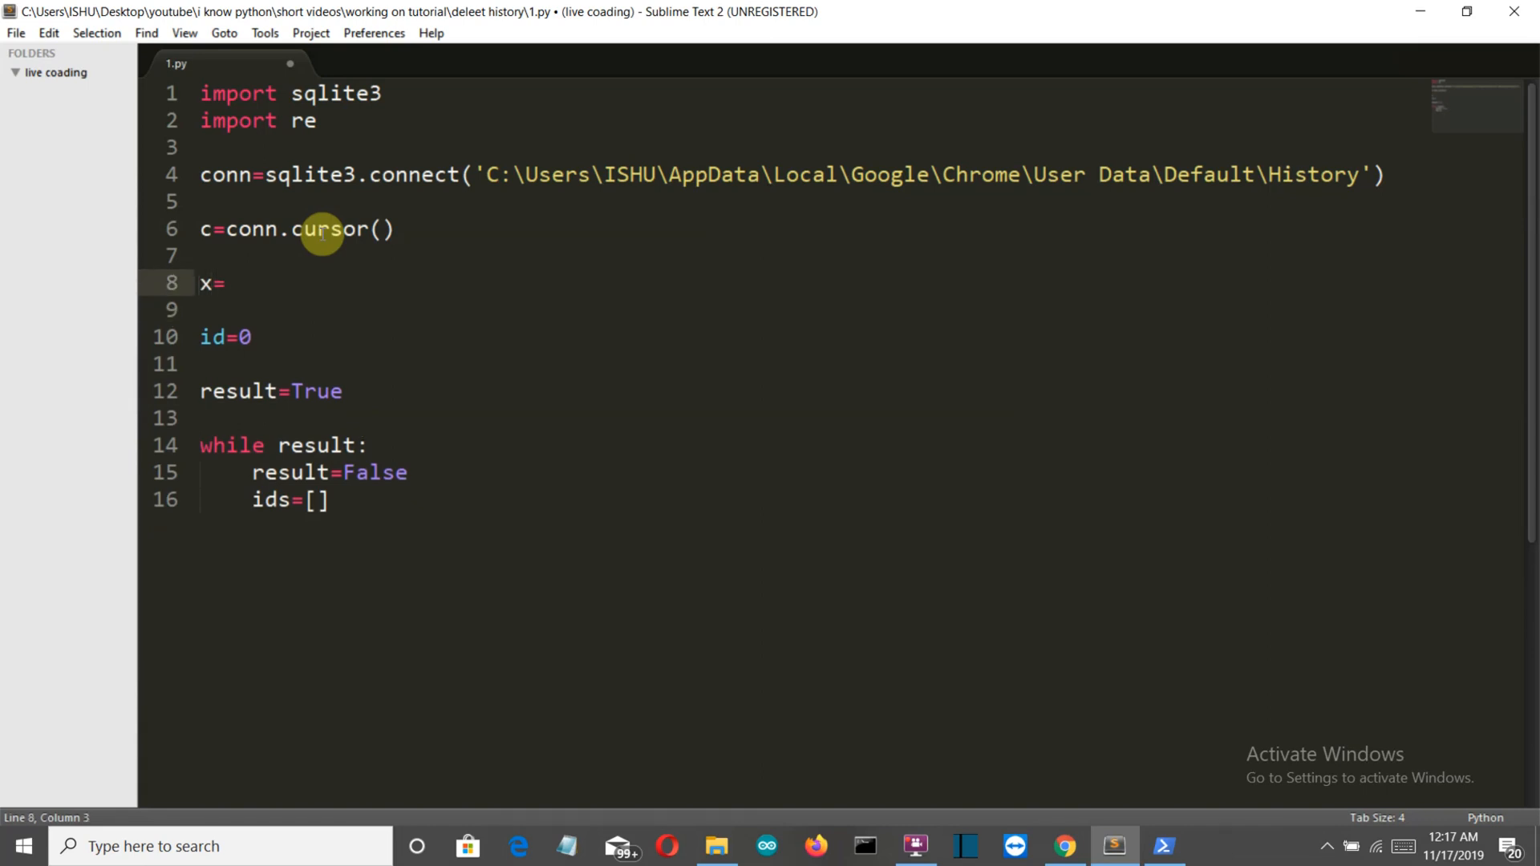
pyautogui.write('str')
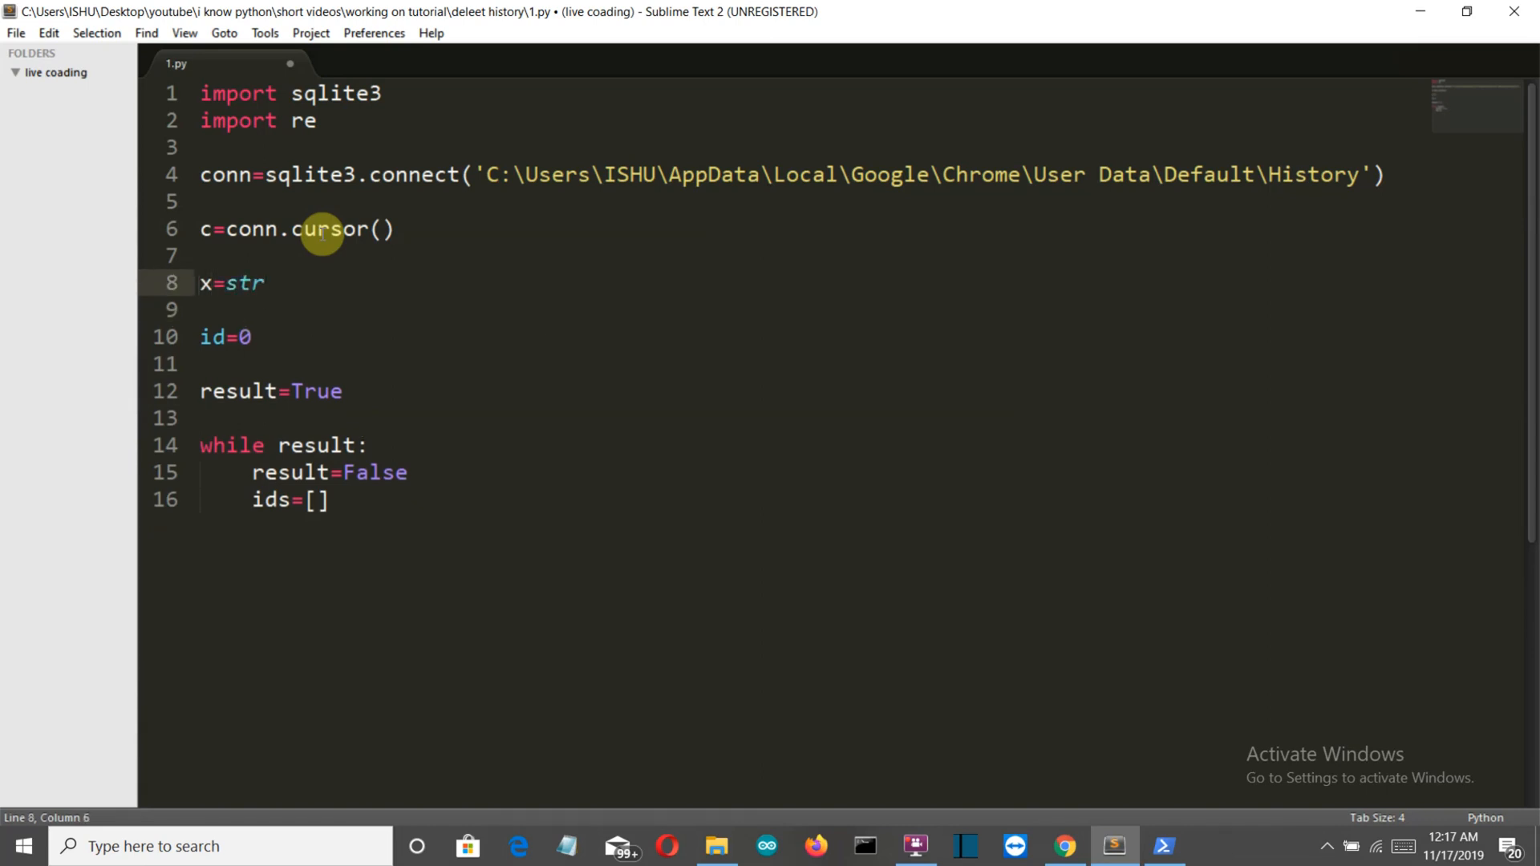
pyautogui.write('(in')
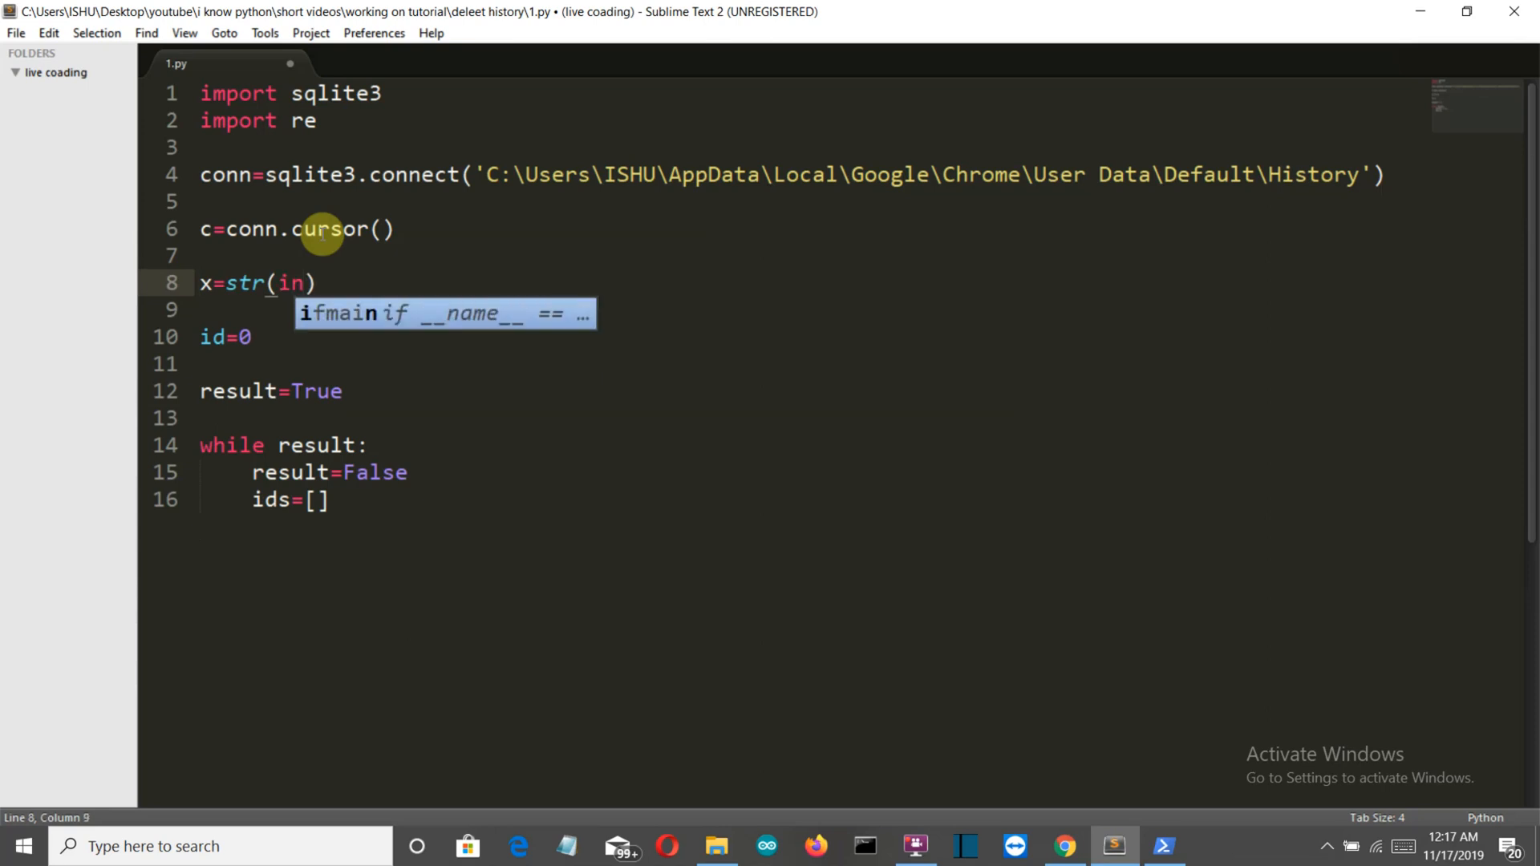
pyautogui.write('put("')
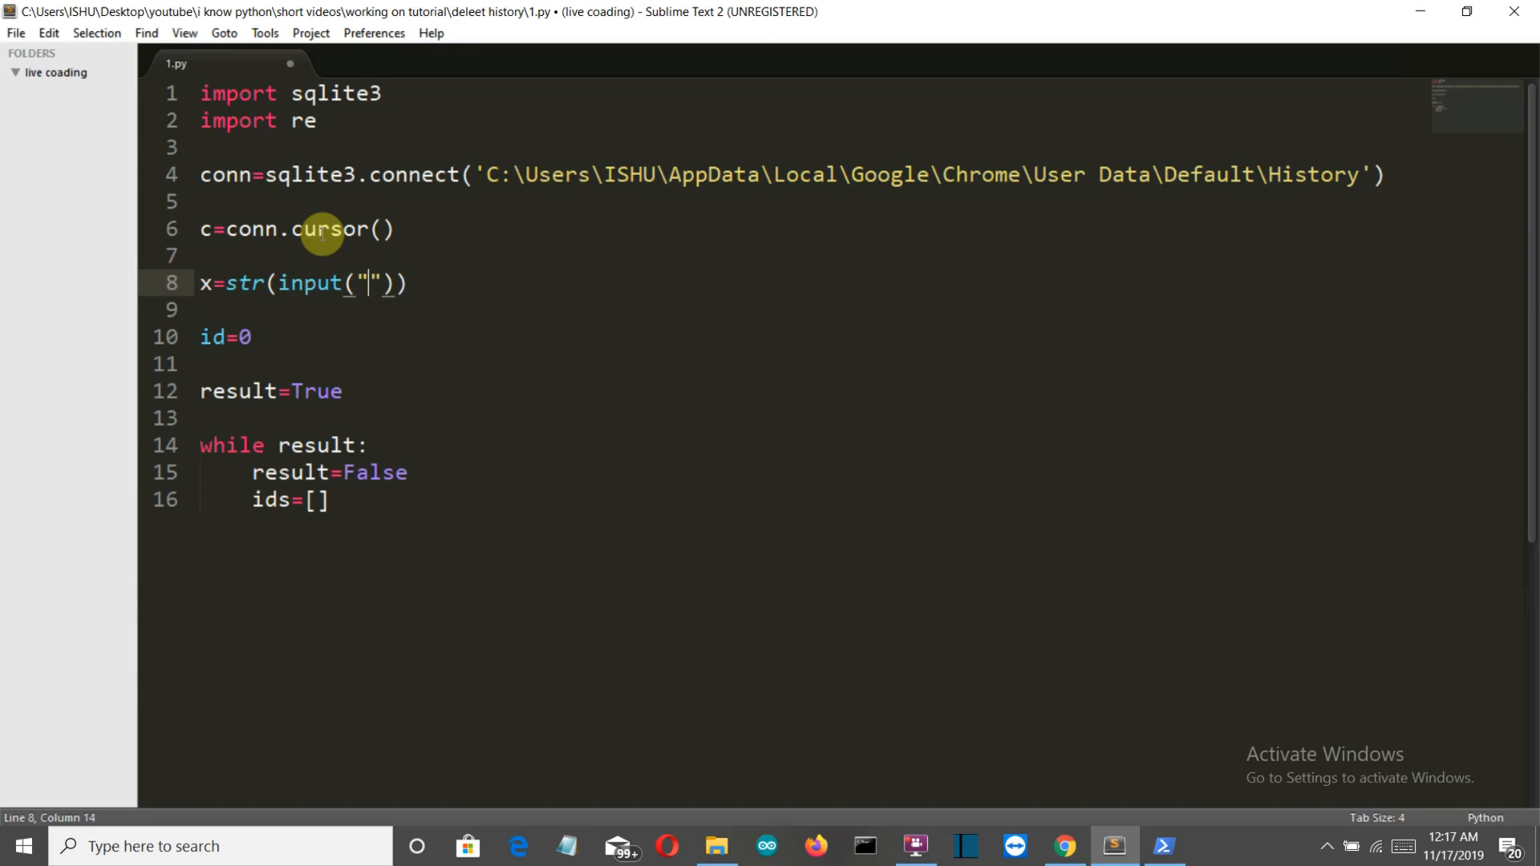
pyautogui.write('enter the')
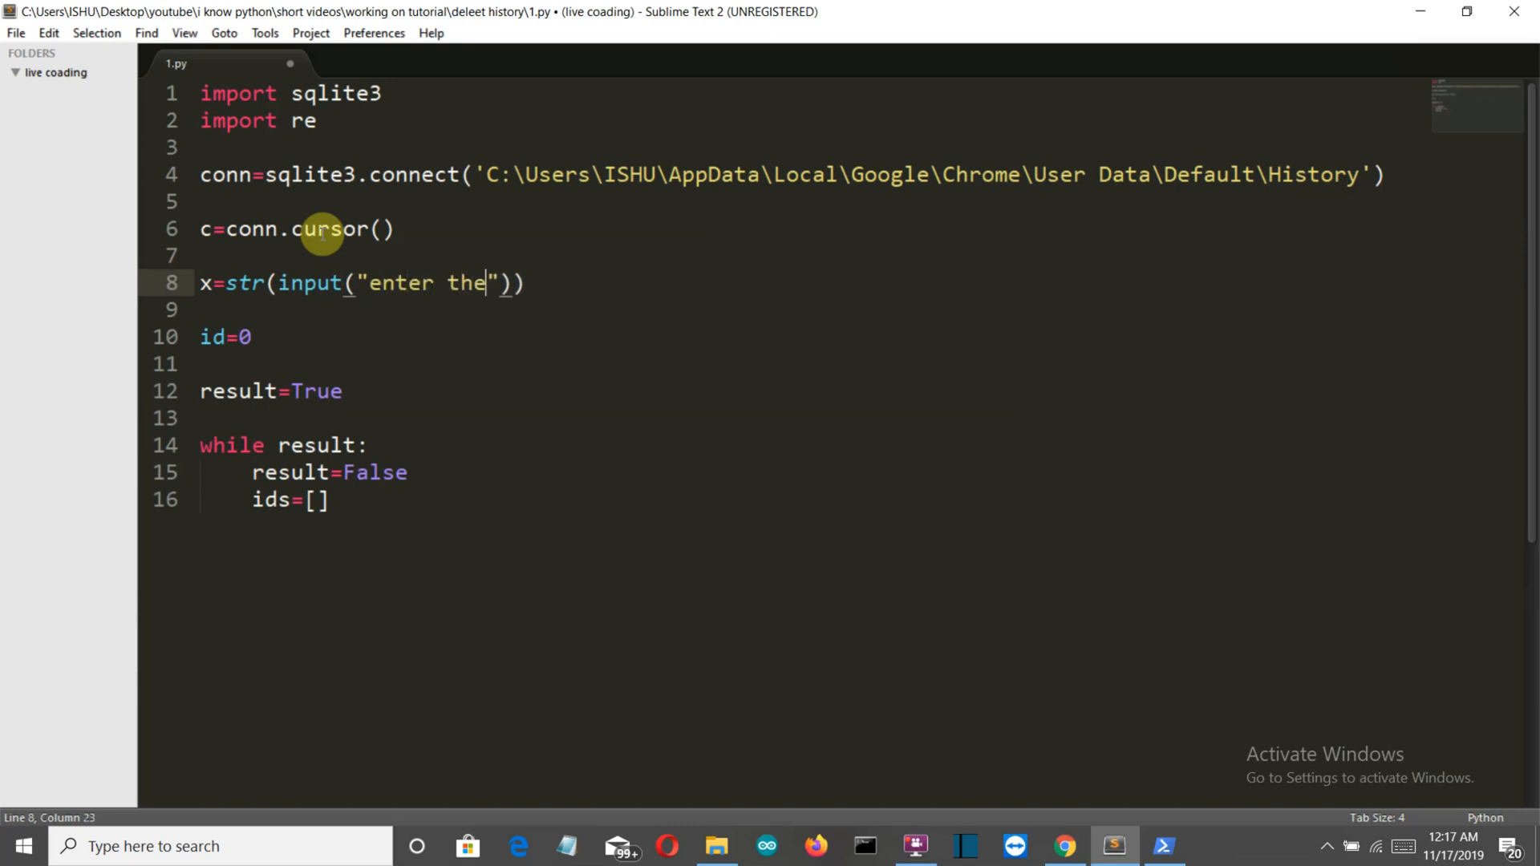
pyautogui.write('keyword :')
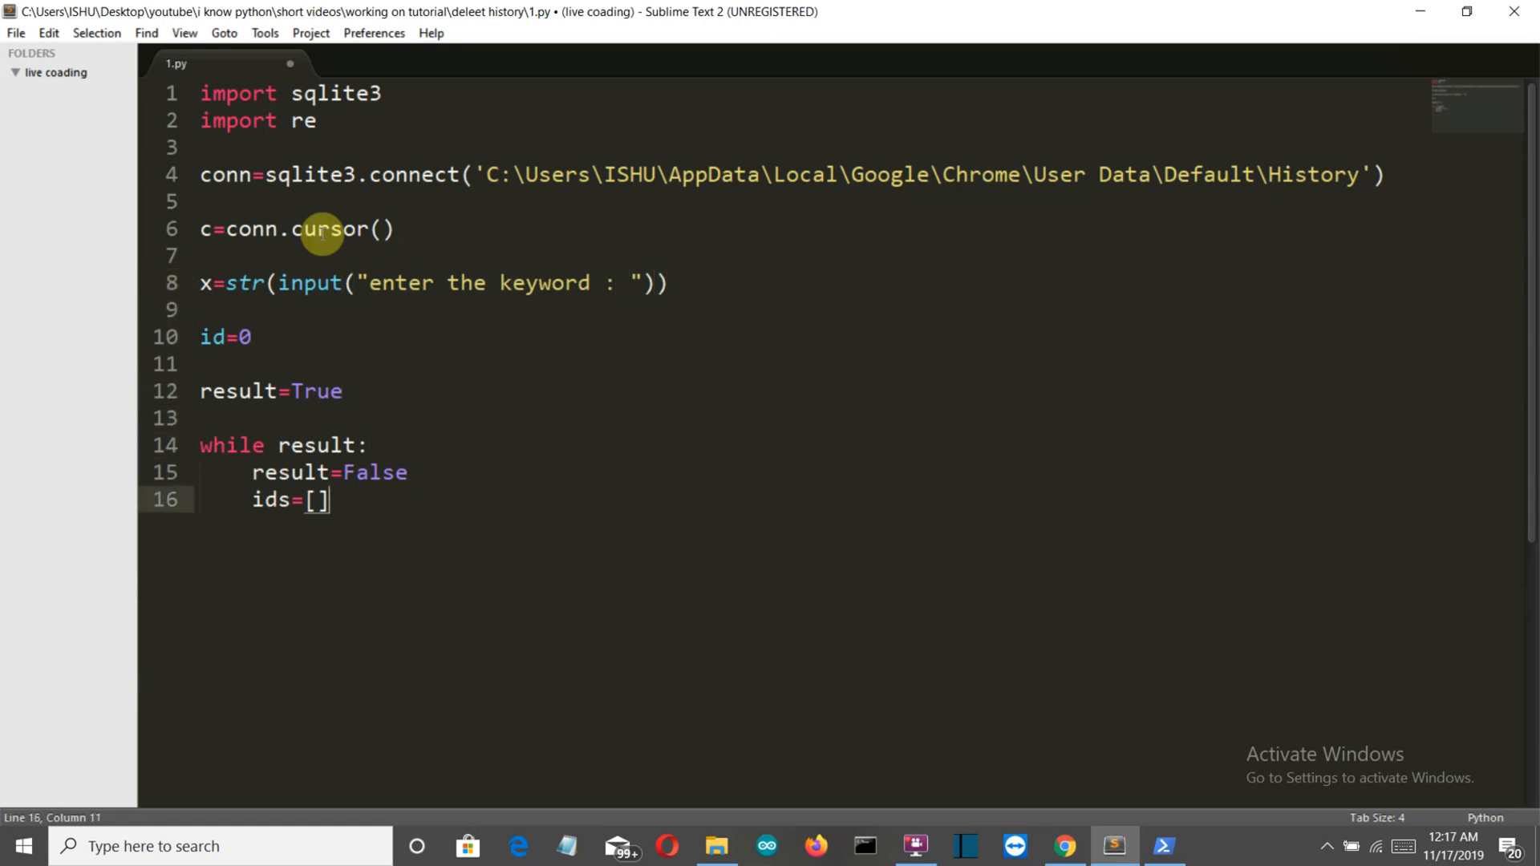
pyautogui.write('for')
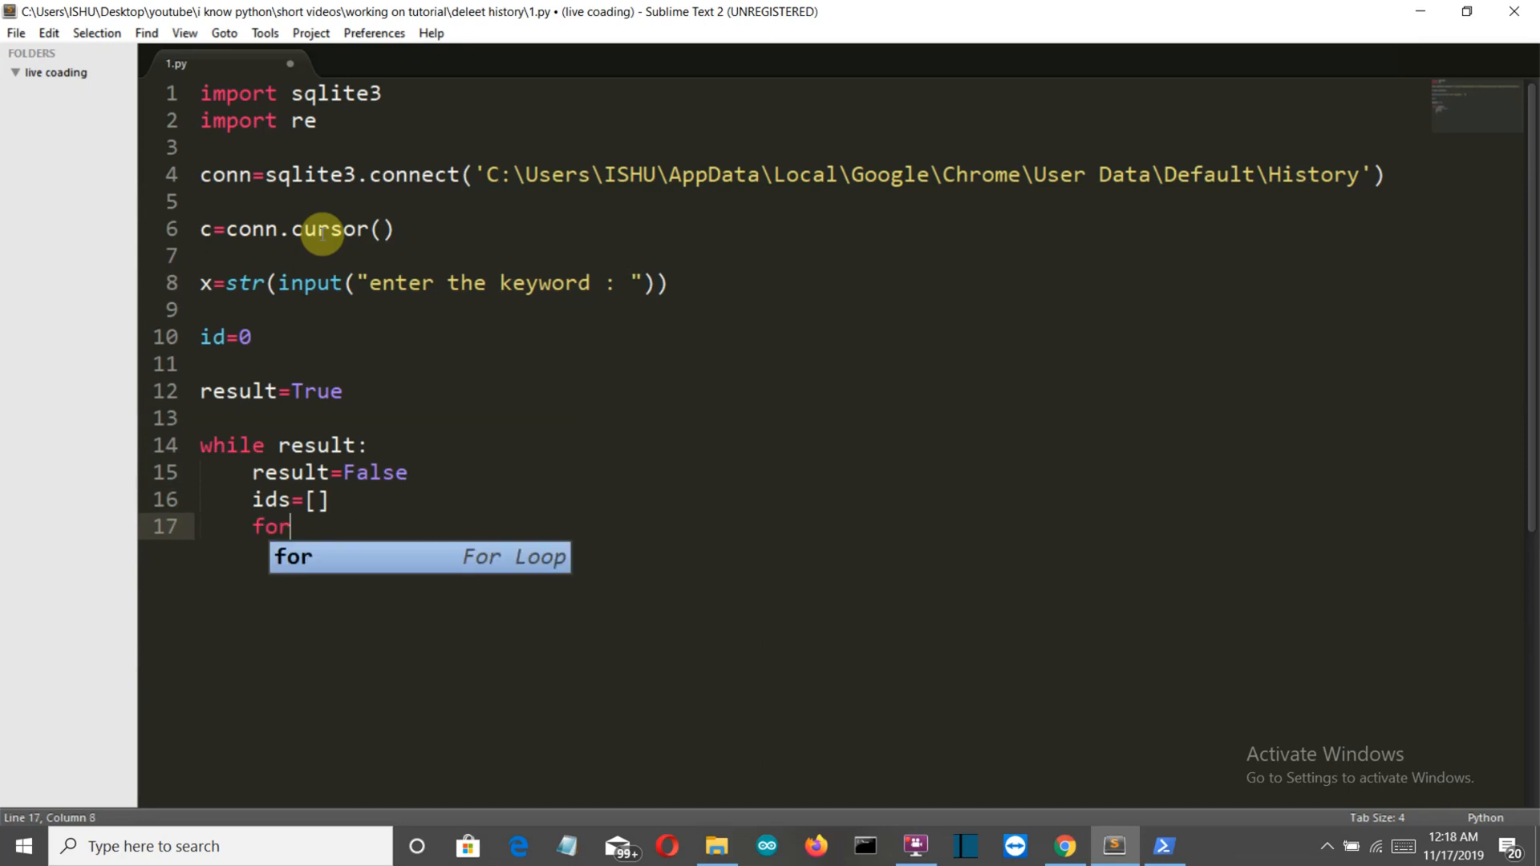
# - Write for rows in c.execute("SELECT id ,url," as the start of the query loop
pyautogui.write('row')
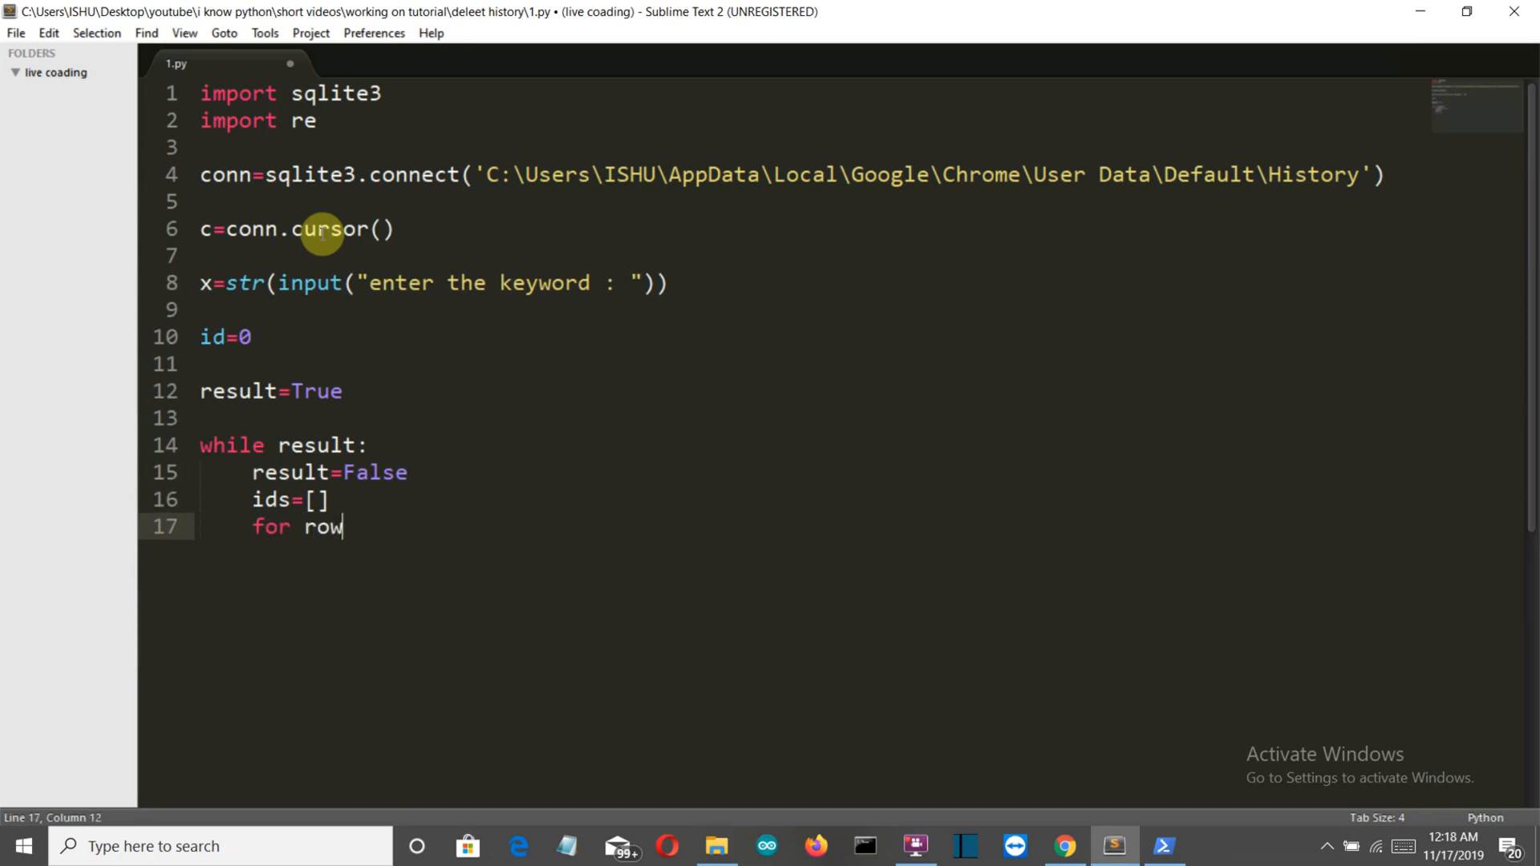
pyautogui.write('s in')
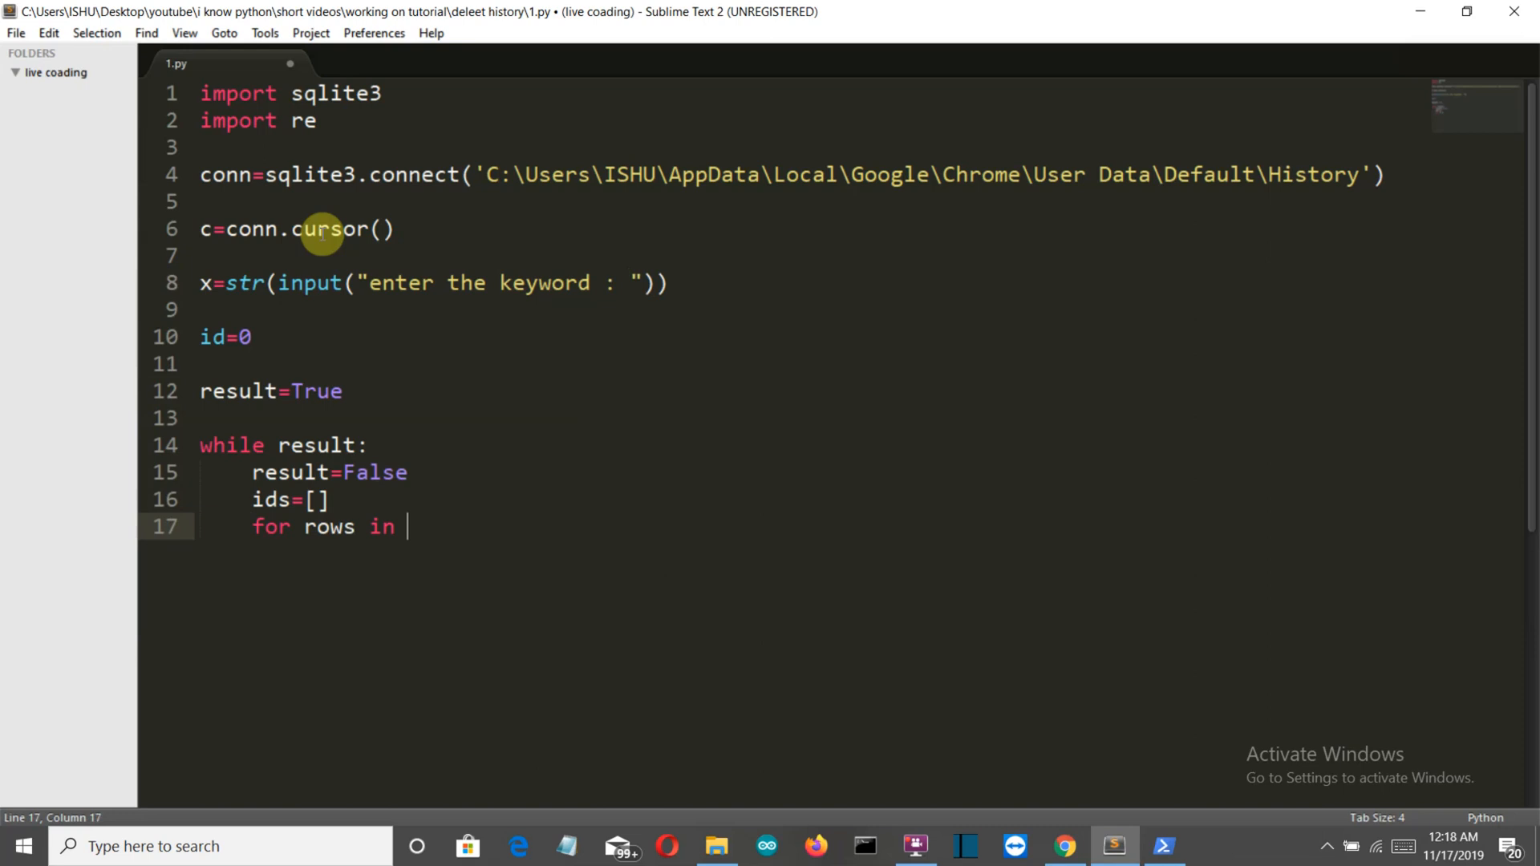
pyautogui.write('c.exe')
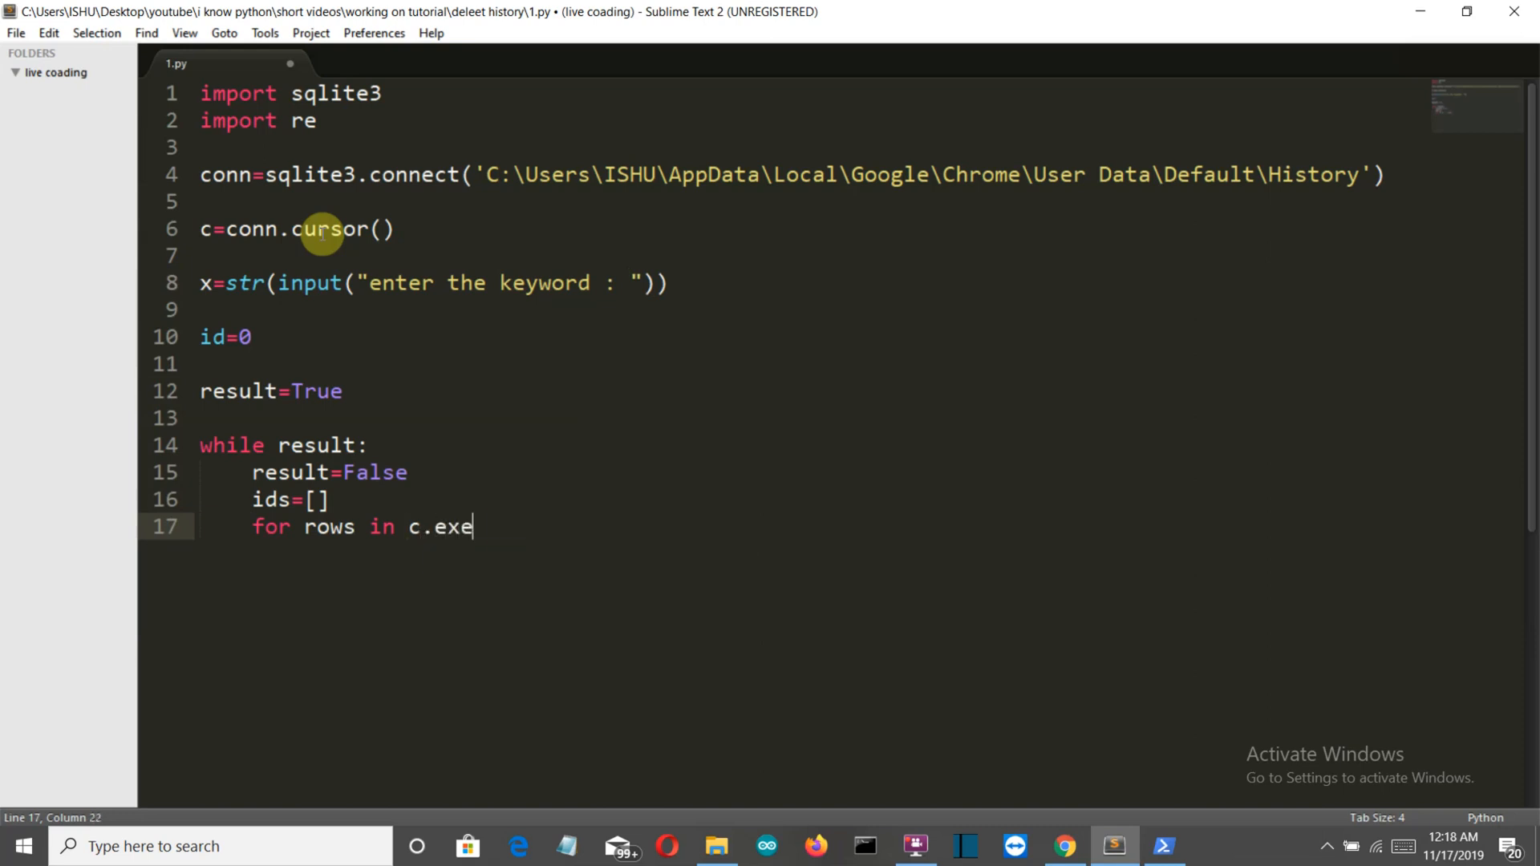
pyautogui.write('cute')
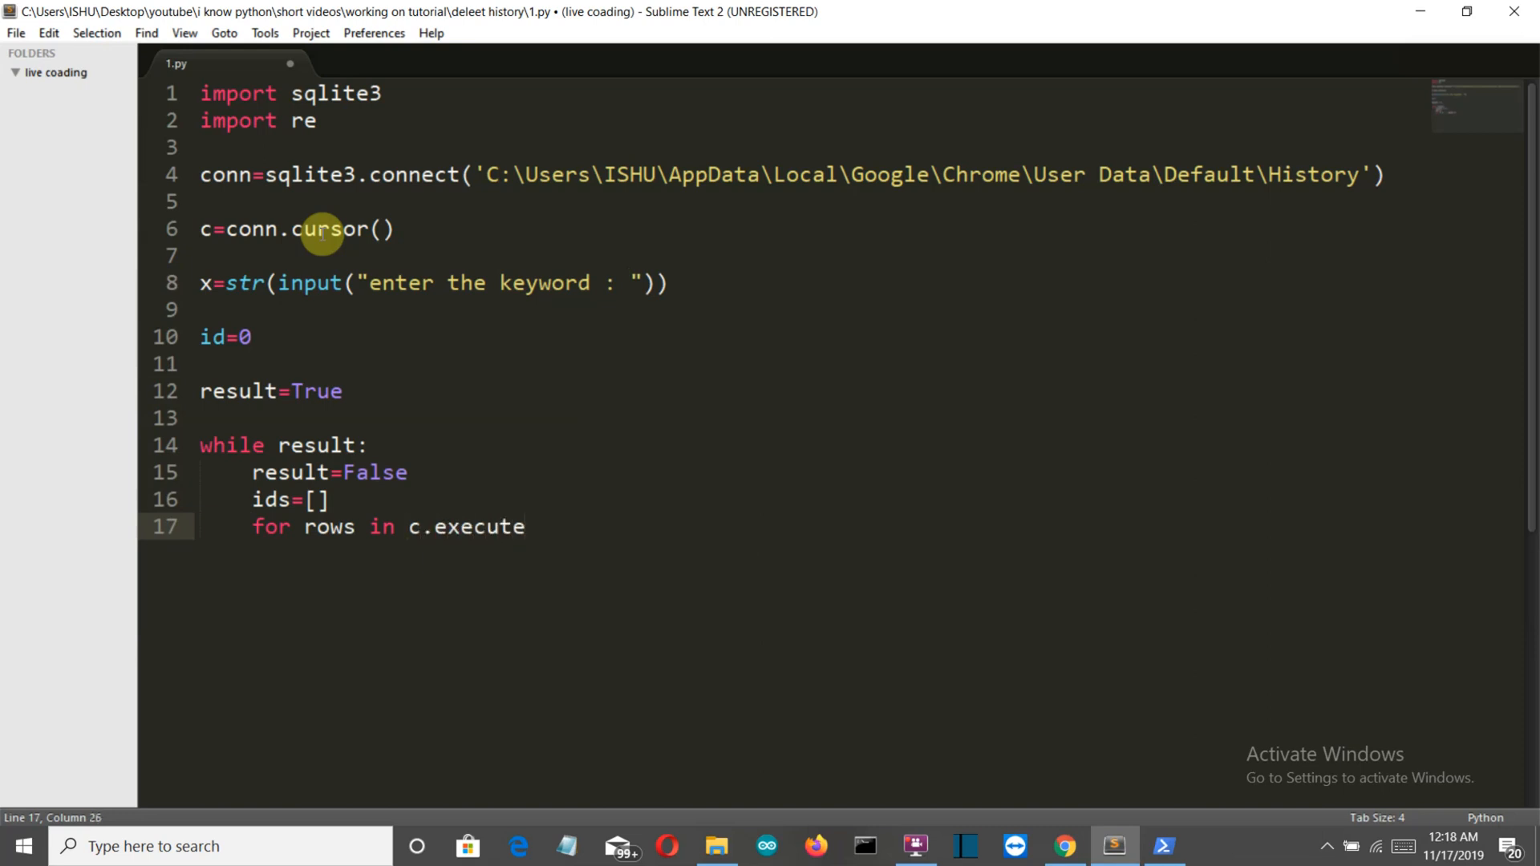
pyautogui.write('()')
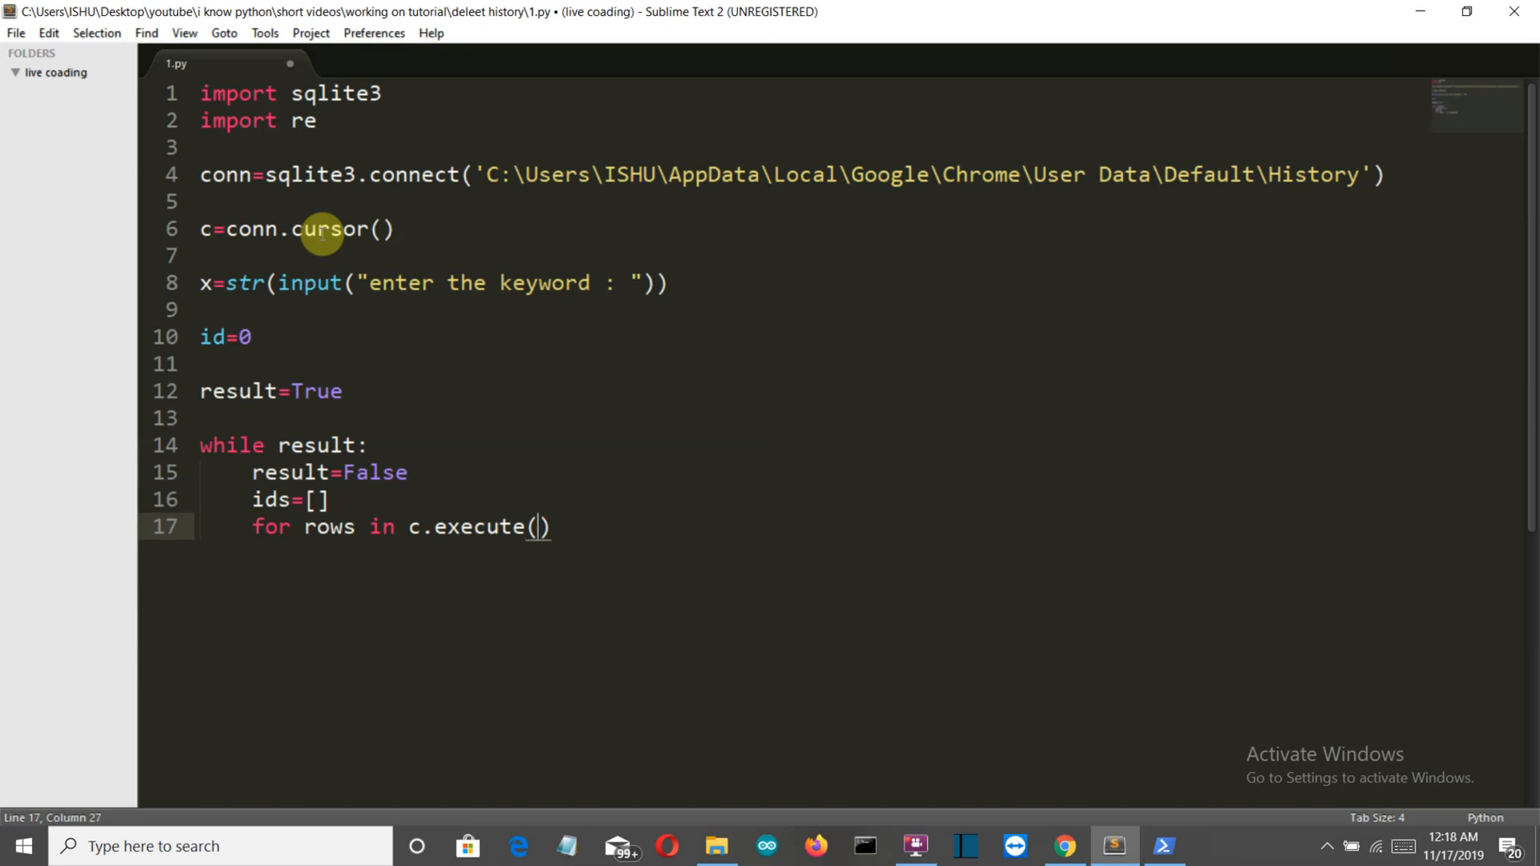
pyautogui.write('""')
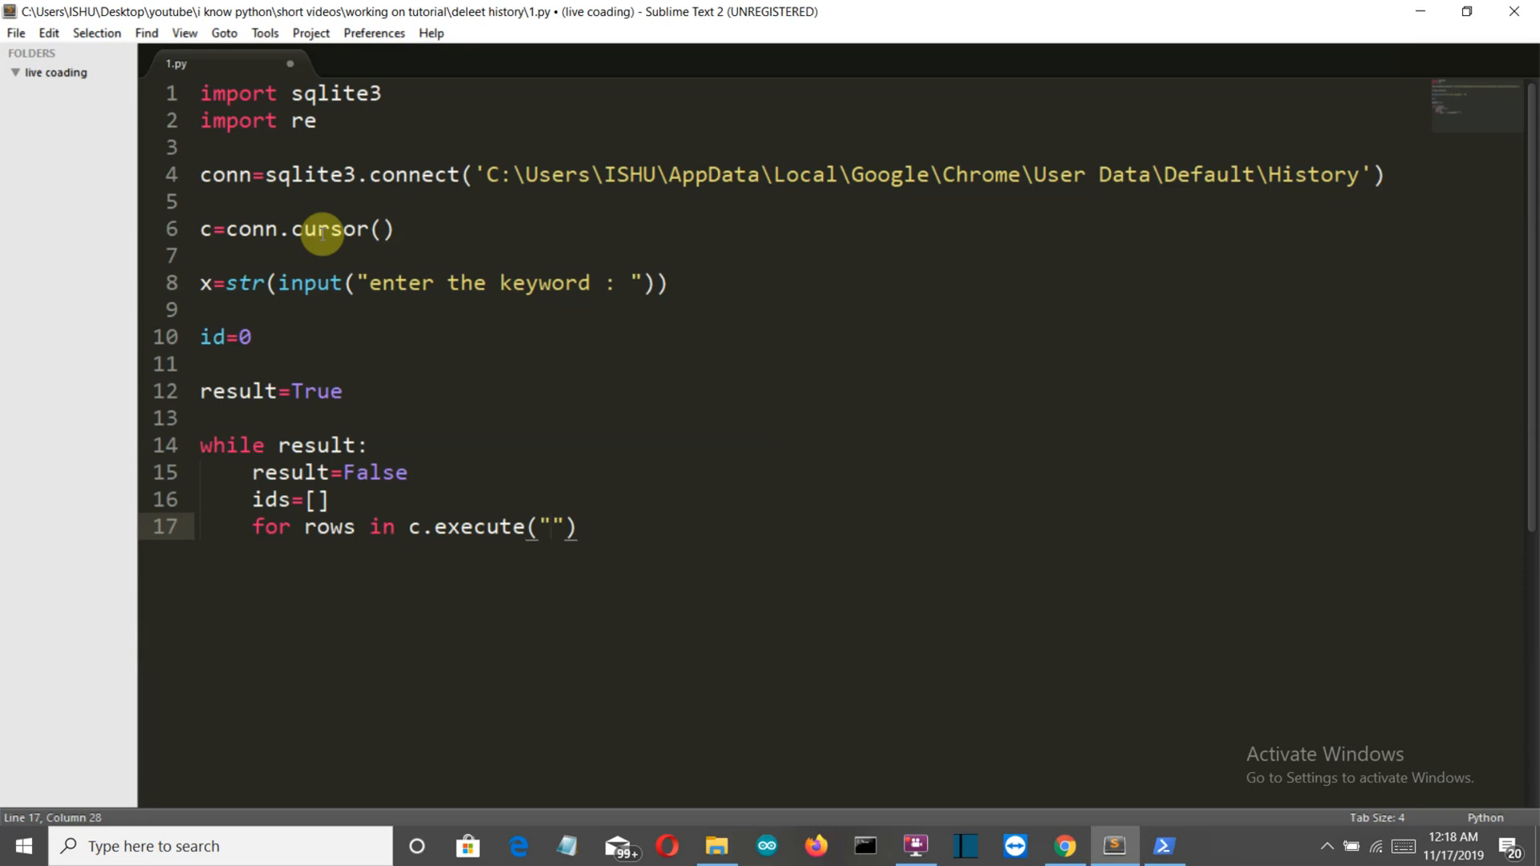
pyautogui.write('SEL')
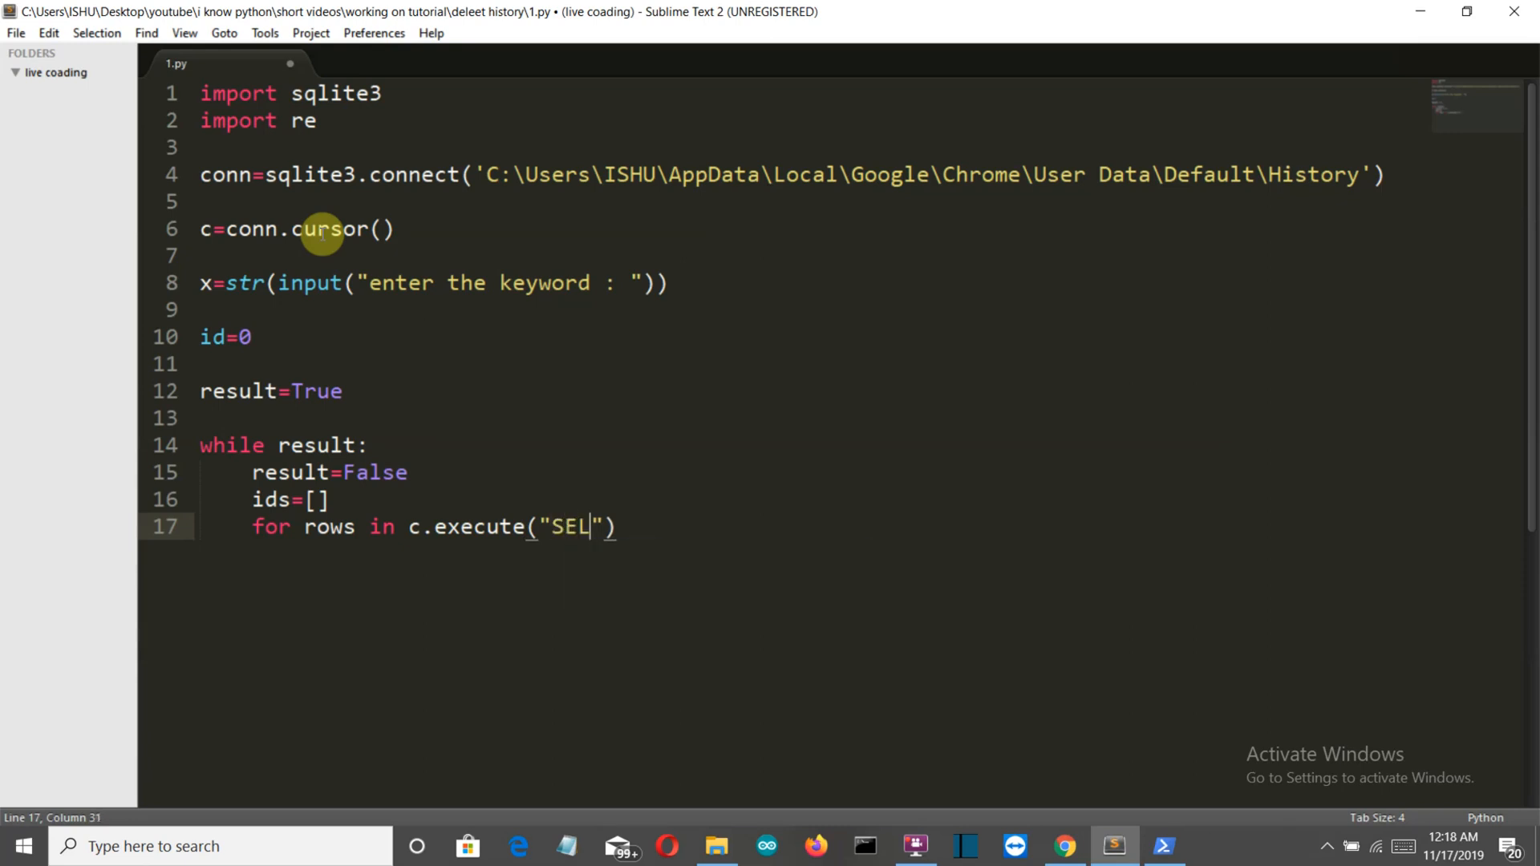
pyautogui.write('ECT id')
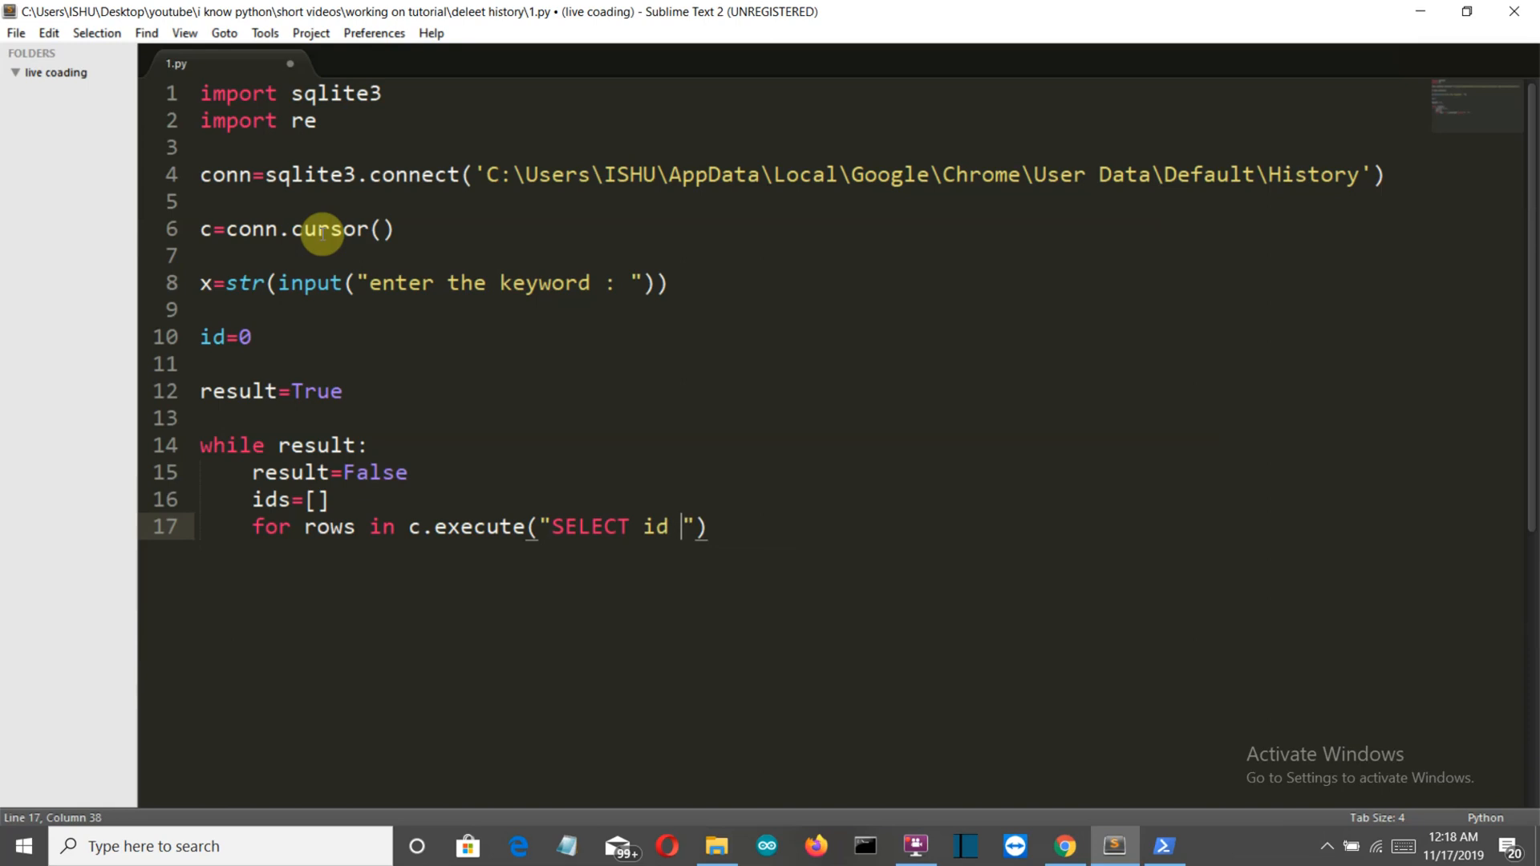
pyautogui.write(',ut')
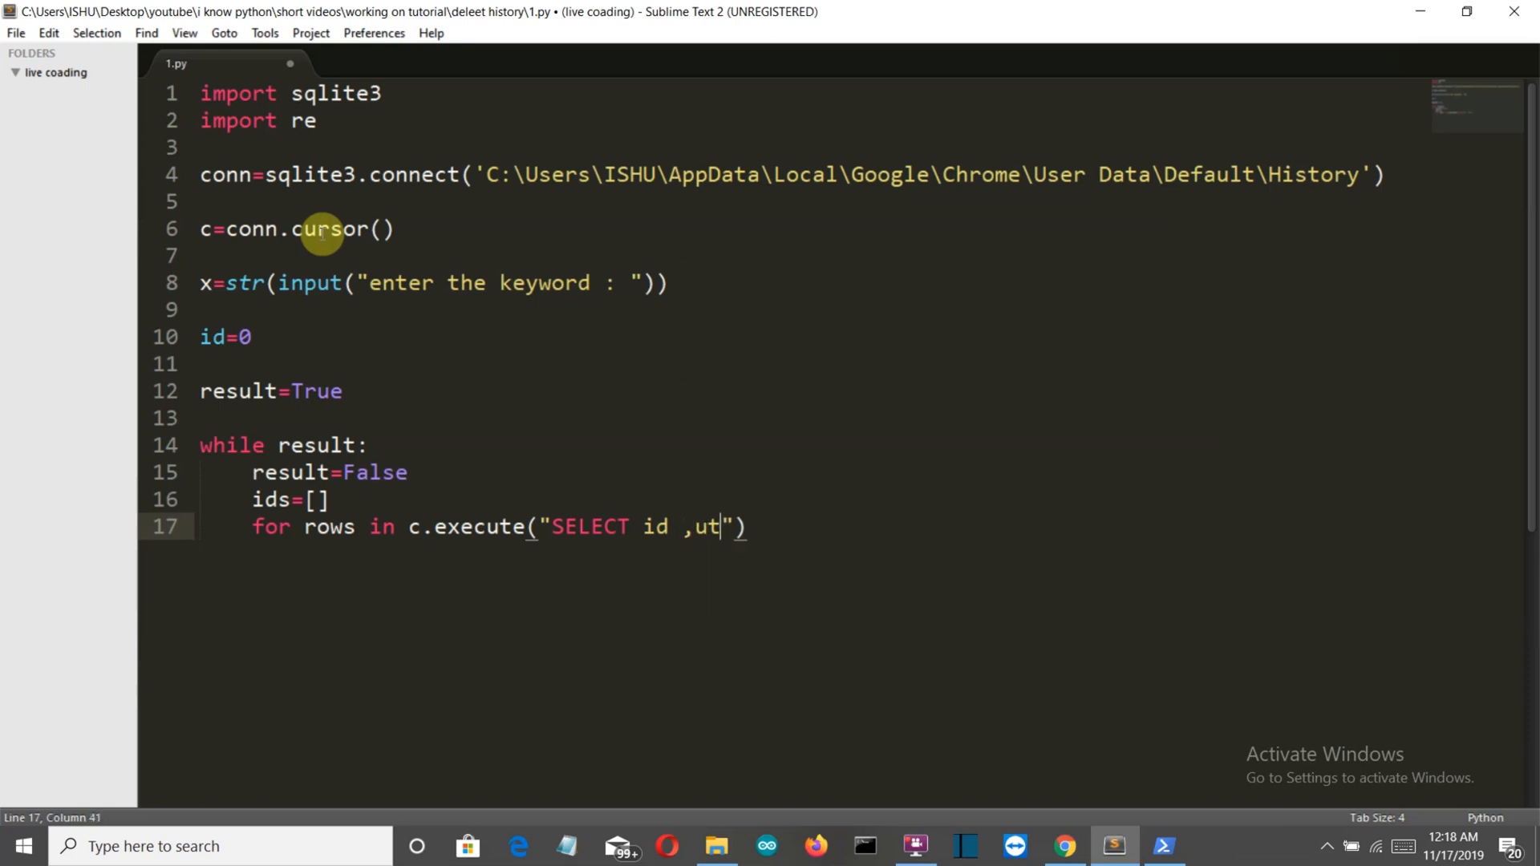
pyautogui.write('l')
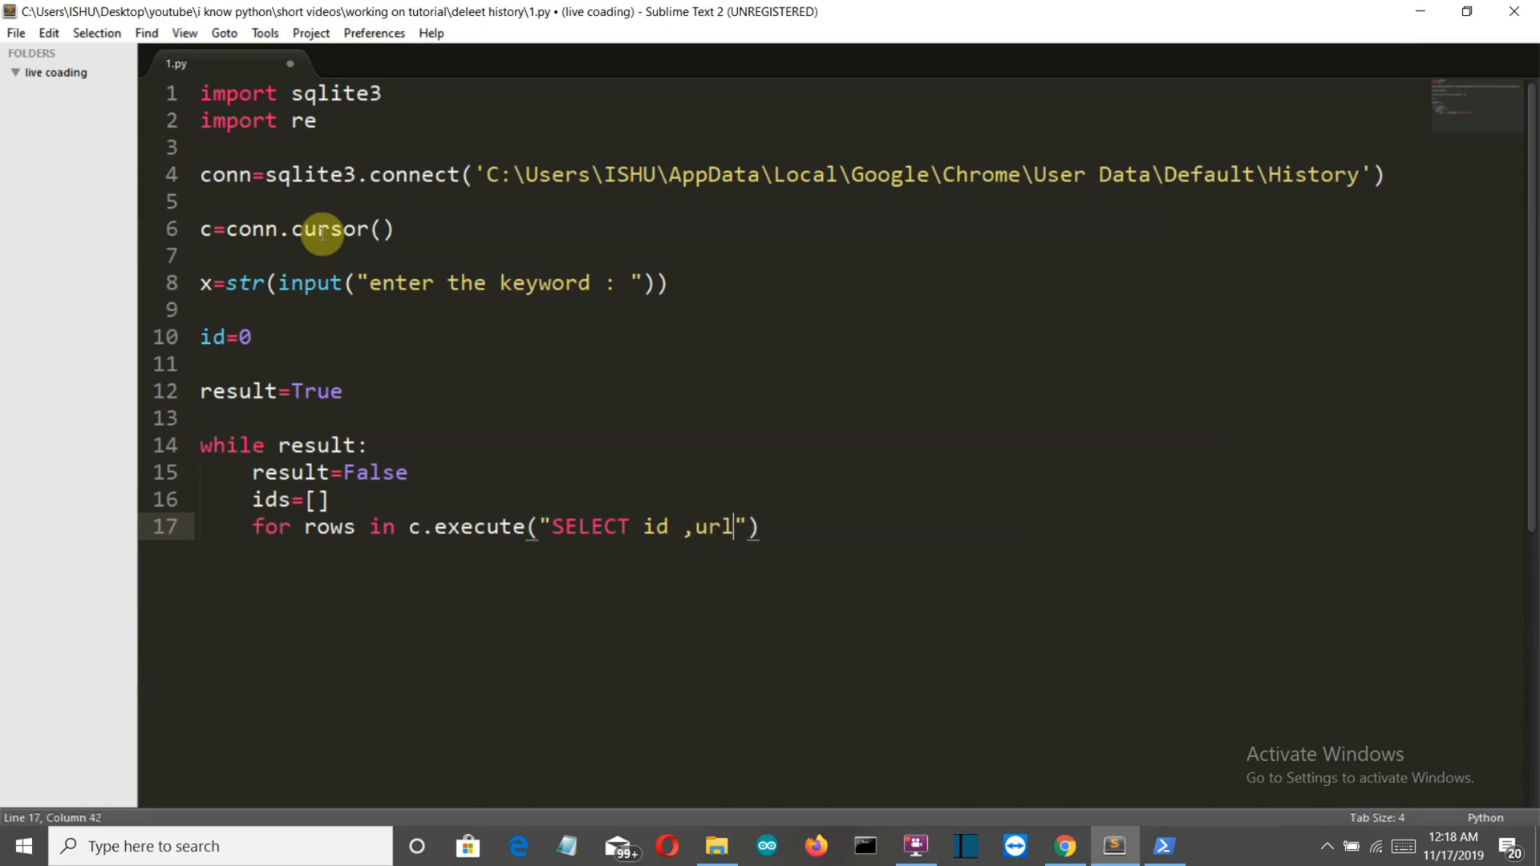
pyautogui.write(',')
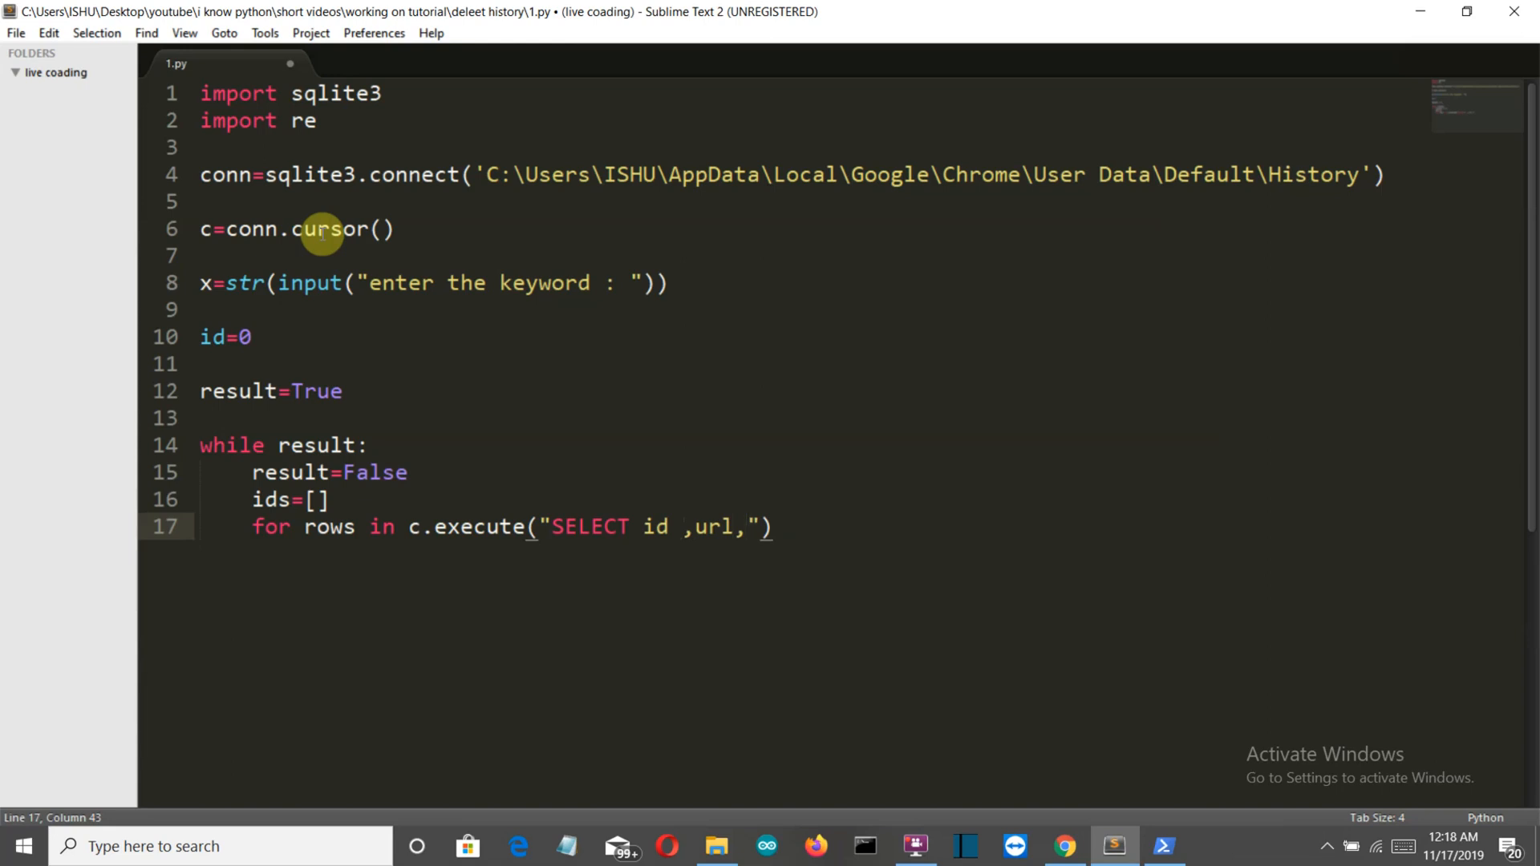
# - Continue the query with FROM urls Where url LIKE and a %% pattern placeholder
pyautogui.write('F')
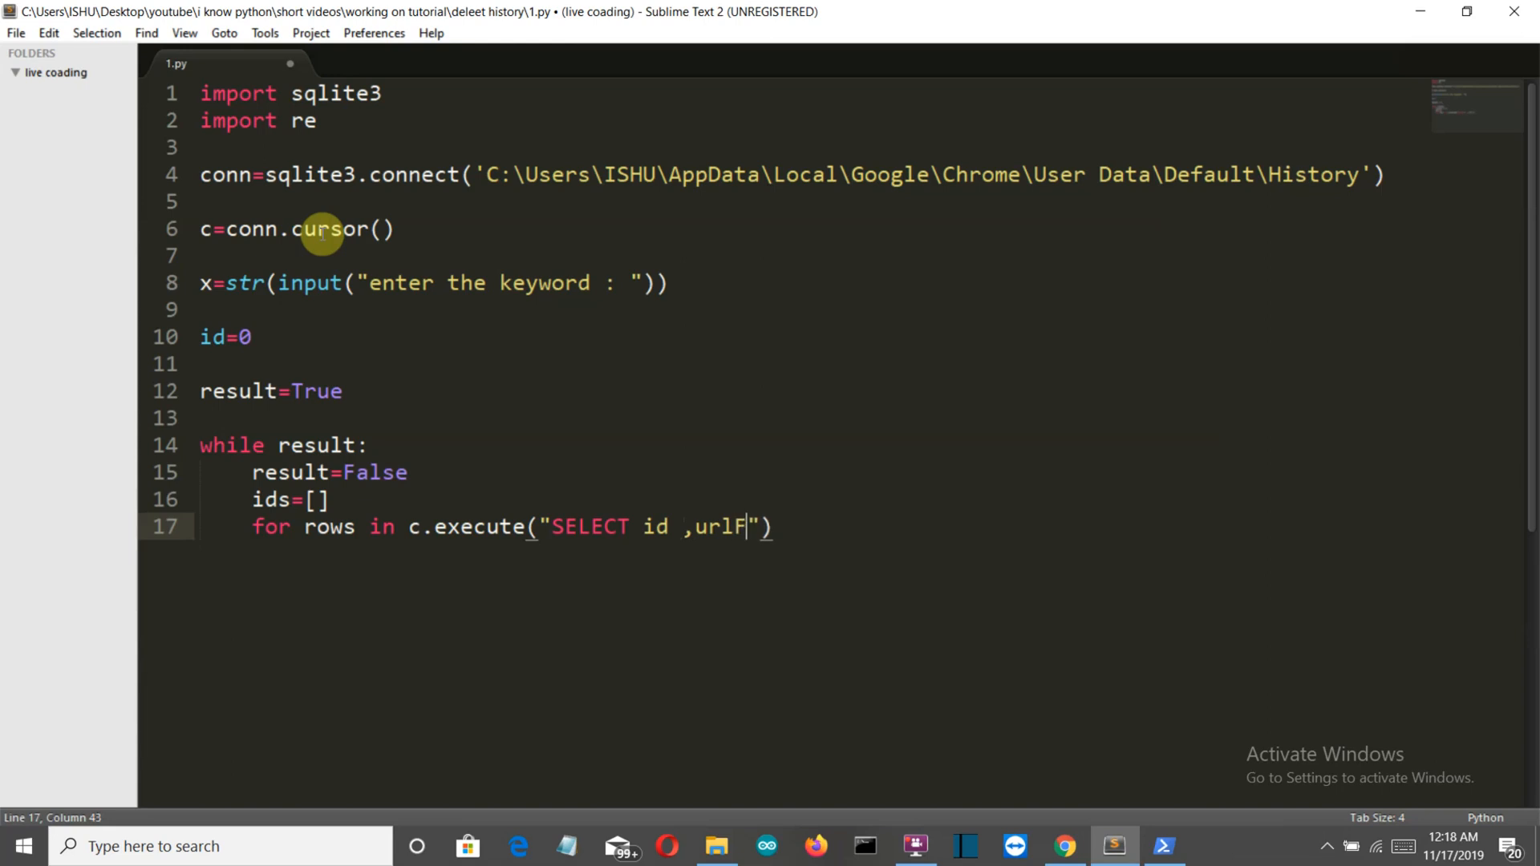
pyautogui.write('ROM')
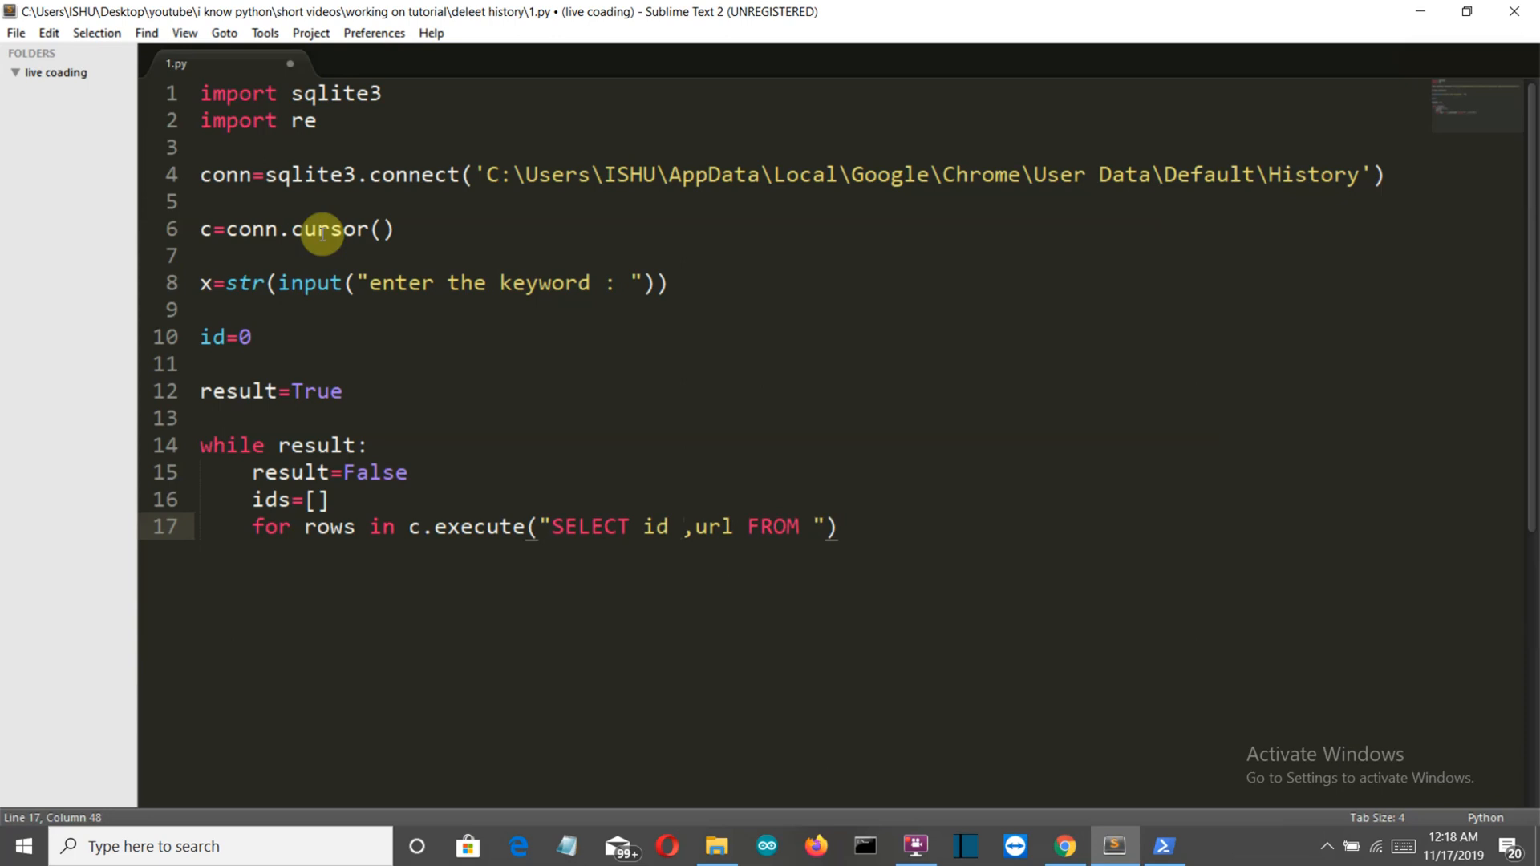
pyautogui.write('urls')
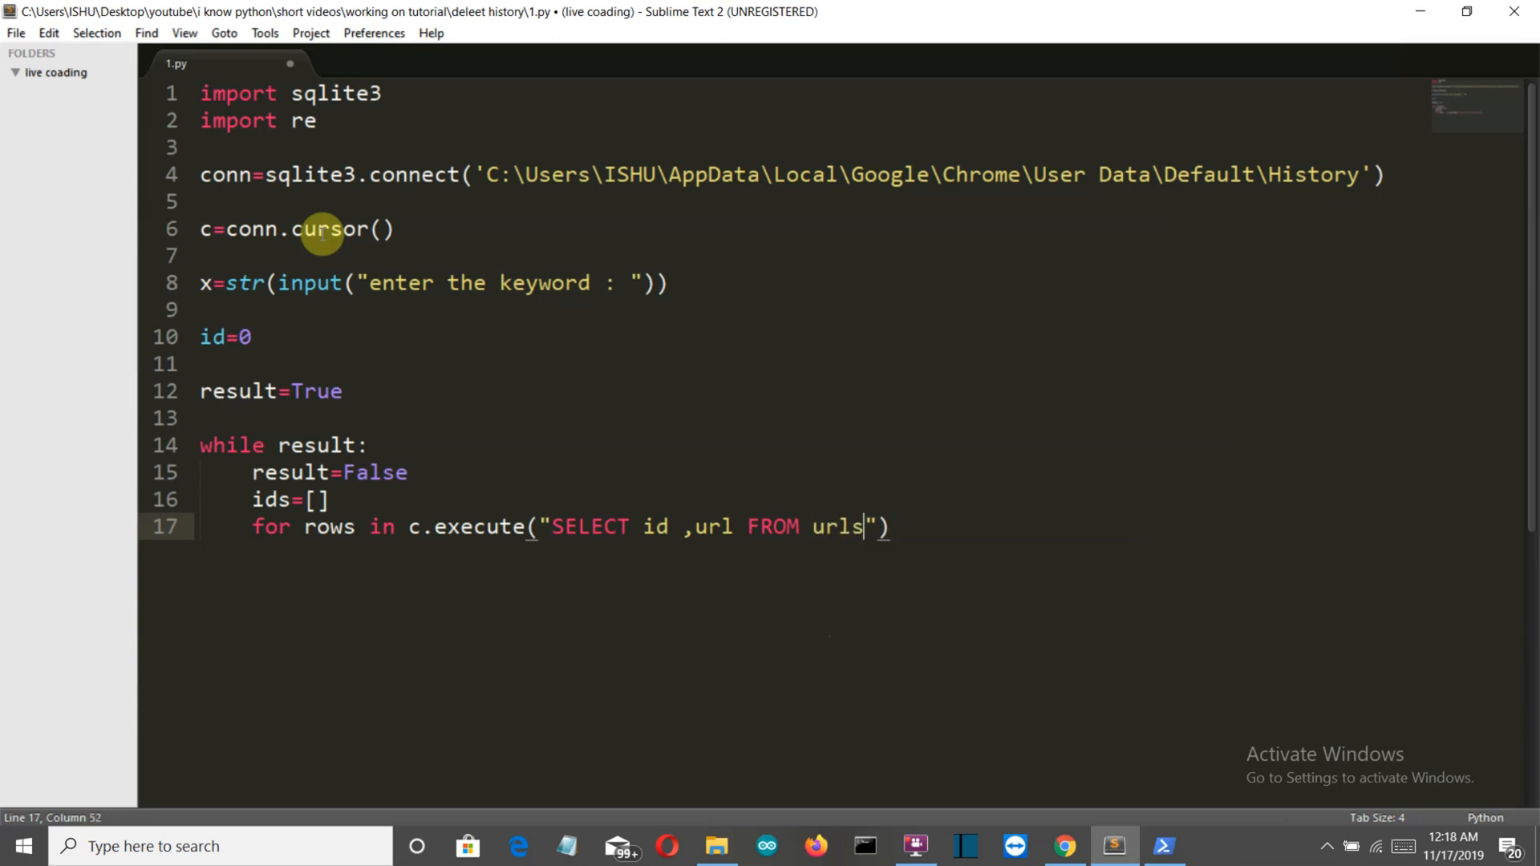
pyautogui.write('W')
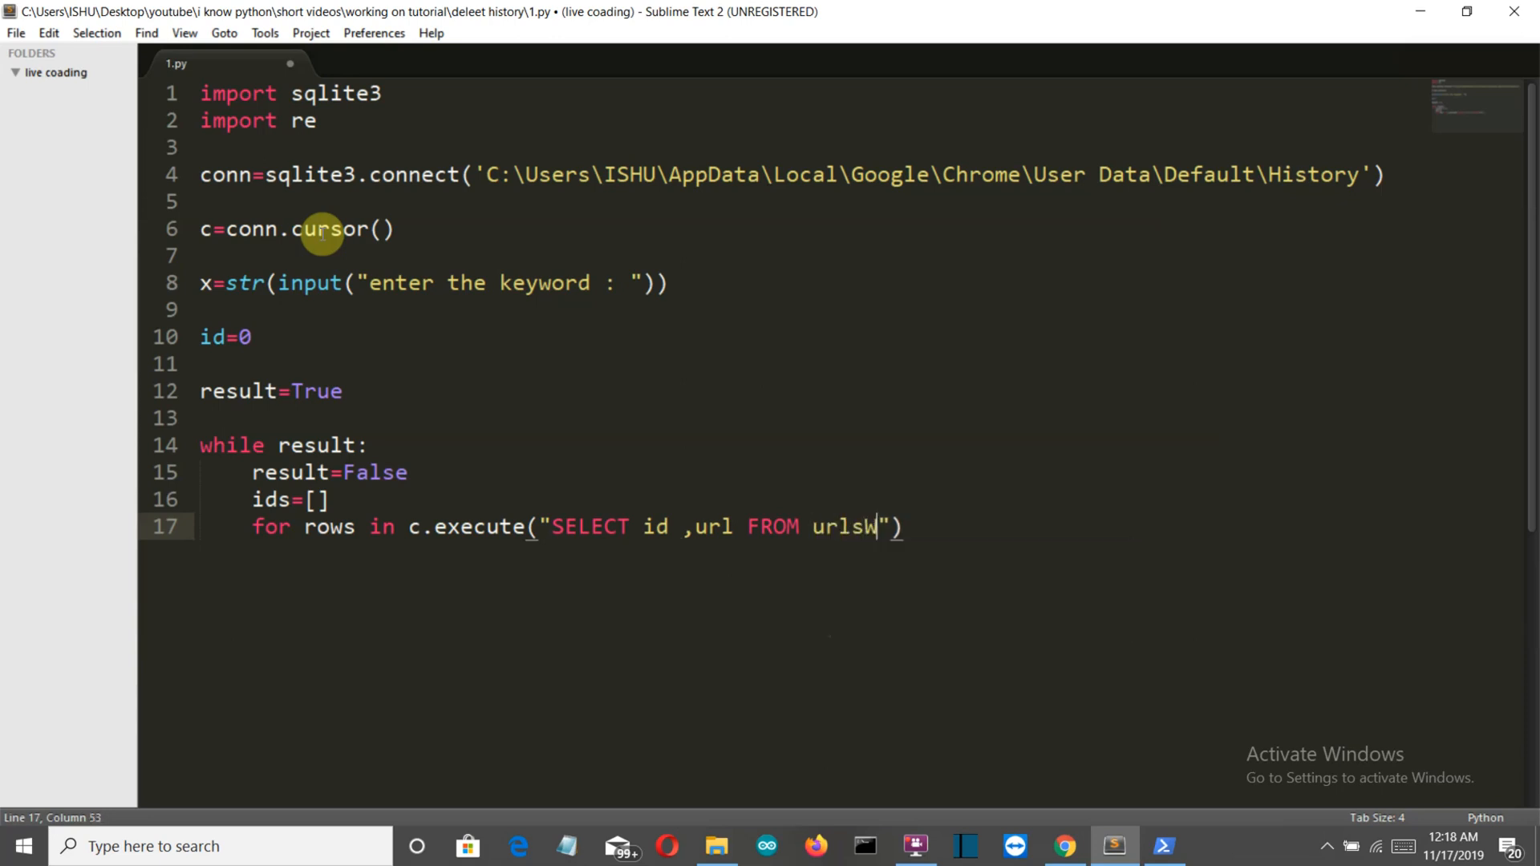
pyautogui.write('here')
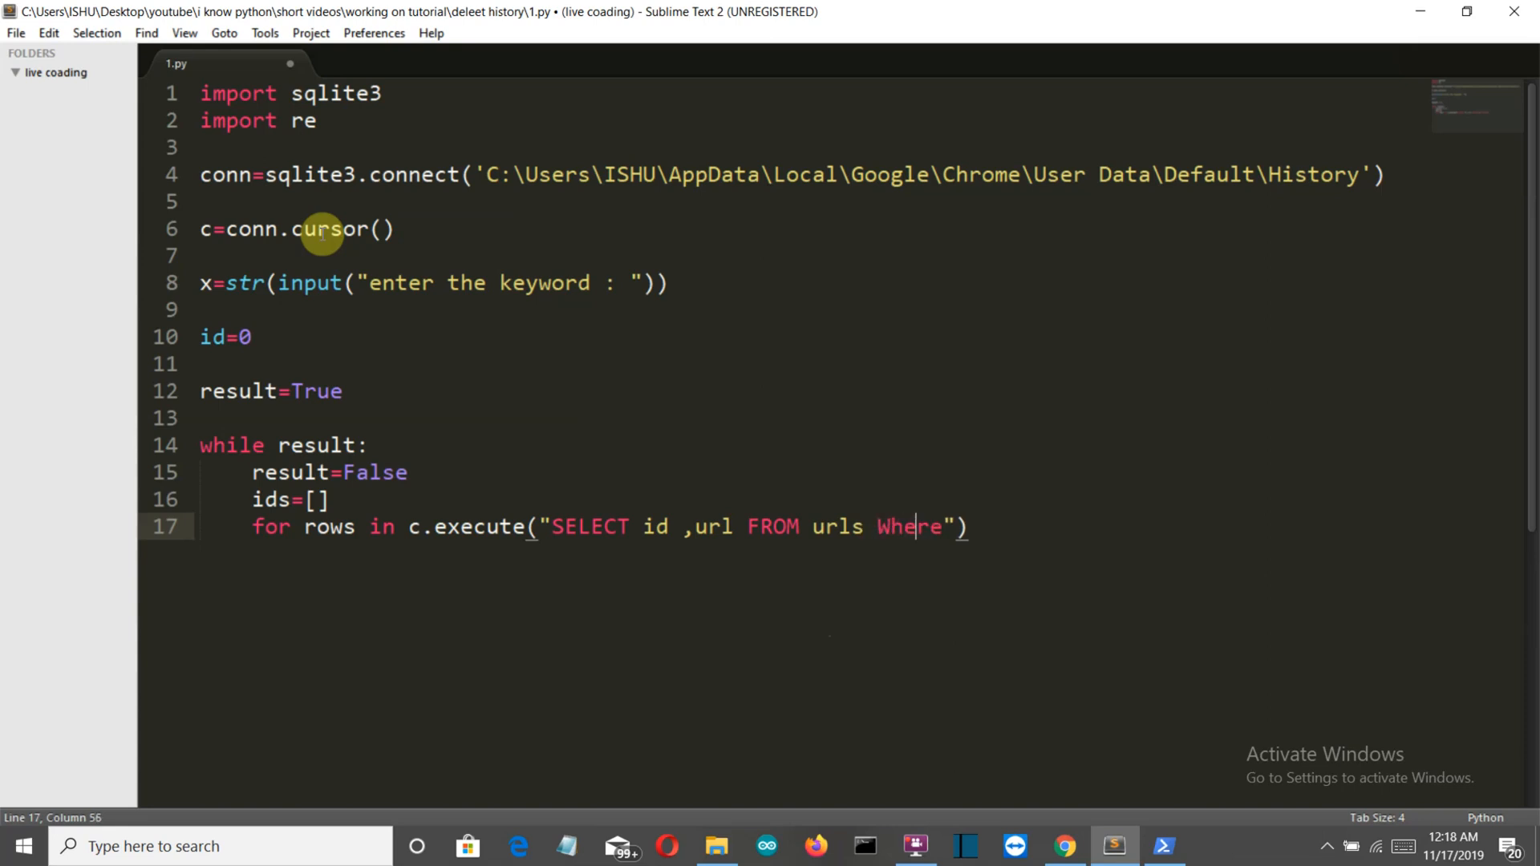
pyautogui.write('" "')
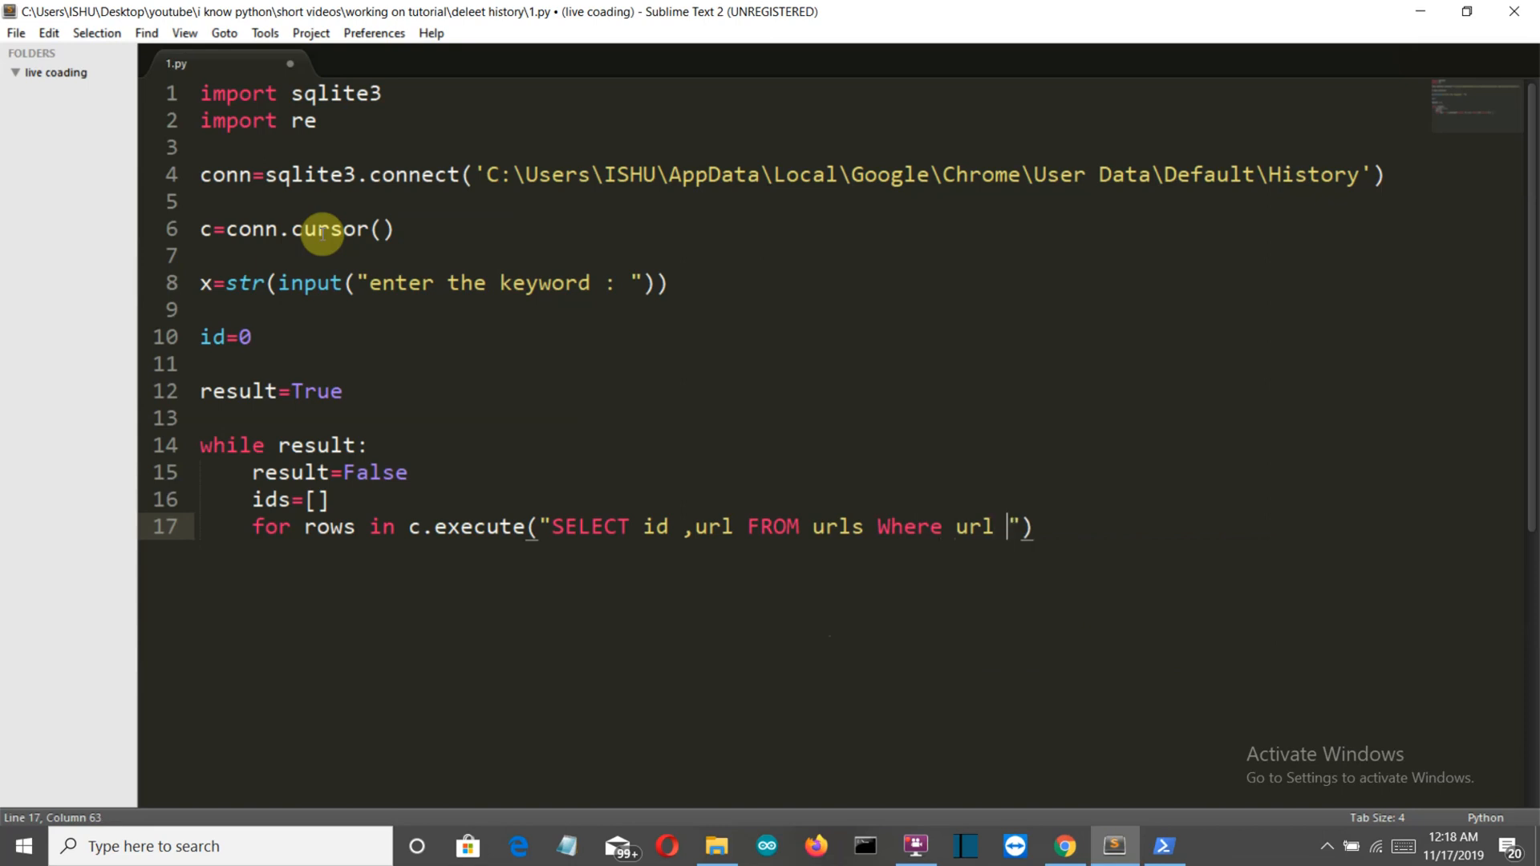
pyautogui.write('LIKE')
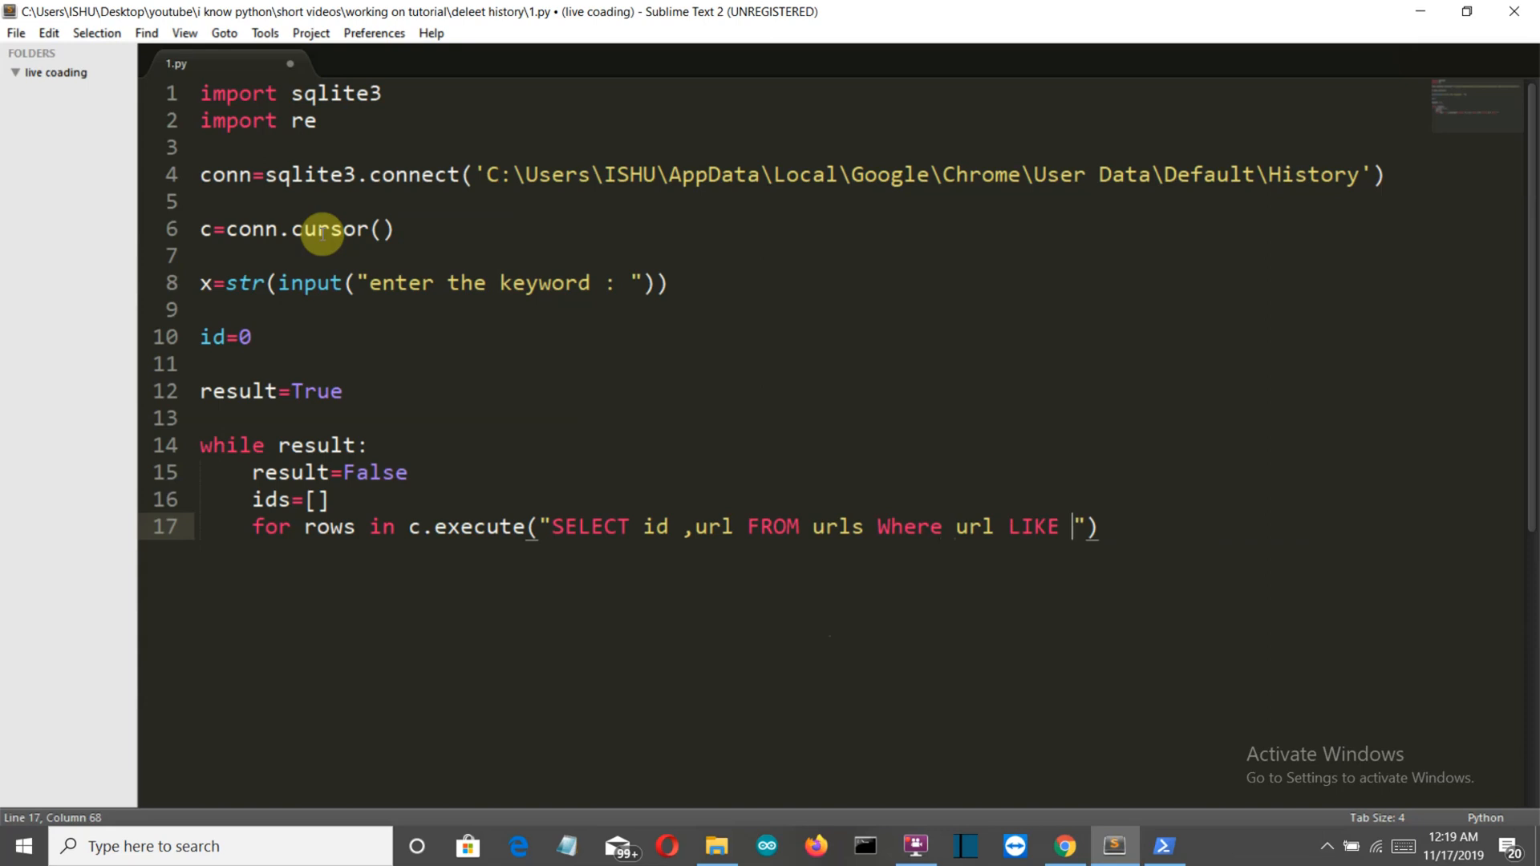
pyautogui.write('%')
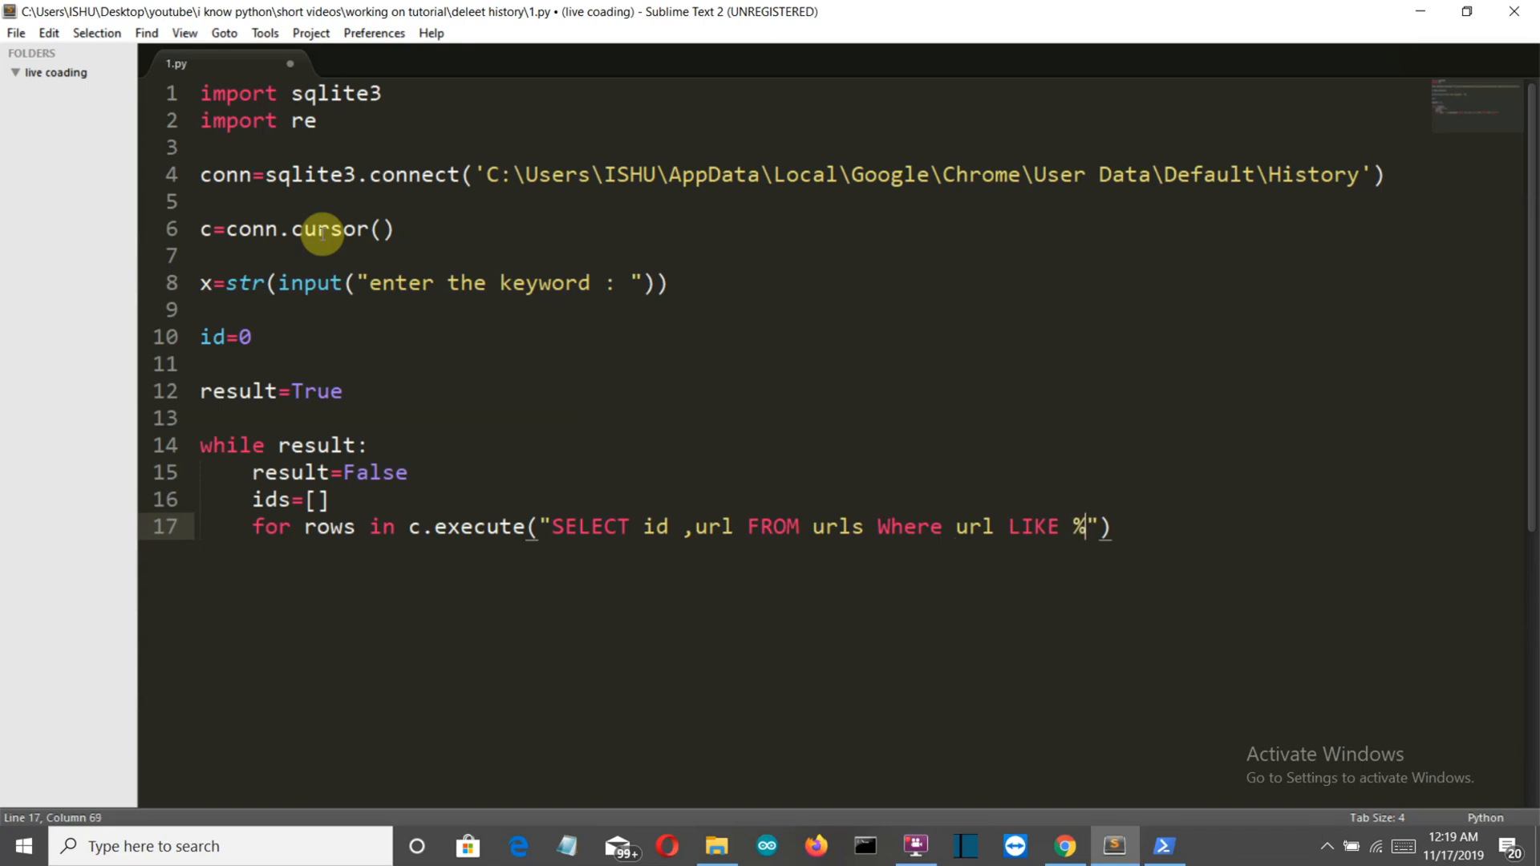
pyautogui.write('x%')
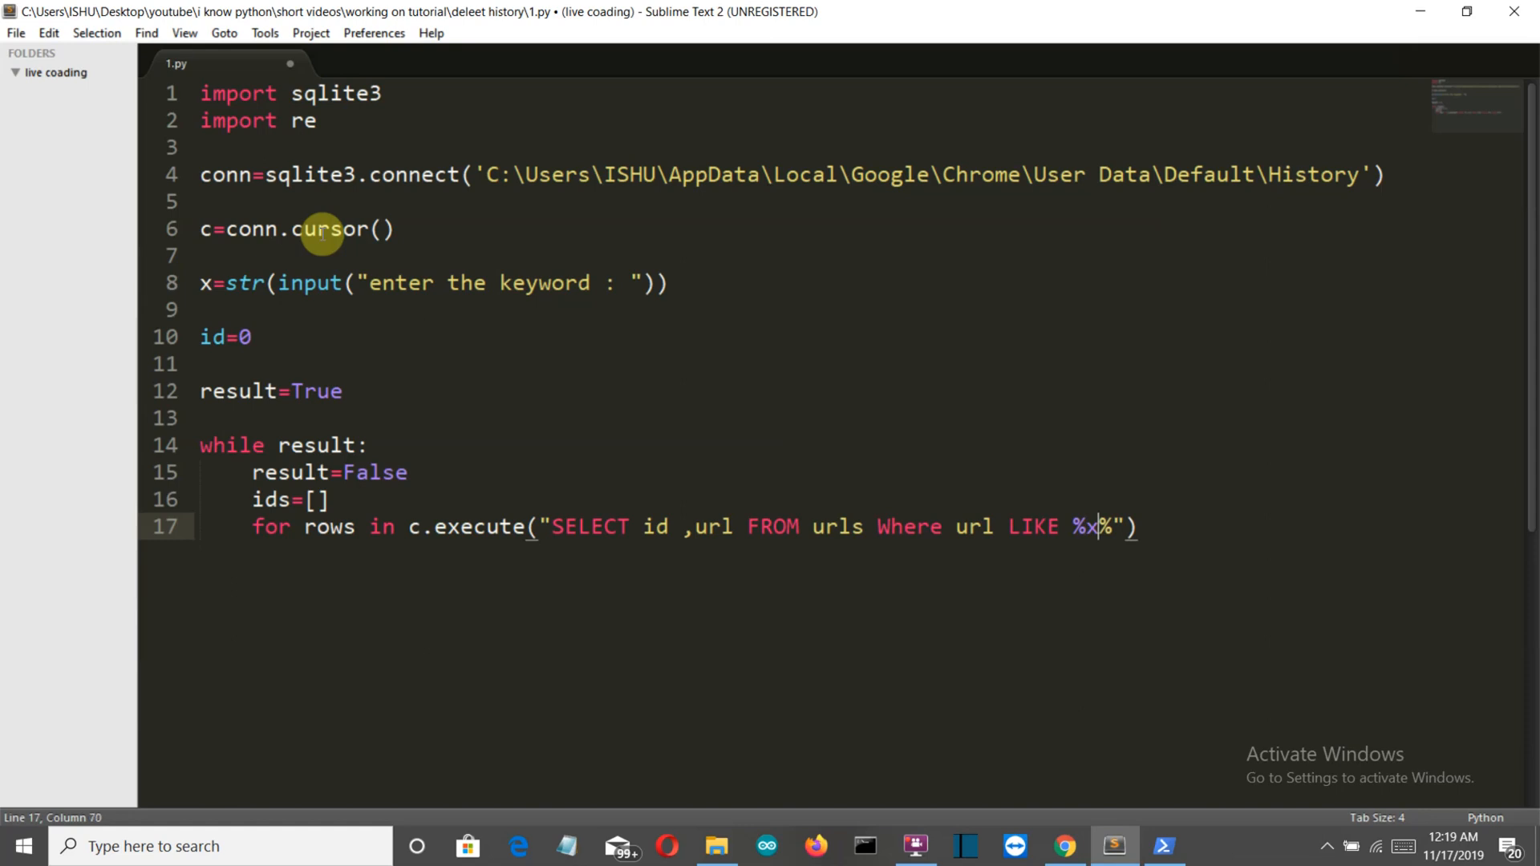
pyautogui.press('backspace')
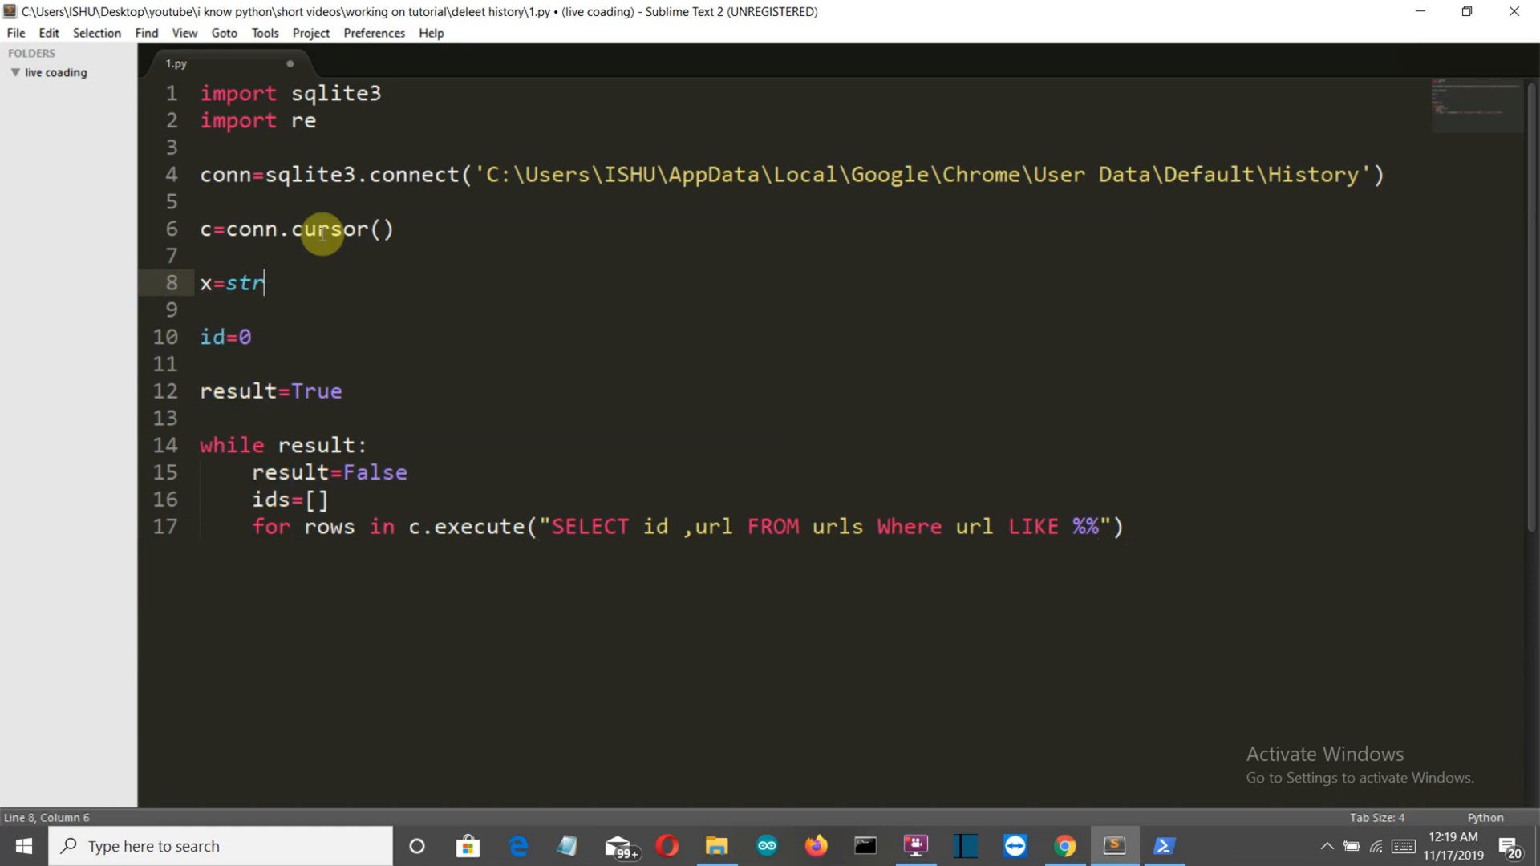
# - Delete the keyword input line and make the LIKE pattern read %youtube%
pyautogui.press('Backspace')
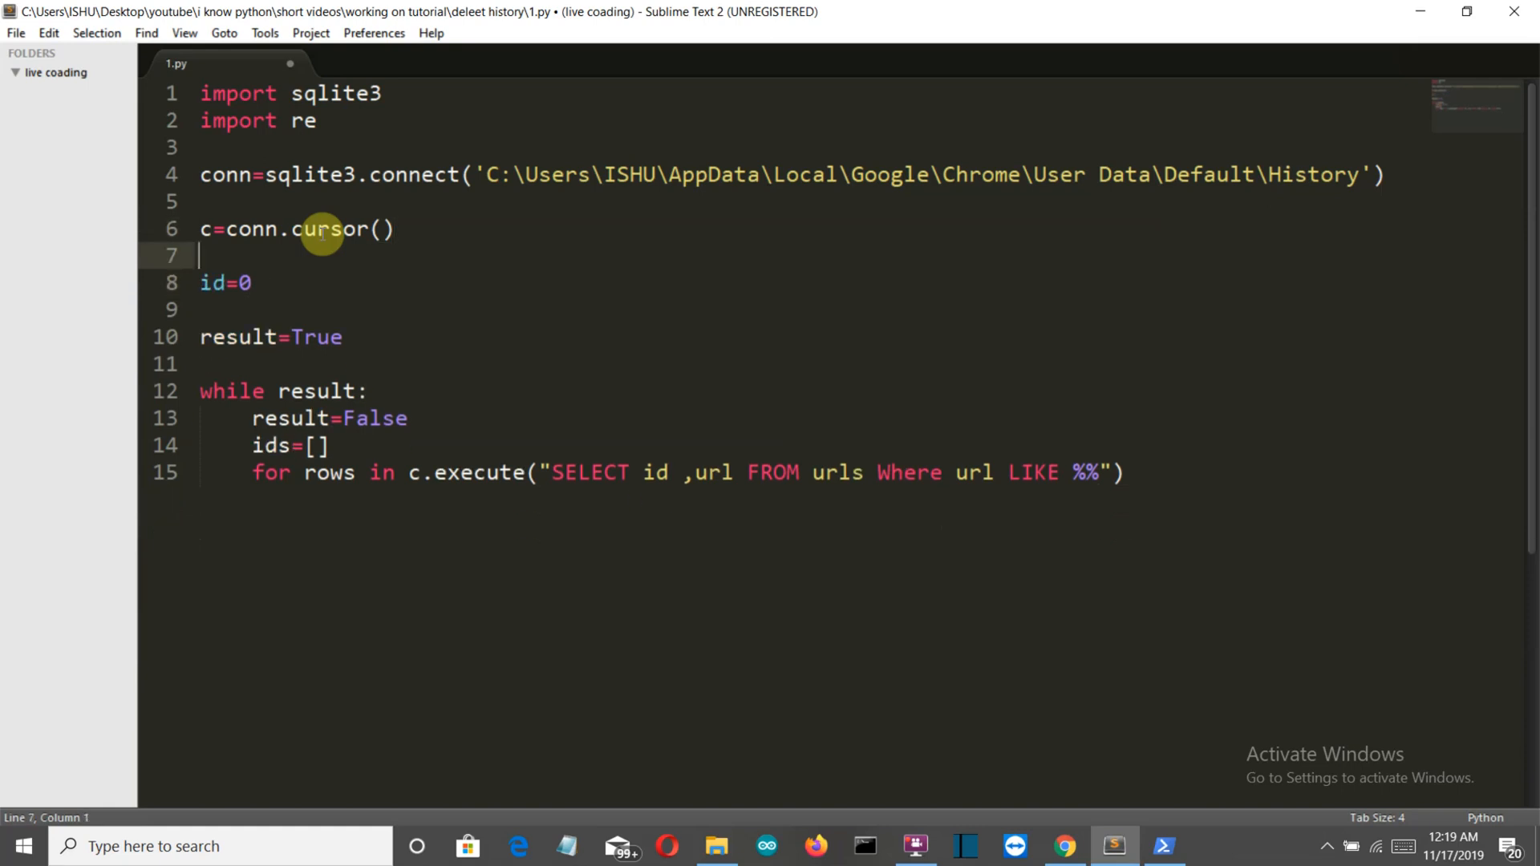
pyautogui.click(329, 445)
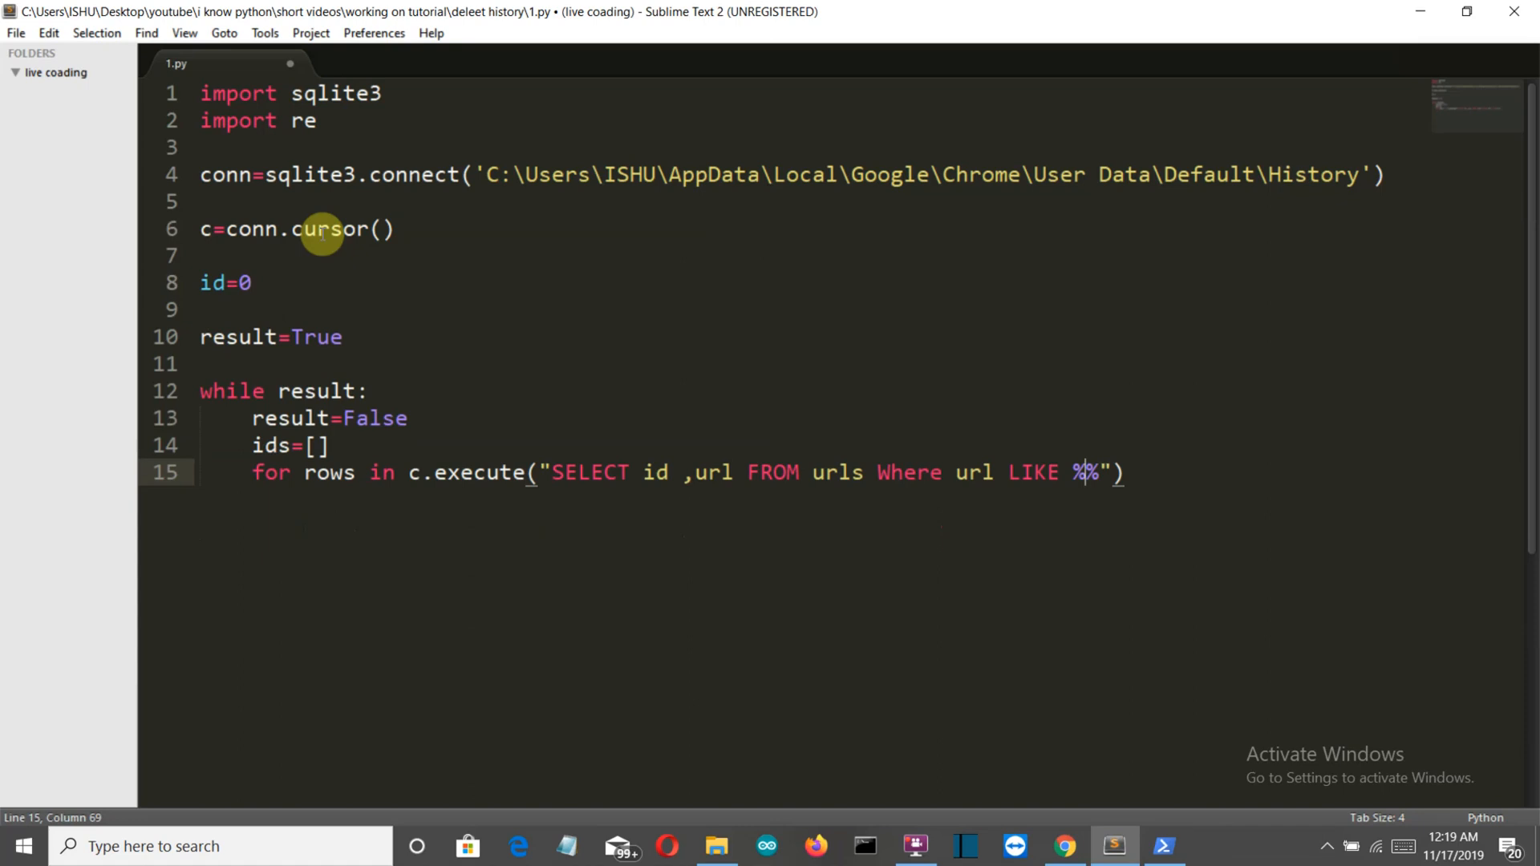
pyautogui.write('yoy')
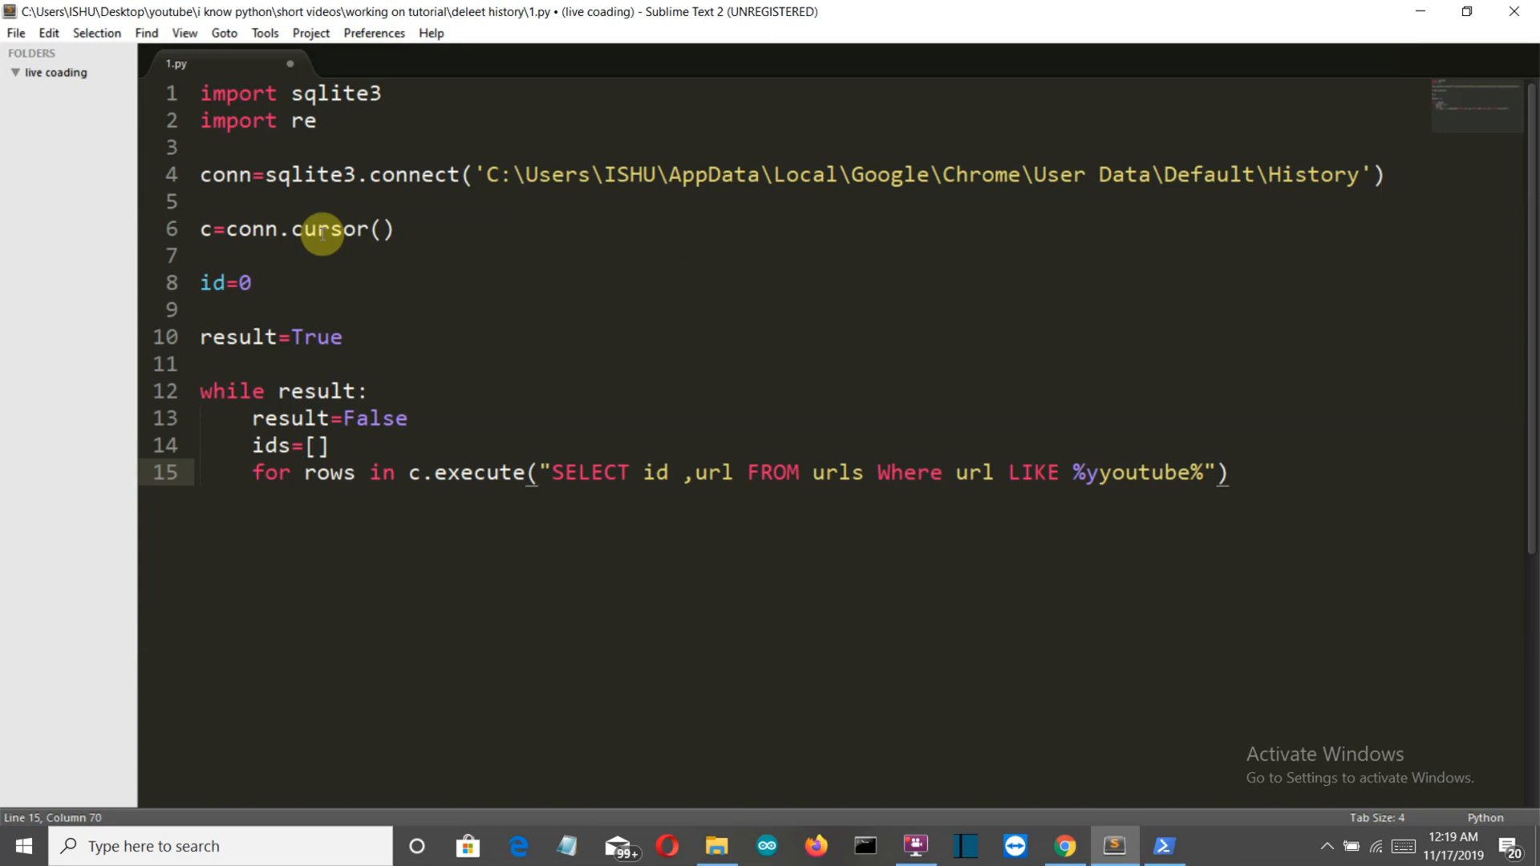
pyautogui.press('Backspace')
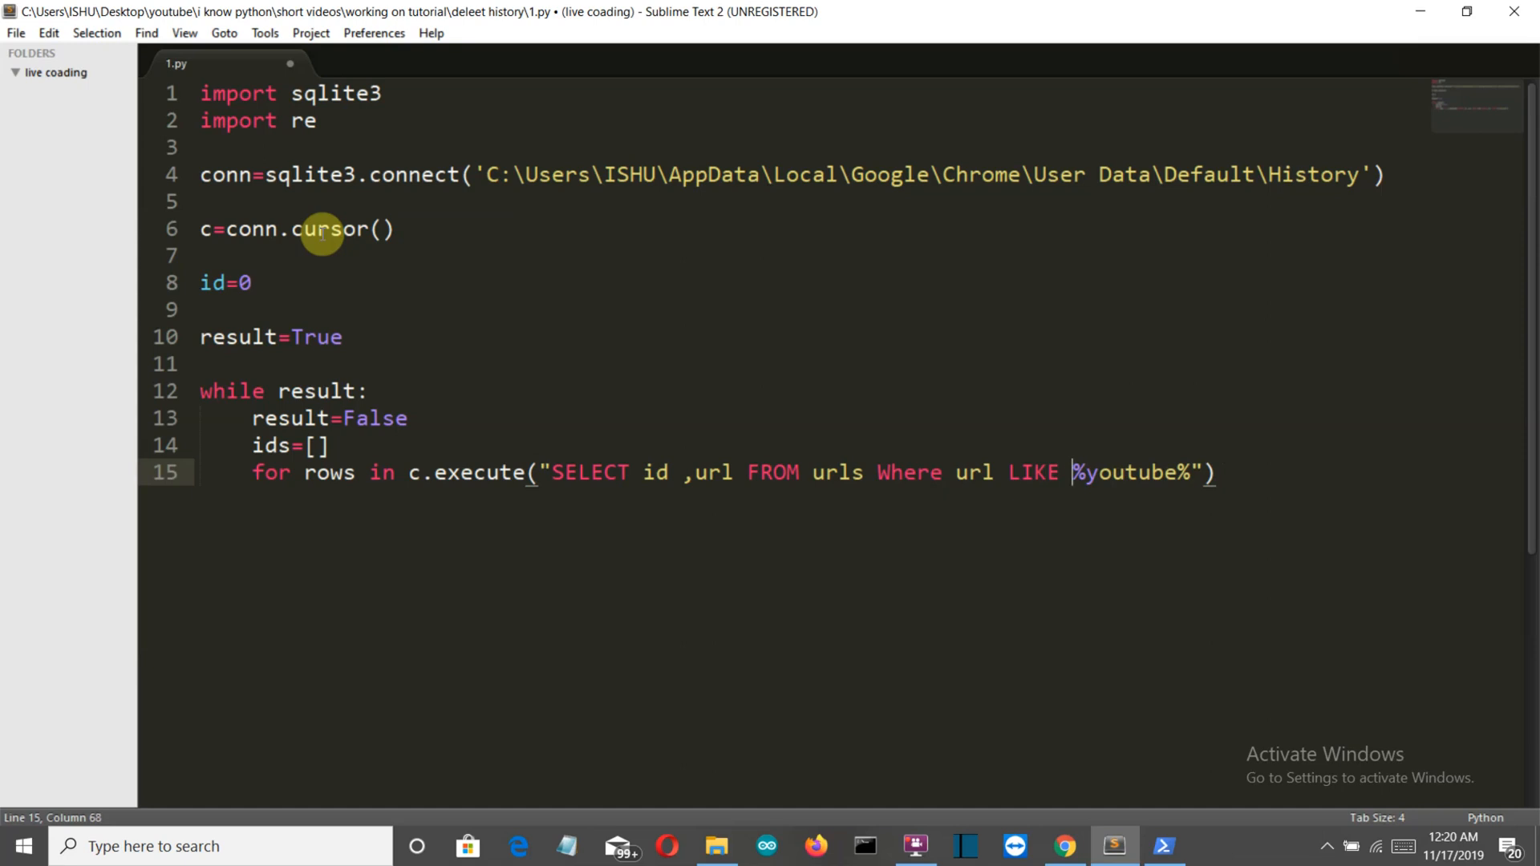
# - Close the '%youtube%' quotes and parenthesis and end the for line with a colon
pyautogui.write("'")
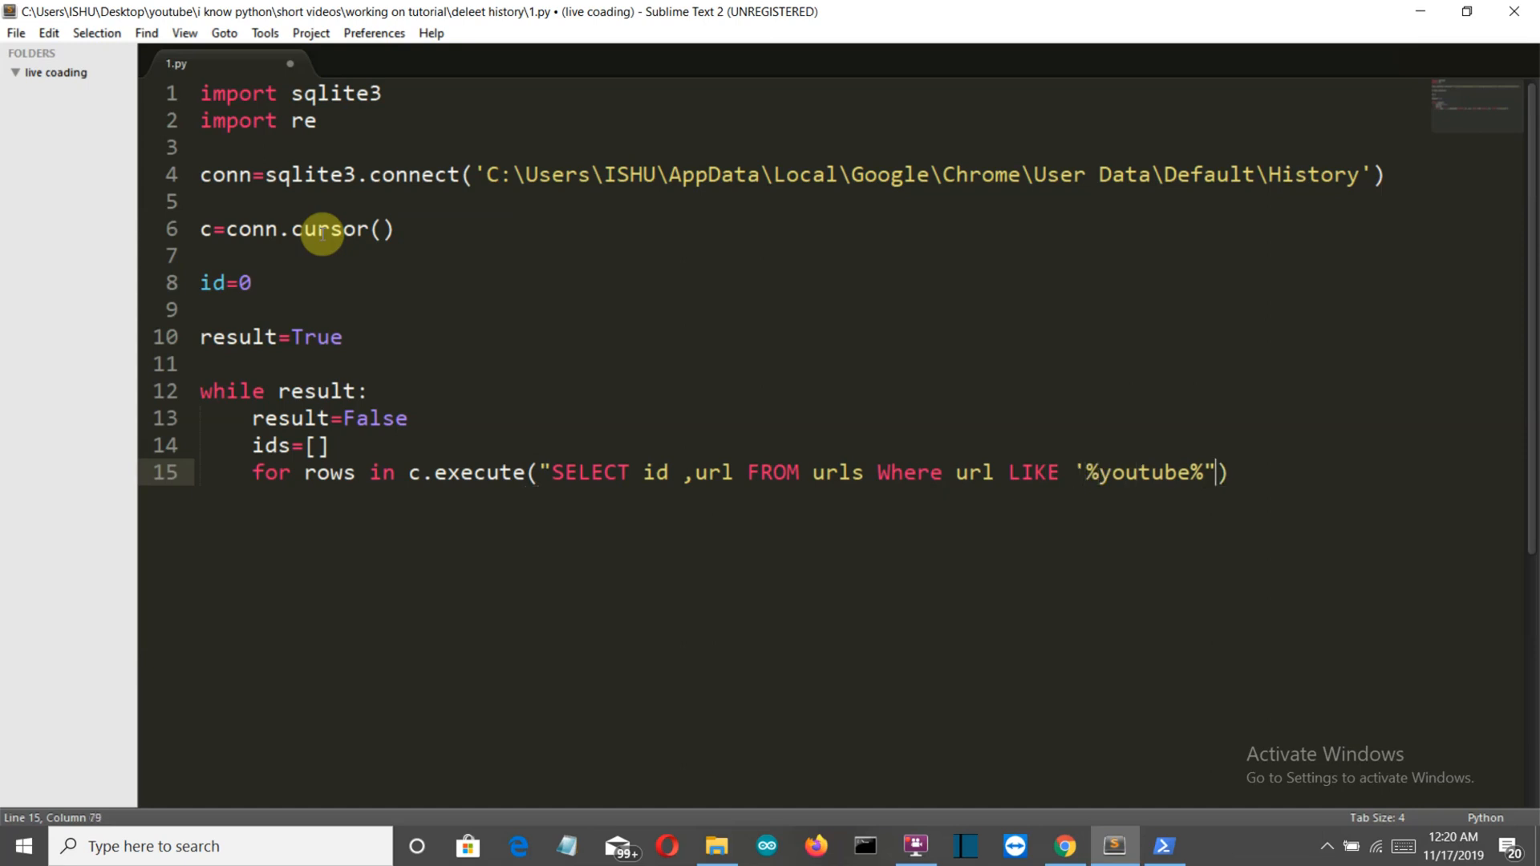
pyautogui.write('"')
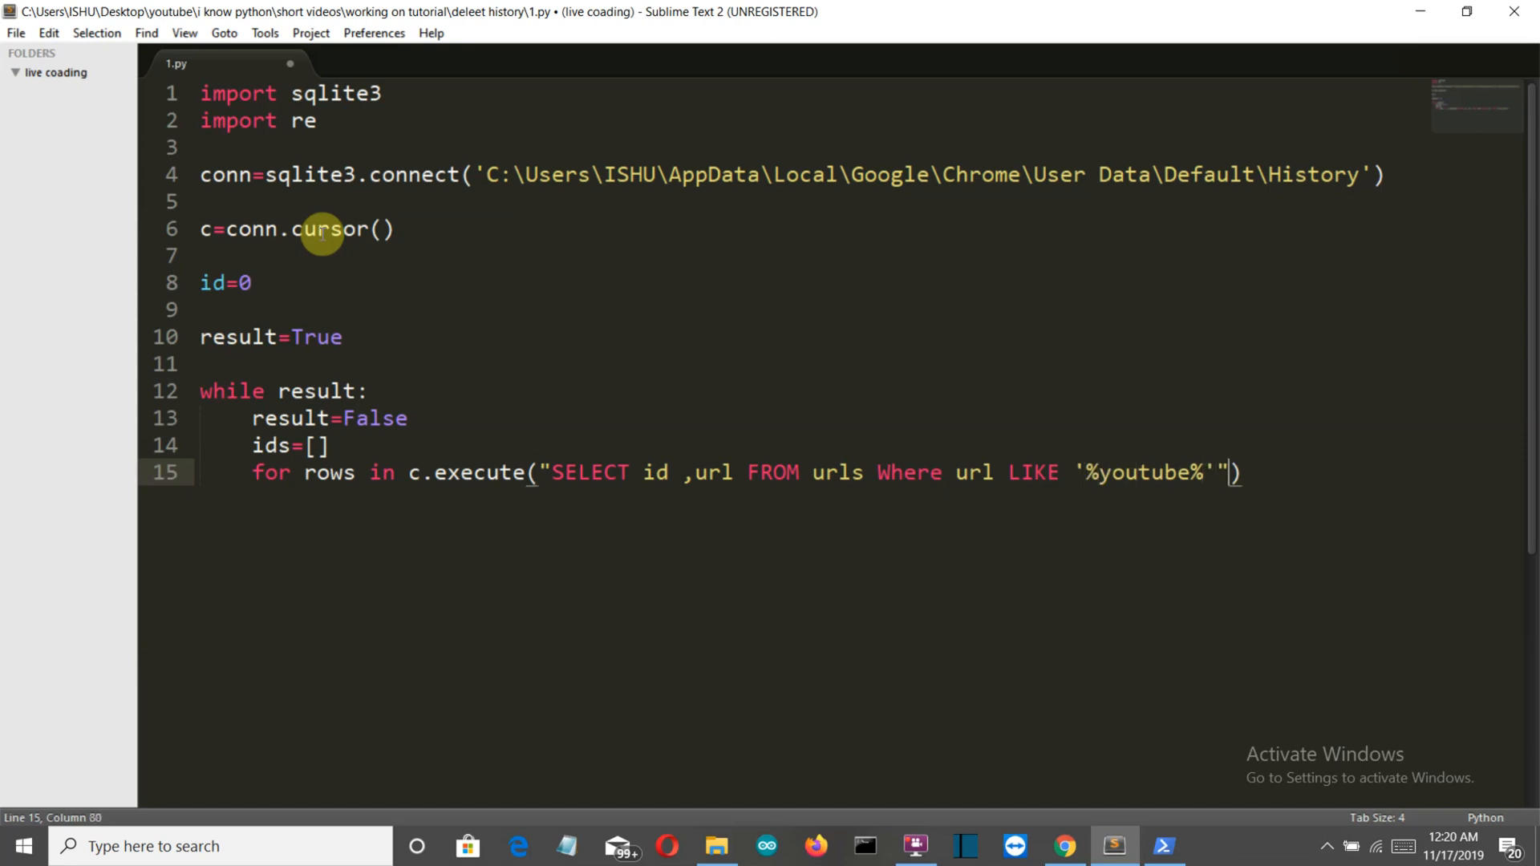
pyautogui.write(':')
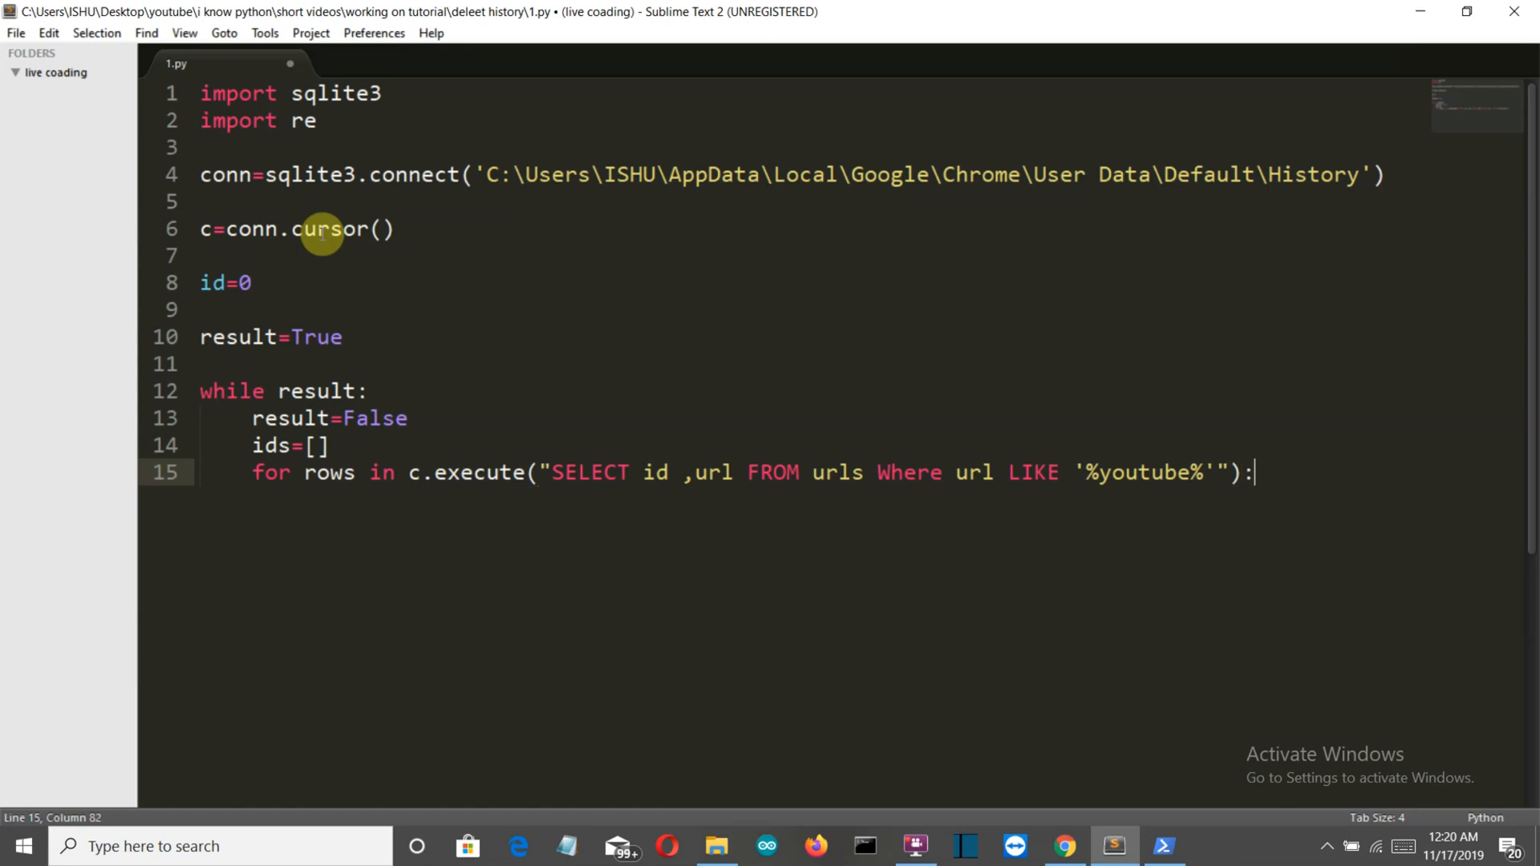
pyautogui.press('enter')
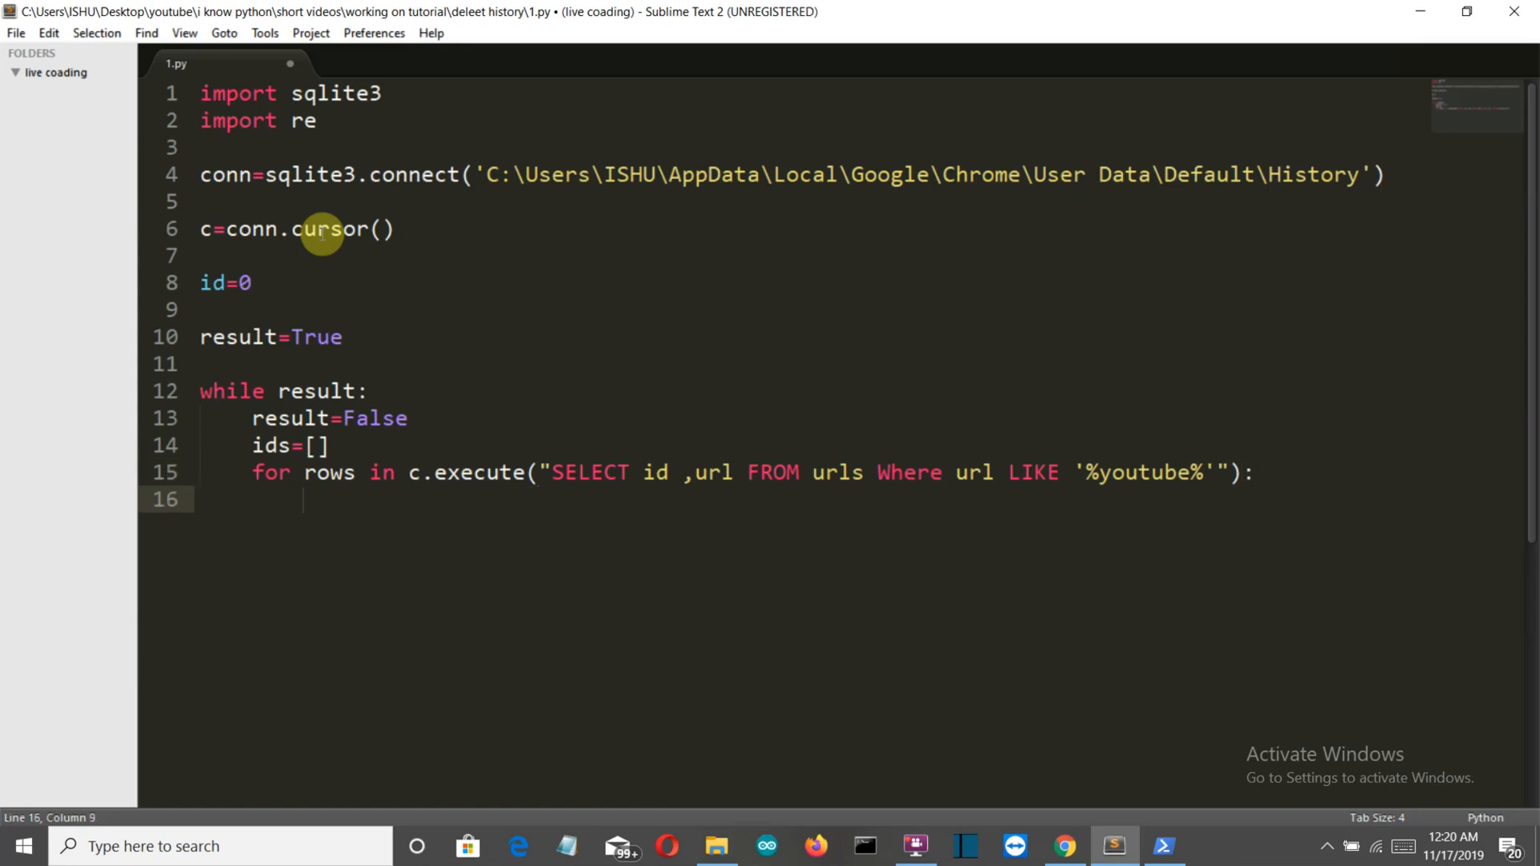
# - Inside the loop, print(rows) and assign id=row[0]
pyautogui.write('print()')
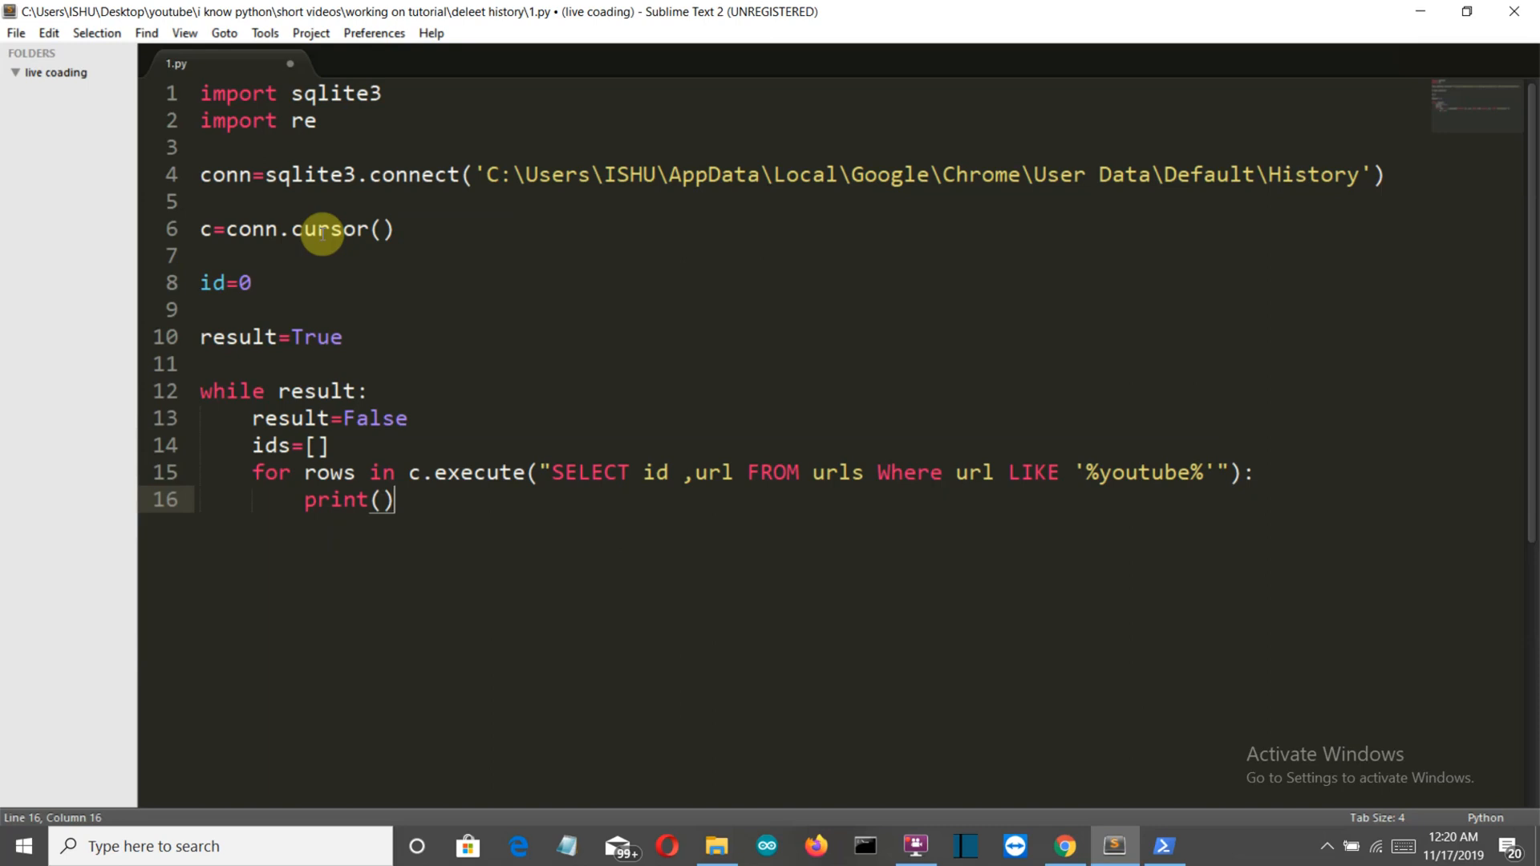
pyautogui.write('rows')
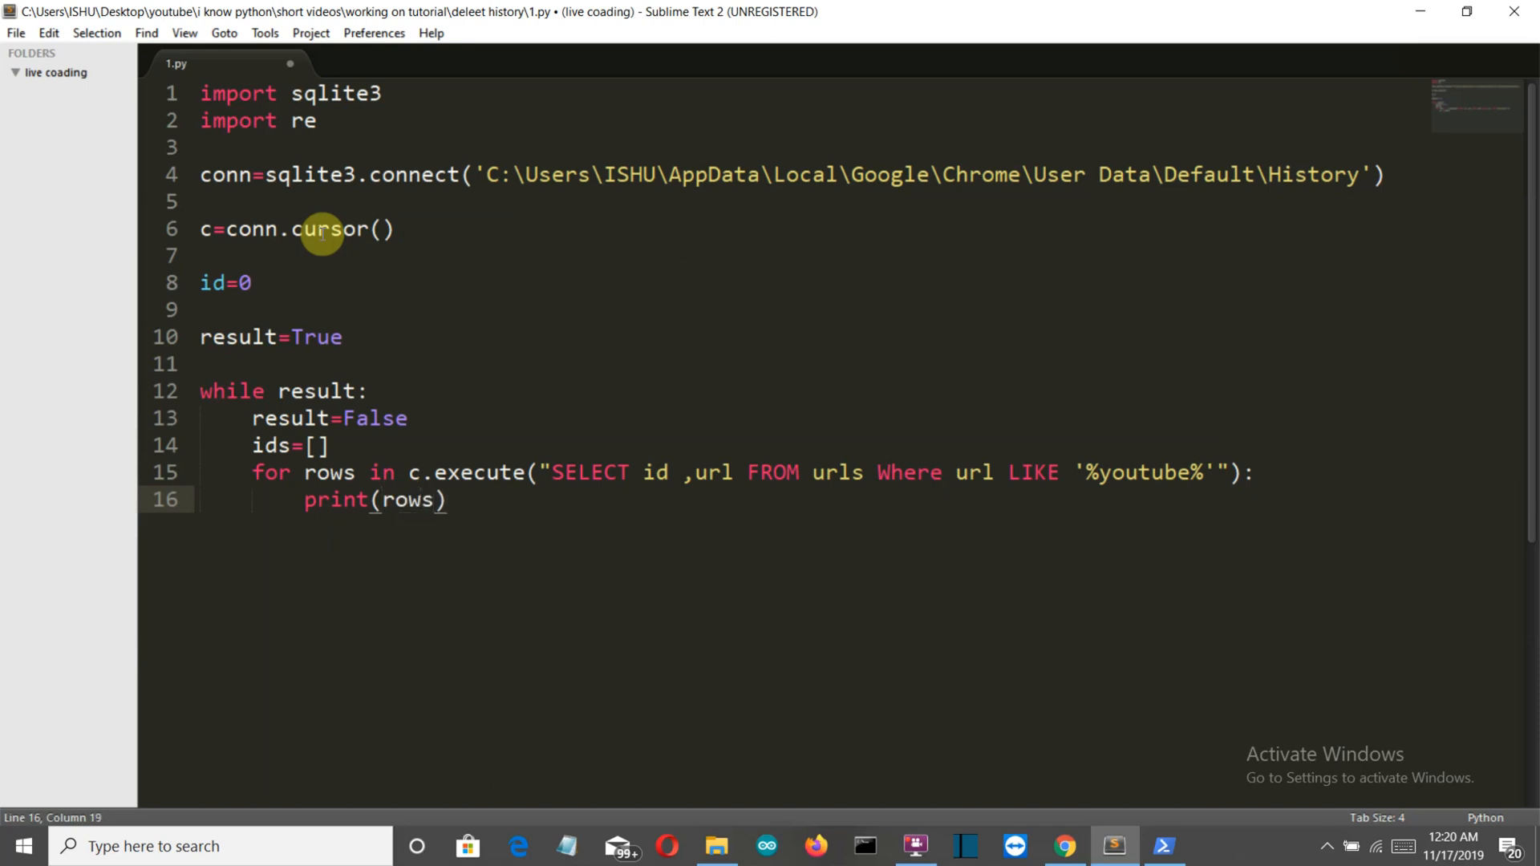
pyautogui.press('enter')
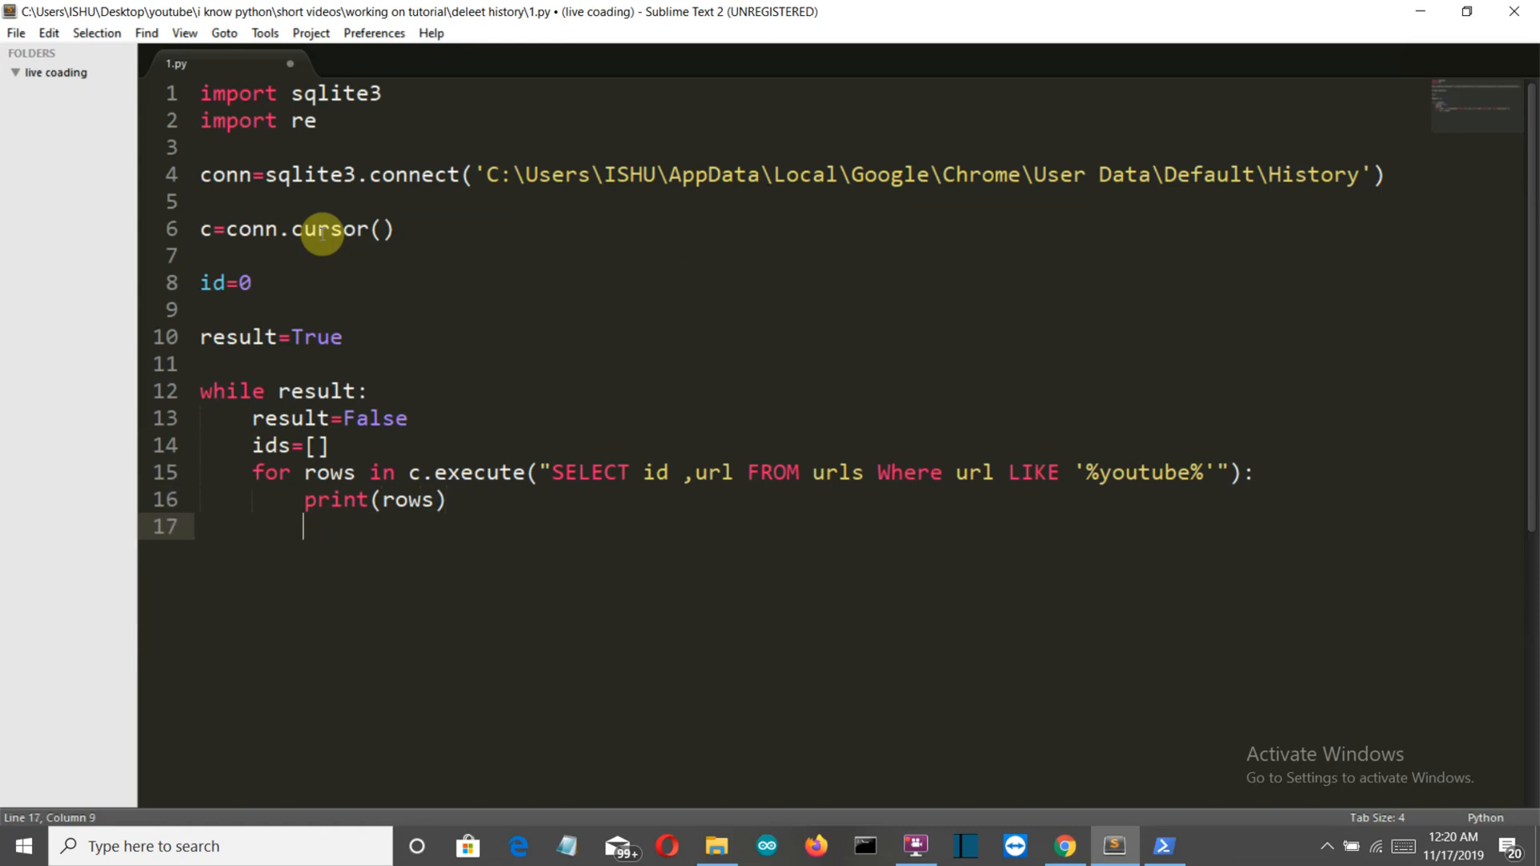
pyautogui.write('id')
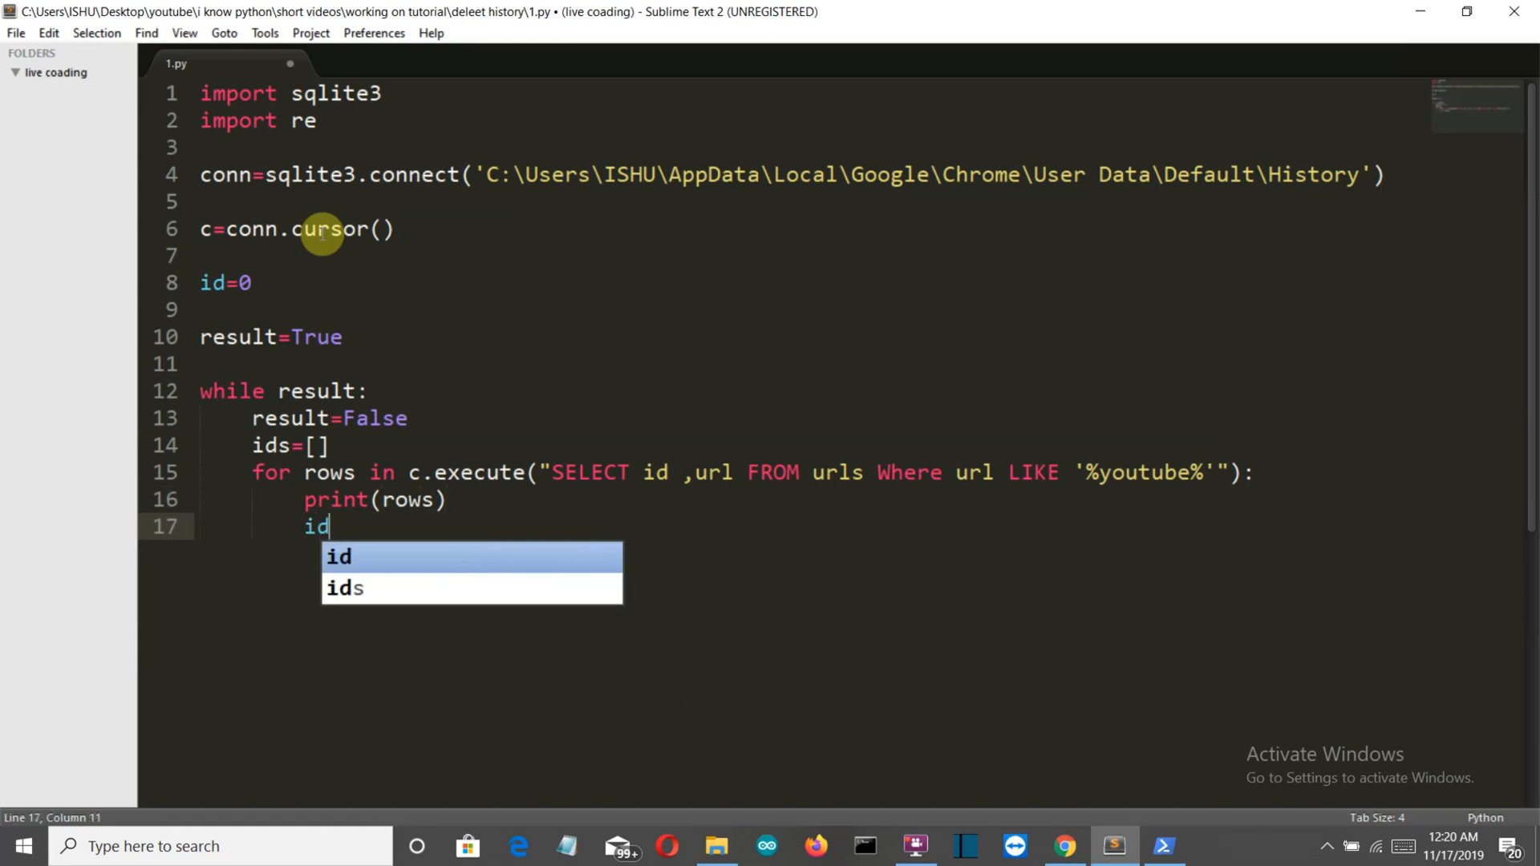
pyautogui.write('=')
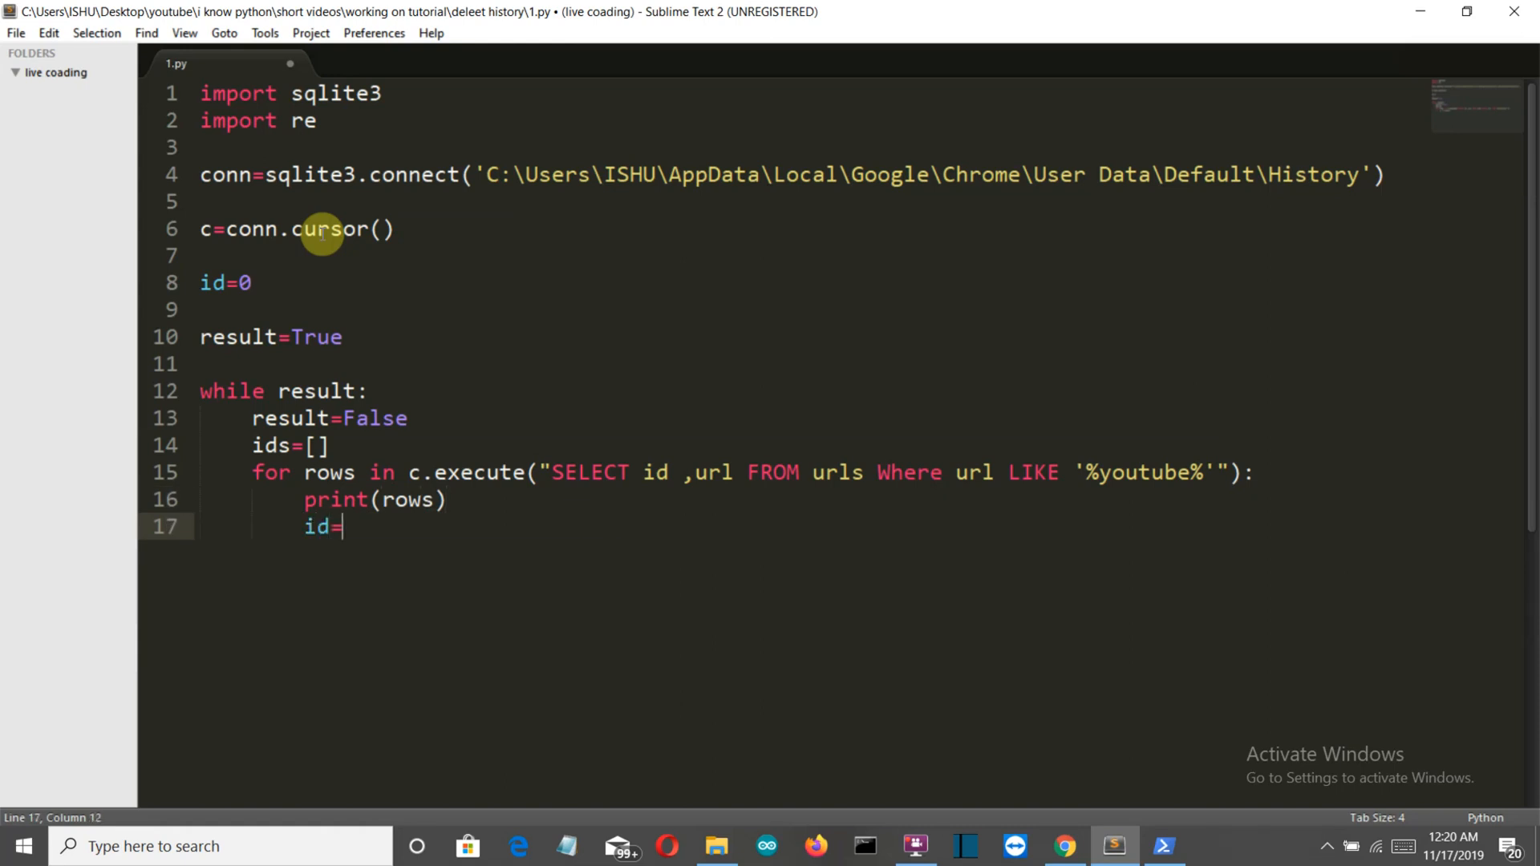
pyautogui.write('r')
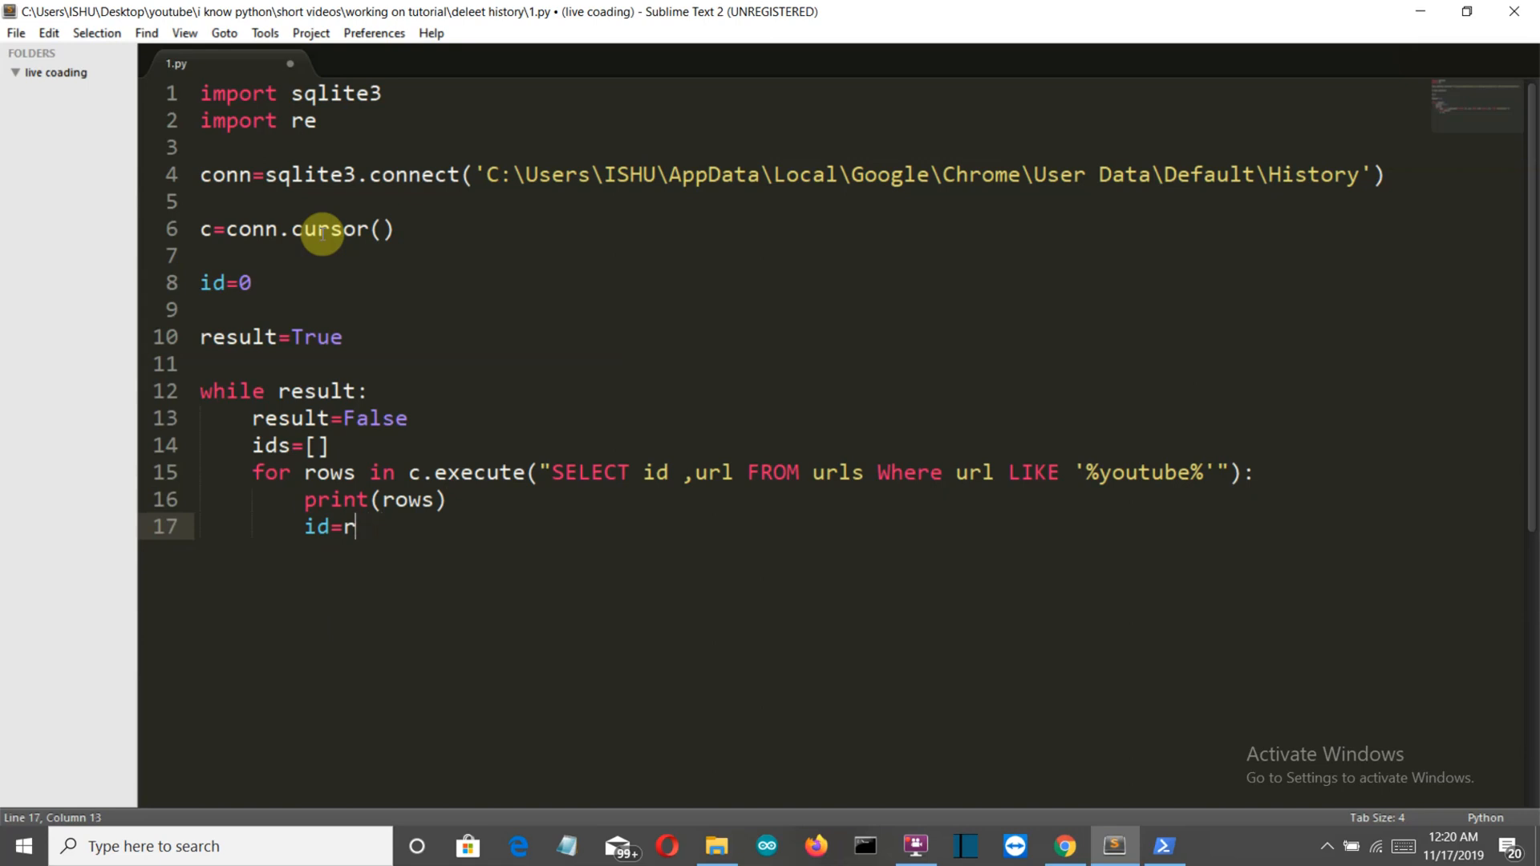
pyautogui.write('ow')
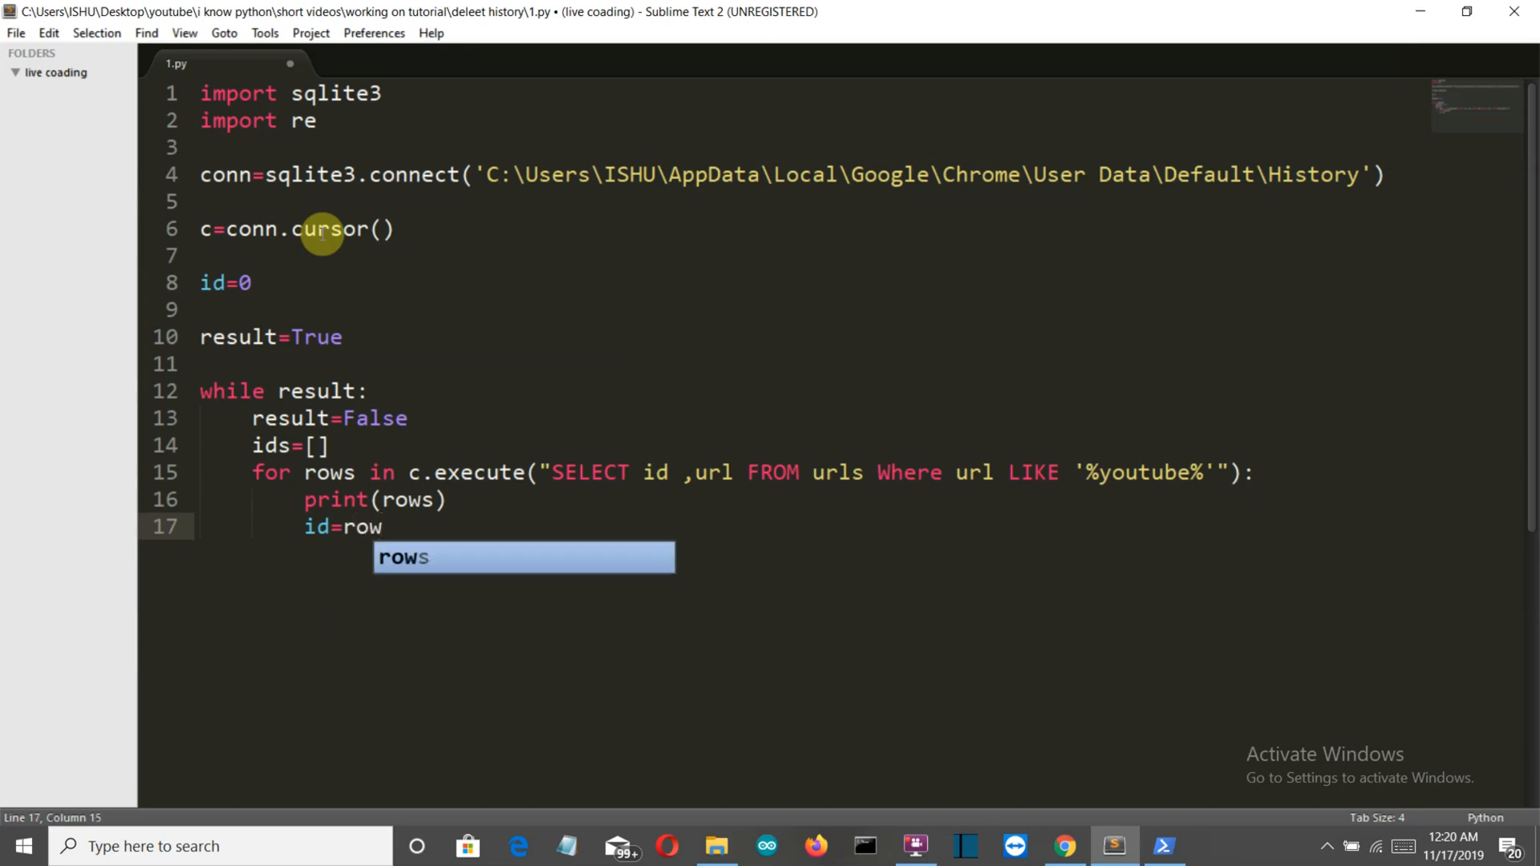
pyautogui.write('[]')
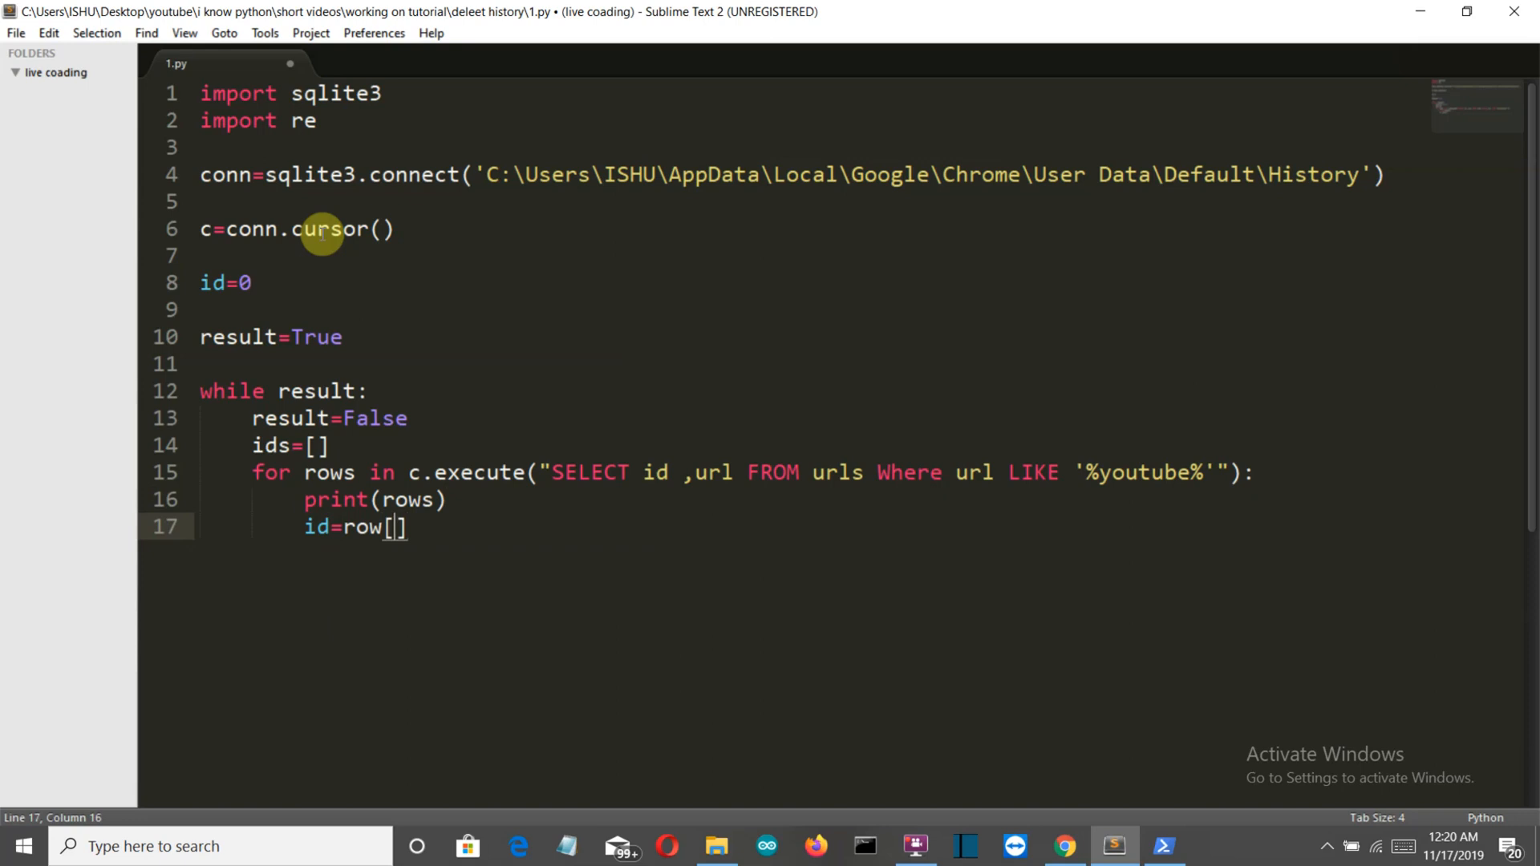
pyautogui.write('0')
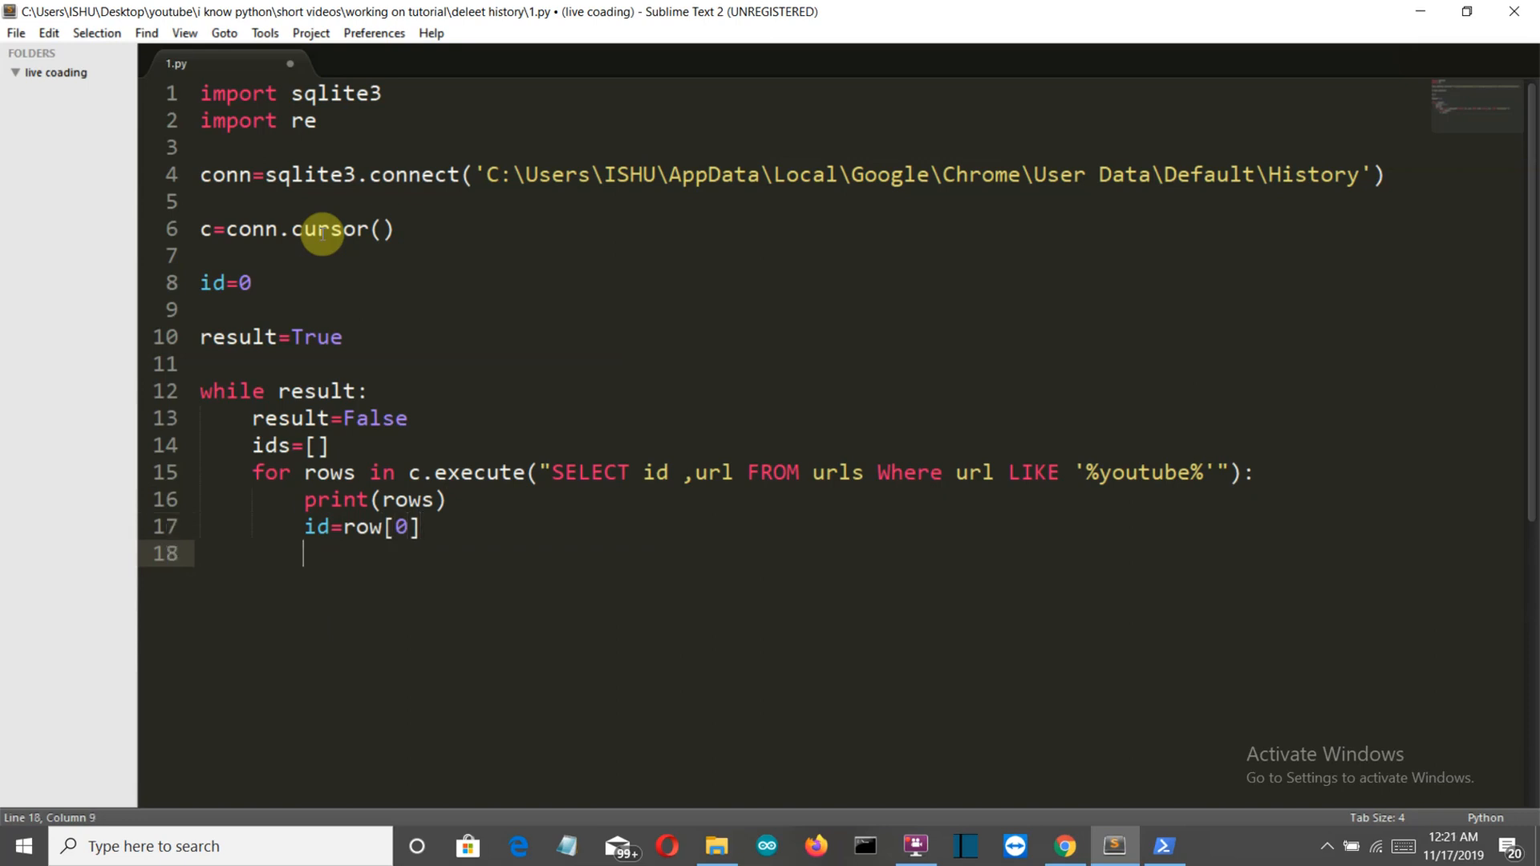
# - Append (id,) to ids and begin the c.execute deletion call after the loop
pyautogui.write('ids')
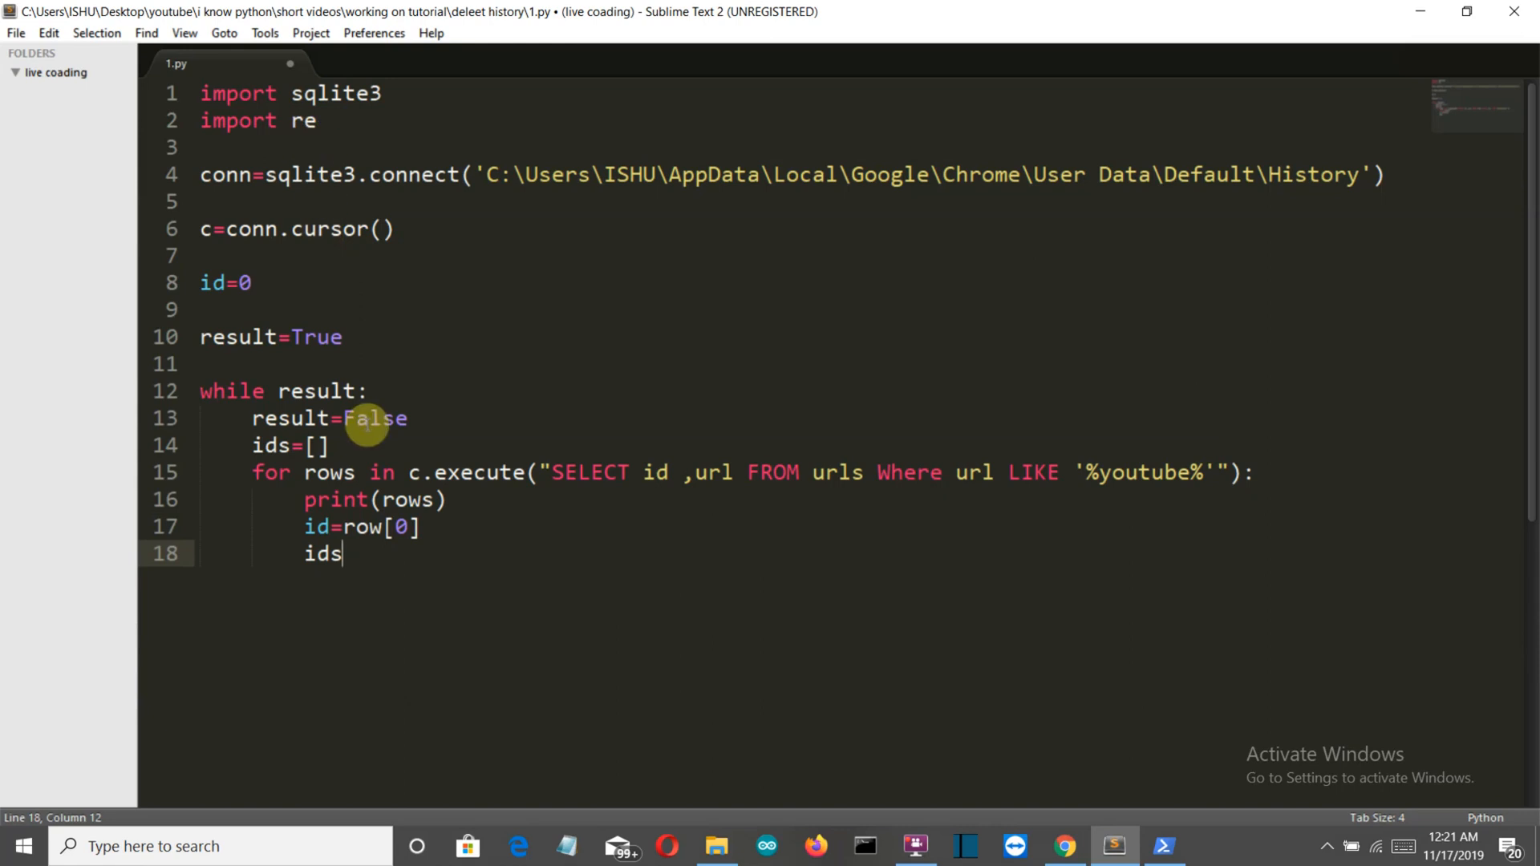
pyautogui.moveTo(361, 528)
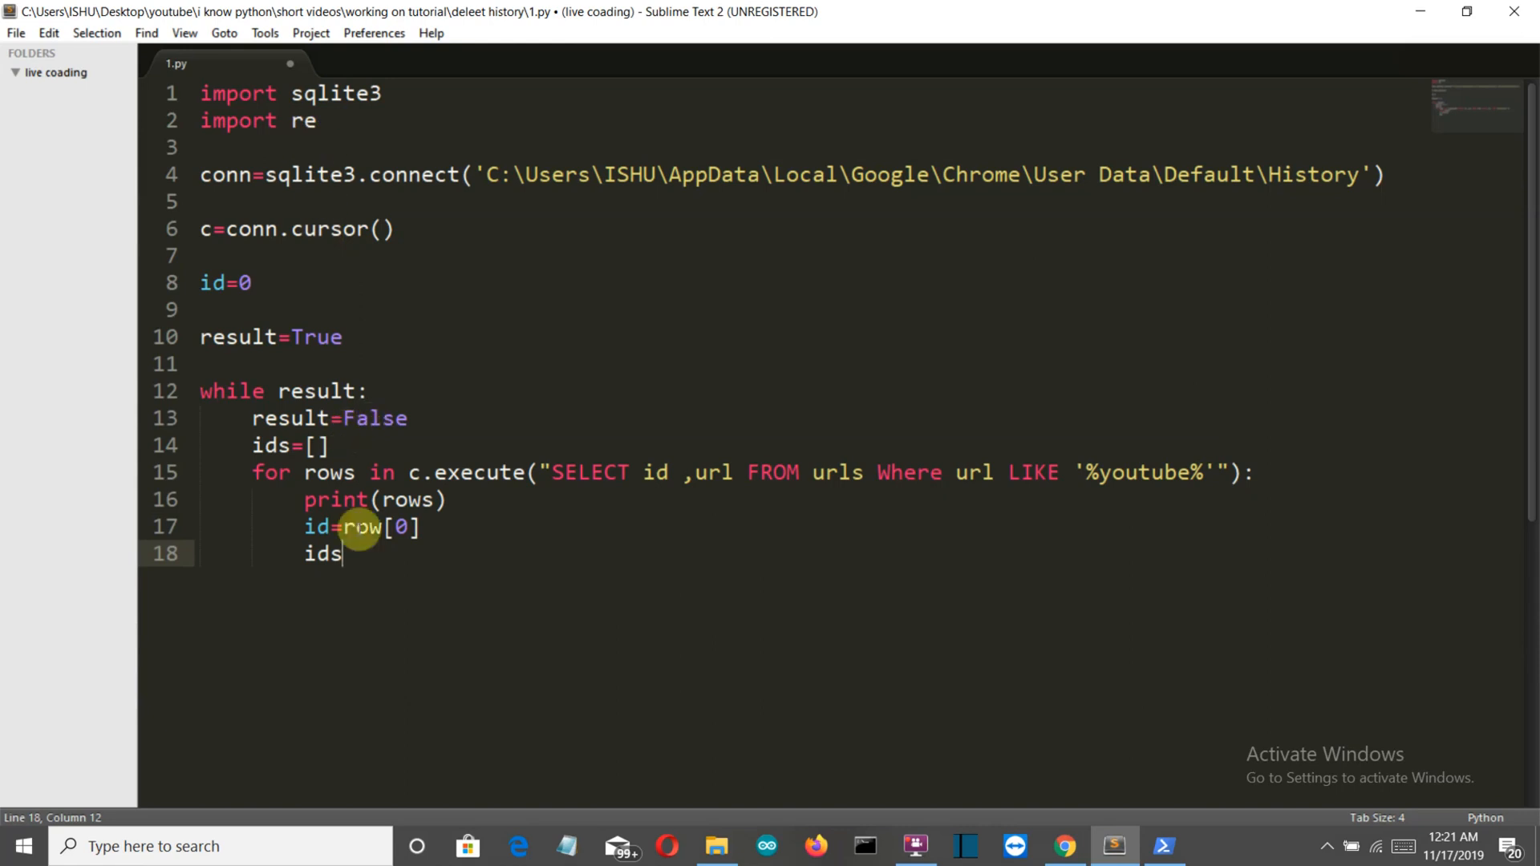
pyautogui.moveTo(375, 577)
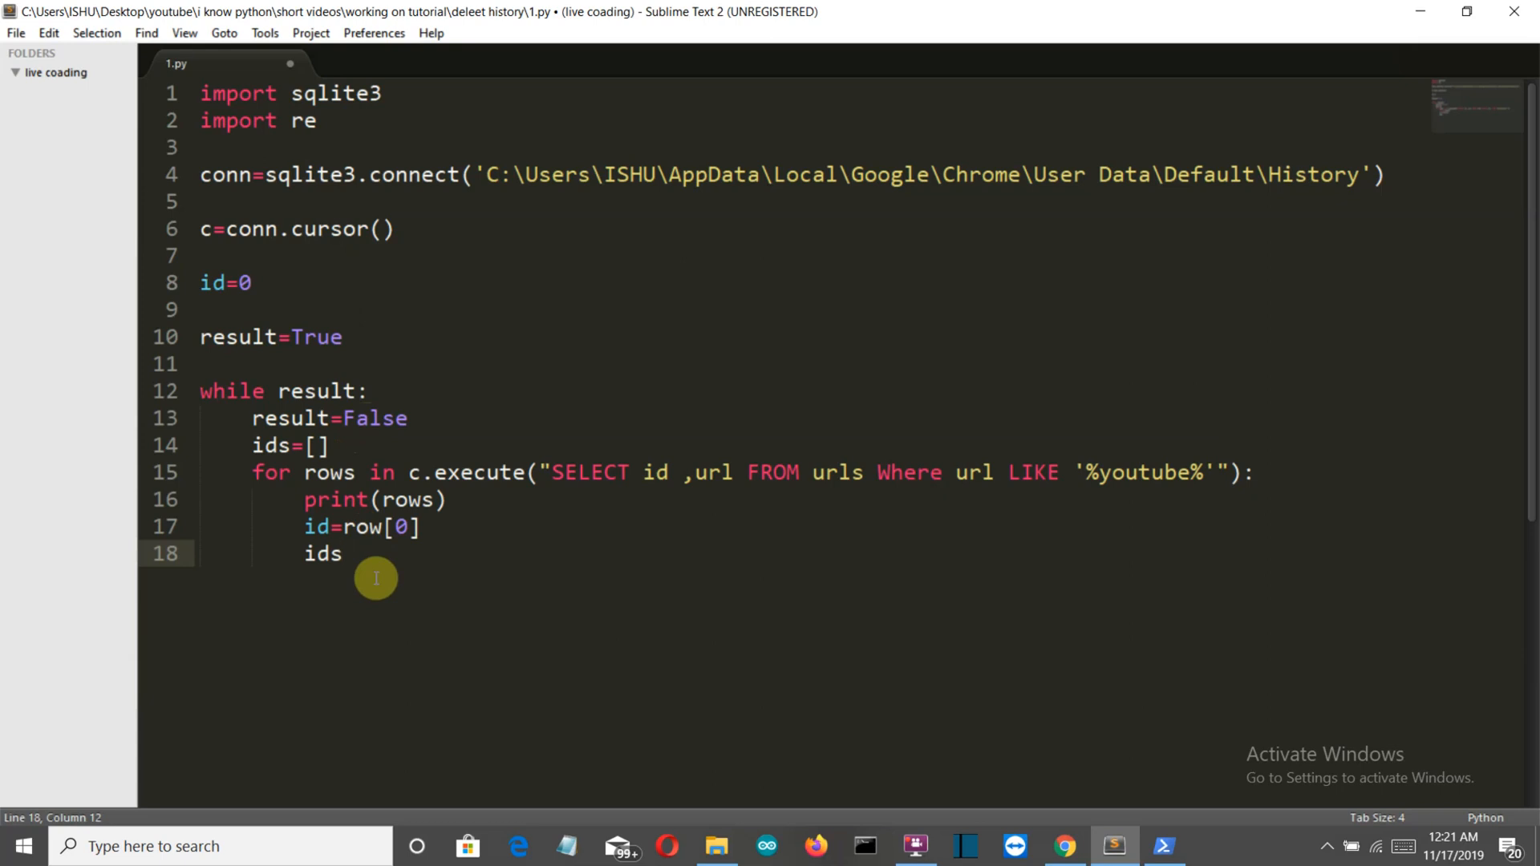
pyautogui.write('.')
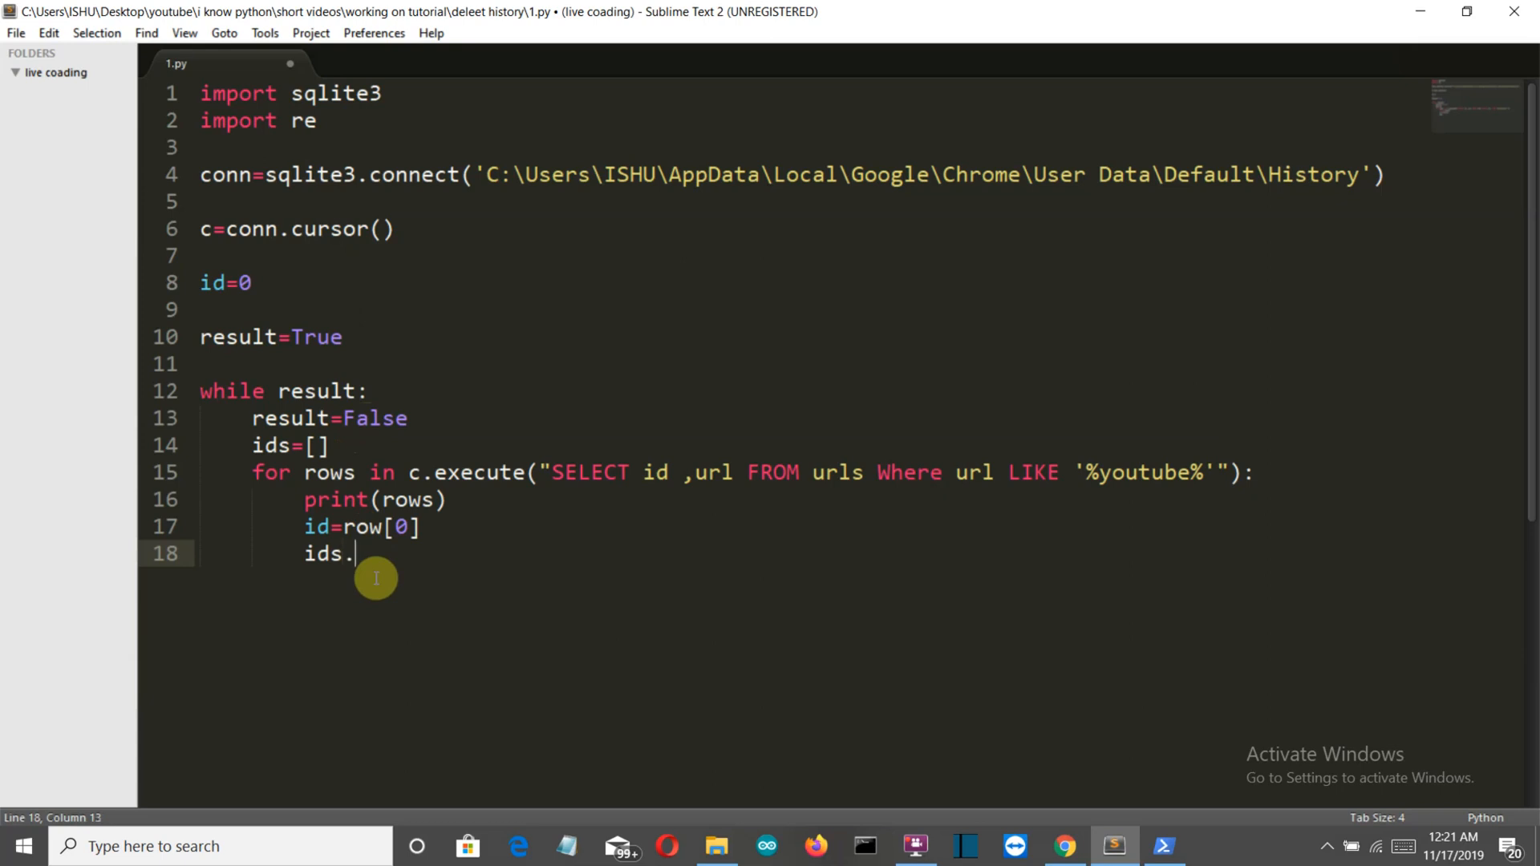
pyautogui.write('append((id,')
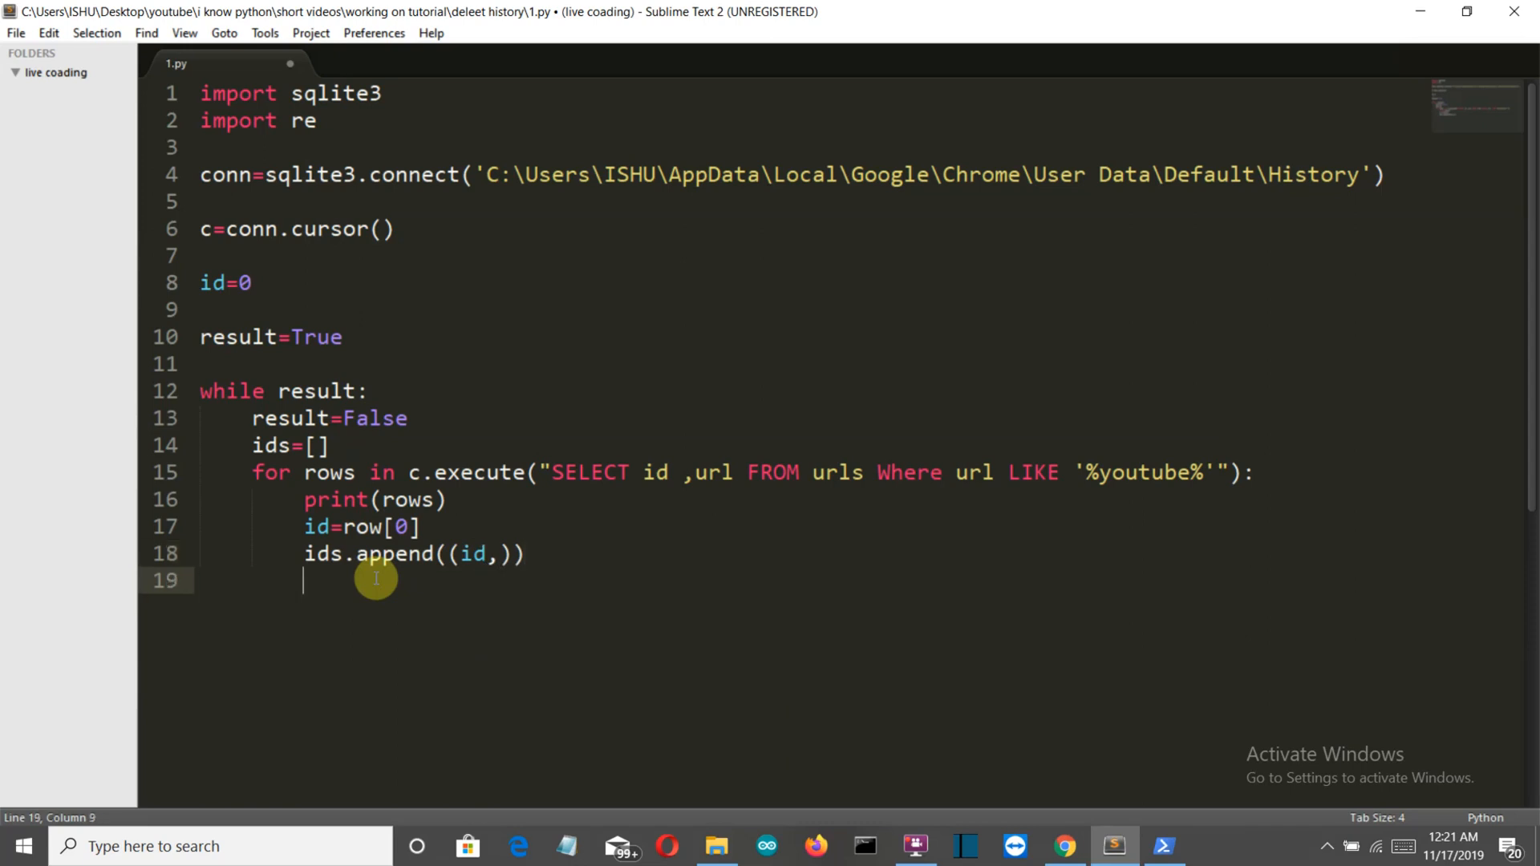
pyautogui.write('c.execute')
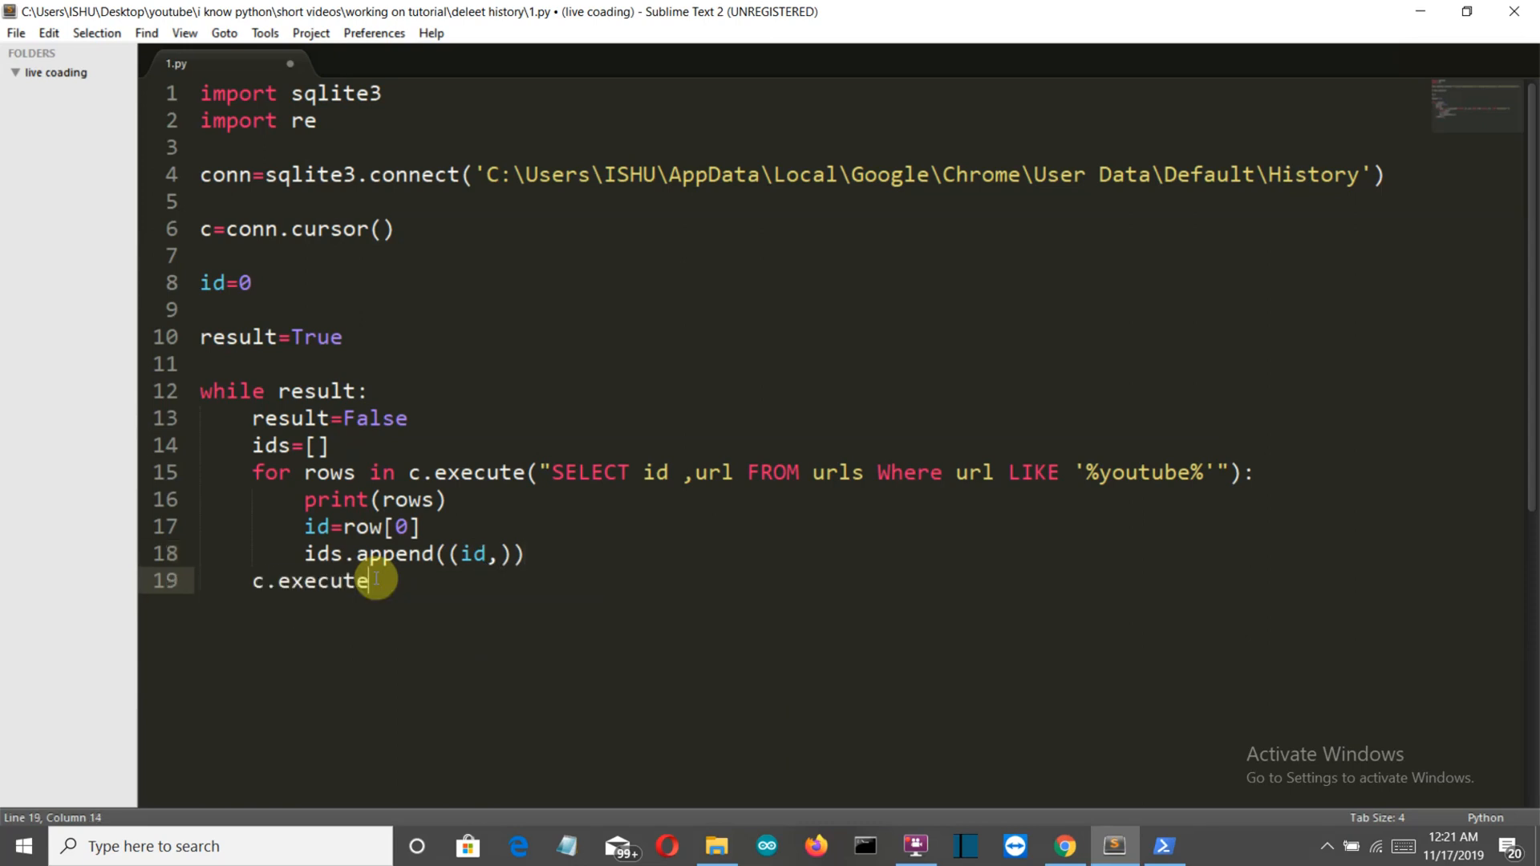
# - Write c.executemany('DELETE from urls WHERE id=?',ids)
pyautogui.write("many('DELET')")
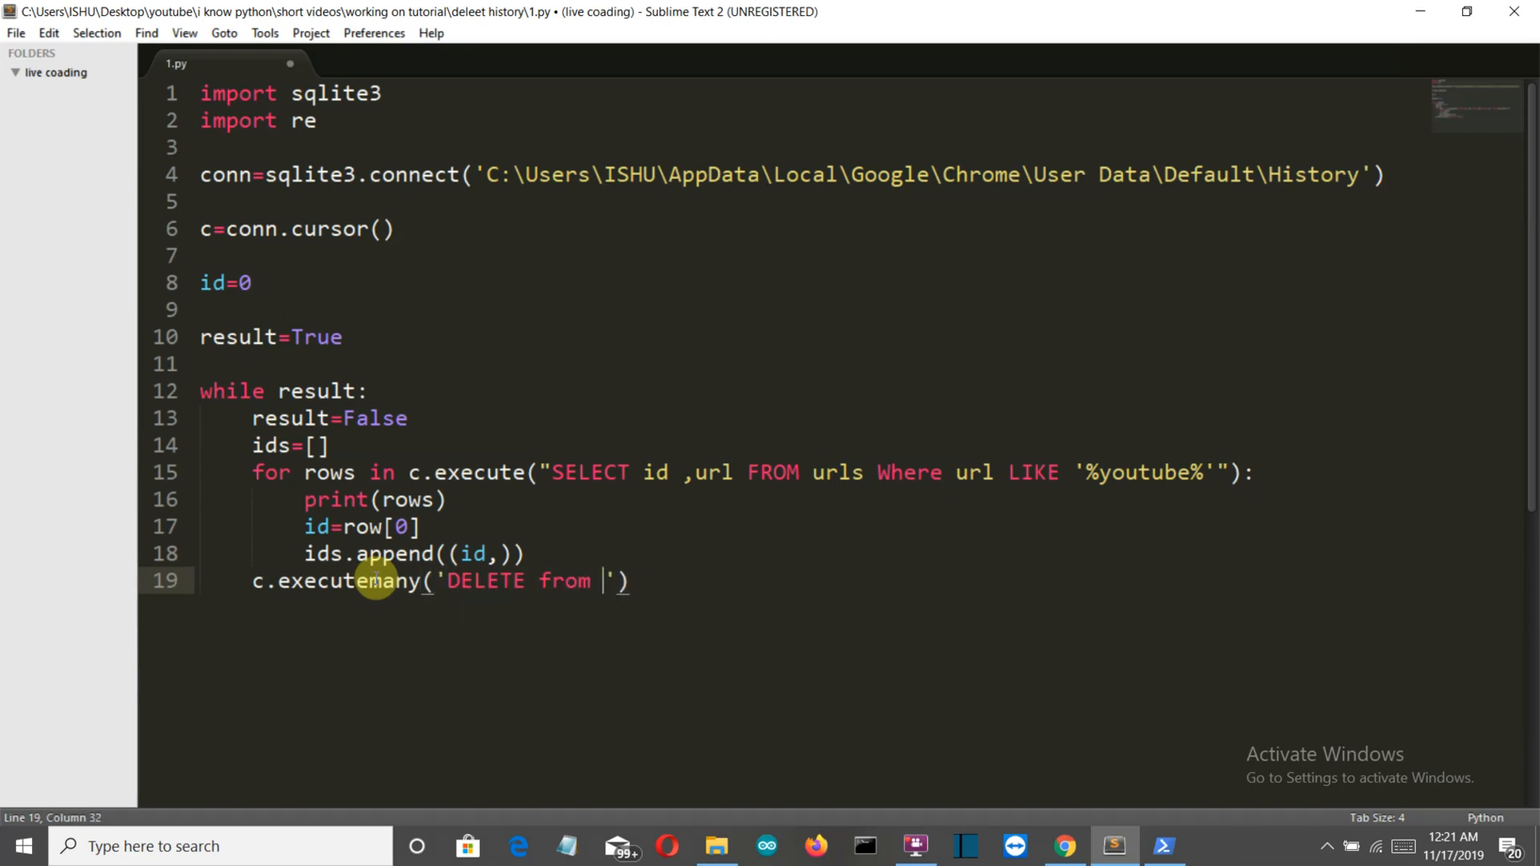
pyautogui.write('urls WHERE')
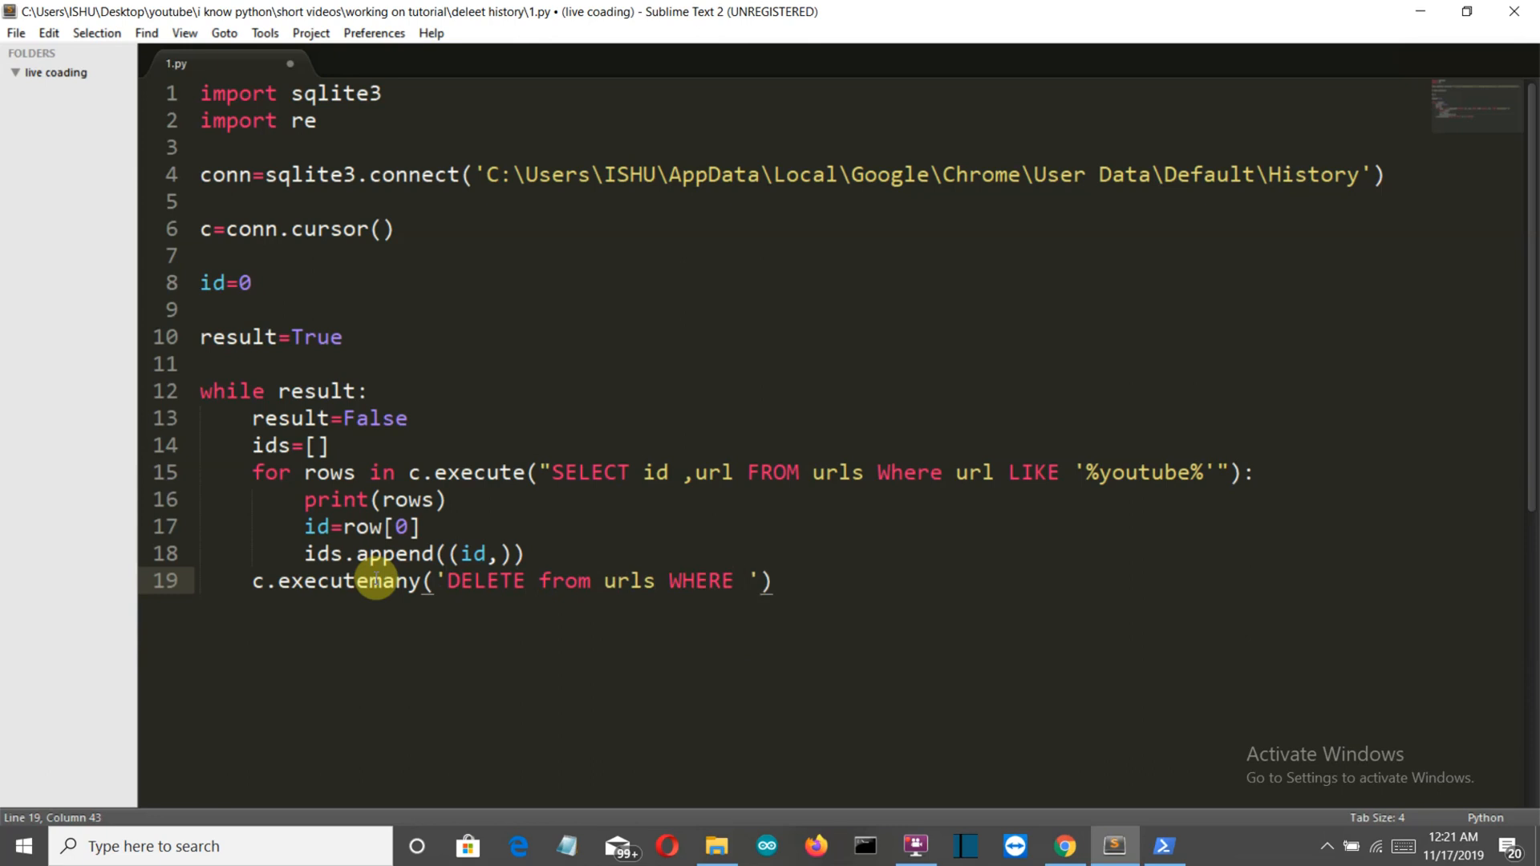
pyautogui.write('id=?')
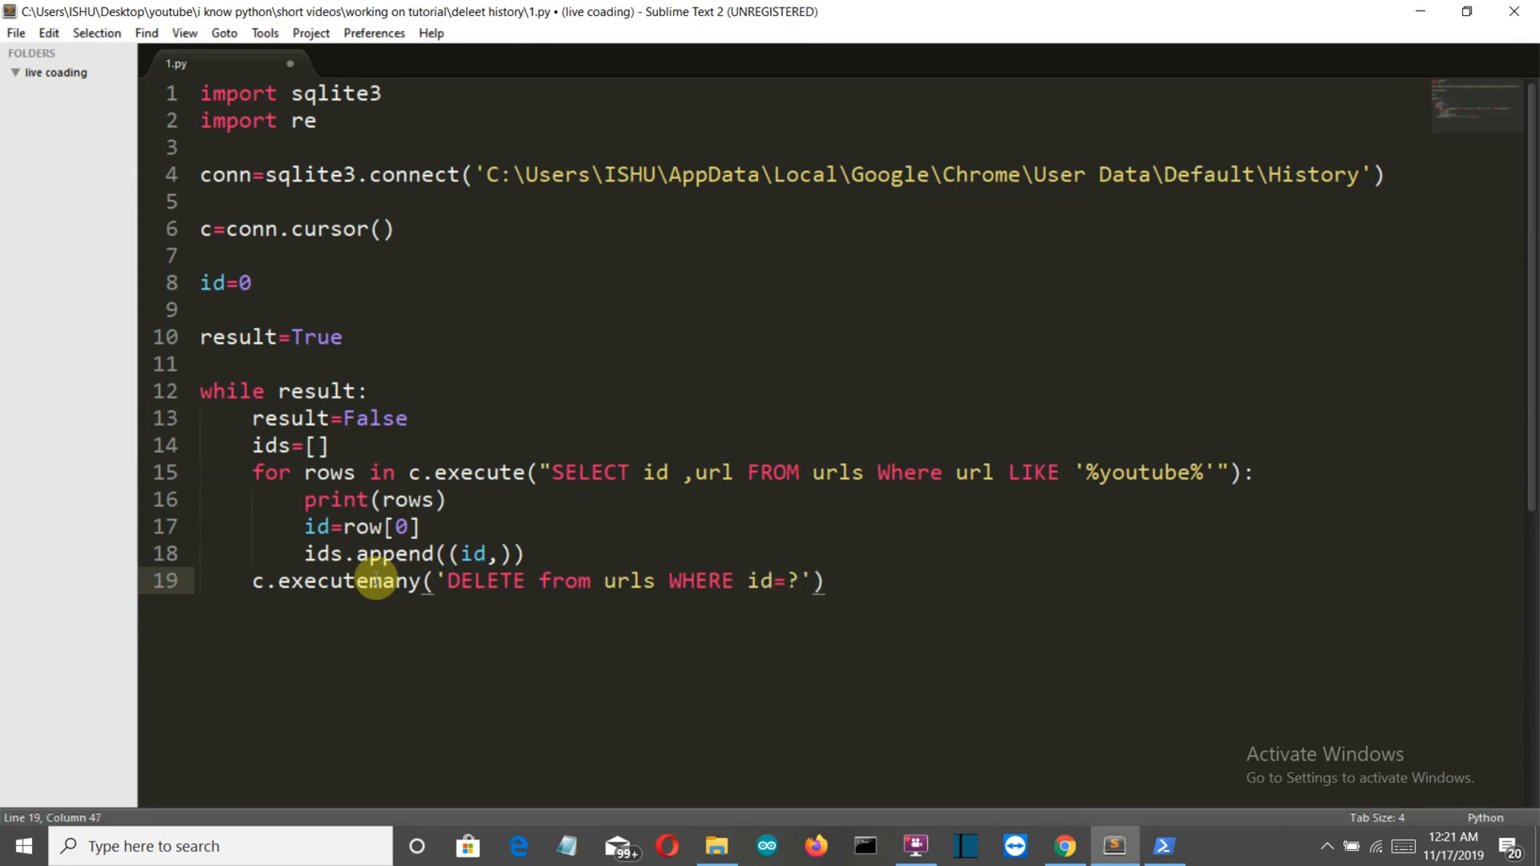
pyautogui.write(',ids')
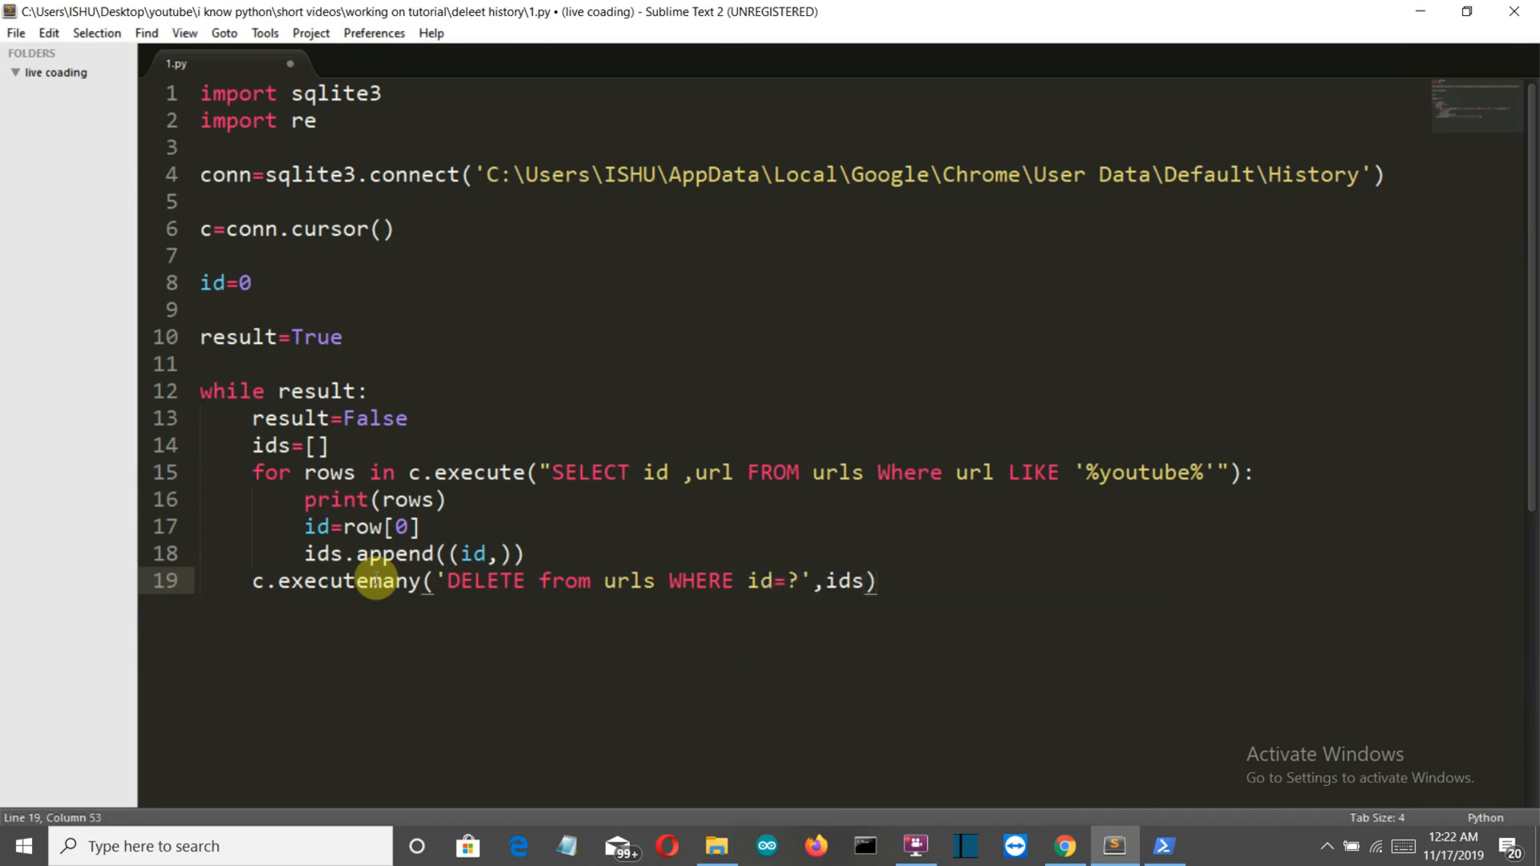
# - Add con.commit() and conn.close(), glancing back at Chrome's Default folder in File Explorer
pyautogui.write('con.commi')
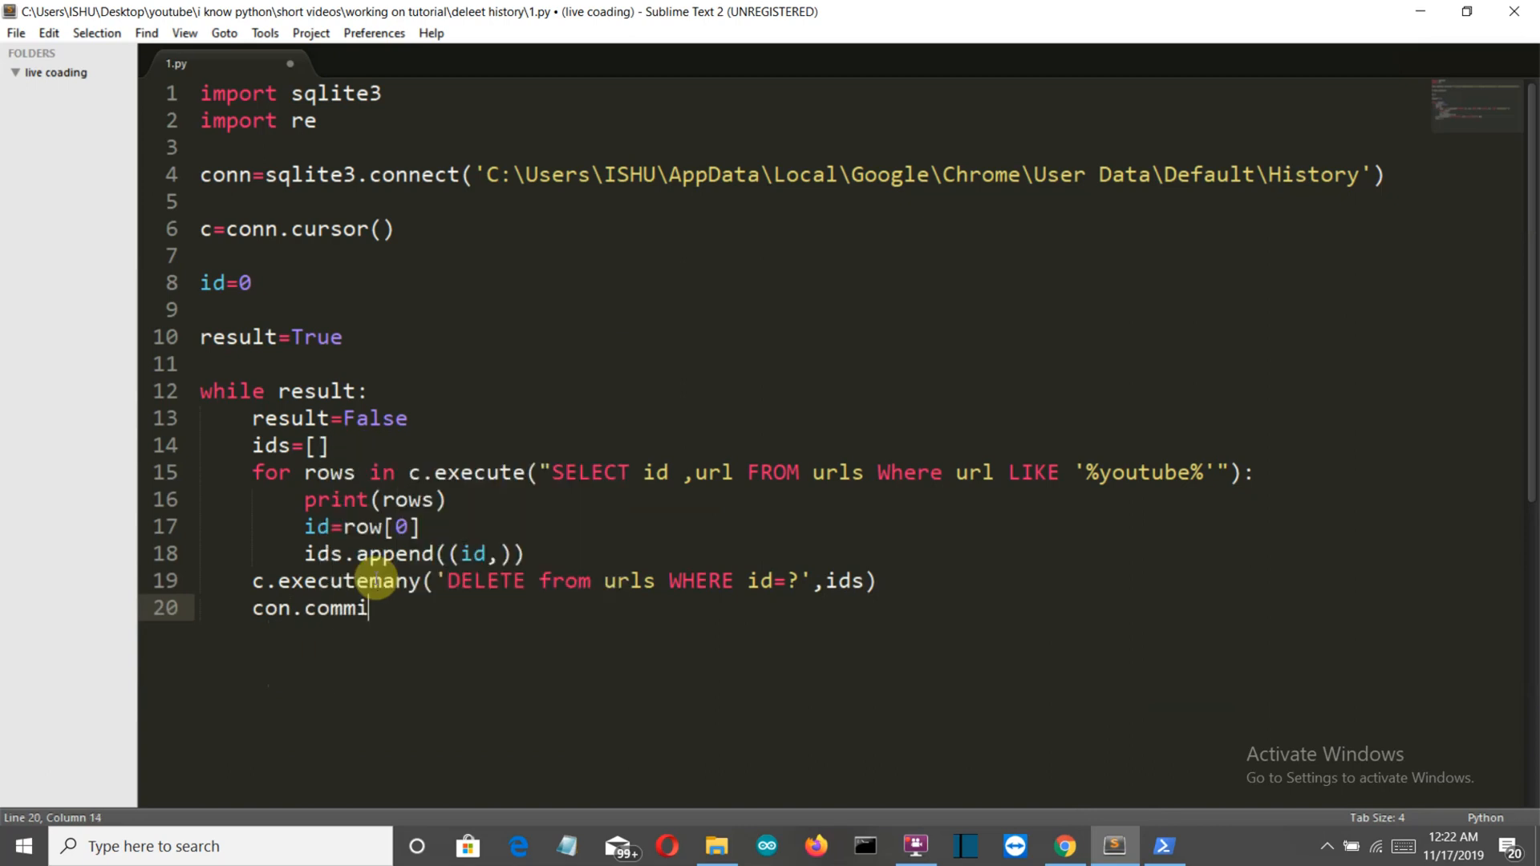
pyautogui.write('conn.close(')
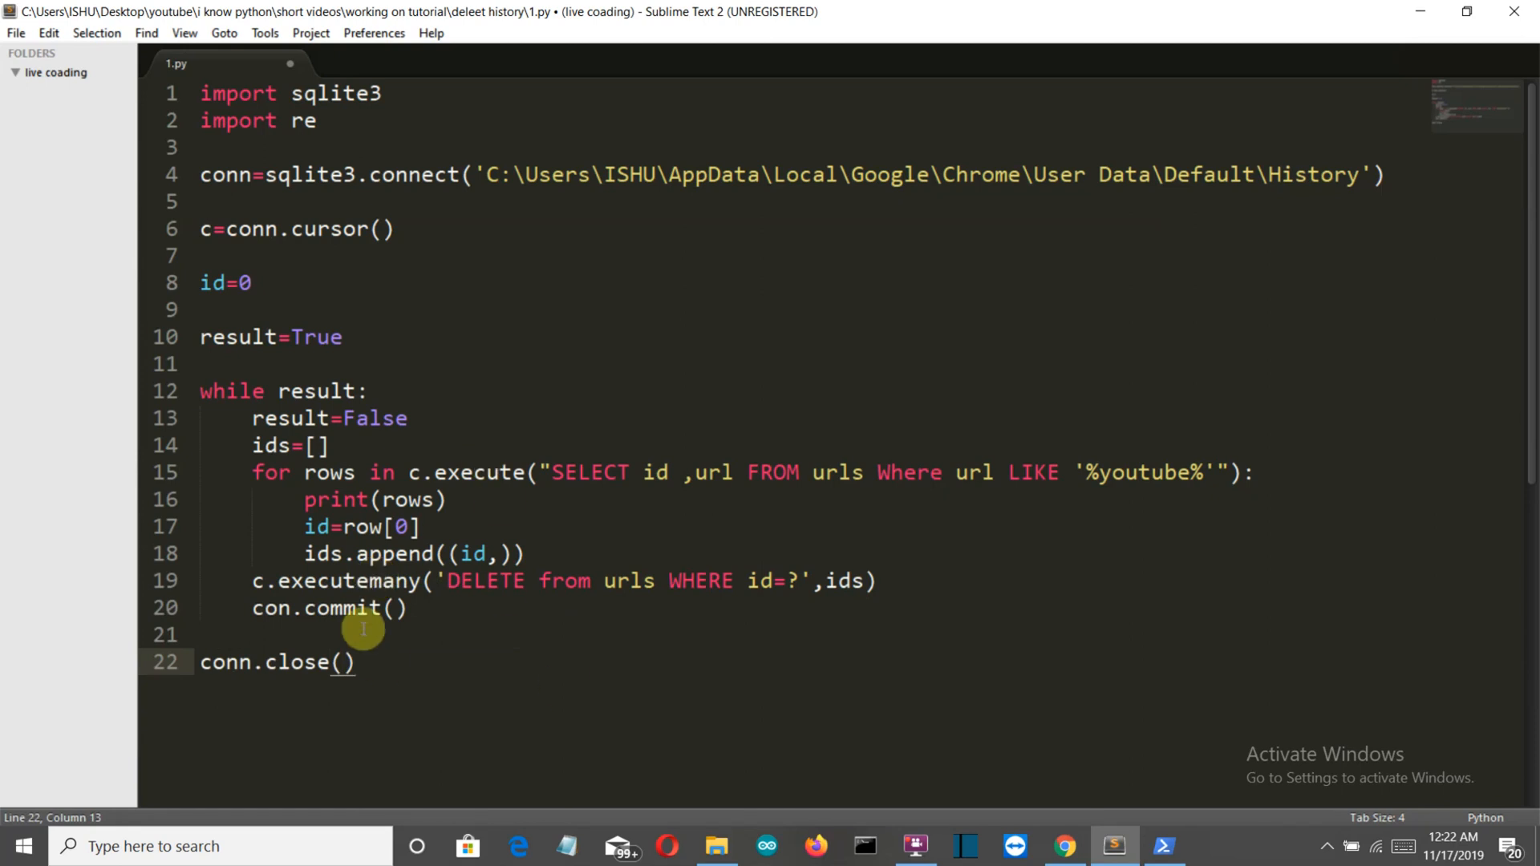
pyautogui.moveTo(421, 528)
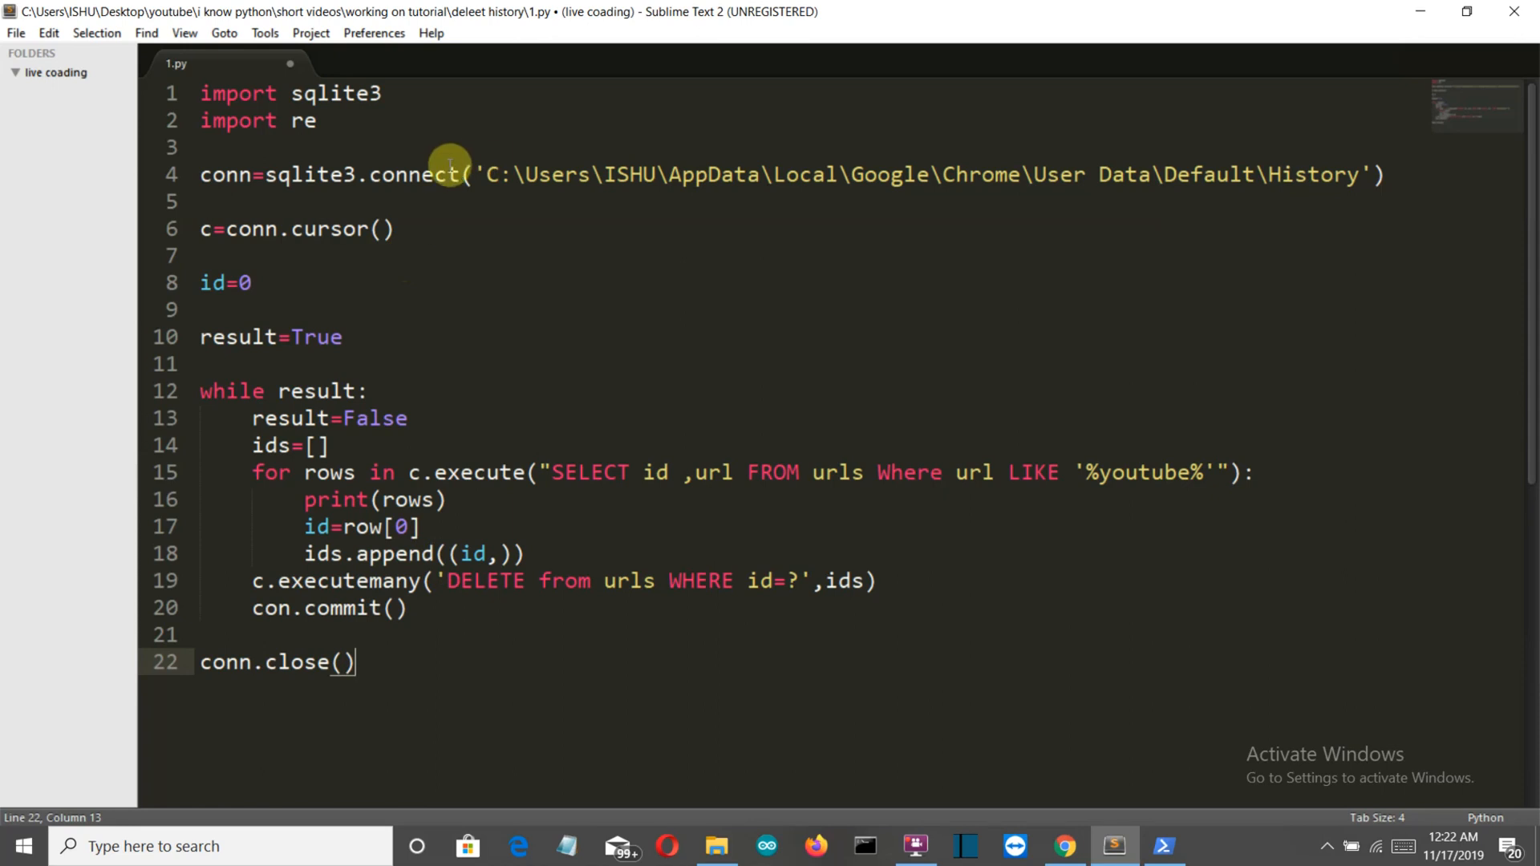
pyautogui.moveTo(494, 165)
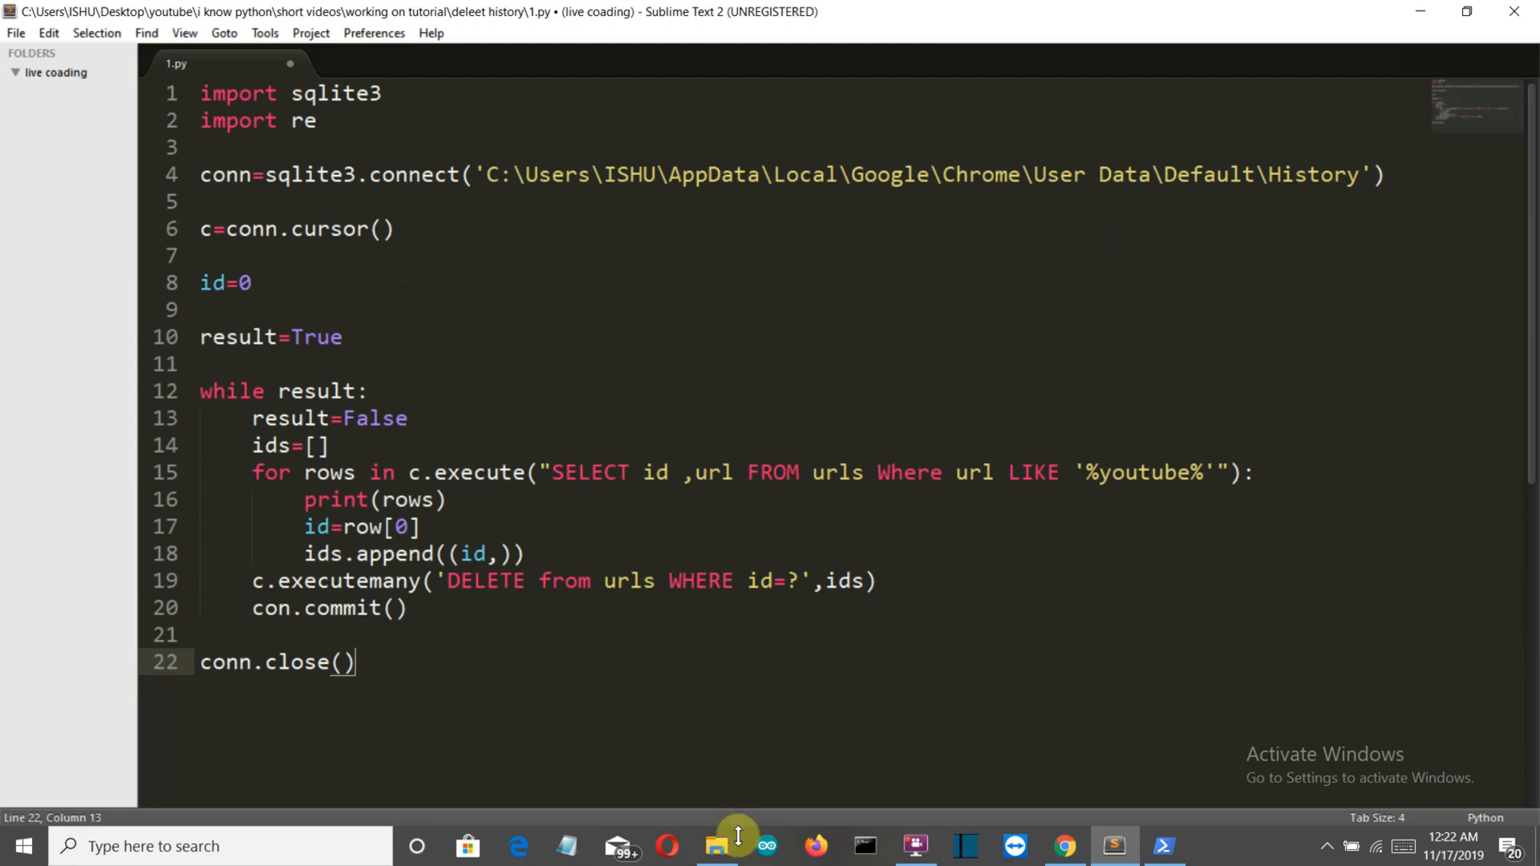
pyautogui.click(716, 845)
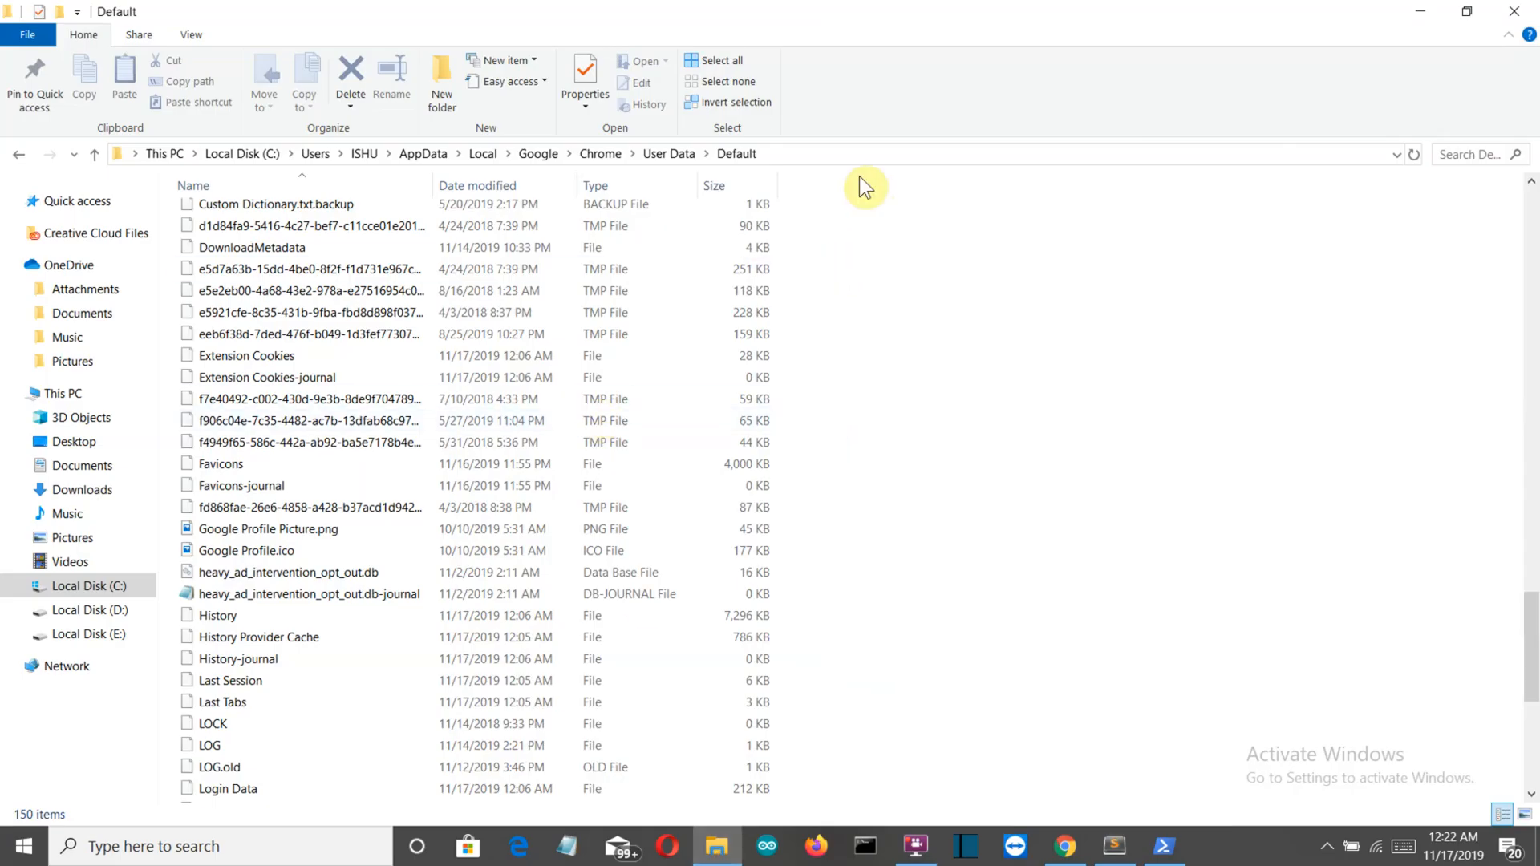
pyautogui.moveTo(863, 181)
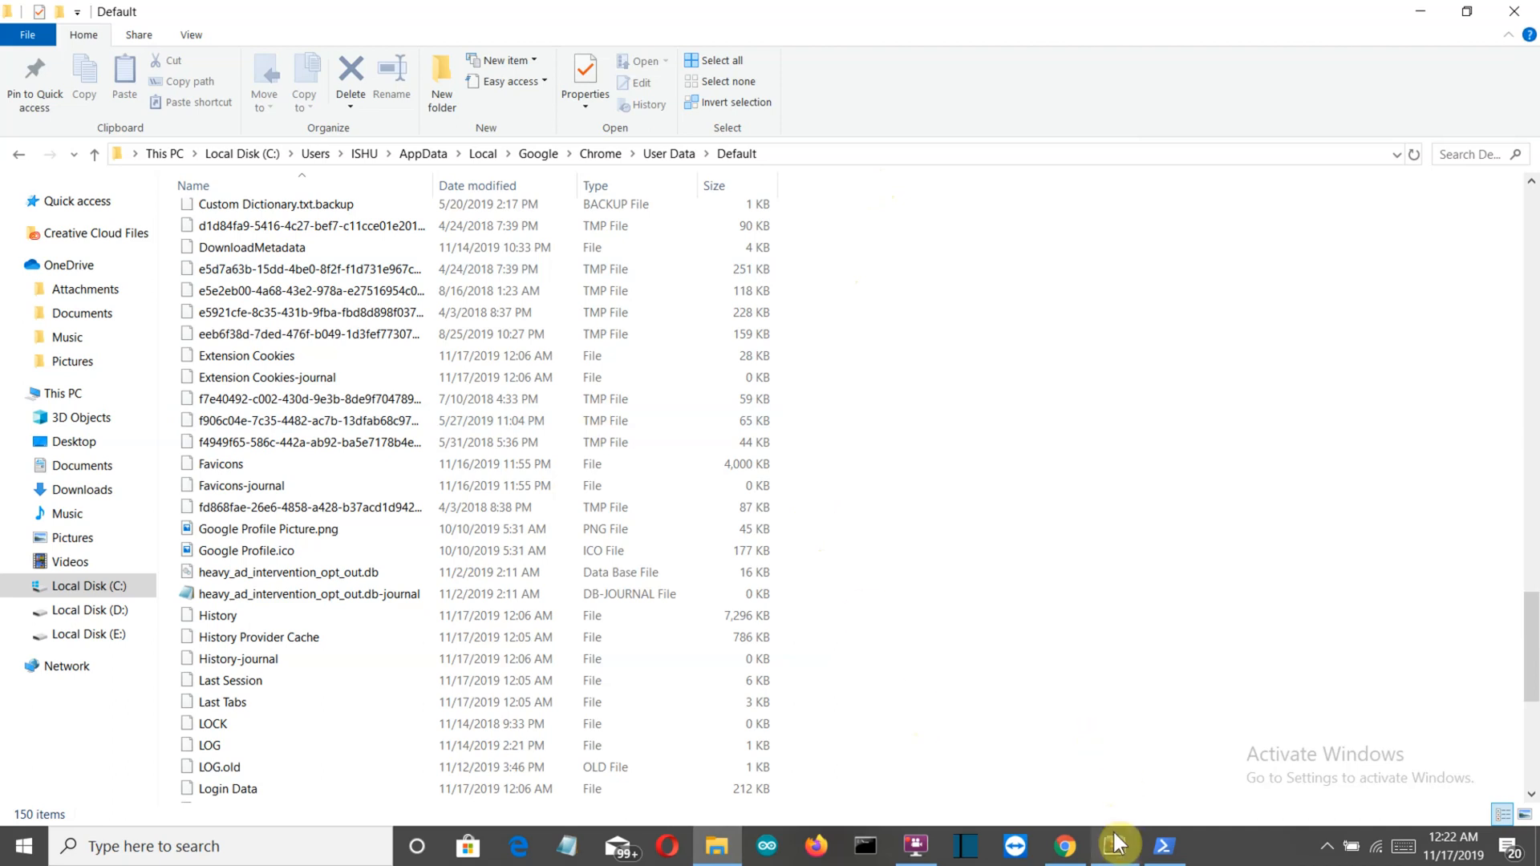
pyautogui.click(1113, 846)
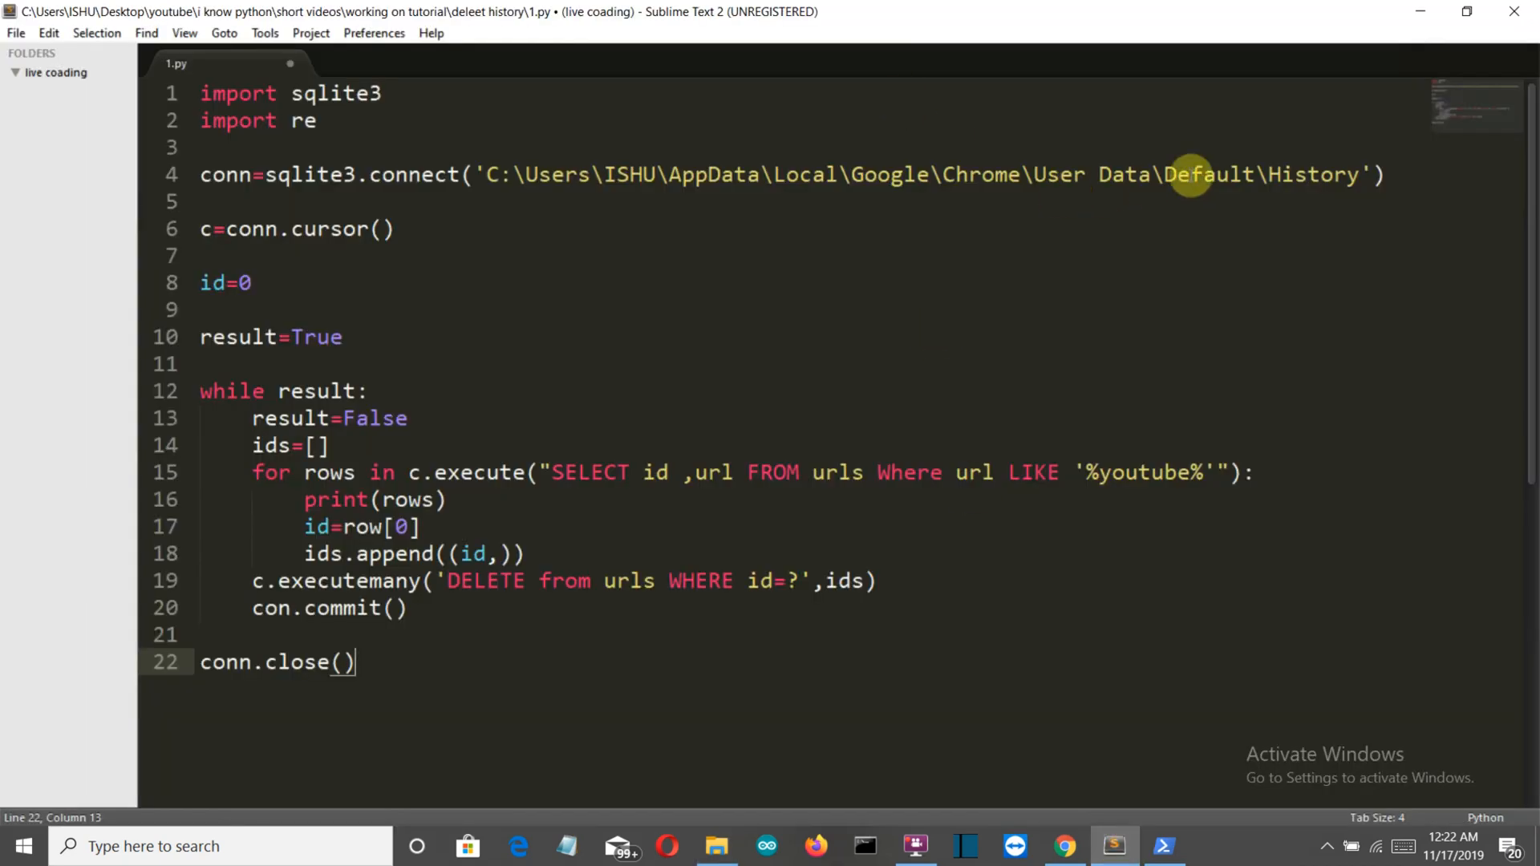
pyautogui.moveTo(629, 161)
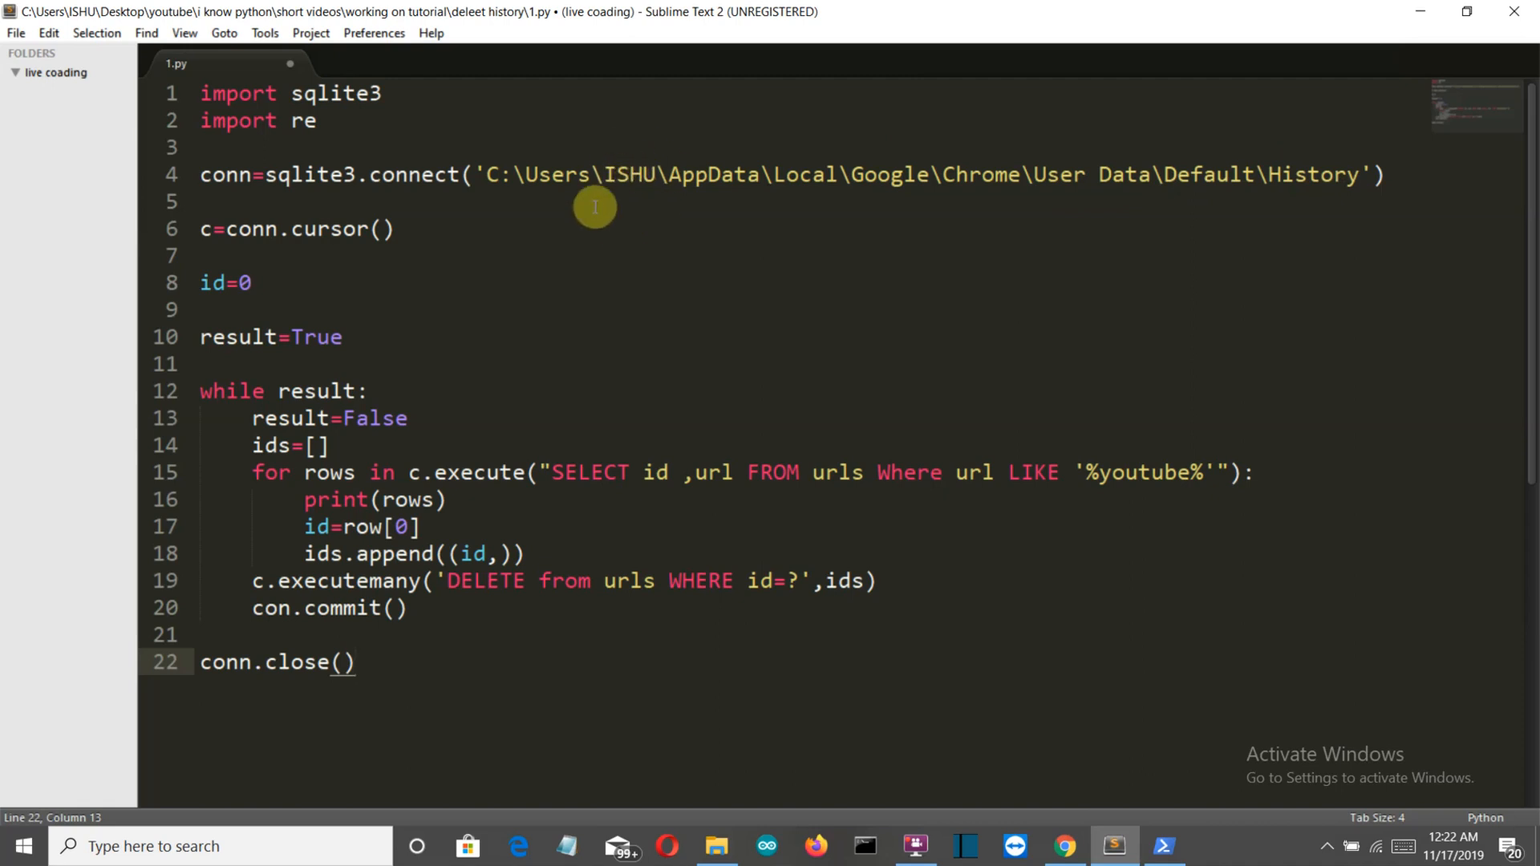
pyautogui.moveTo(364, 230)
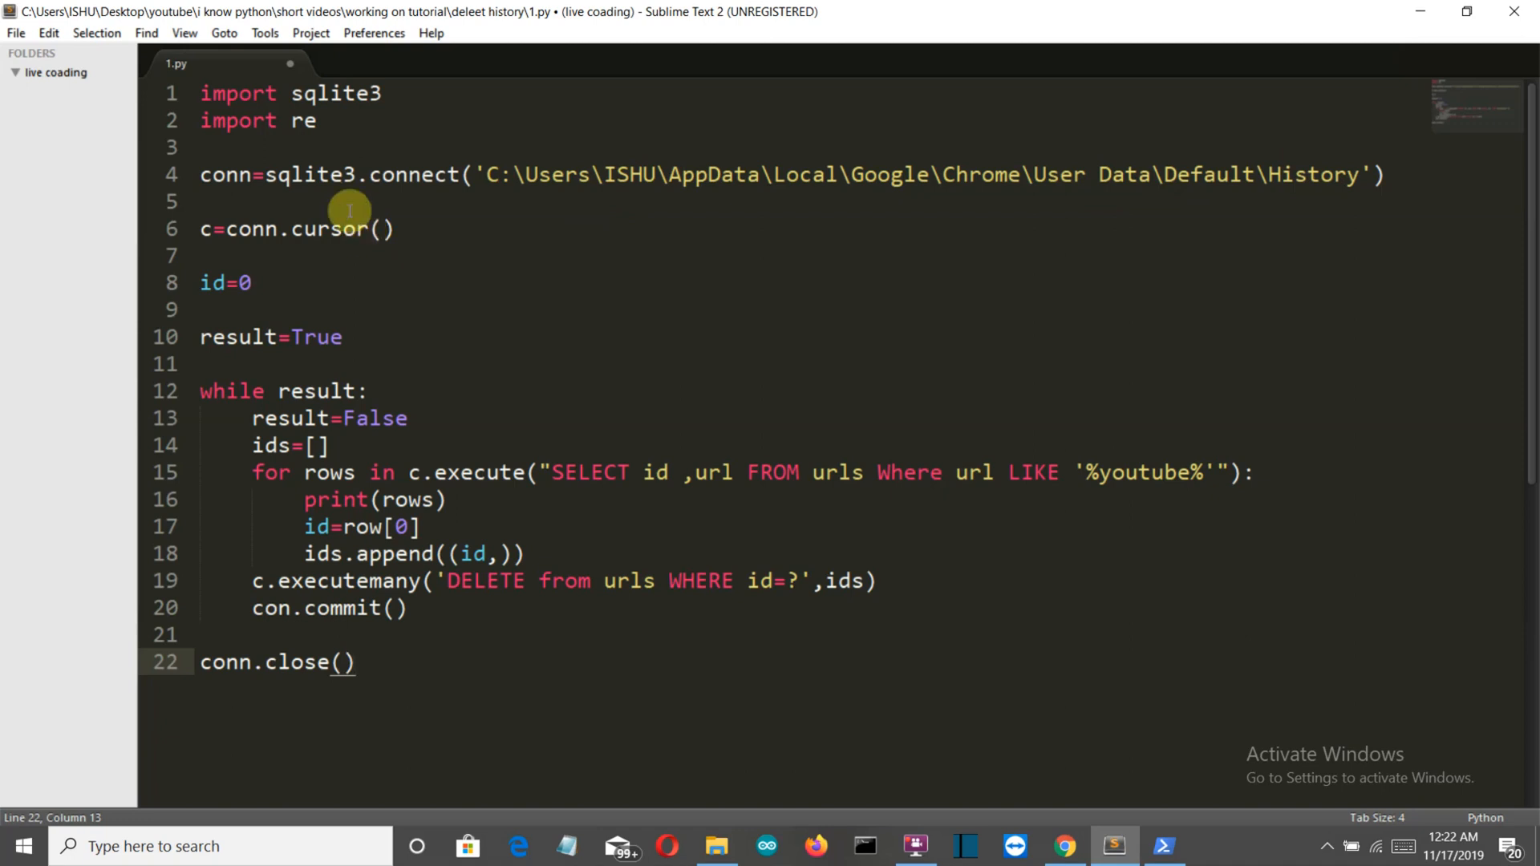
pyautogui.moveTo(343, 202)
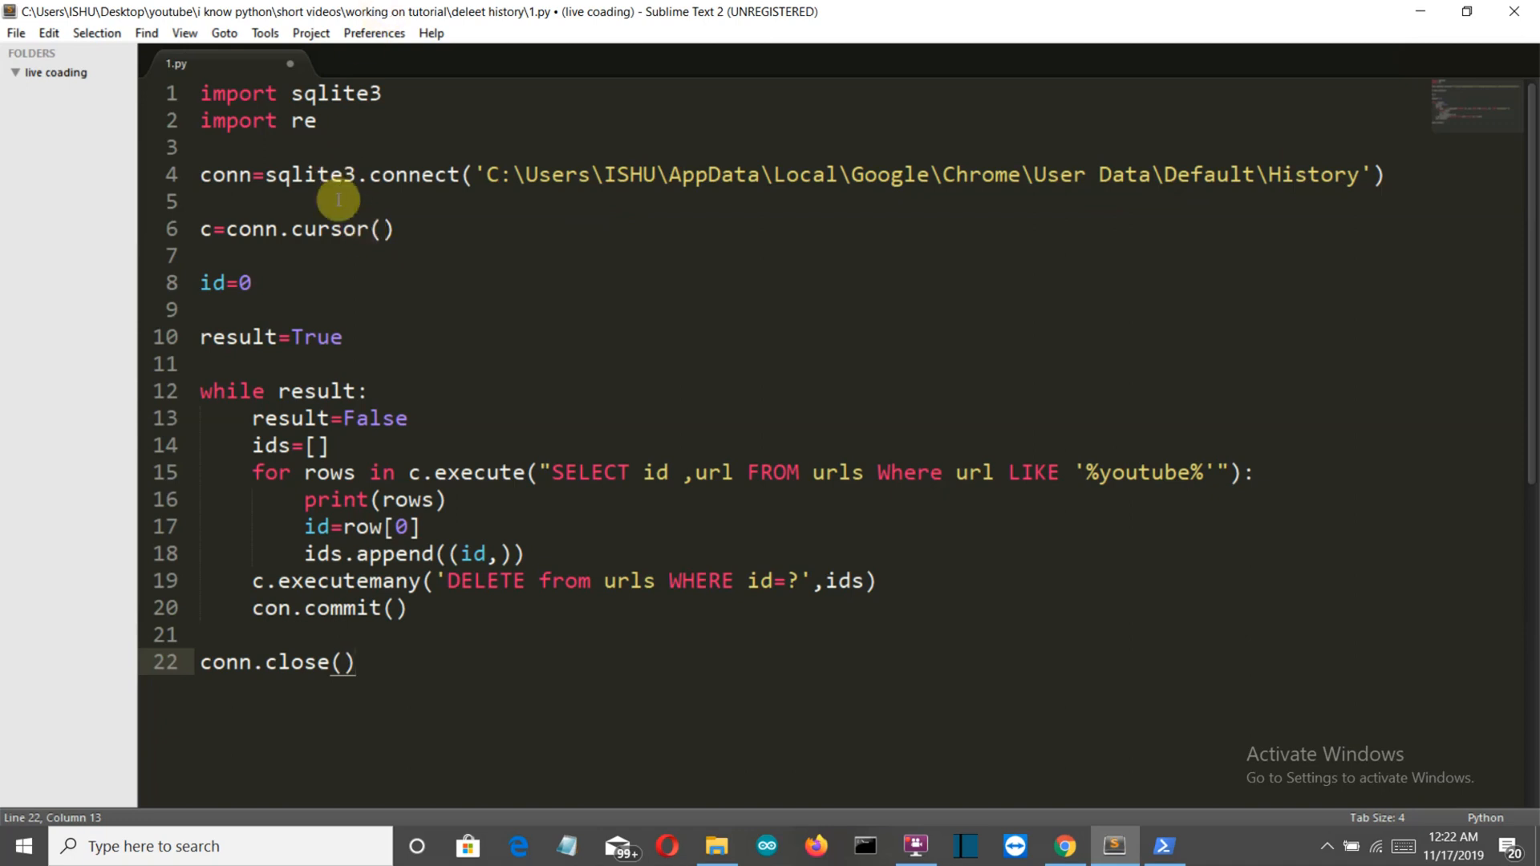
pyautogui.moveTo(375, 316)
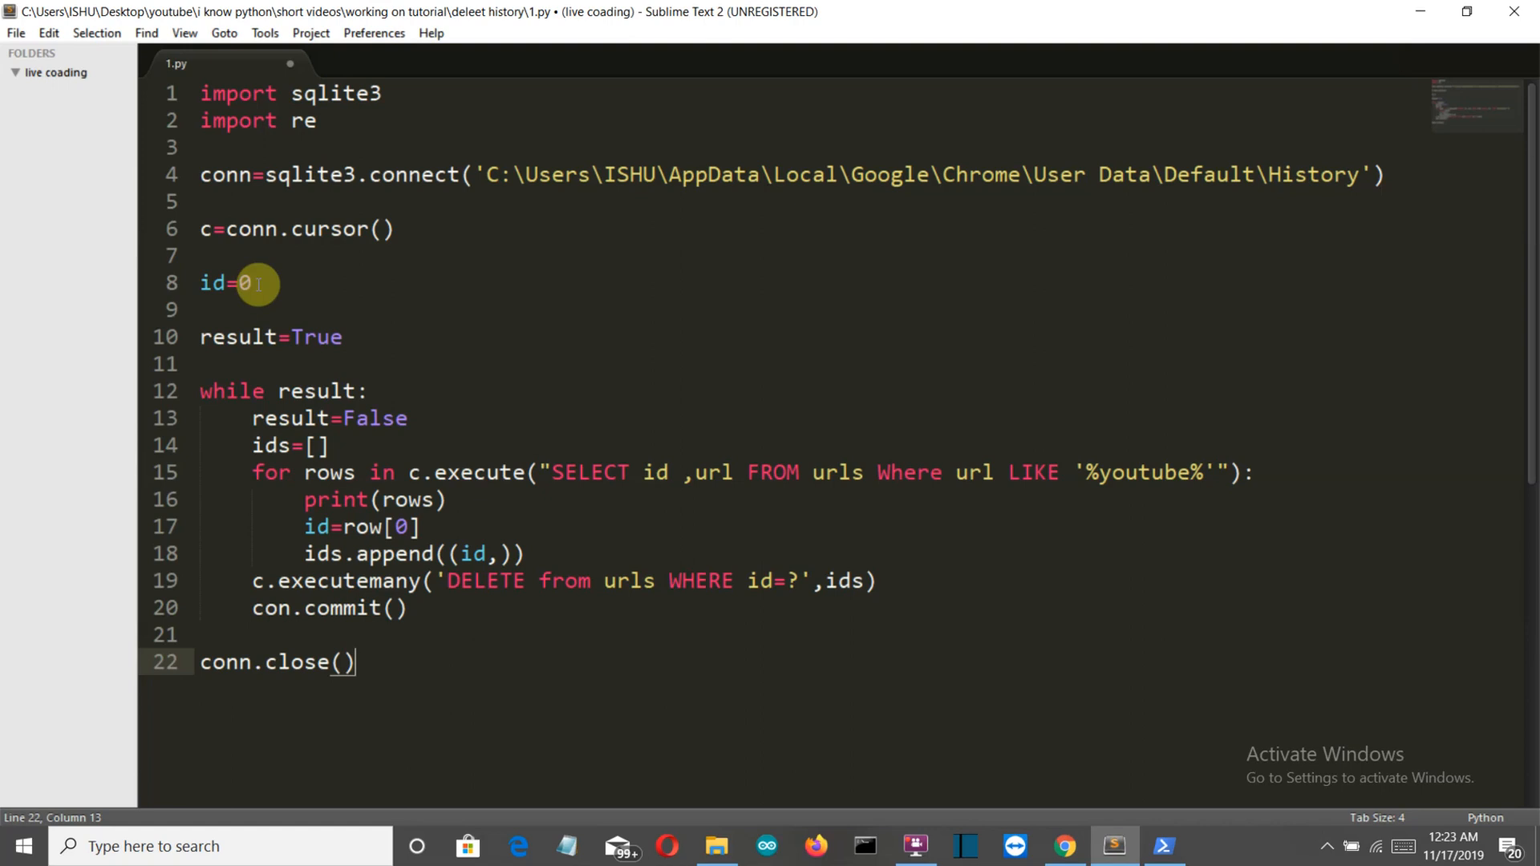
pyautogui.moveTo(280, 335)
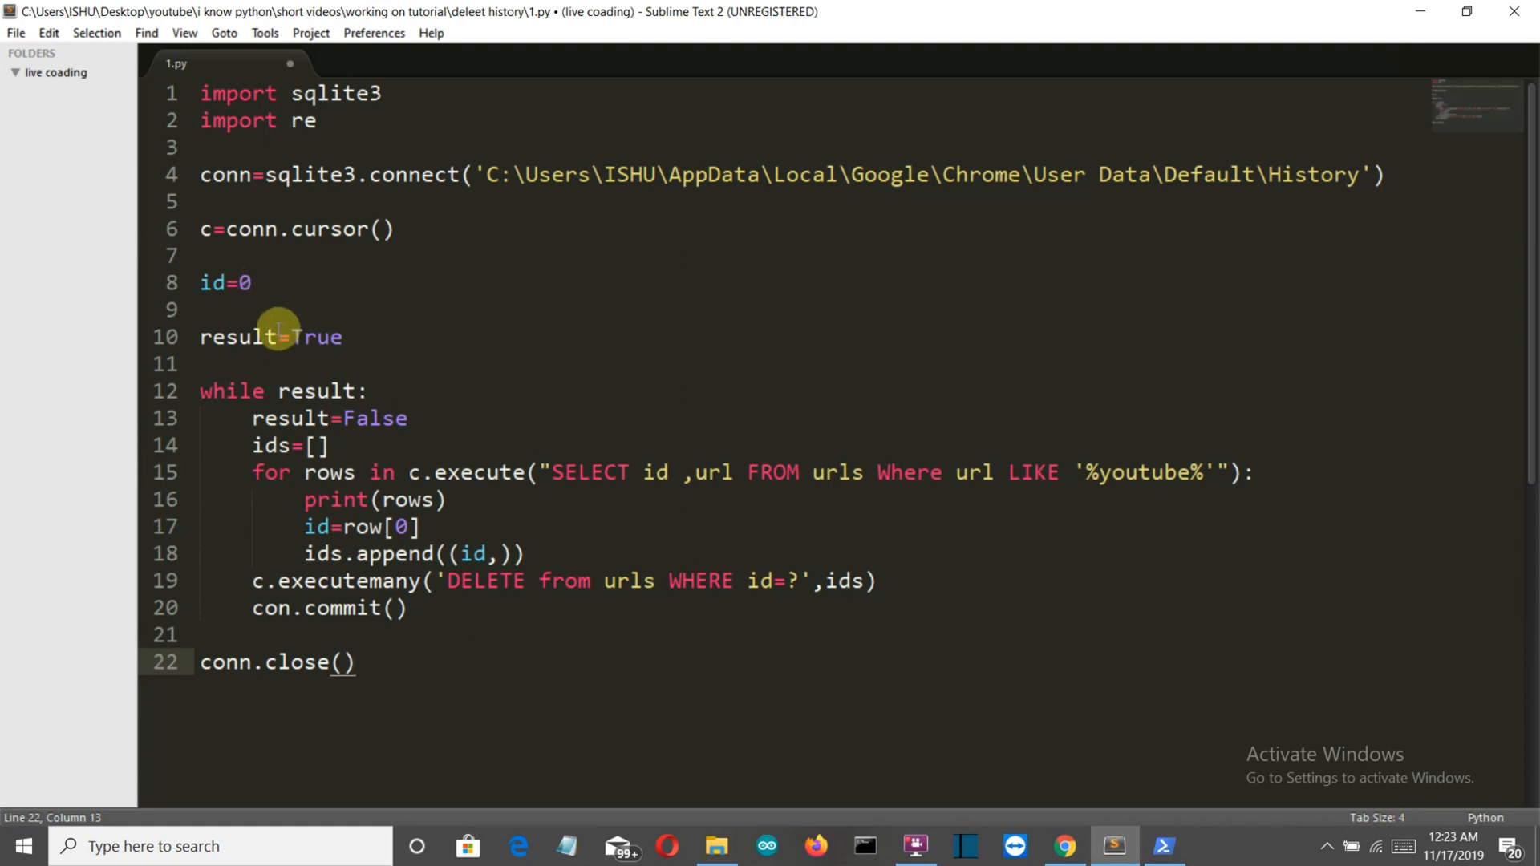
pyautogui.moveTo(288, 390)
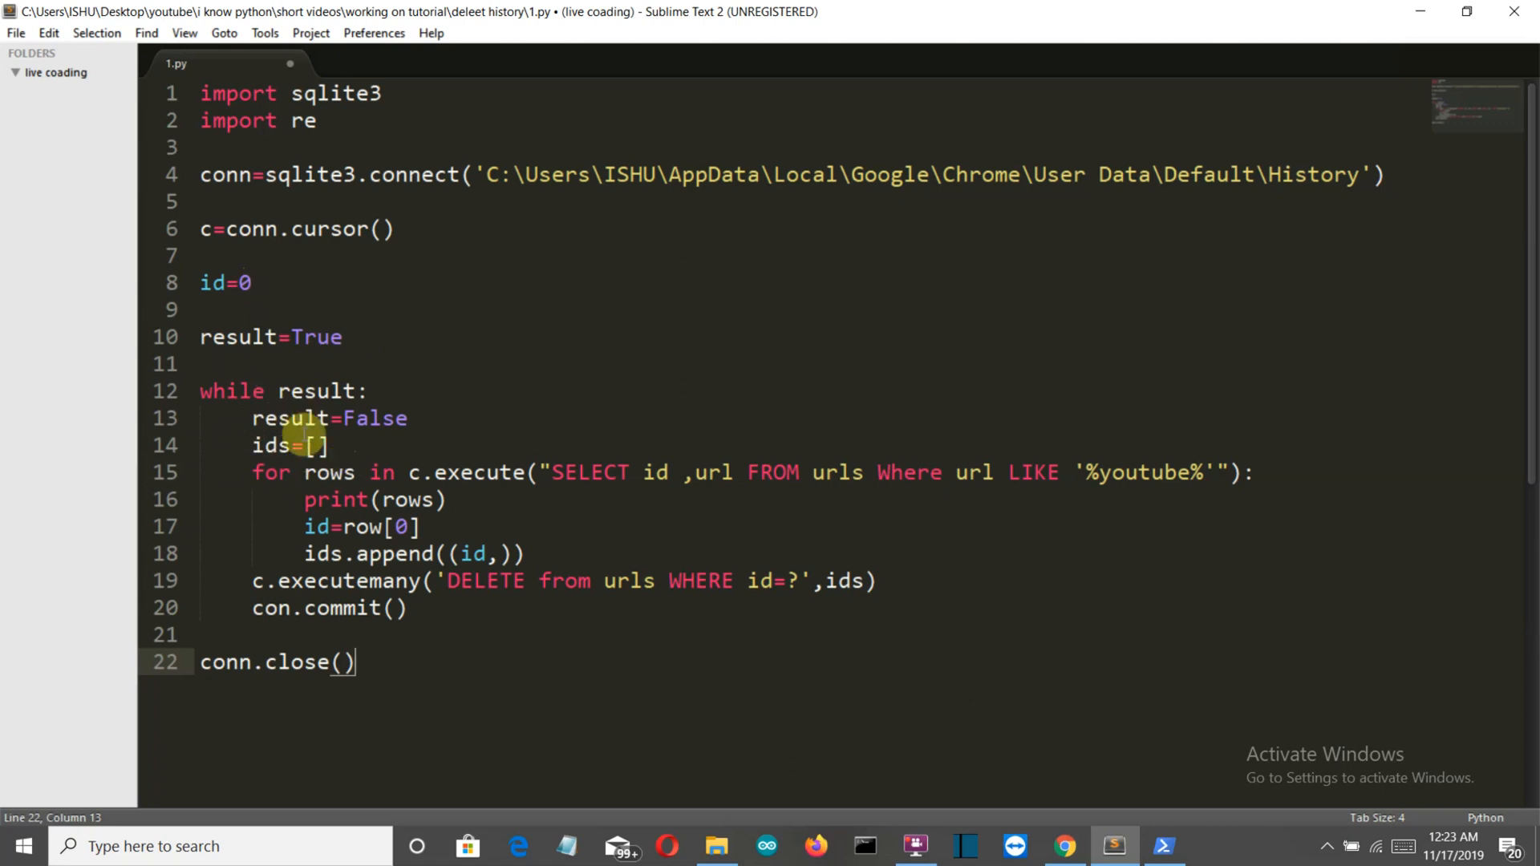
pyautogui.moveTo(318, 391)
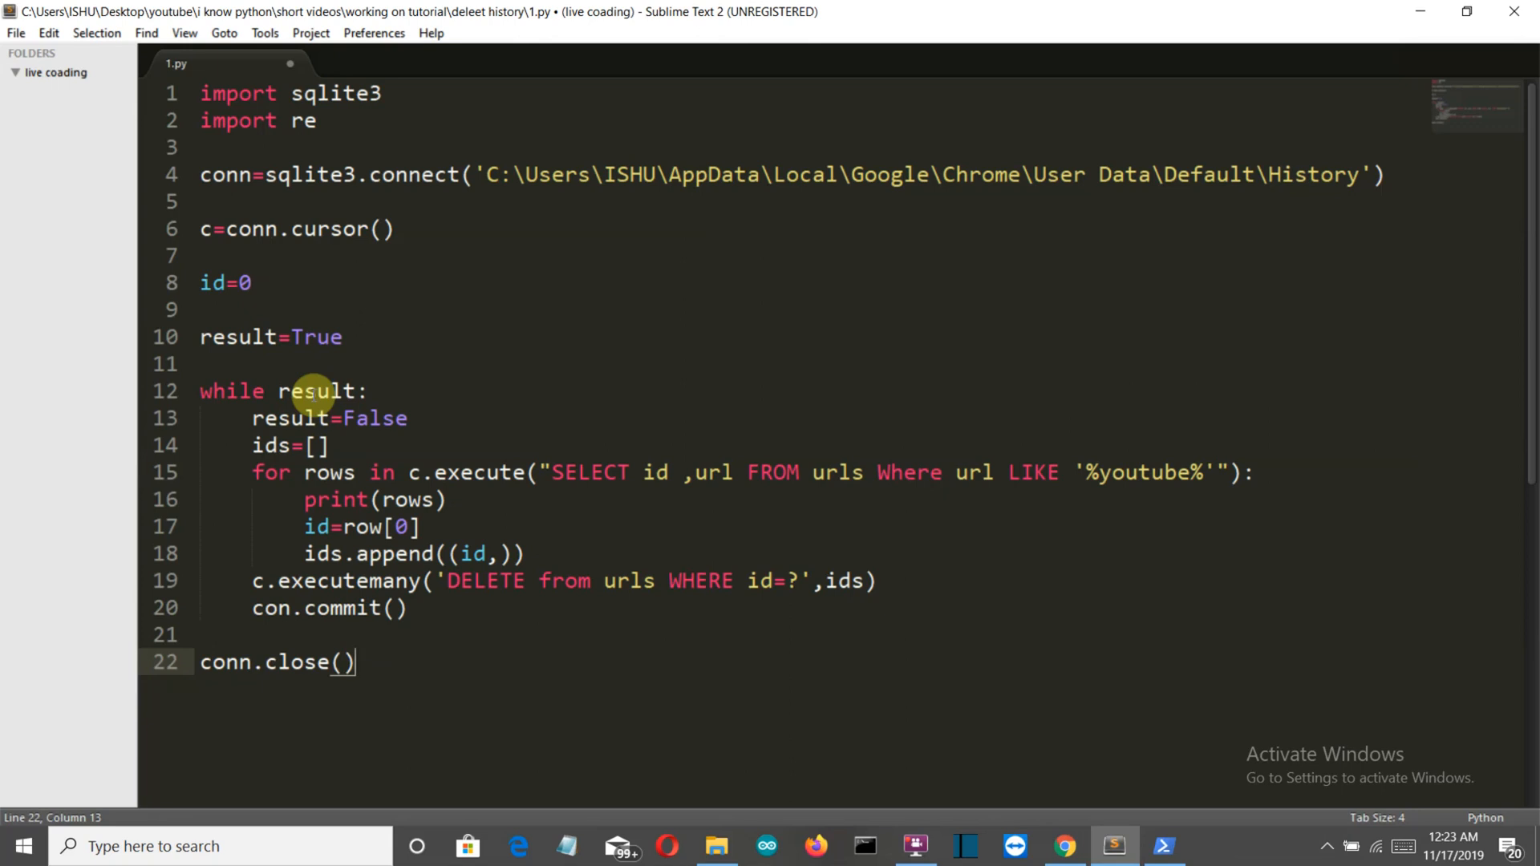
pyautogui.moveTo(285, 446)
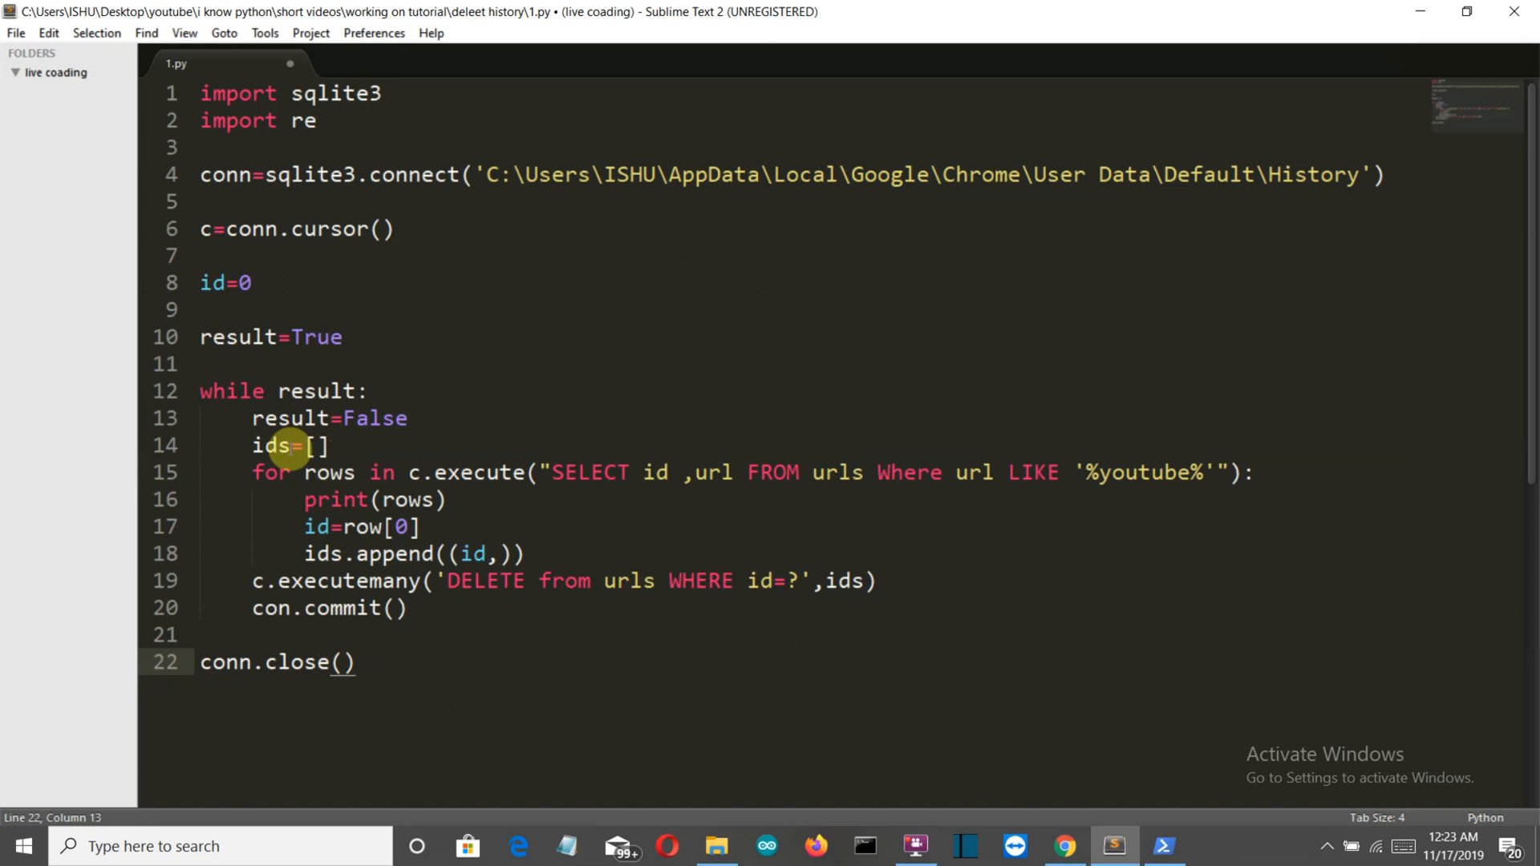
pyautogui.moveTo(364, 459)
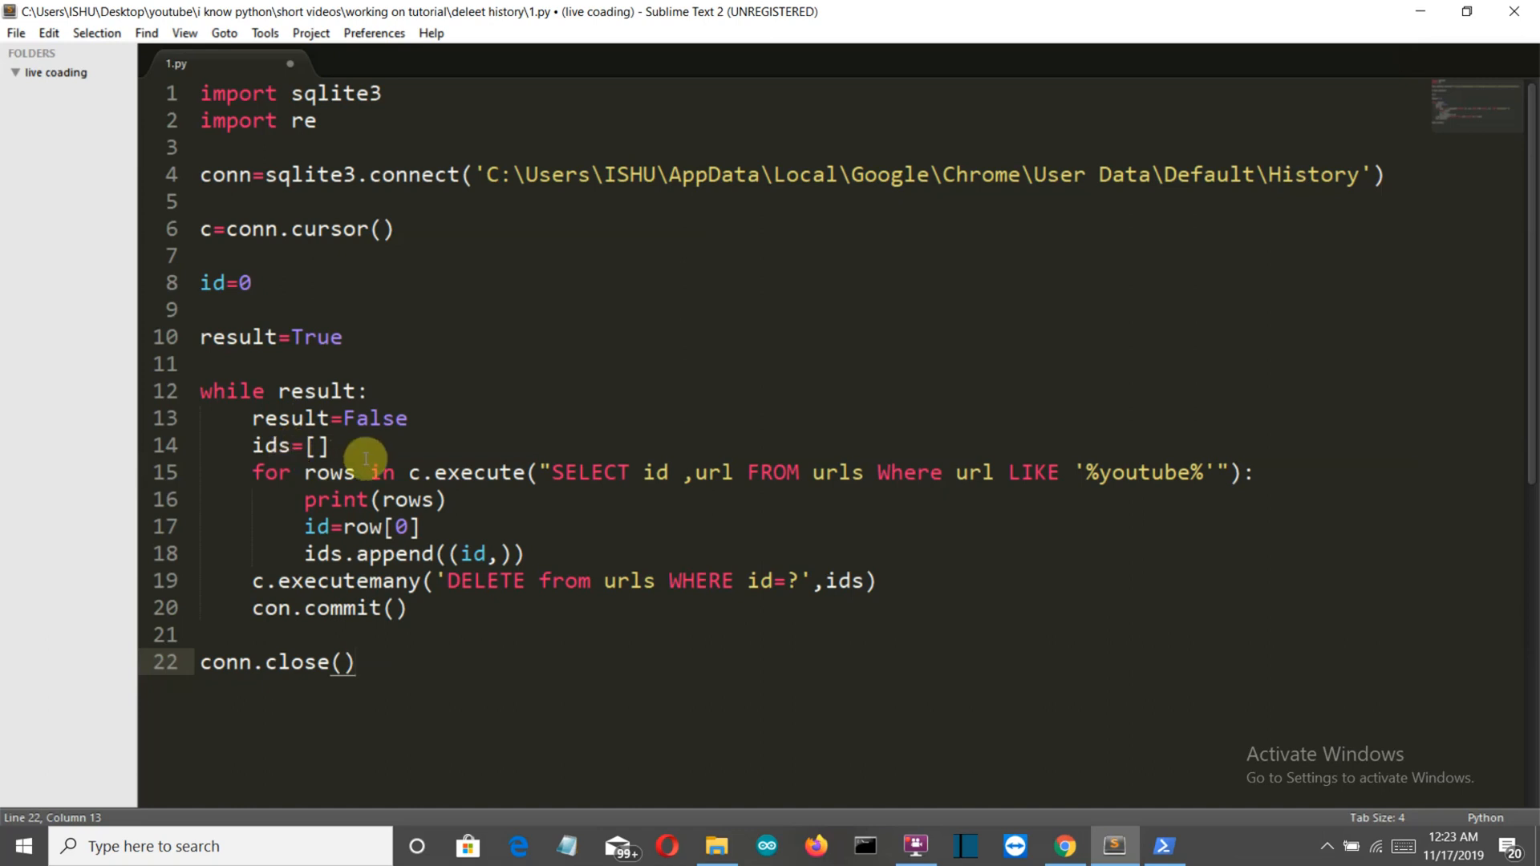
pyautogui.moveTo(296, 472)
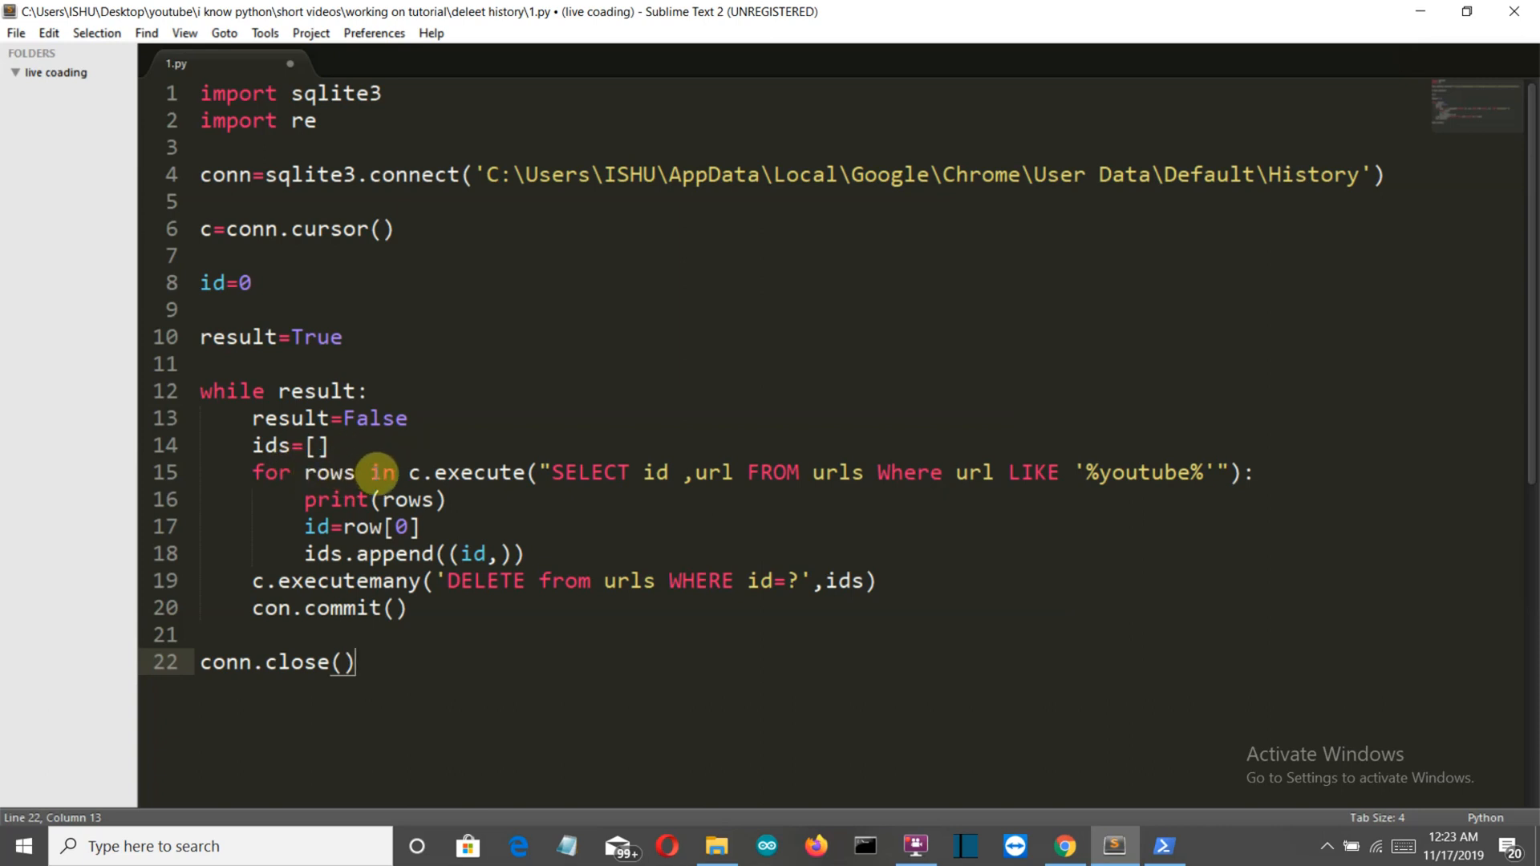
pyautogui.moveTo(555, 440)
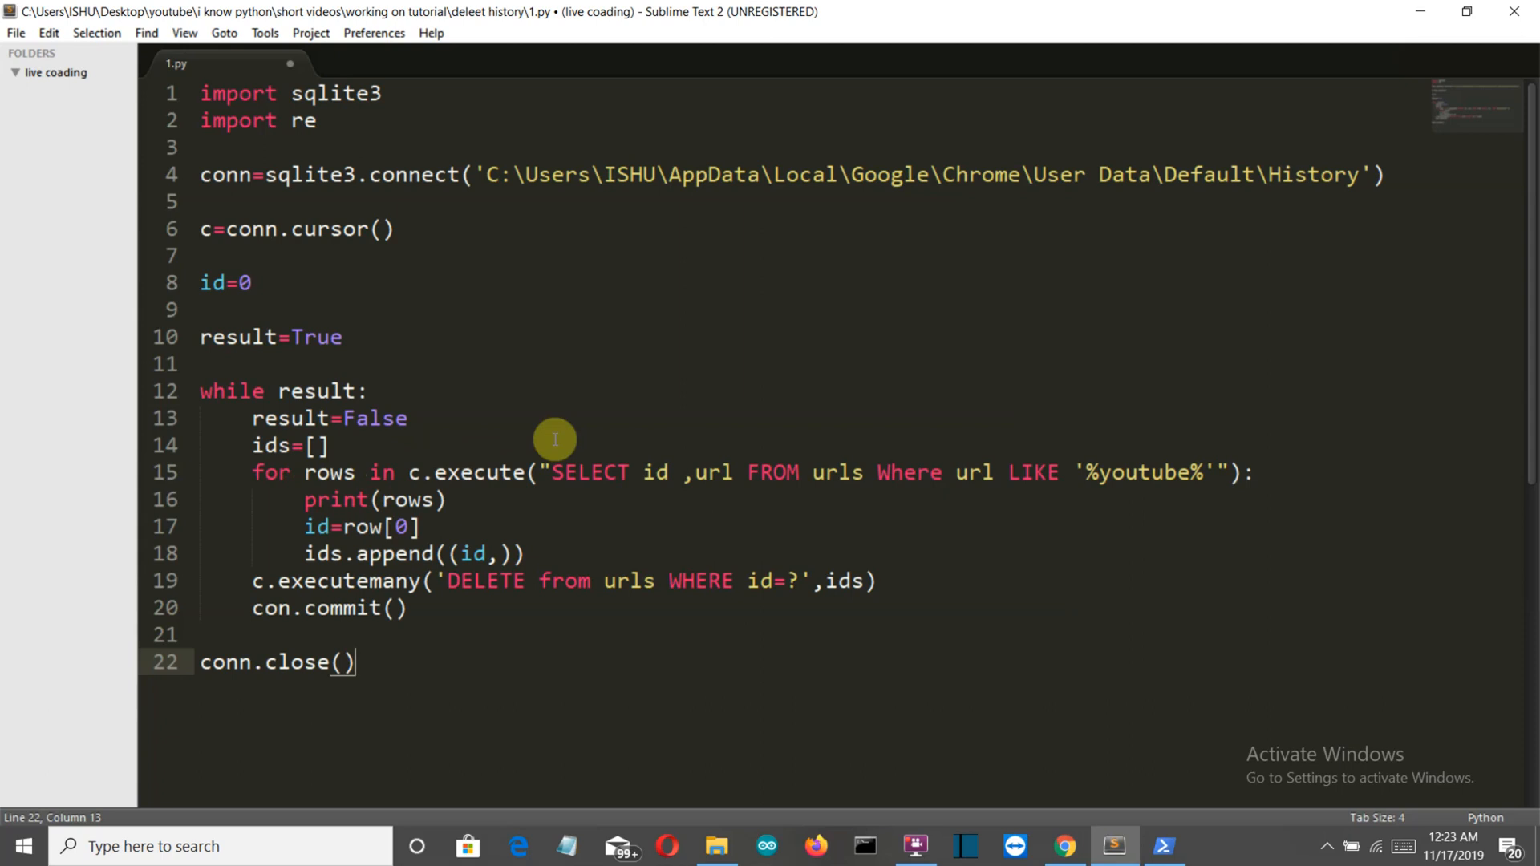
pyautogui.moveTo(820, 407)
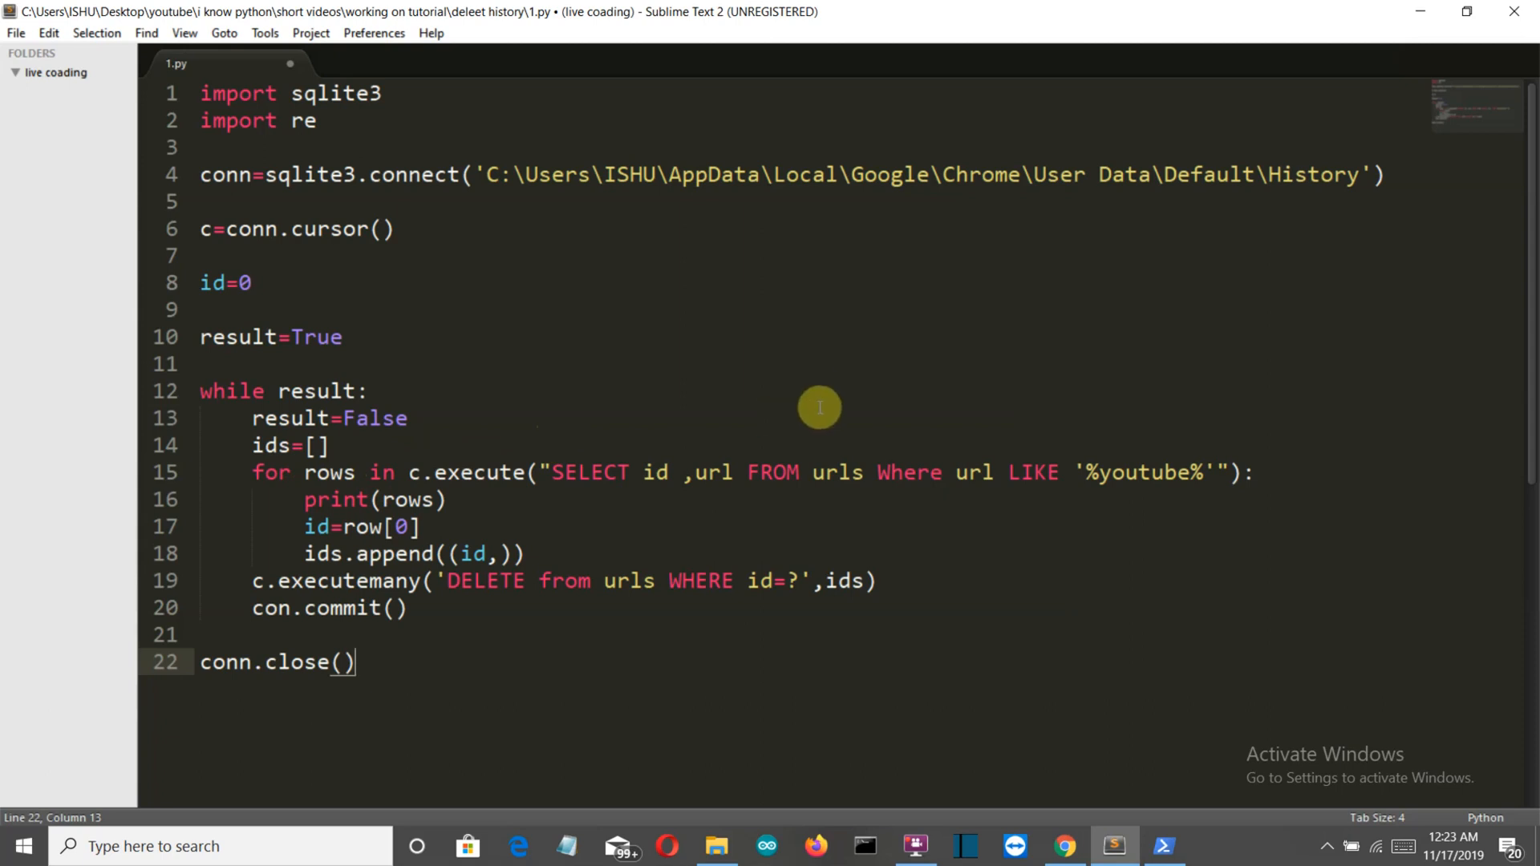
pyautogui.moveTo(1142, 494)
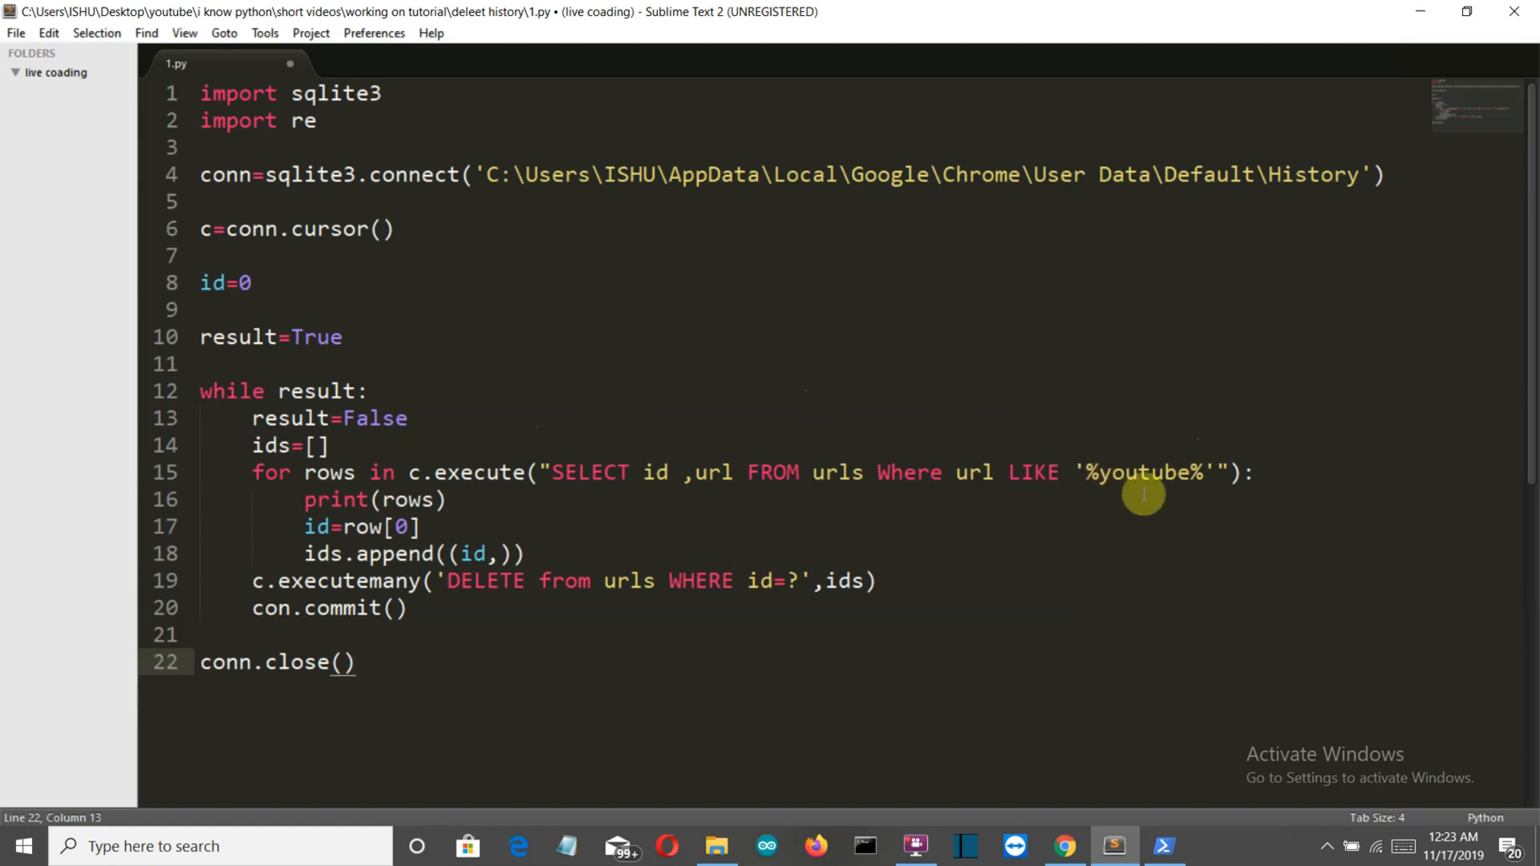
pyautogui.moveTo(649, 486)
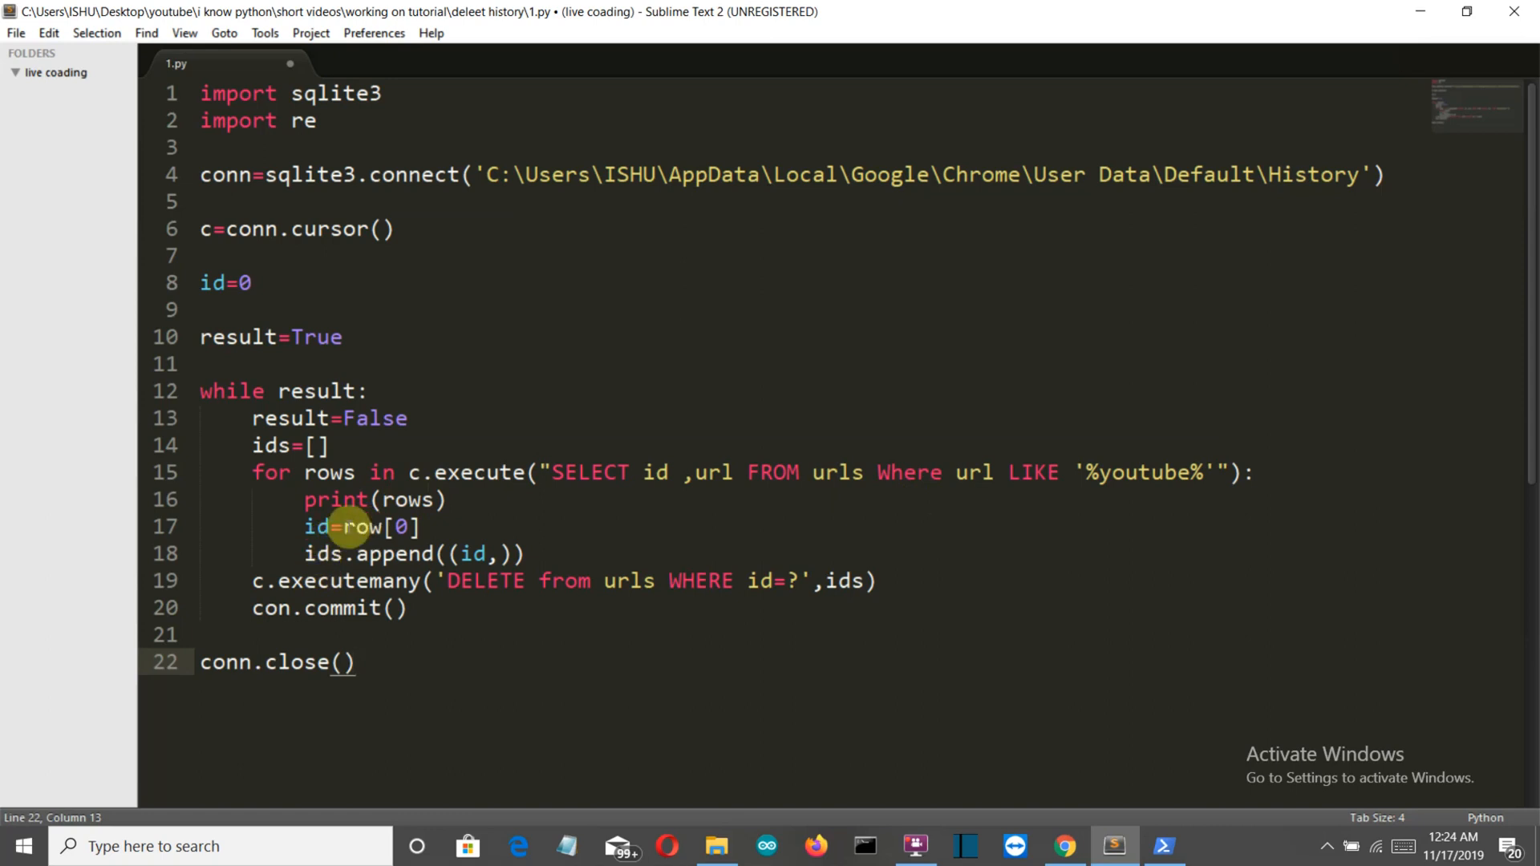
pyautogui.moveTo(338, 597)
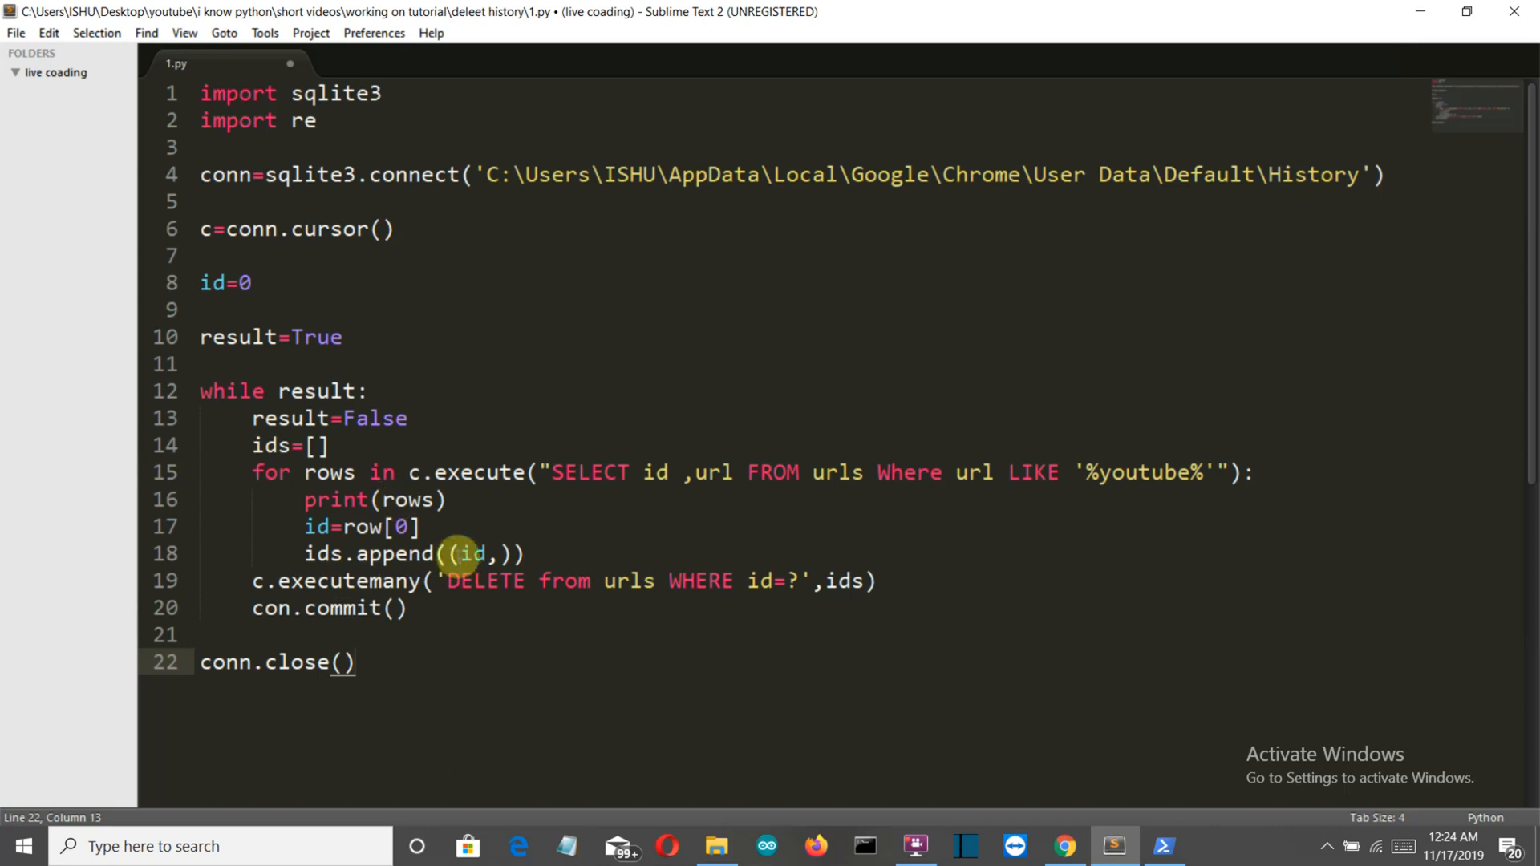
pyautogui.moveTo(606, 480)
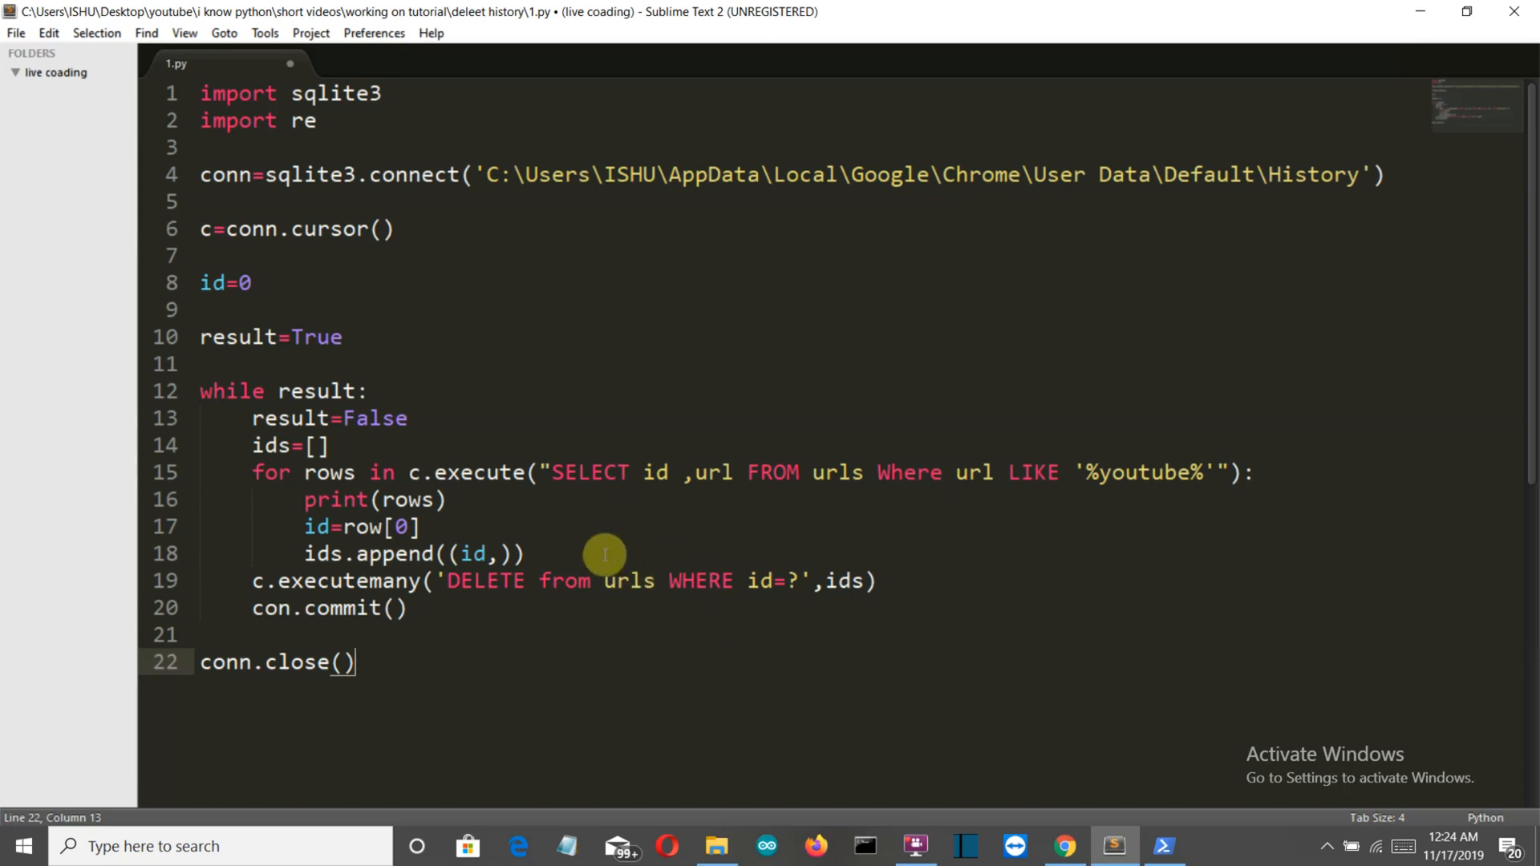
pyautogui.moveTo(649, 558)
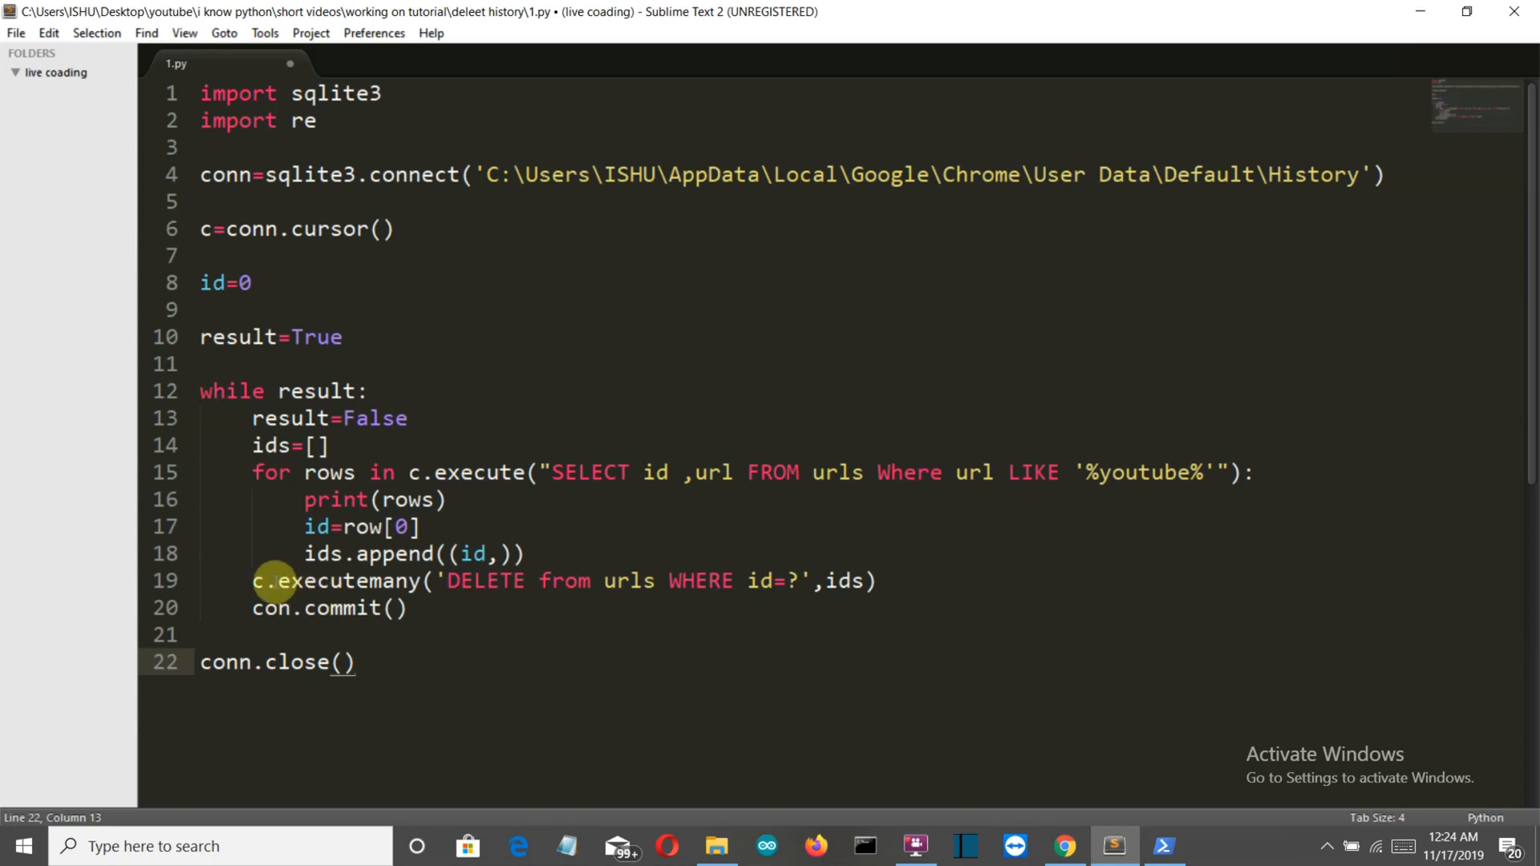
pyautogui.moveTo(361, 554)
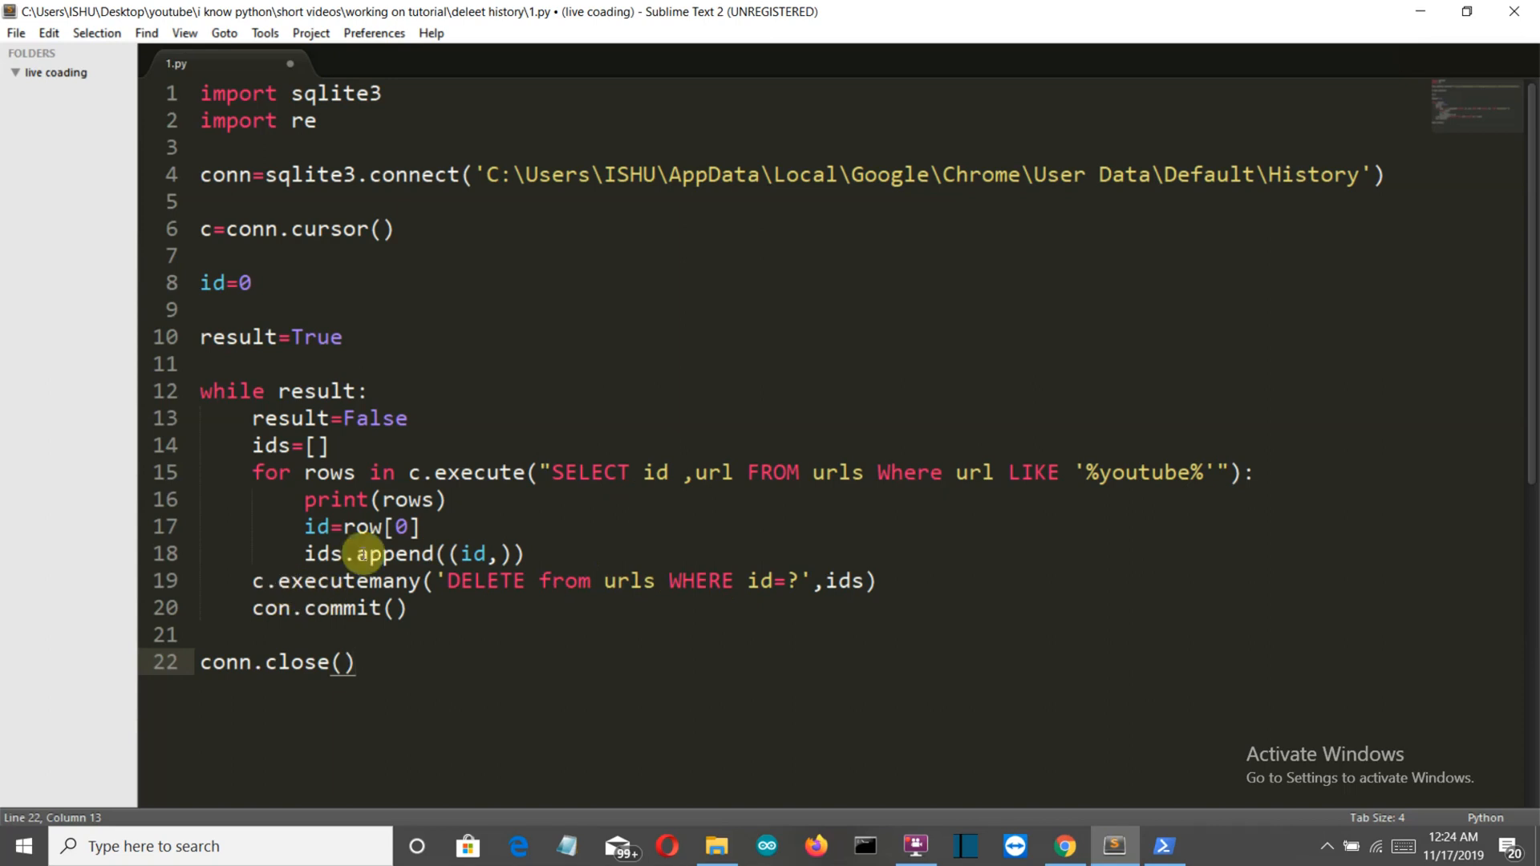
pyautogui.moveTo(519, 580)
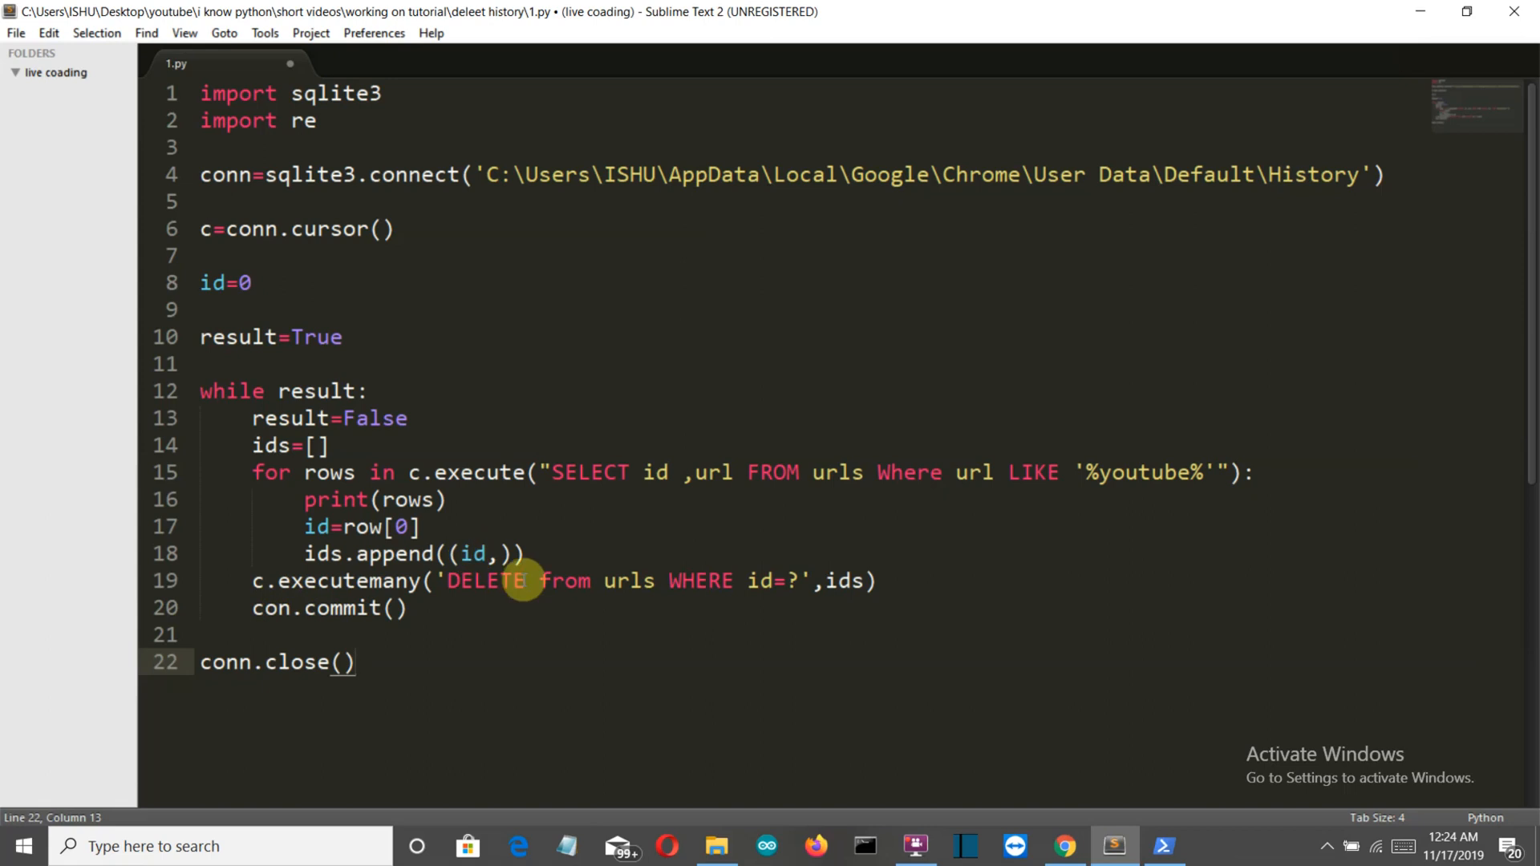
pyautogui.moveTo(695, 571)
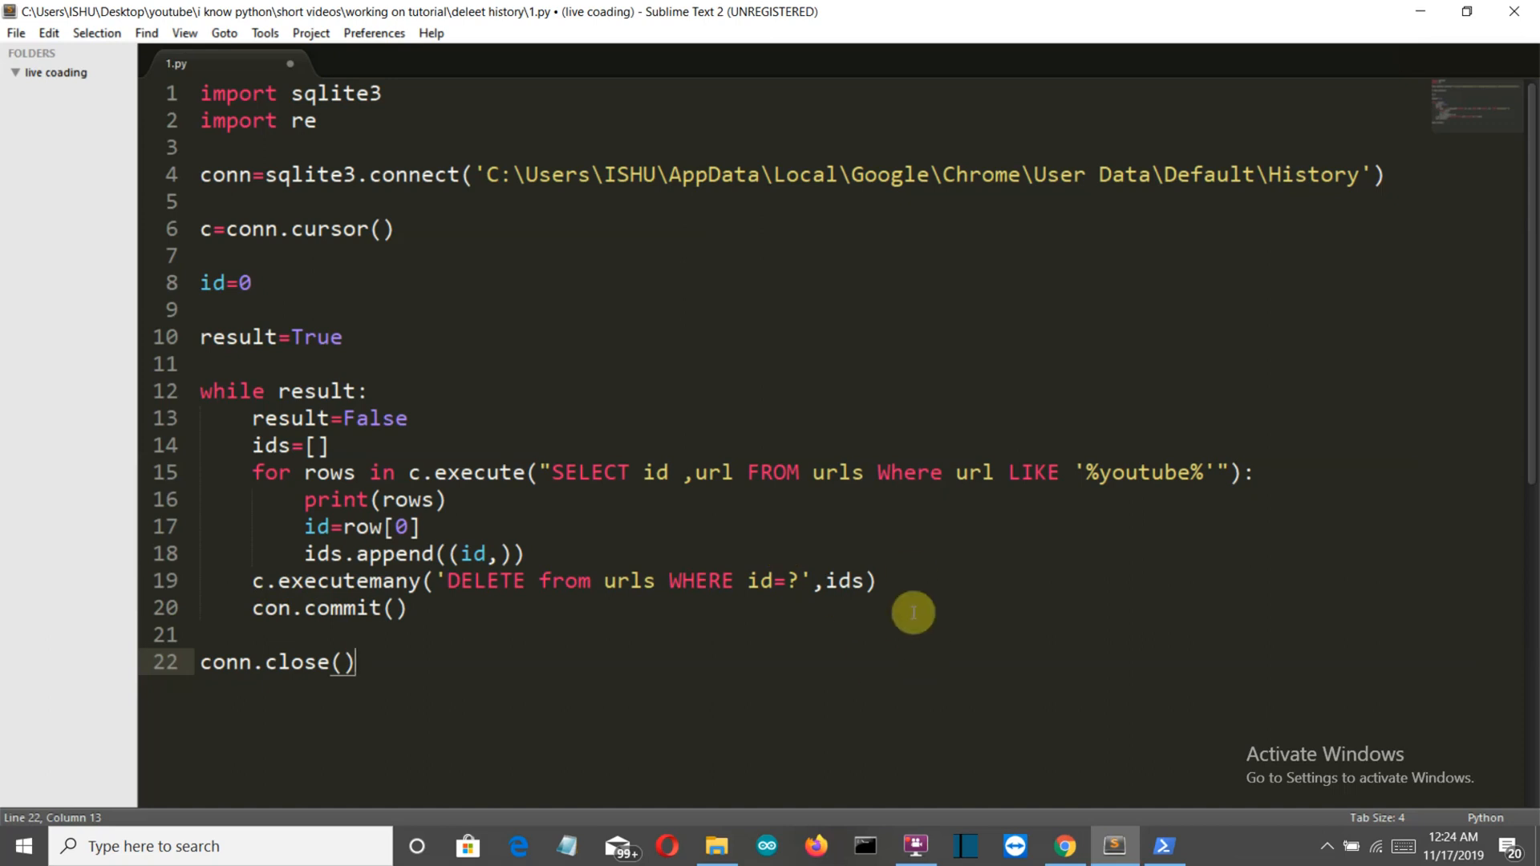
pyautogui.moveTo(339, 570)
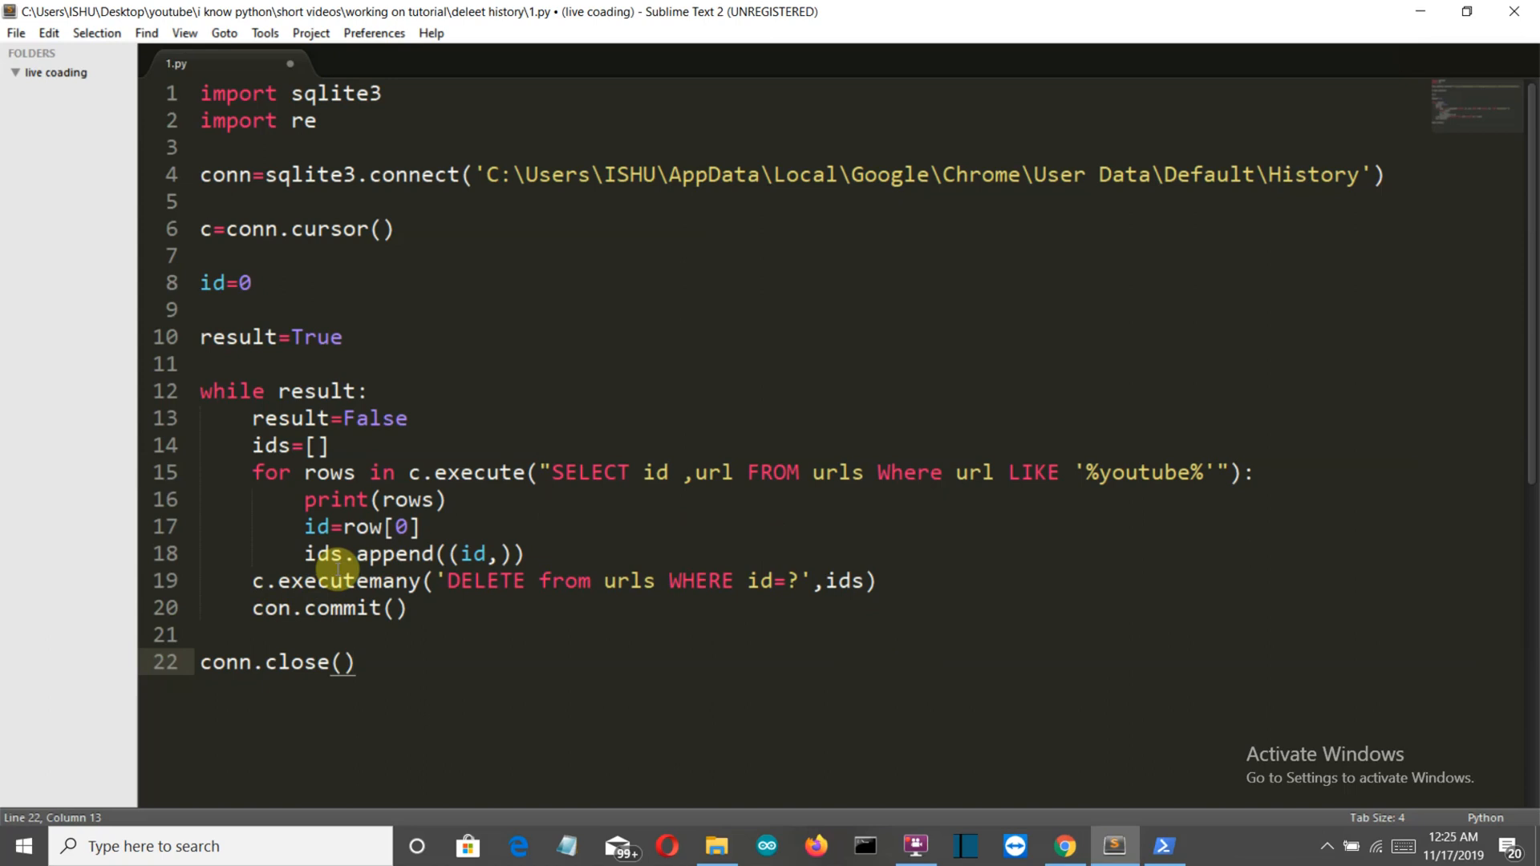
pyautogui.moveTo(334, 608)
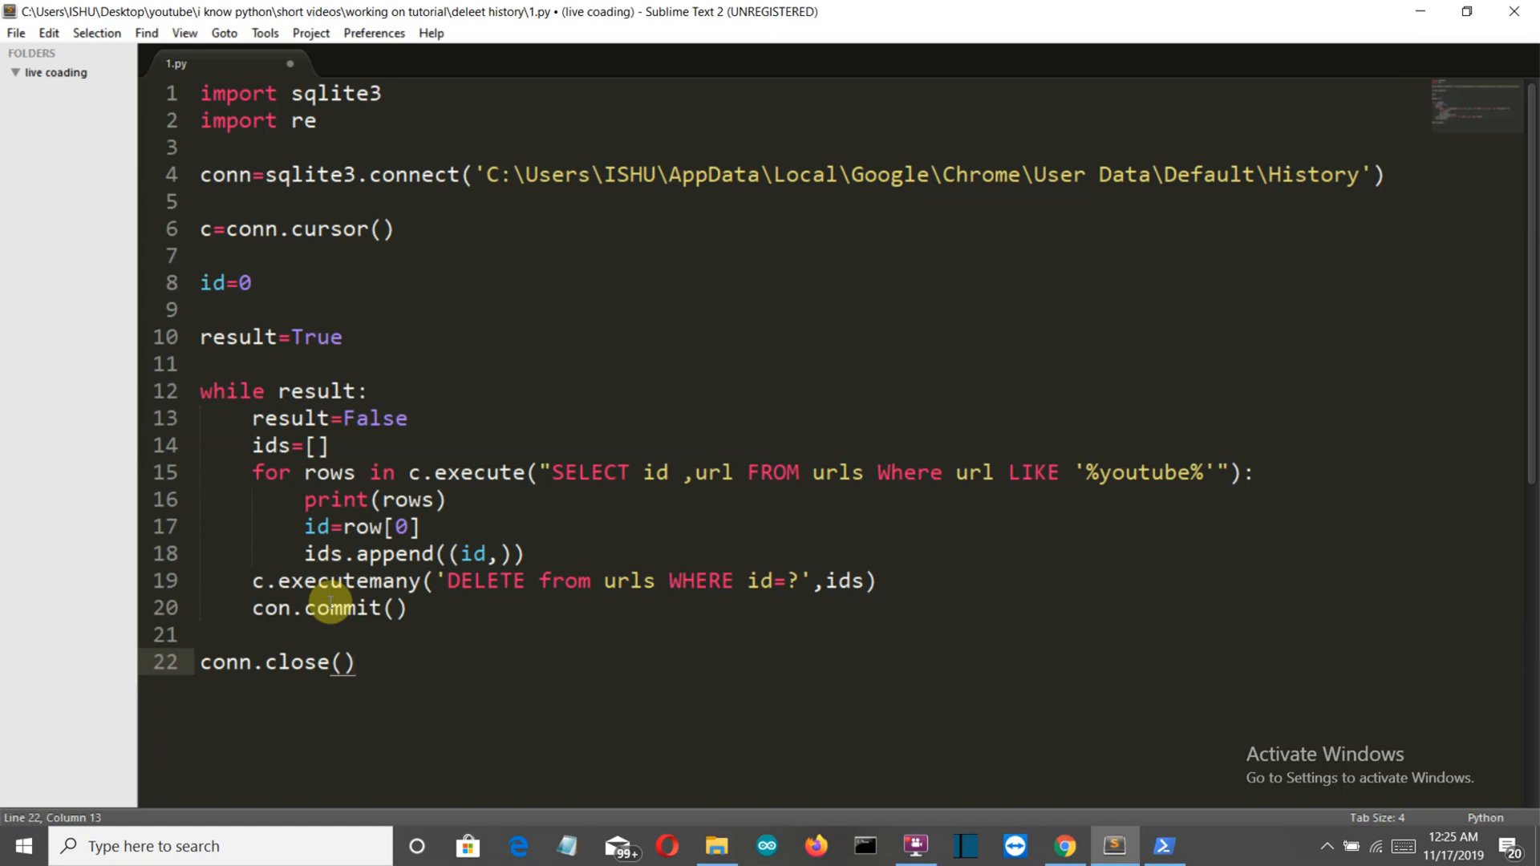
pyautogui.moveTo(277, 640)
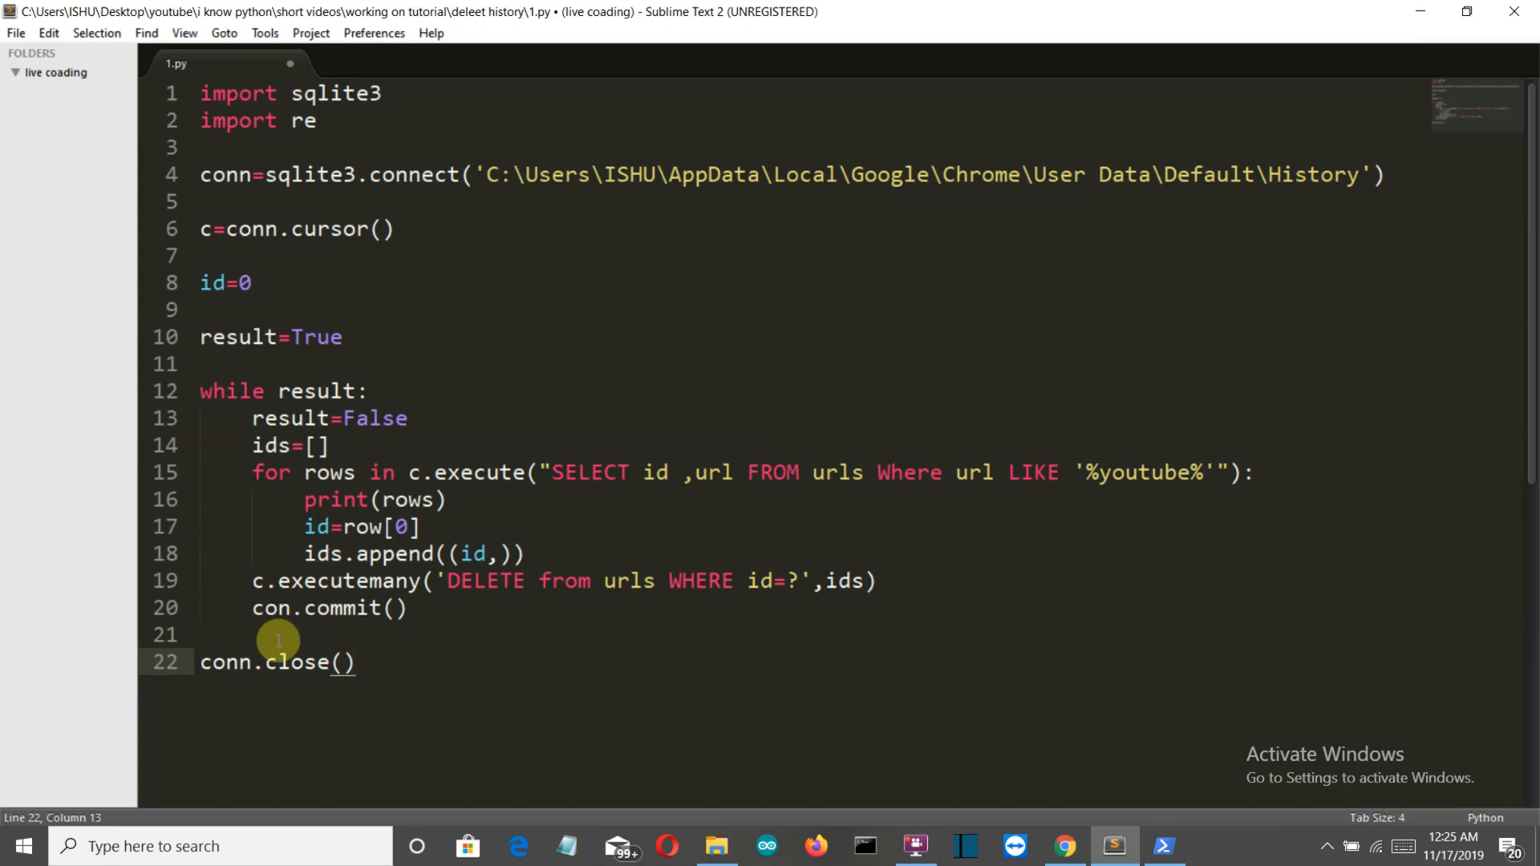
# - Save 1.py and switch to PowerShell to try running it
pyautogui.press('ctrl+s')
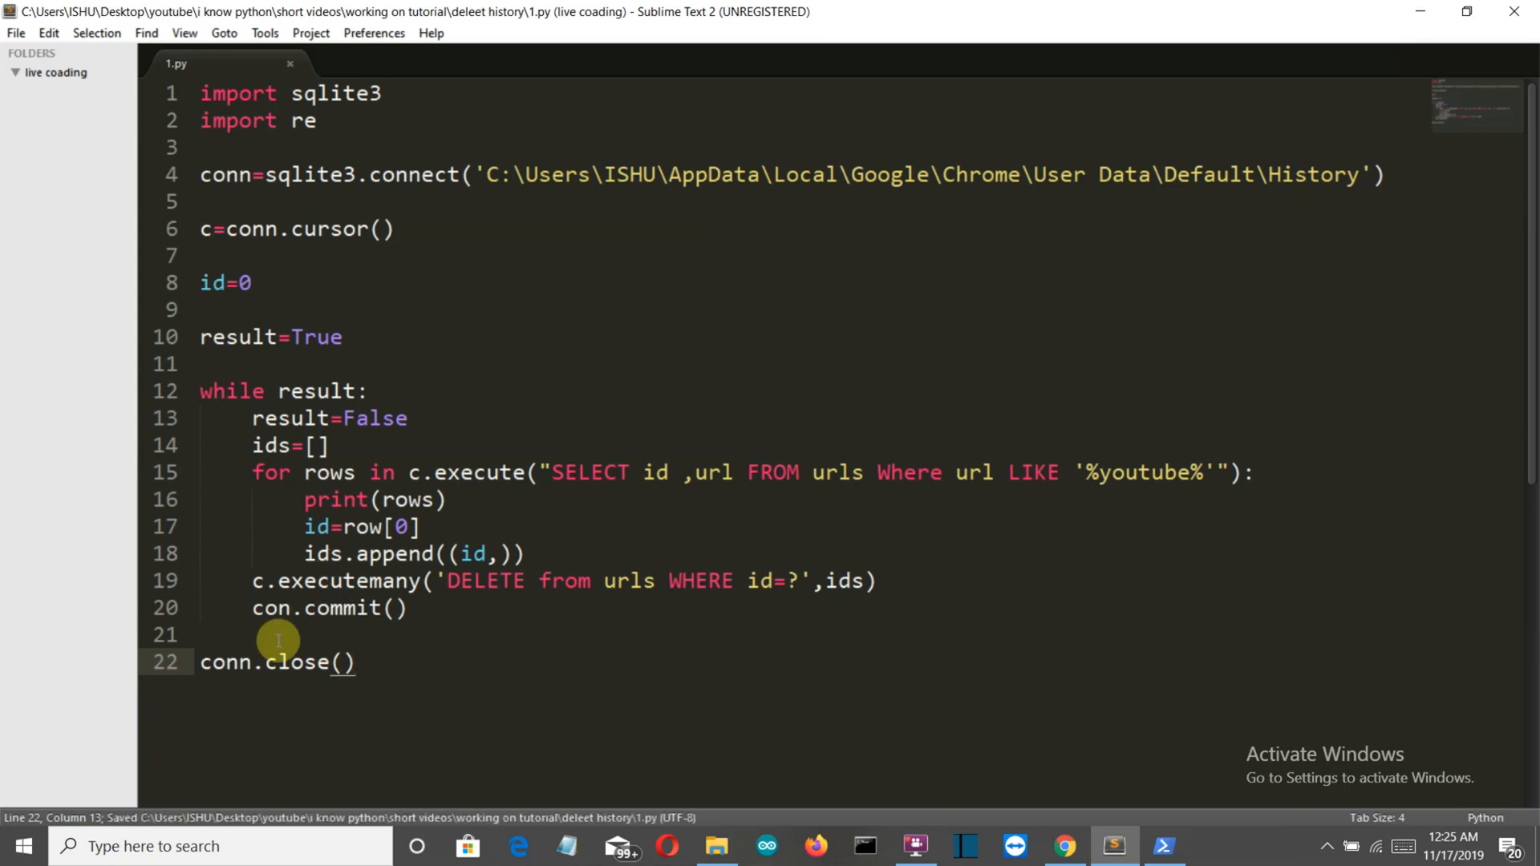
pyautogui.moveTo(507, 820)
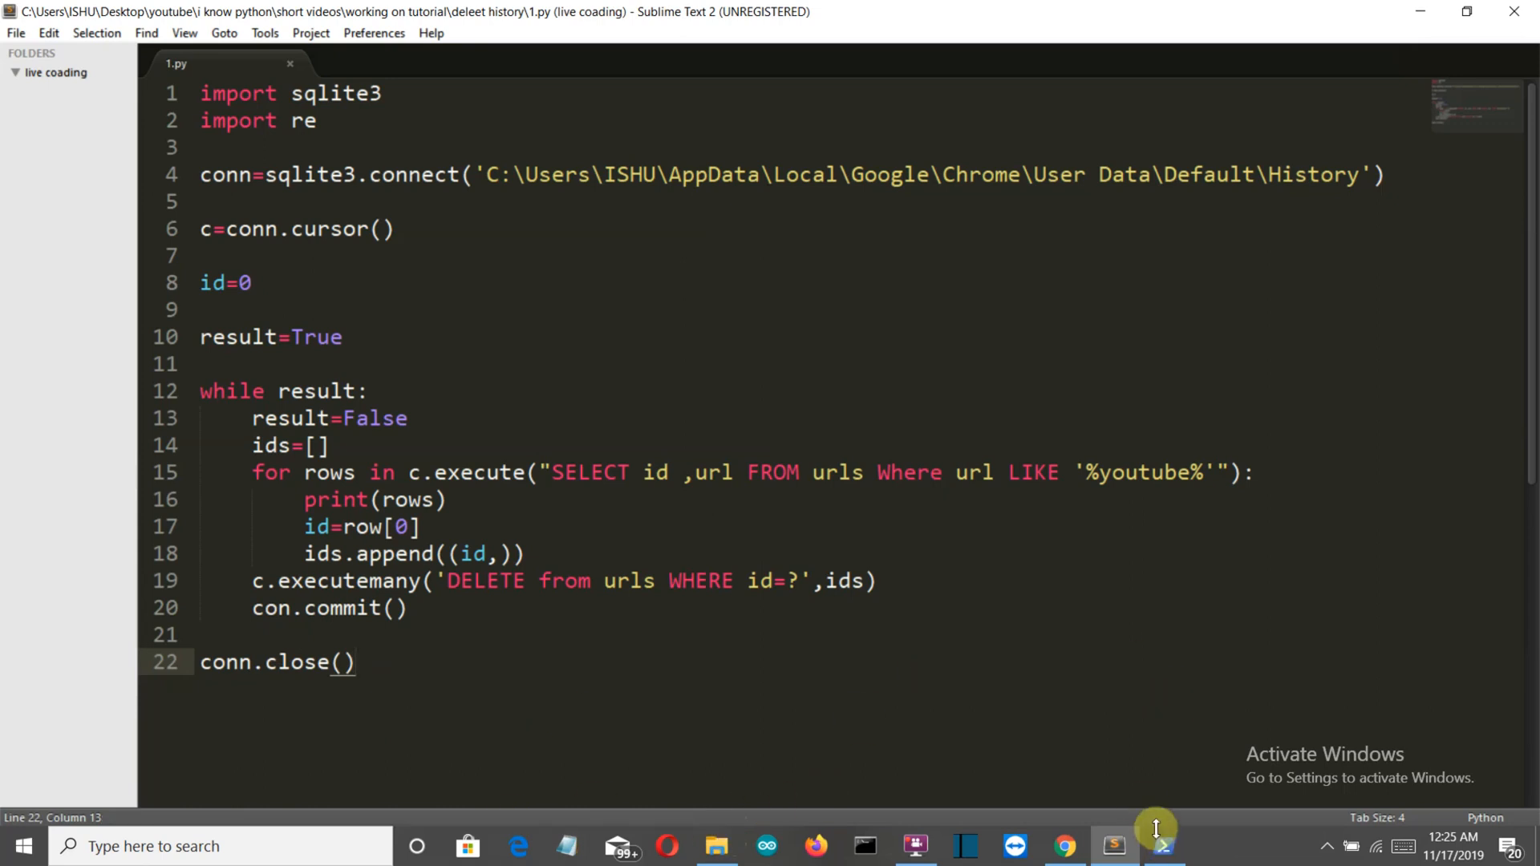
pyautogui.click(1165, 846)
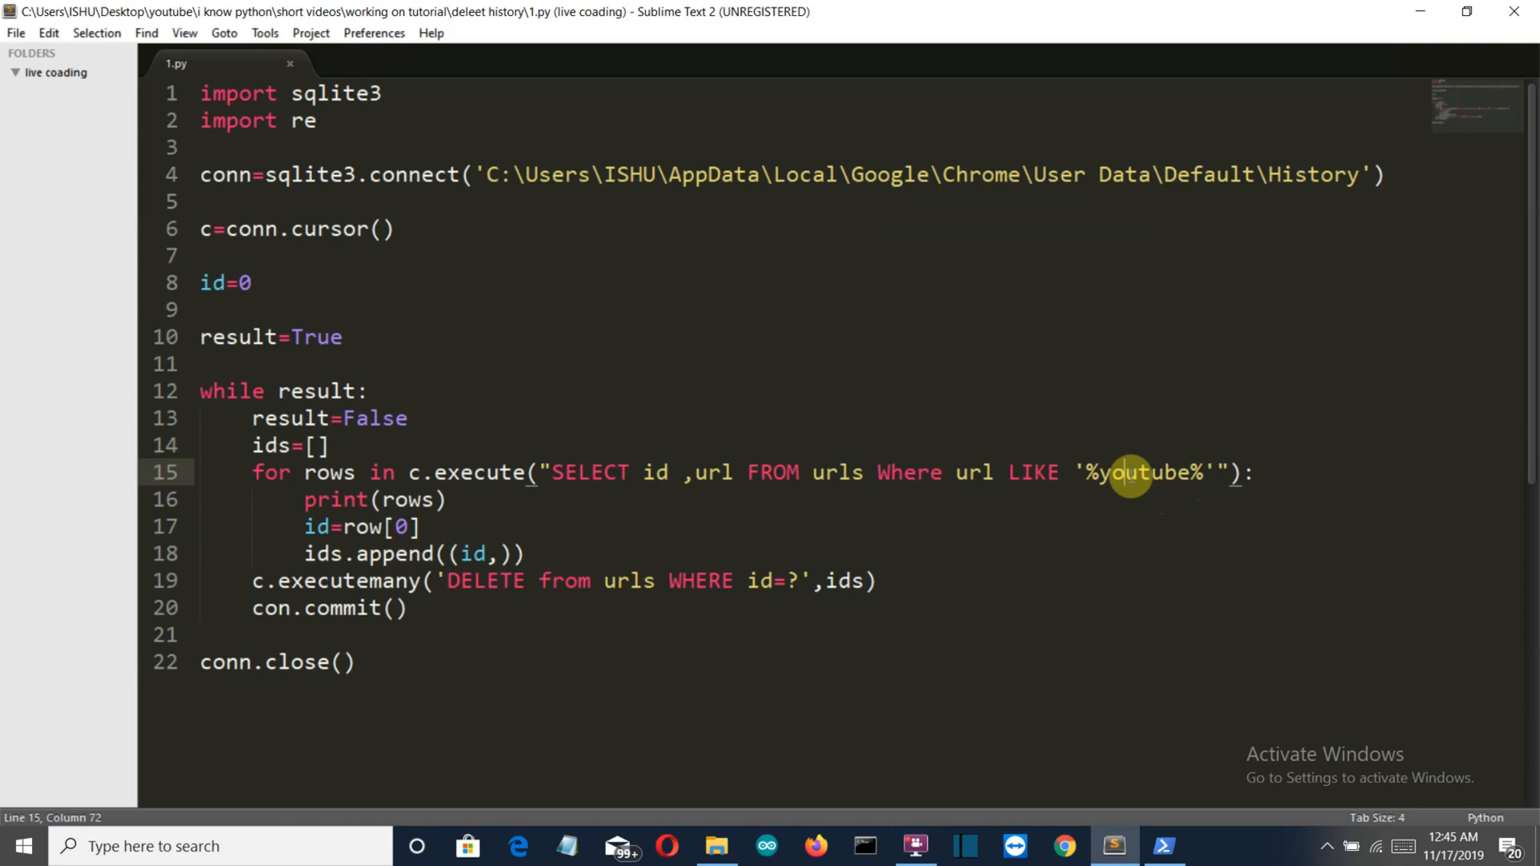
pyautogui.moveTo(879, 202)
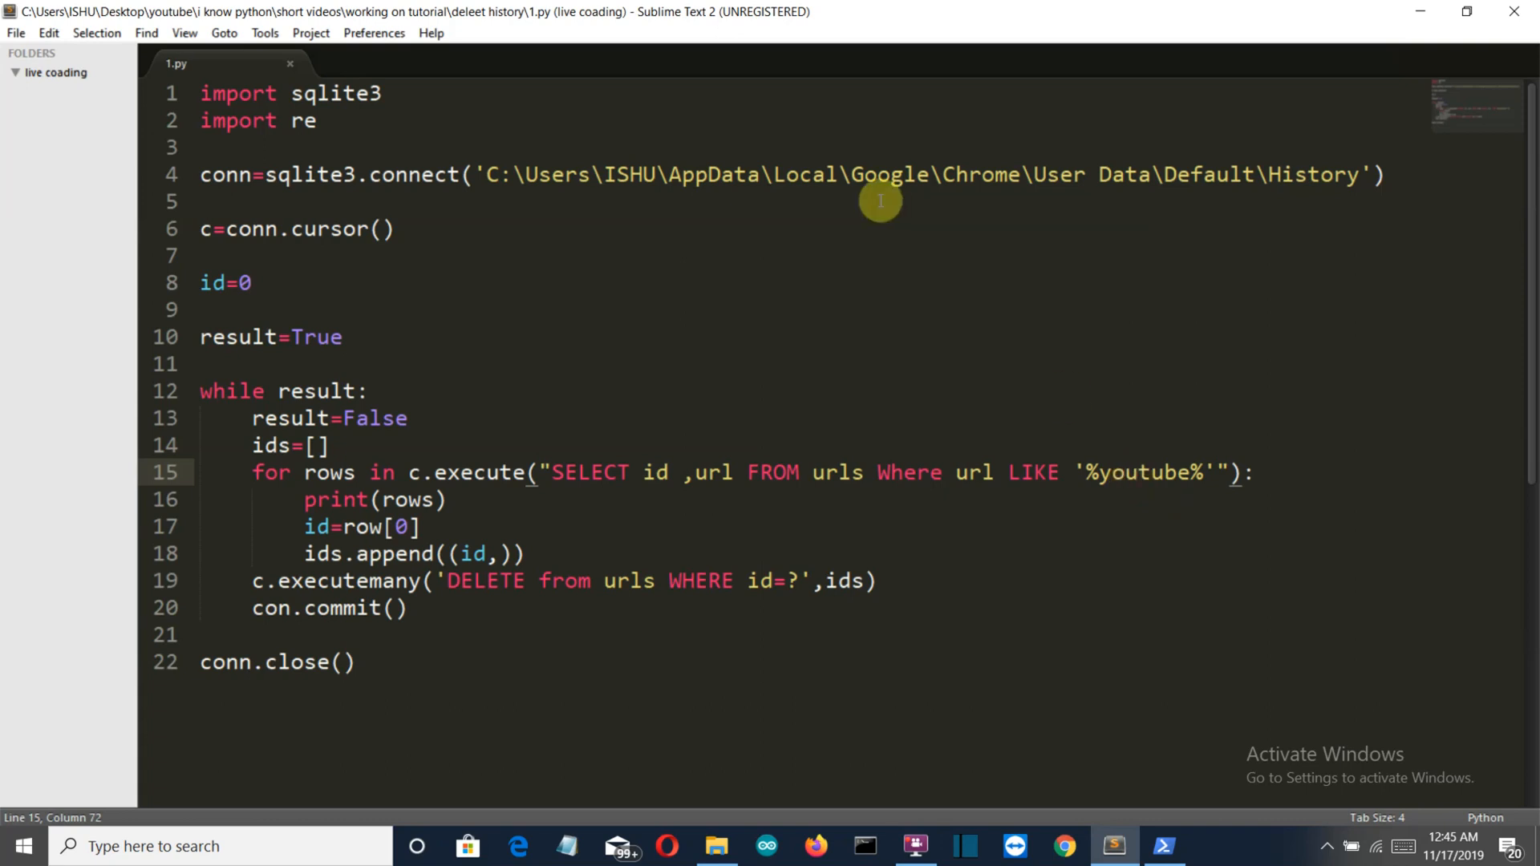
pyautogui.moveTo(526, 175)
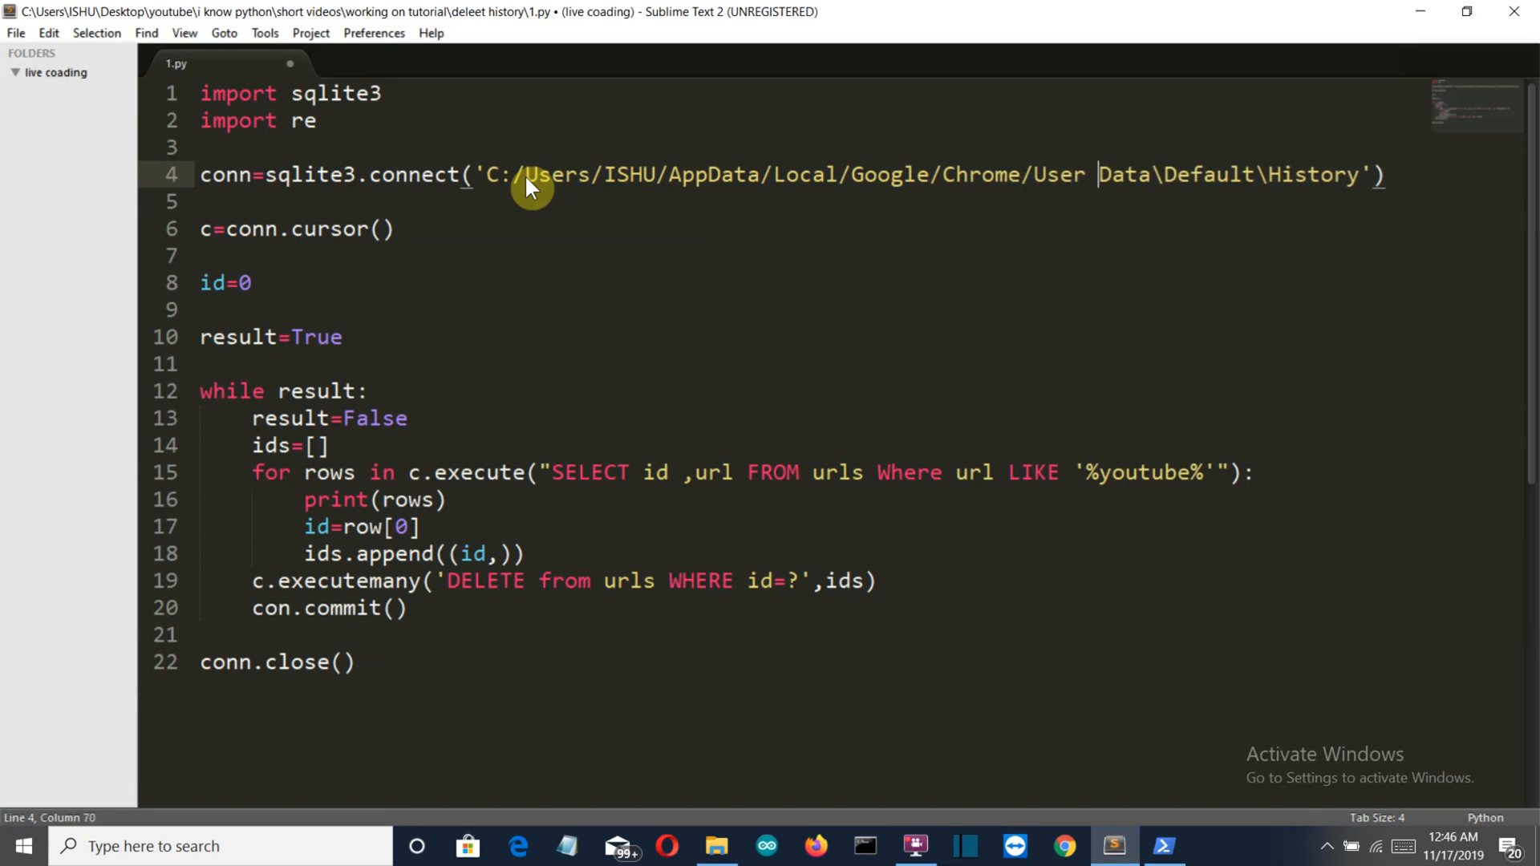
# - Finish the forward-slash History path, save, and test the script in PowerShell
pyautogui.write('/')
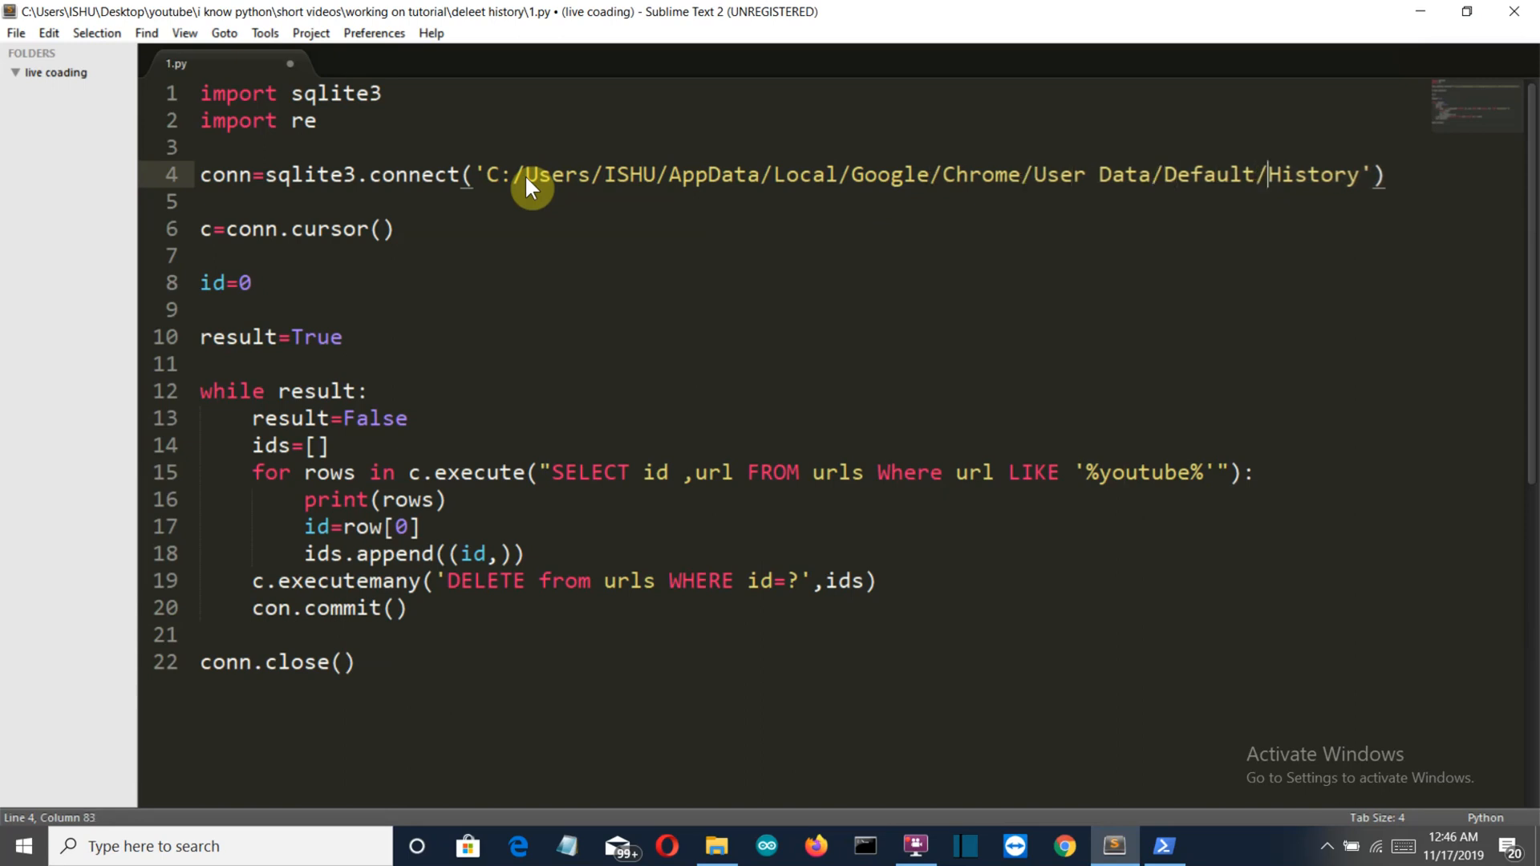
pyautogui.press('ctrl+s')
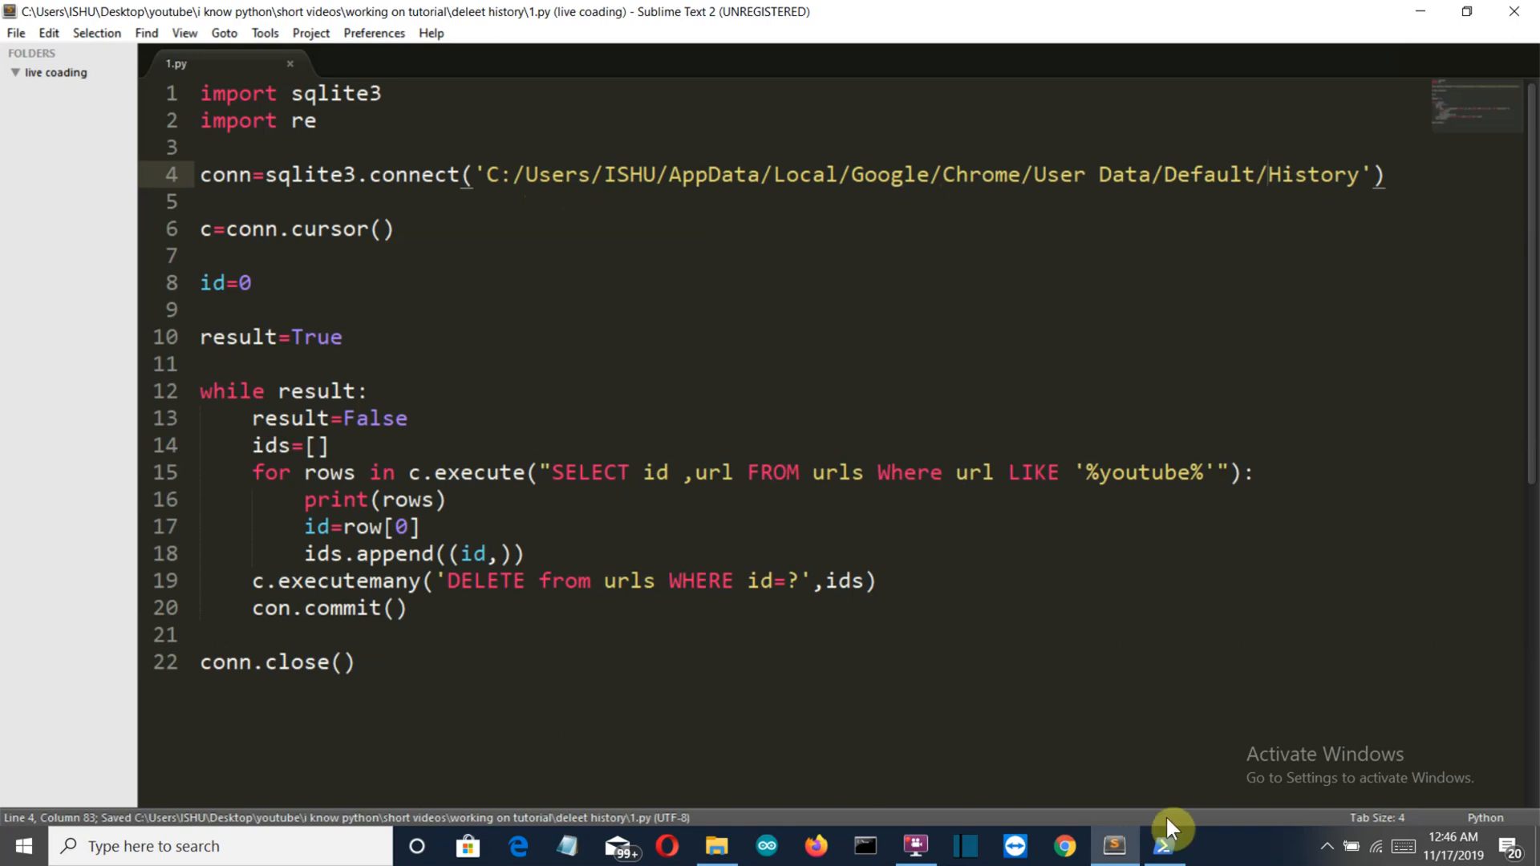
pyautogui.click(1168, 846)
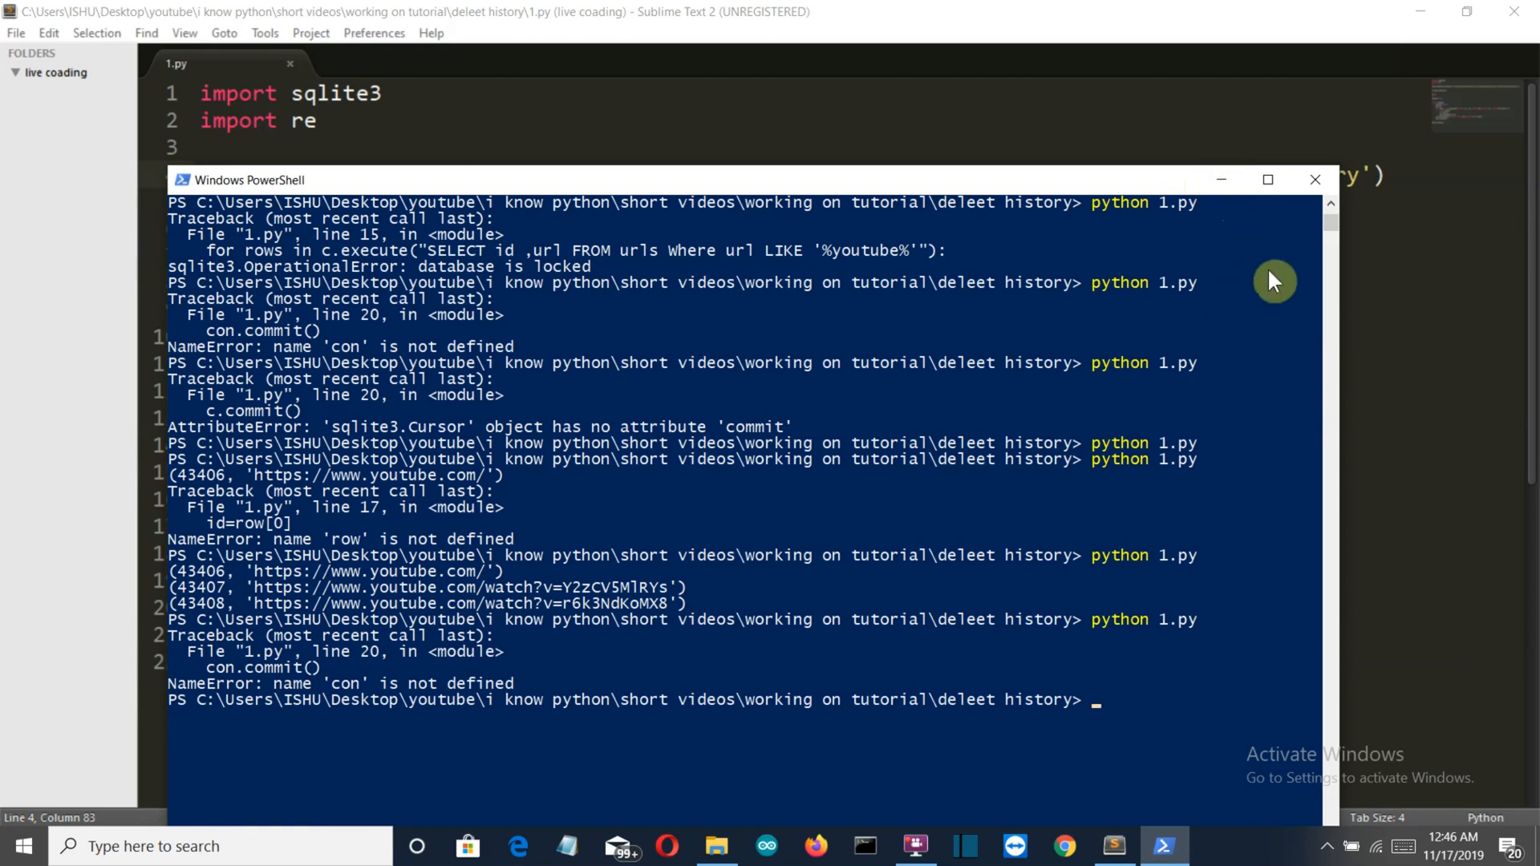
pyautogui.click(1113, 846)
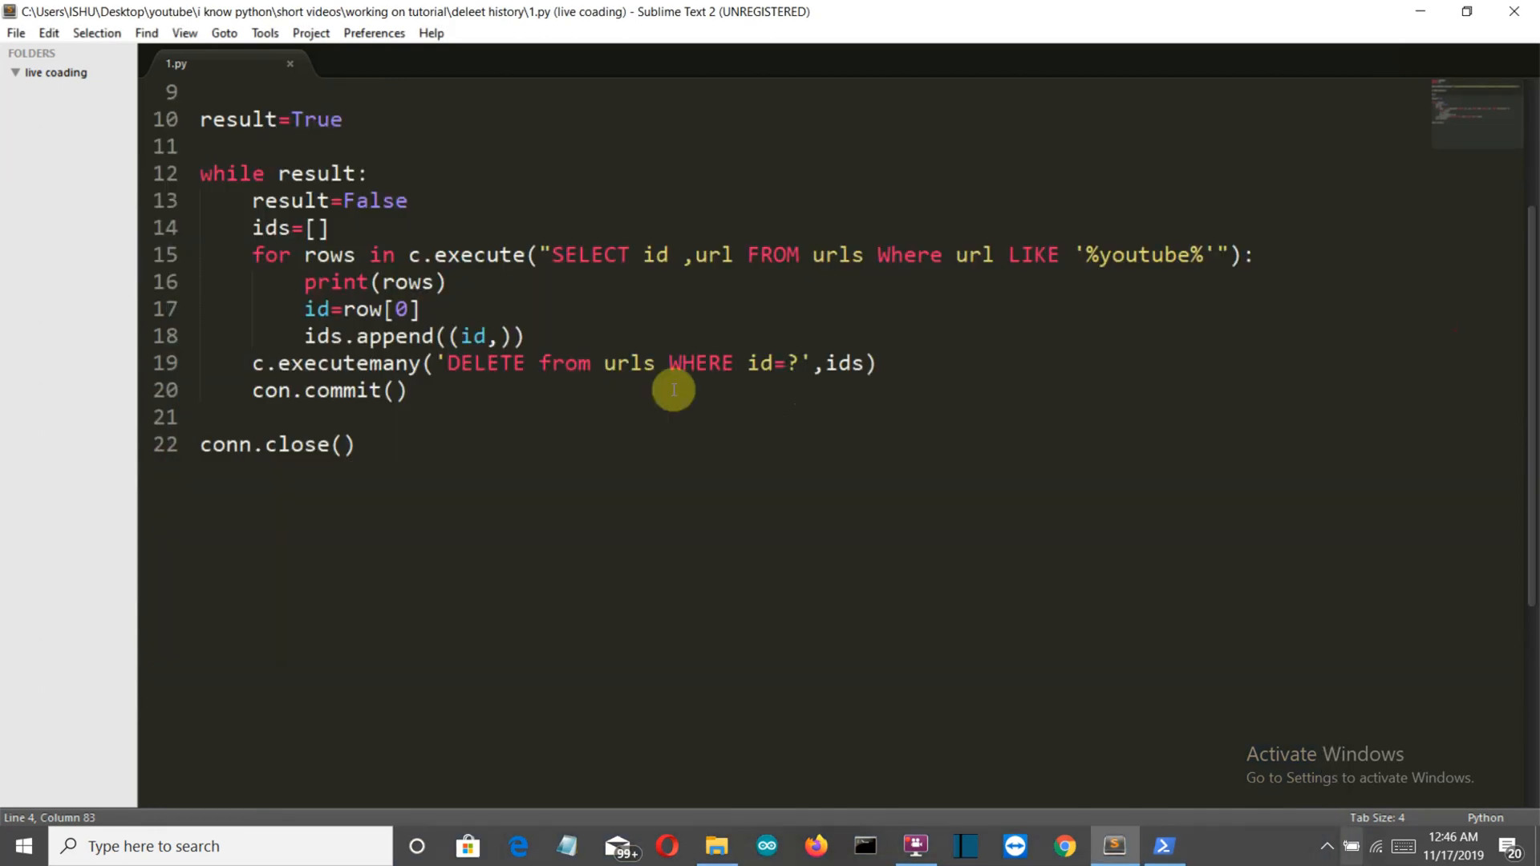
# - Fix con.commit() to conn.commit() on line 20, save, and rerun in PowerShell
pyautogui.click(329, 402)
pyautogui.write('n')
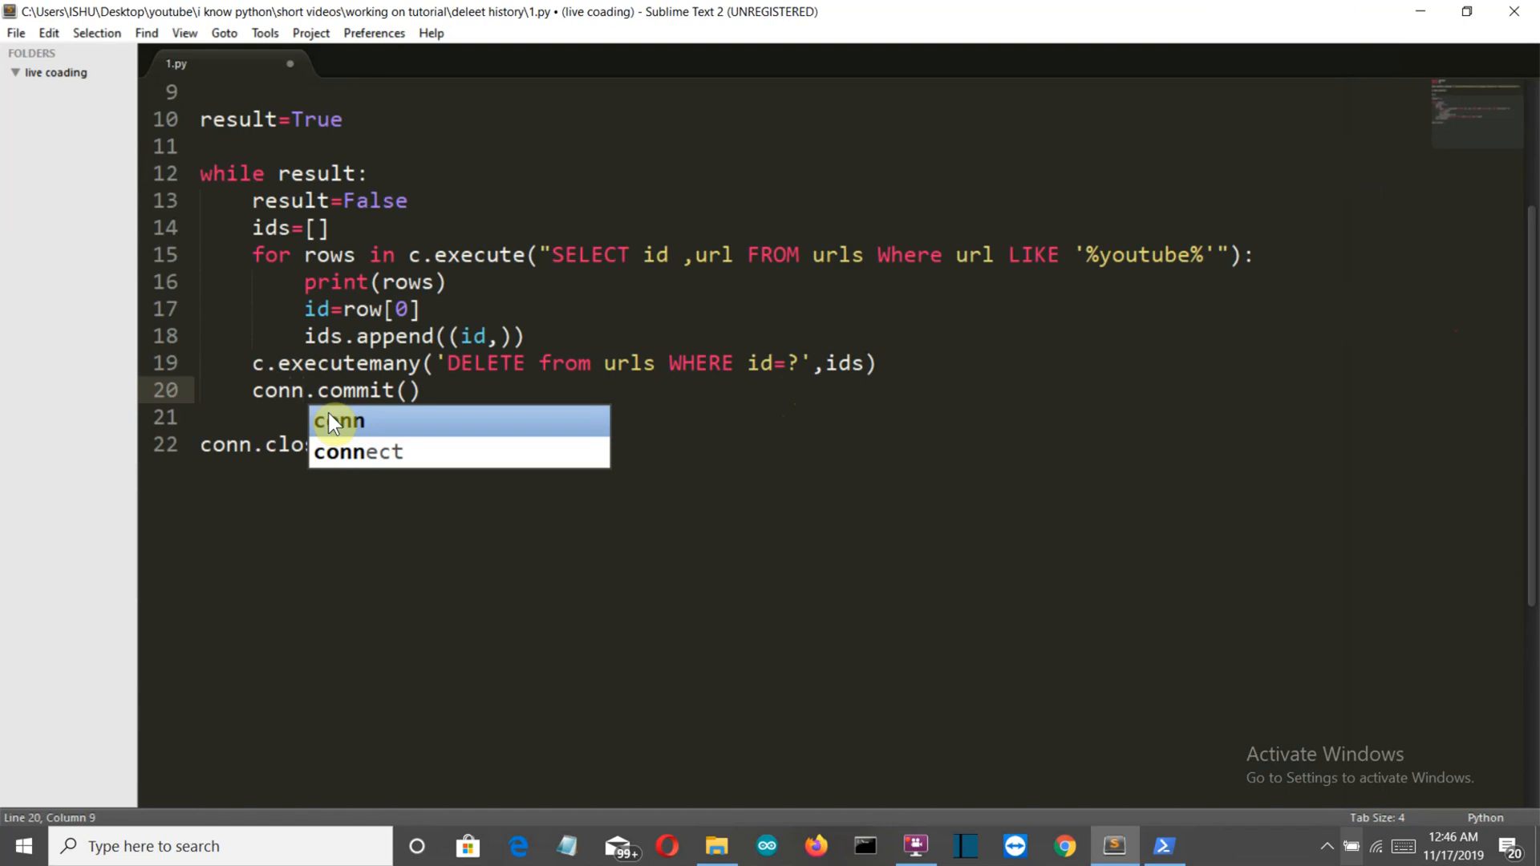
pyautogui.press('ctrl+s')
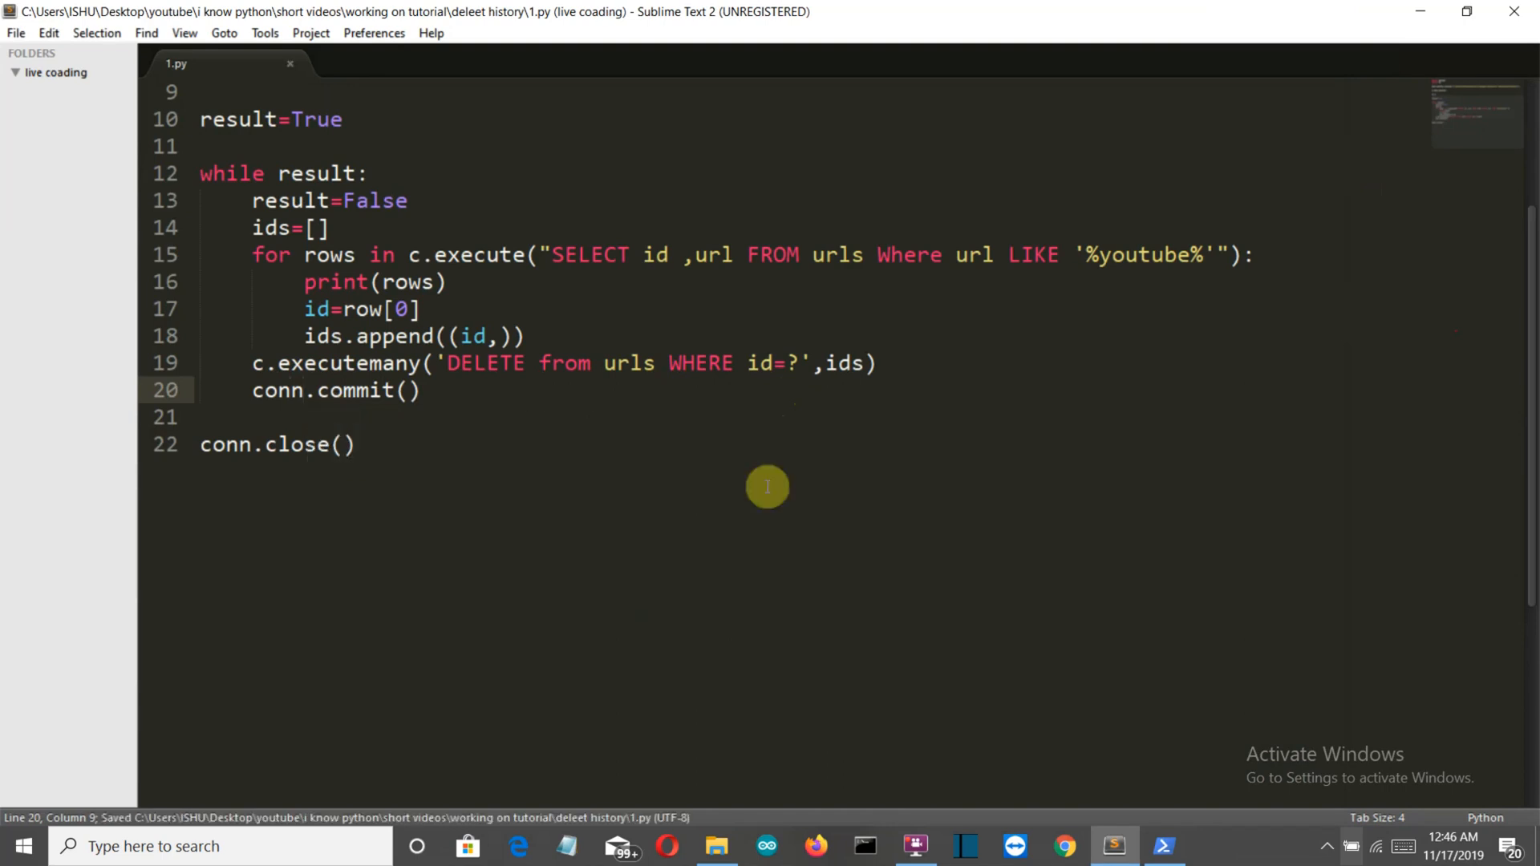
pyautogui.click(1165, 845)
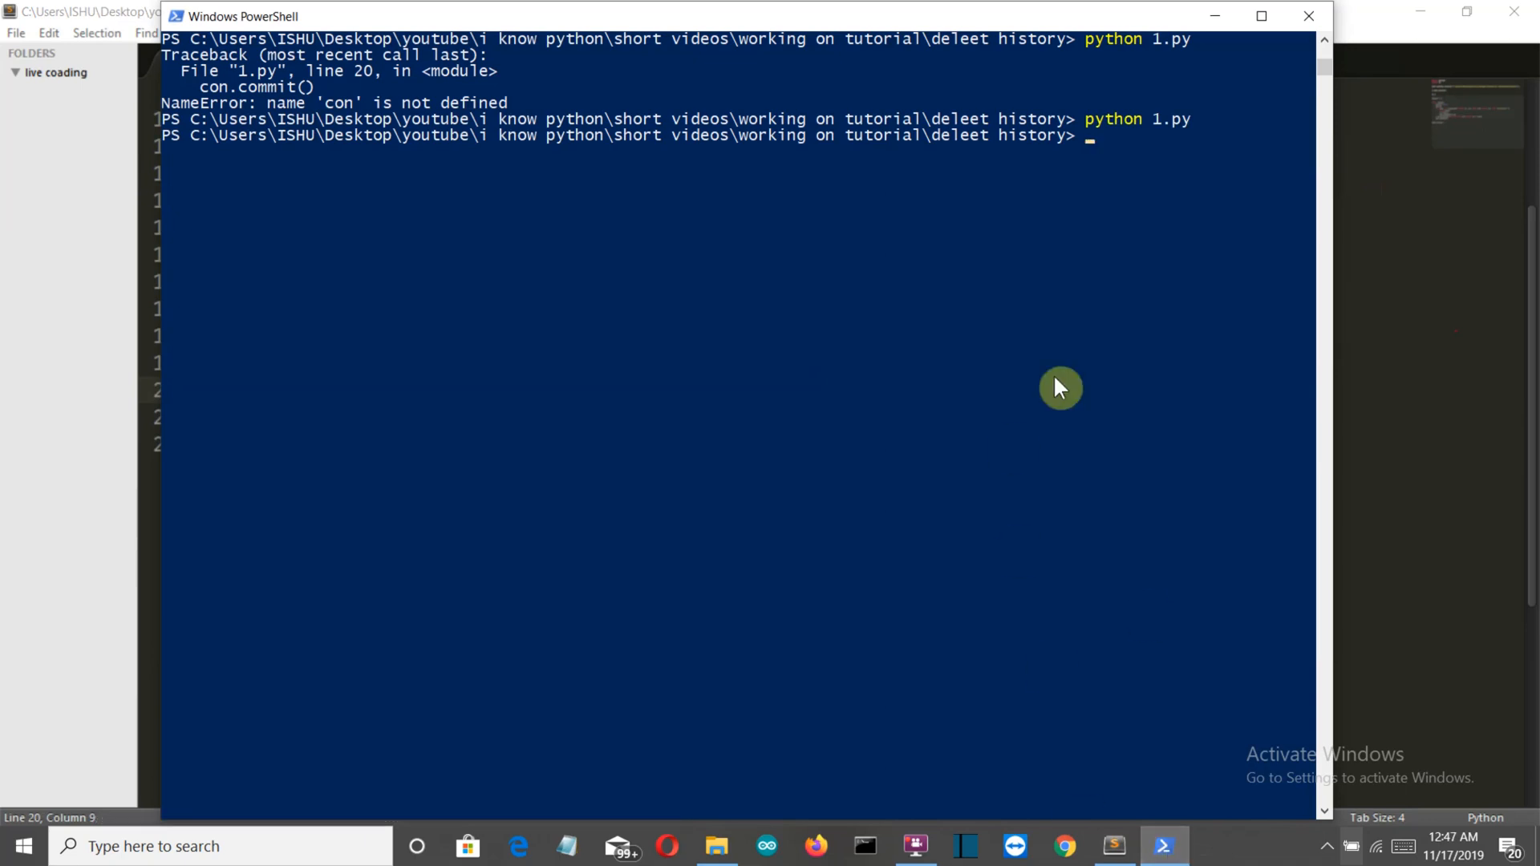
pyautogui.moveTo(1202, 101)
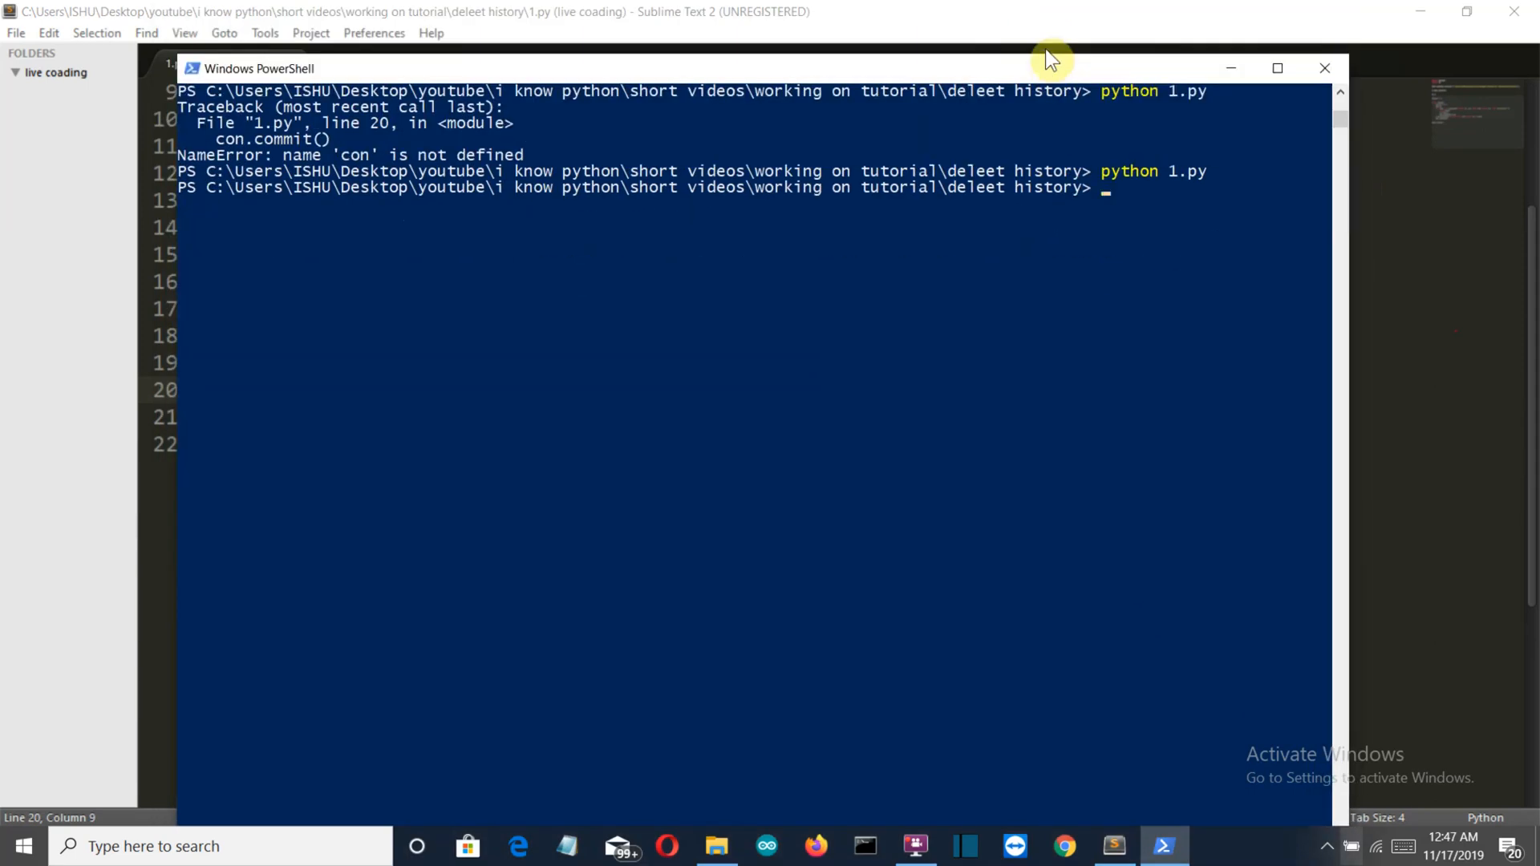
pyautogui.moveTo(1051, 68); pyautogui.dragTo(1051, 43)
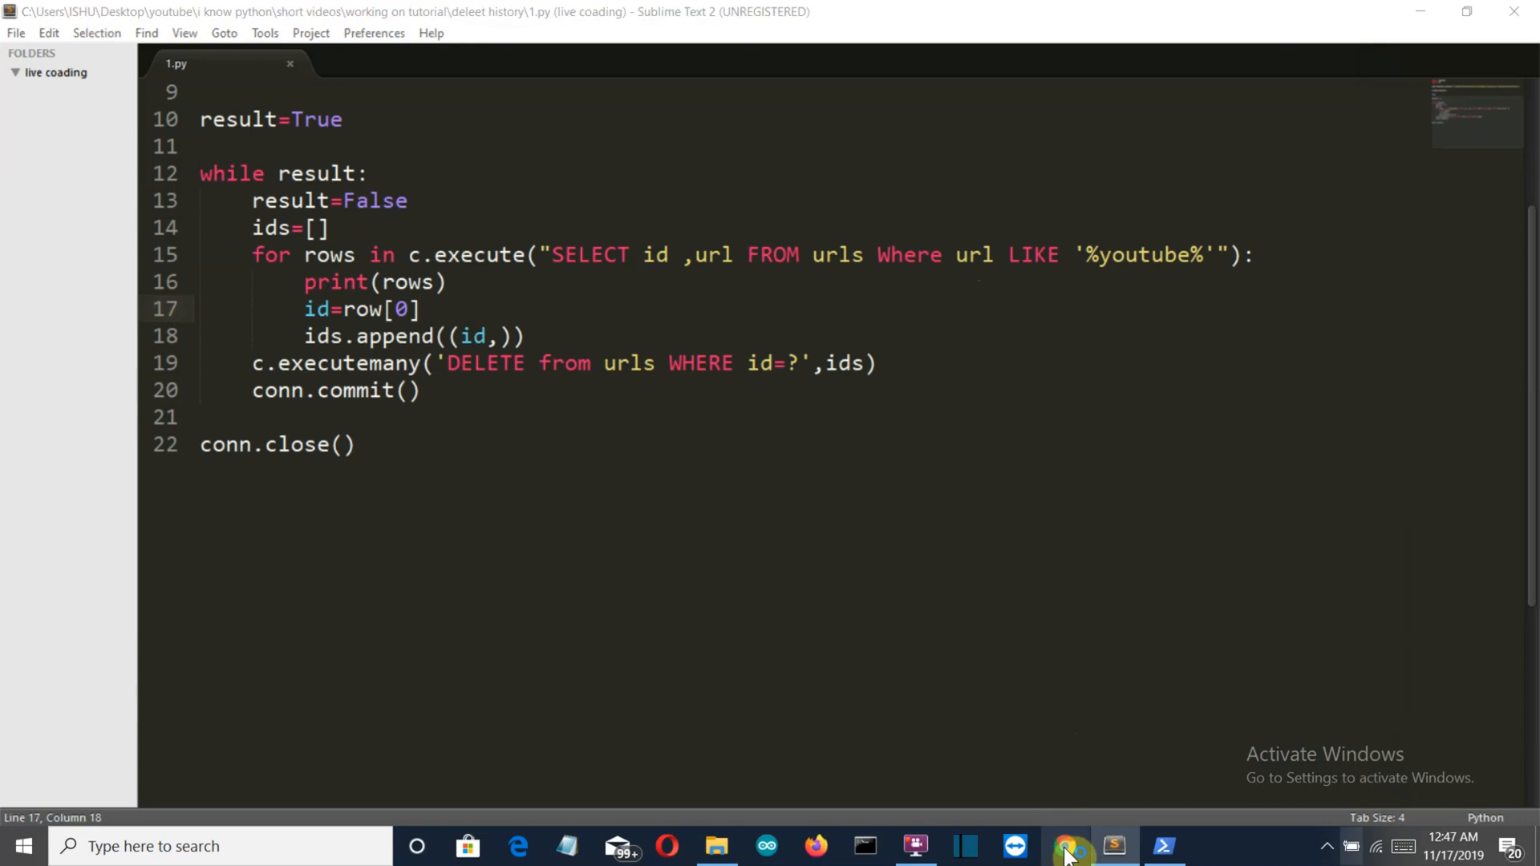
# - In Chrome, go to YouTube and watch and like the Paani Ki Samasya video
pyautogui.click(1069, 846)
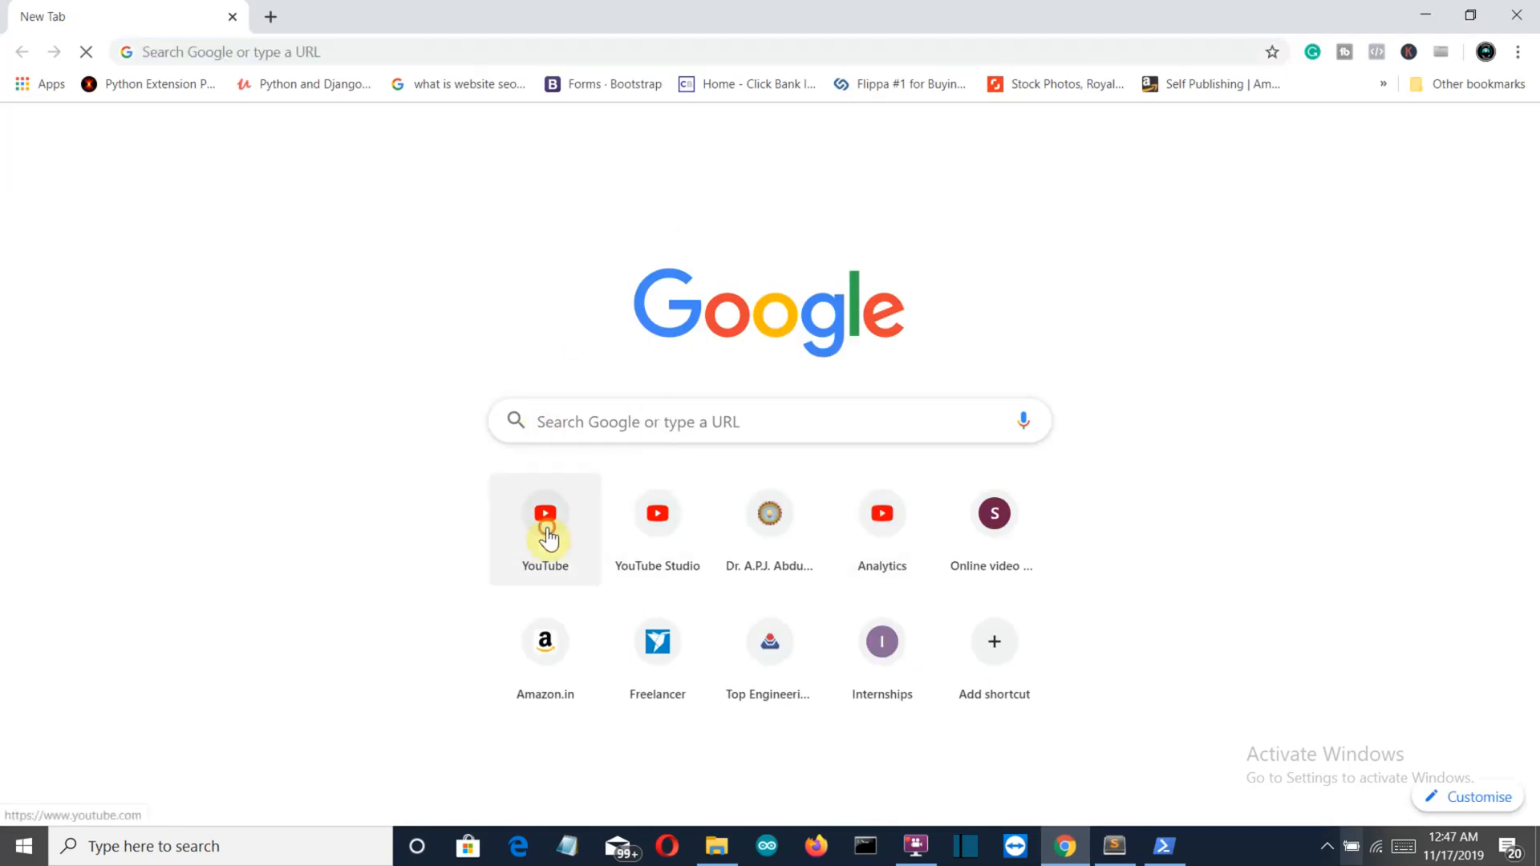
pyautogui.click(544, 514)
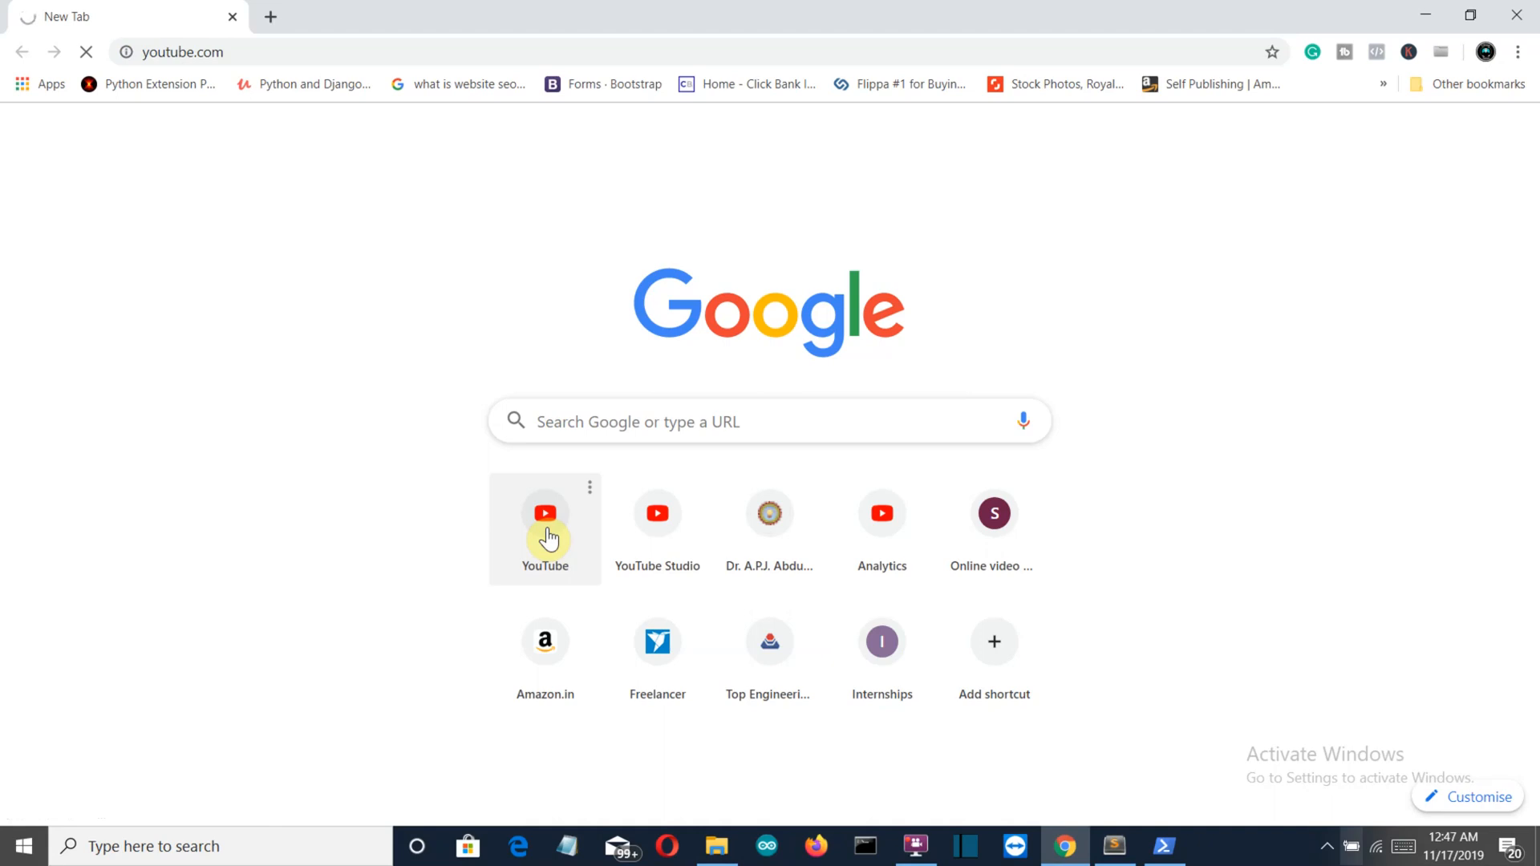
pyautogui.click(545, 518)
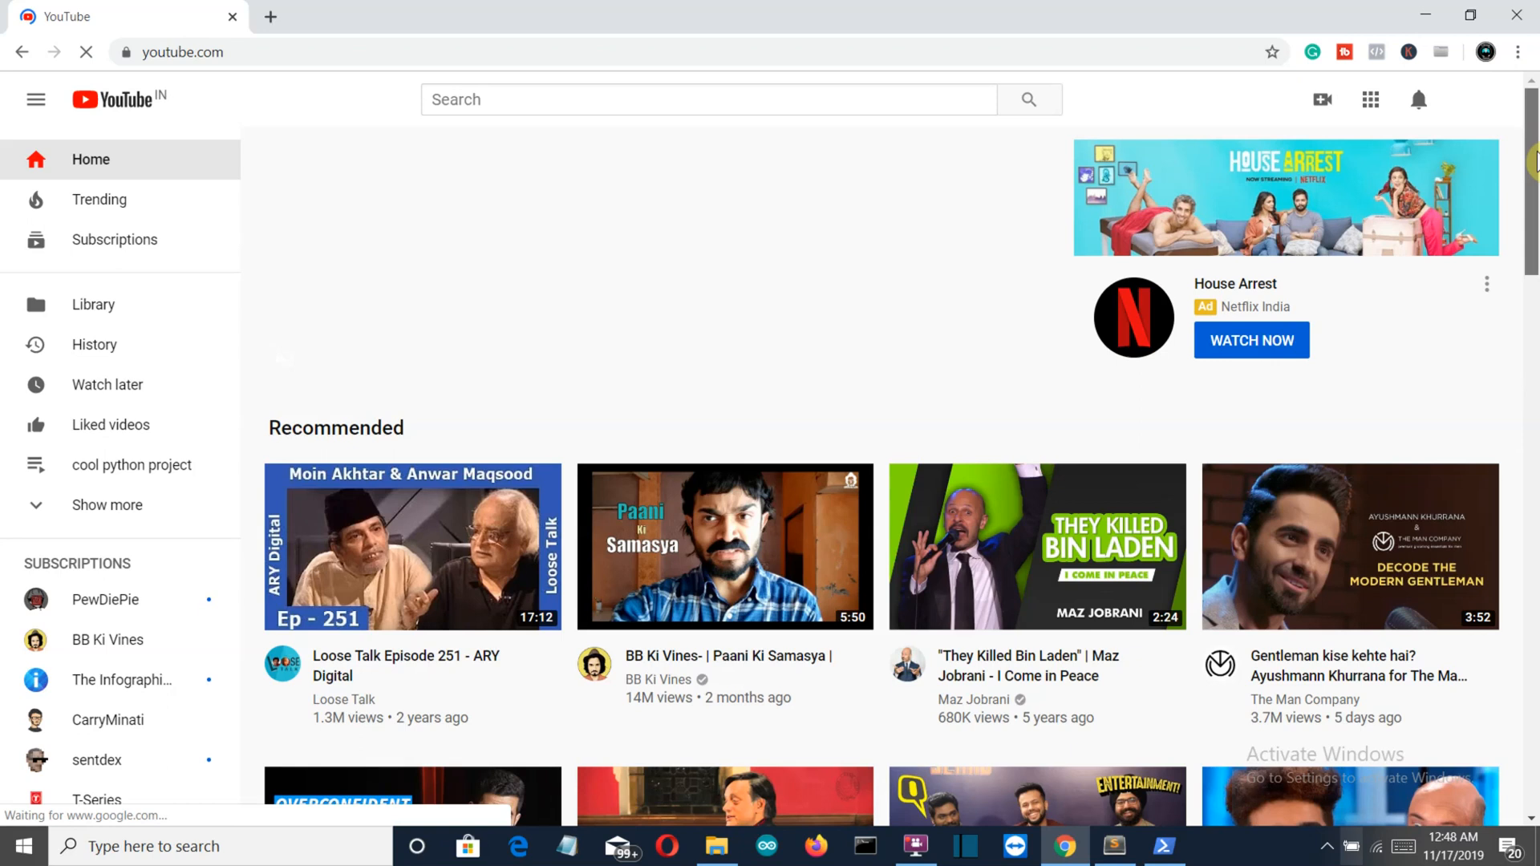
pyautogui.click(723, 546)
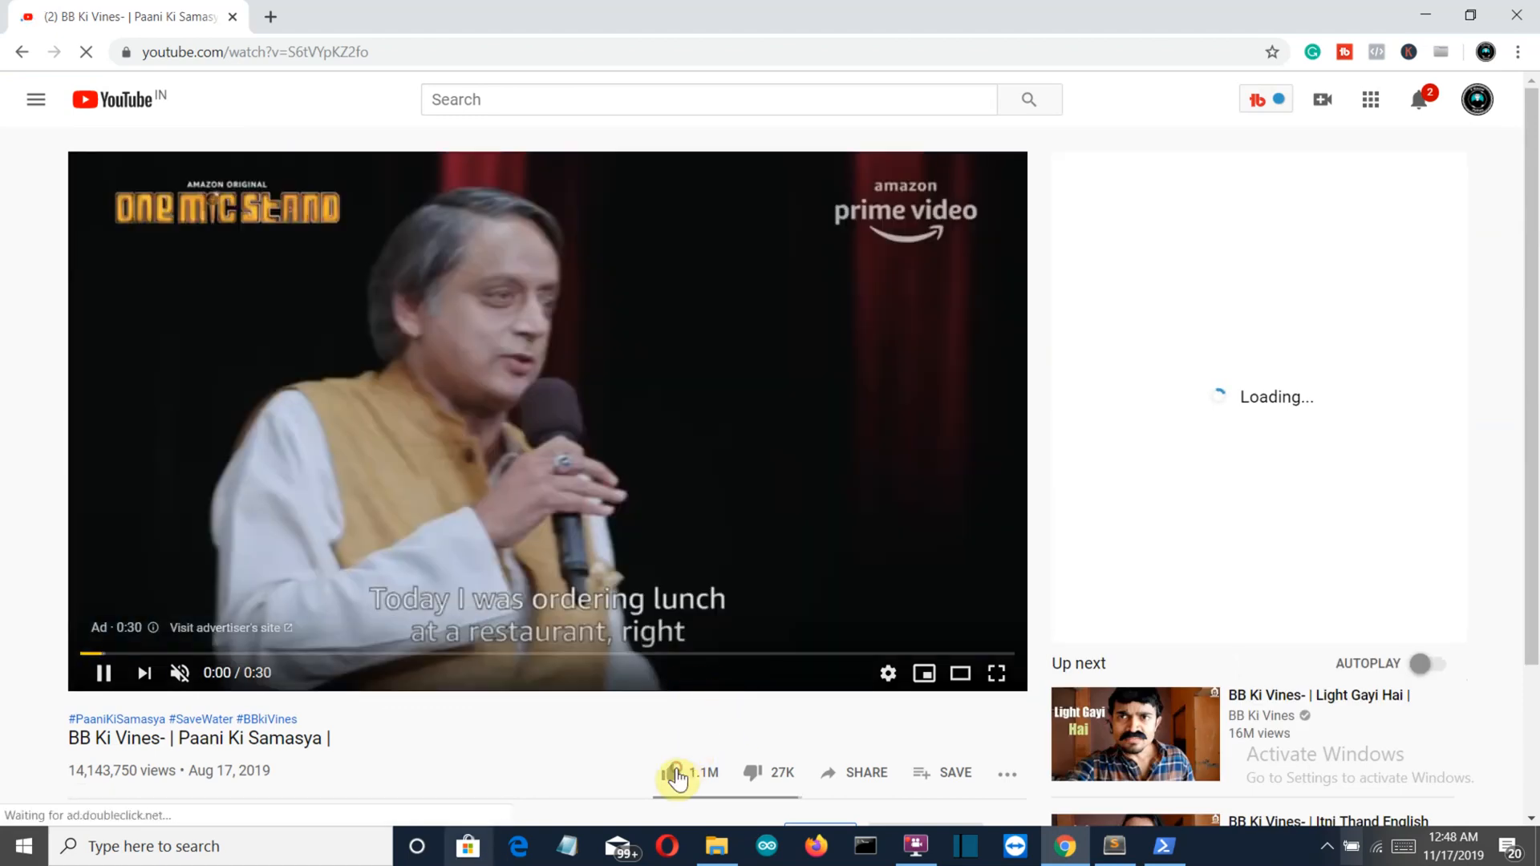
pyautogui.click(674, 773)
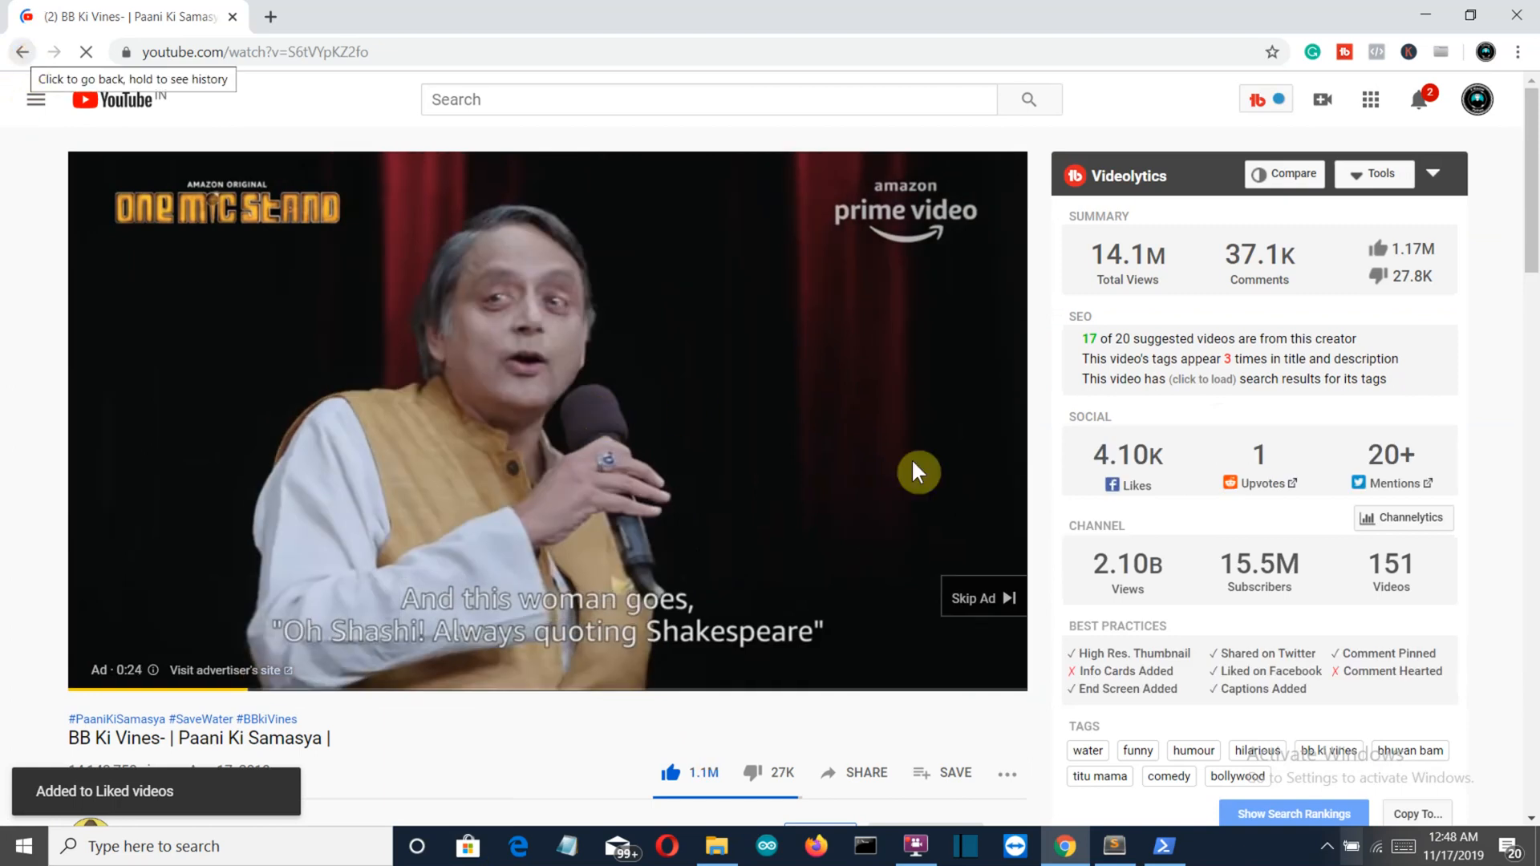
pyautogui.click(20, 51)
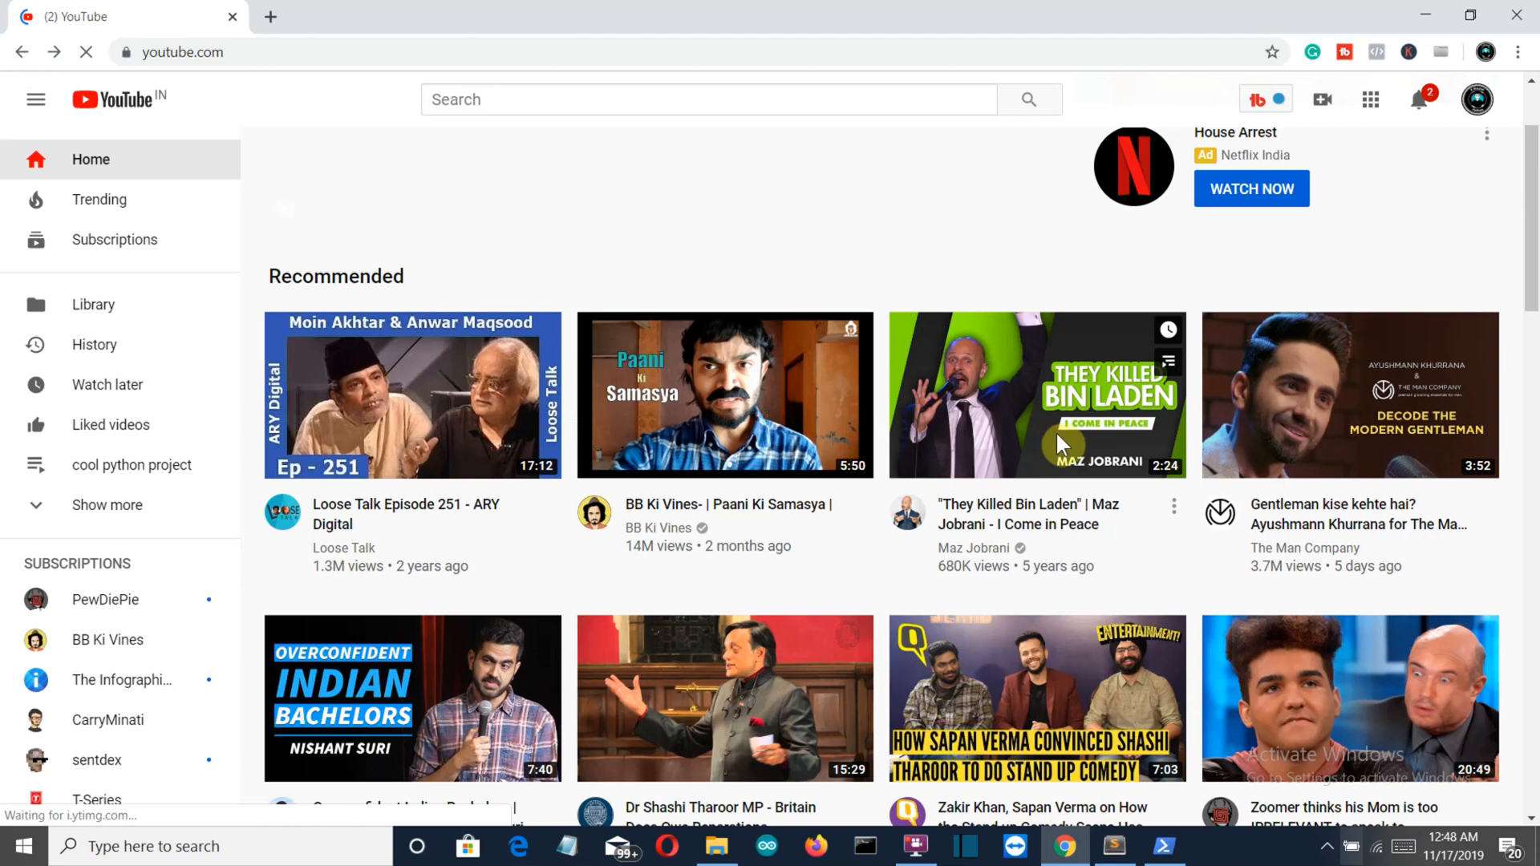
# - Watch the They Killed Bin Laden video, then return to PowerShell to rerun the script
pyautogui.click(1035, 395)
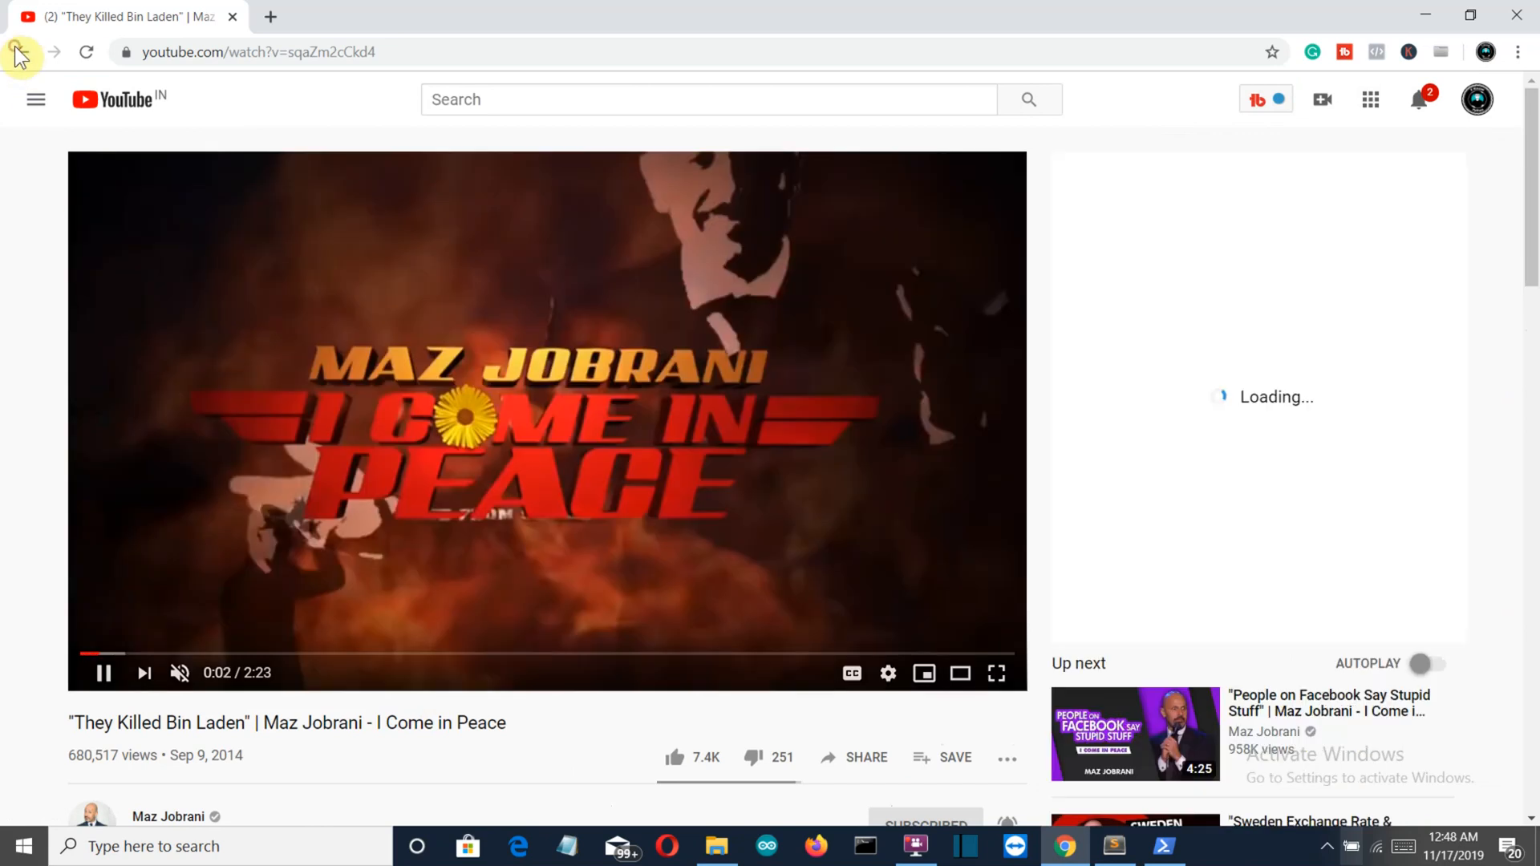
pyautogui.moveTo(945, 221)
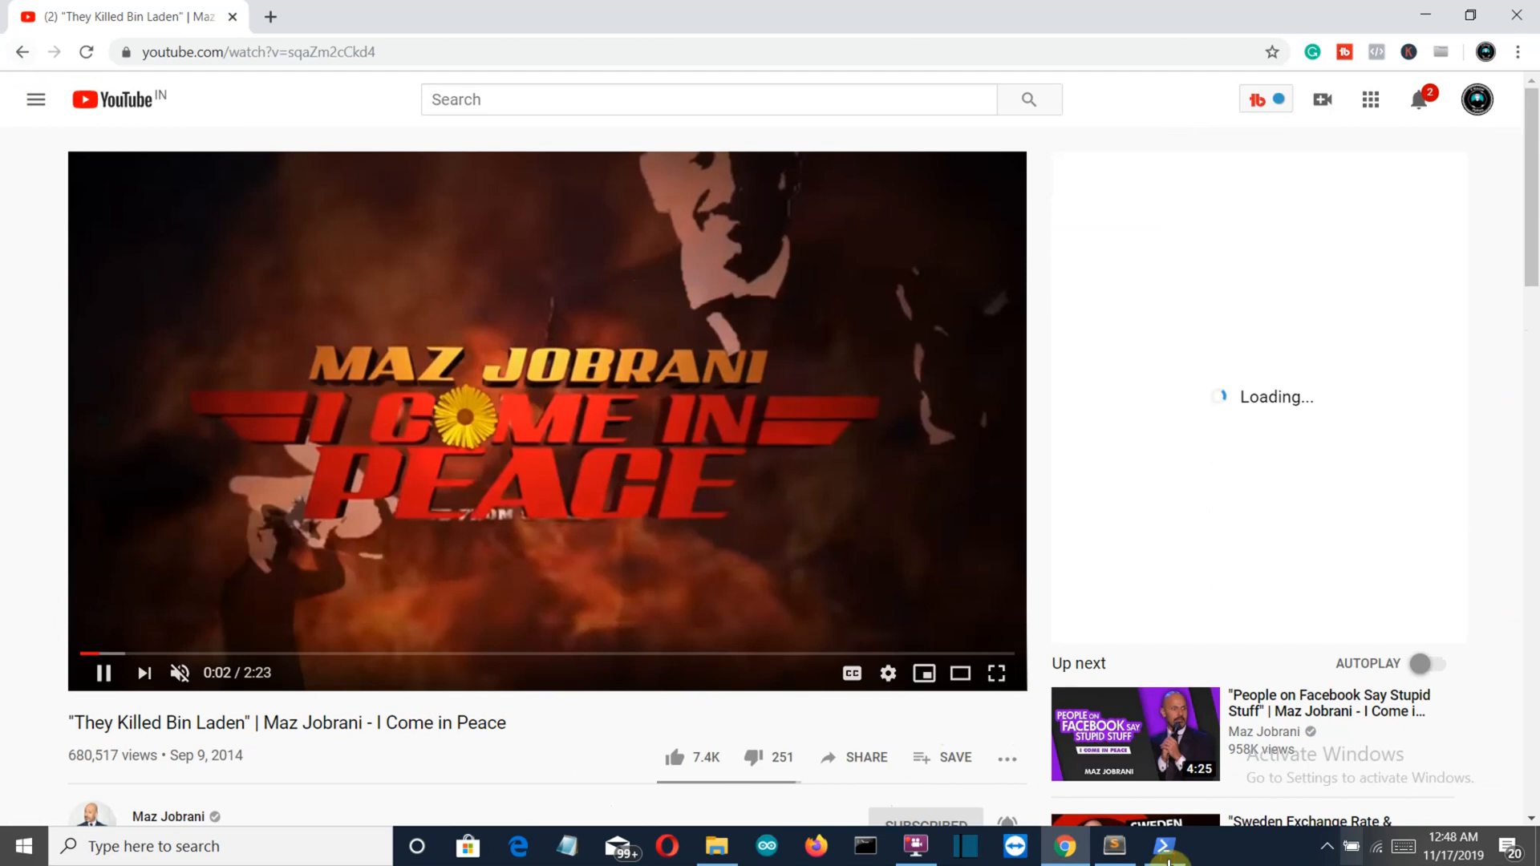
pyautogui.click(1165, 845)
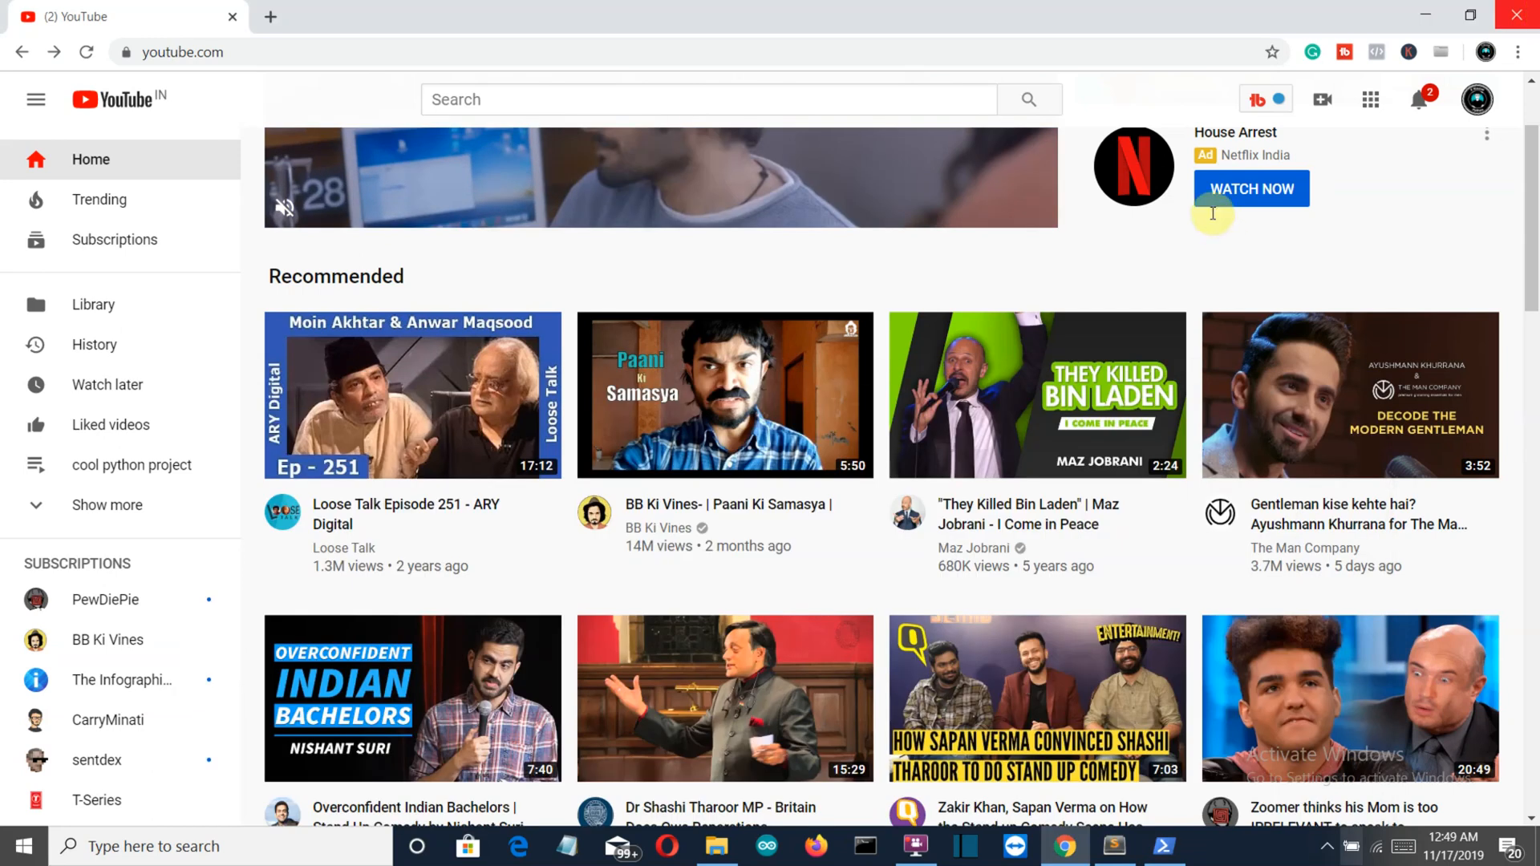
pyautogui.click(1165, 846)
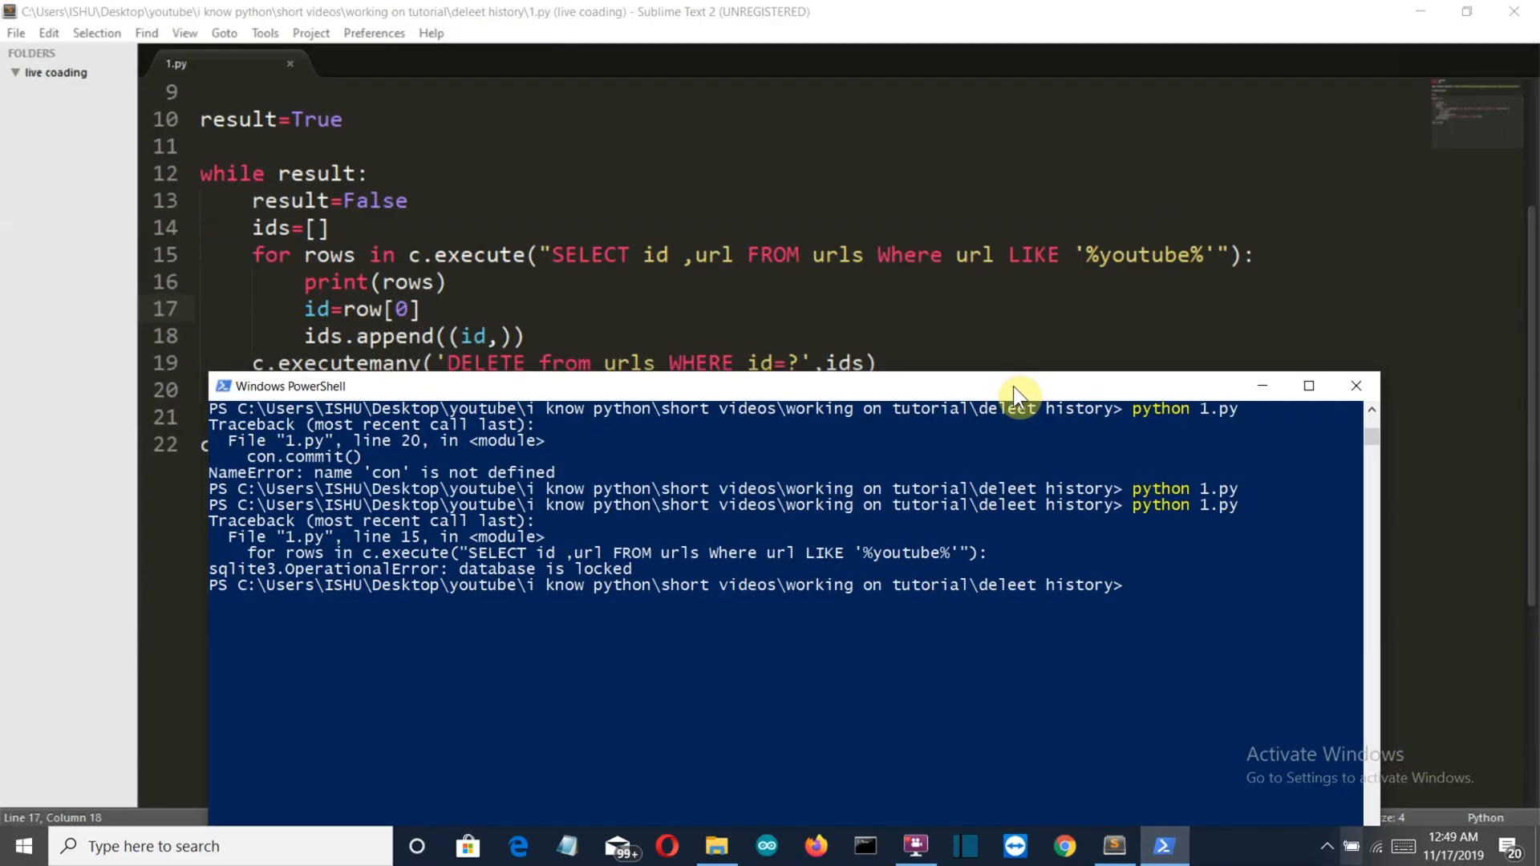
# - Run python 1.py, hit the NameError on row, and go back to fix line 17
pyautogui.write('python 1.py')
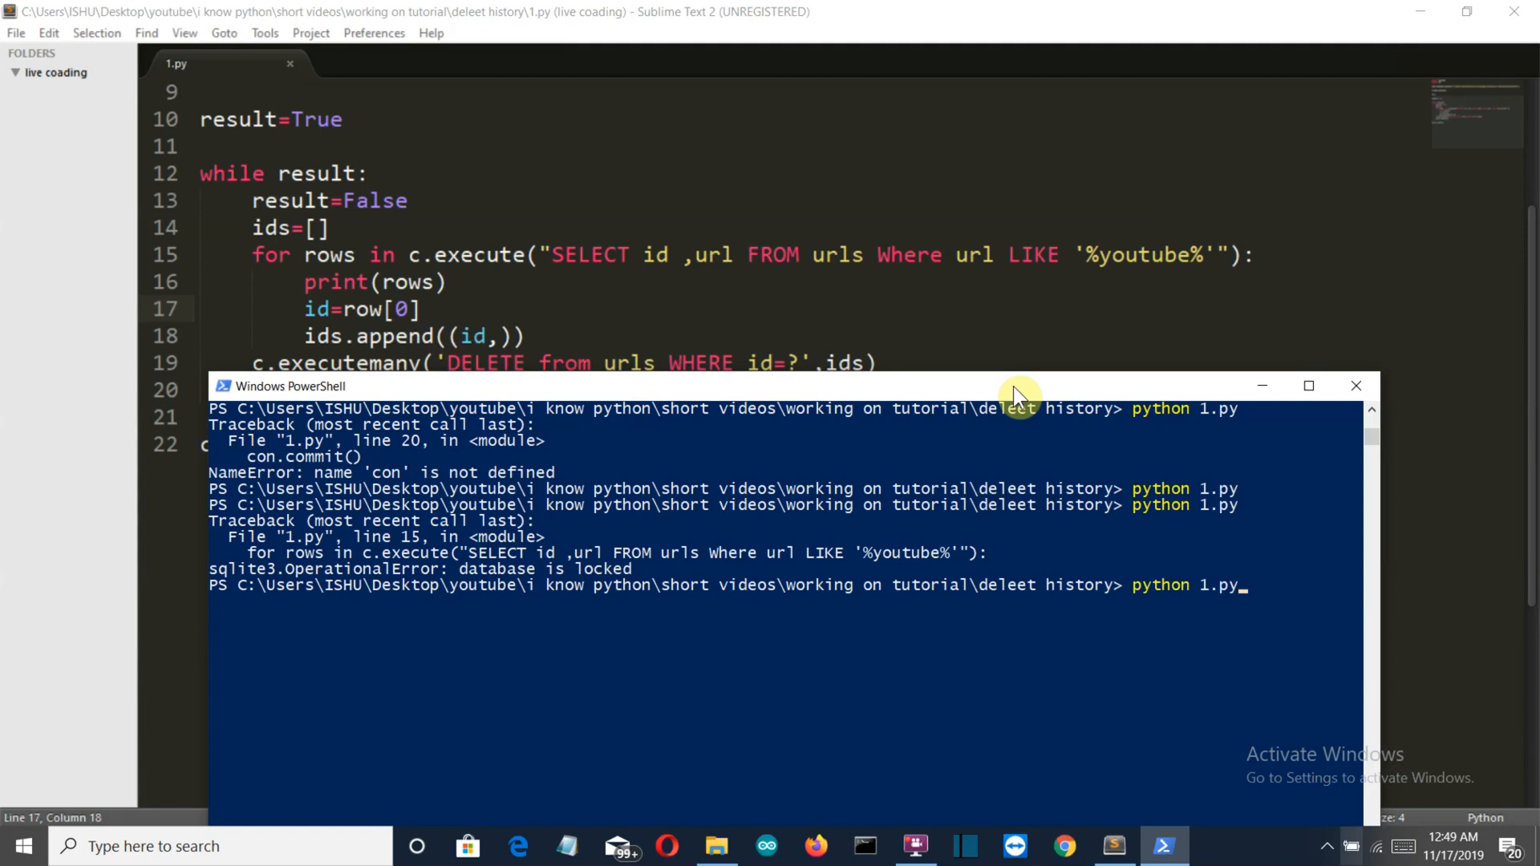
pyautogui.press('enter')
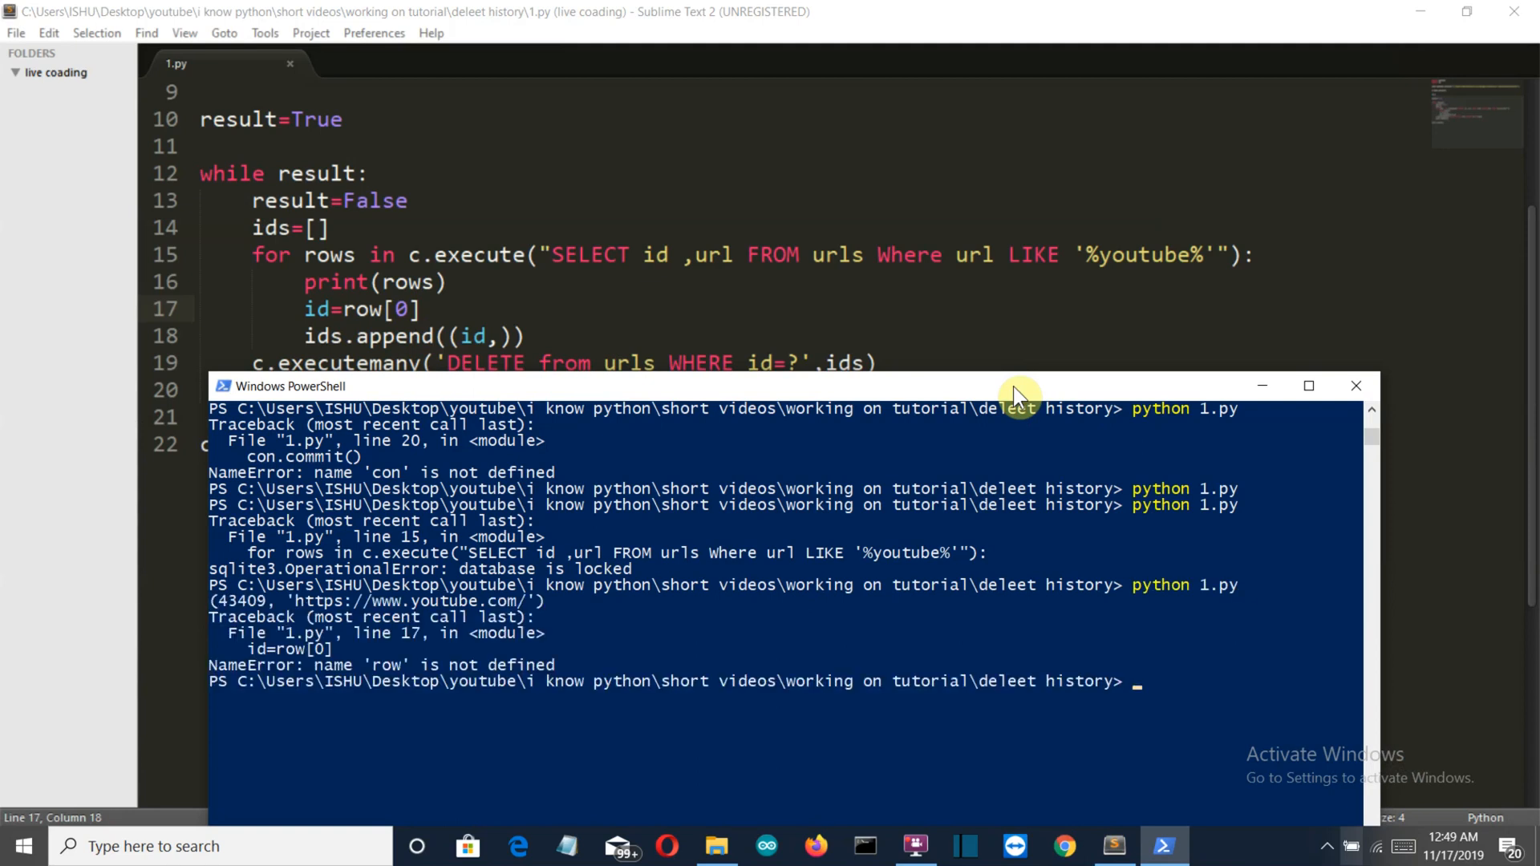
pyautogui.moveTo(619, 335)
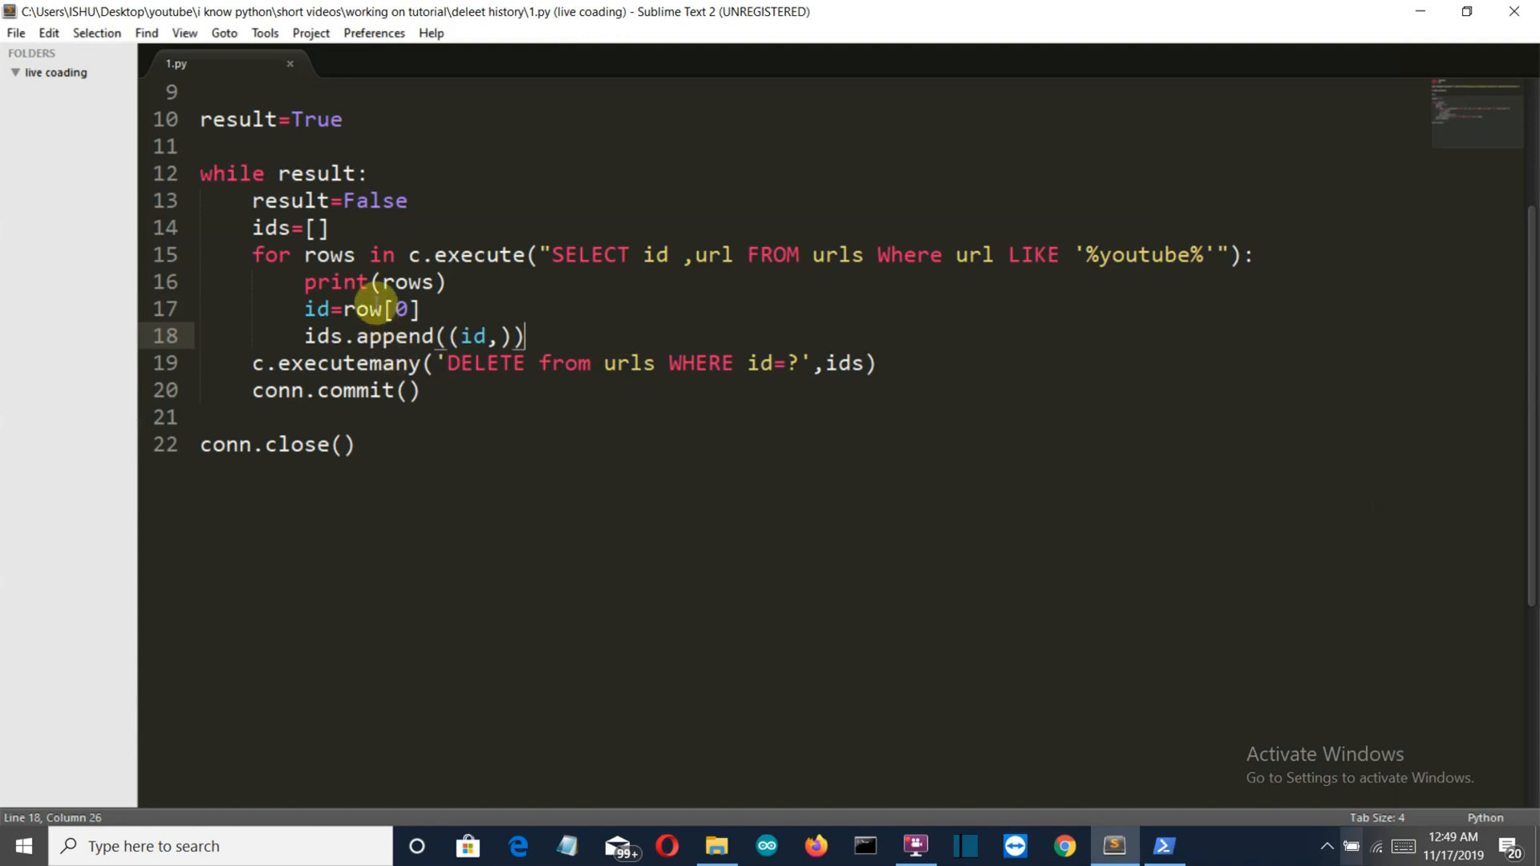
pyautogui.click(405, 308)
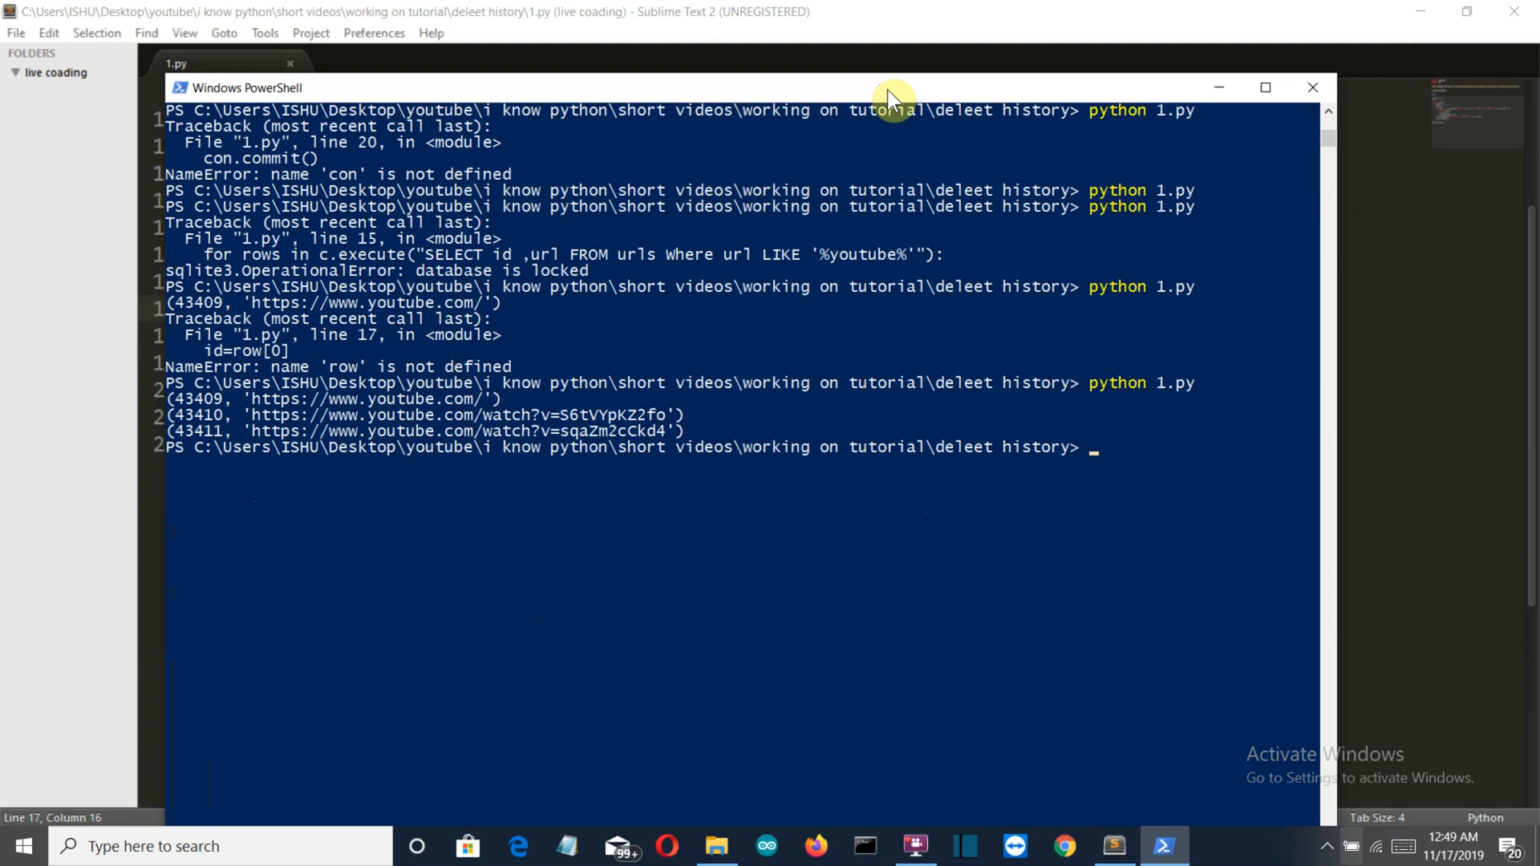
pyautogui.moveTo(403, 392)
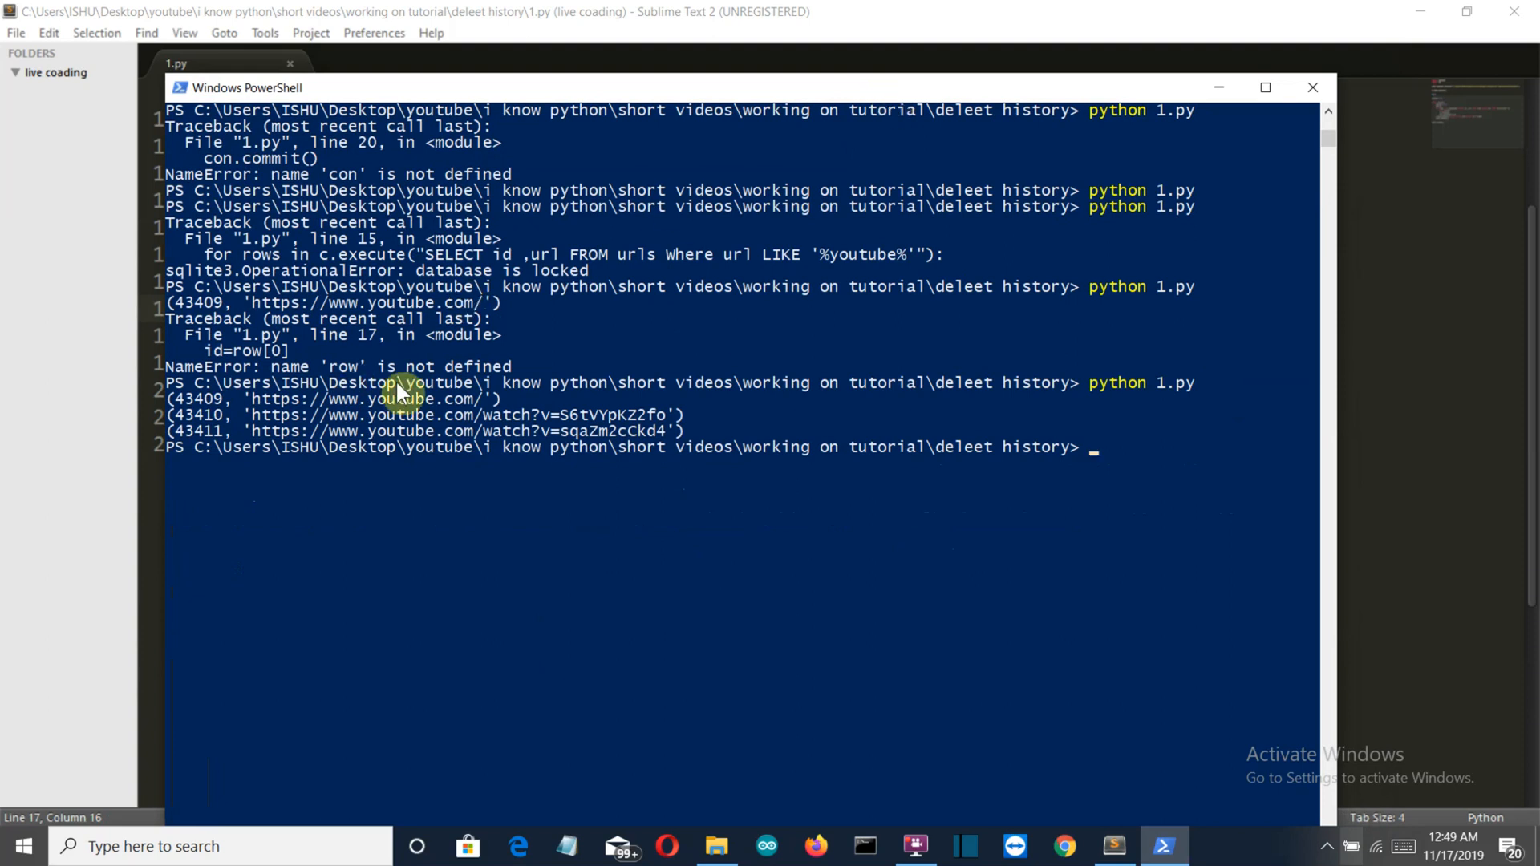
pyautogui.moveTo(637, 514)
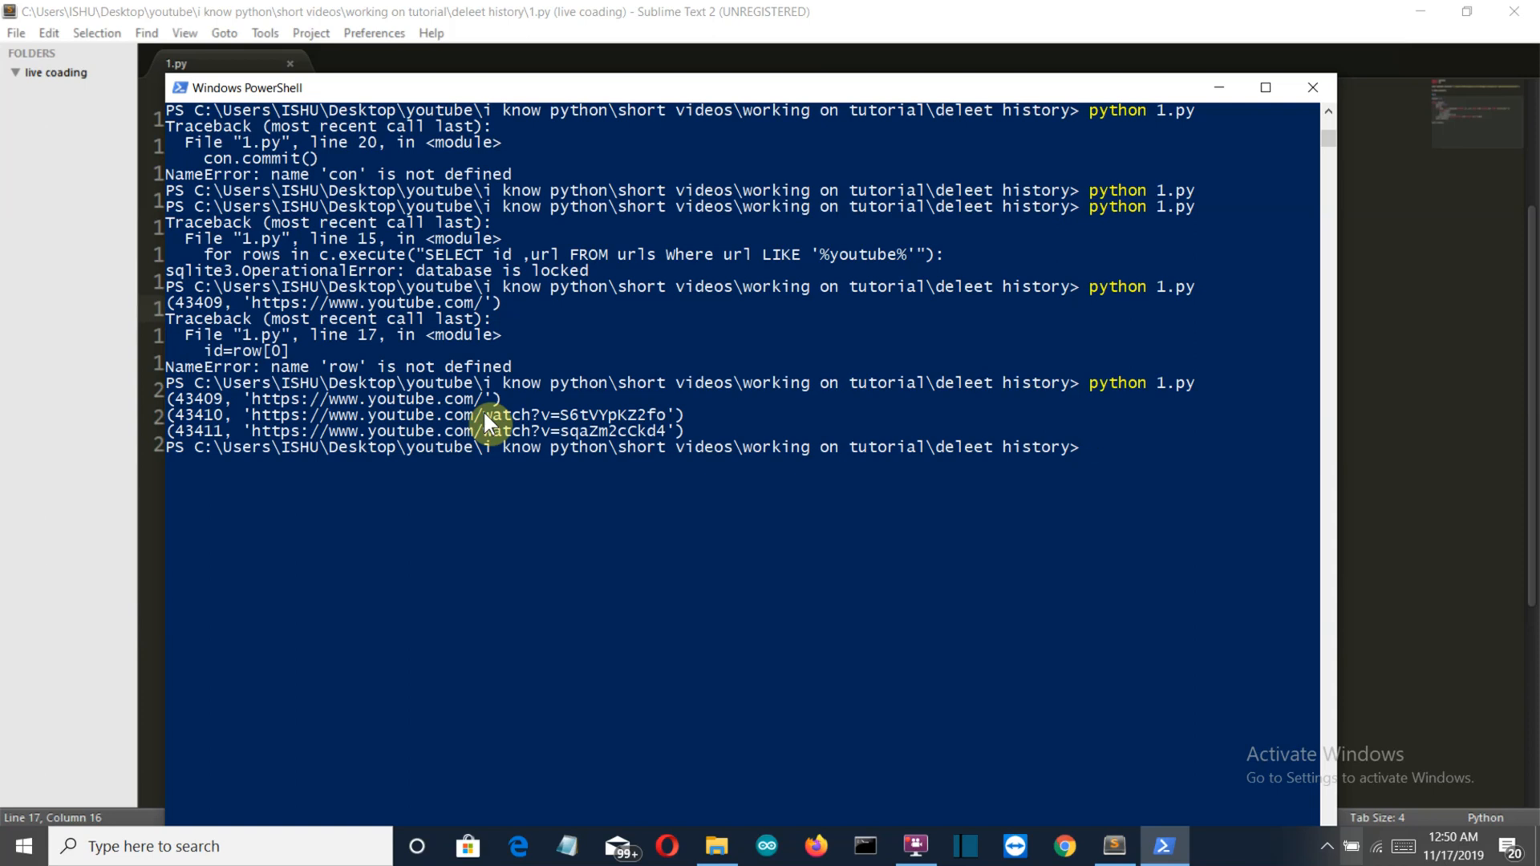
pyautogui.moveTo(1285, 170)
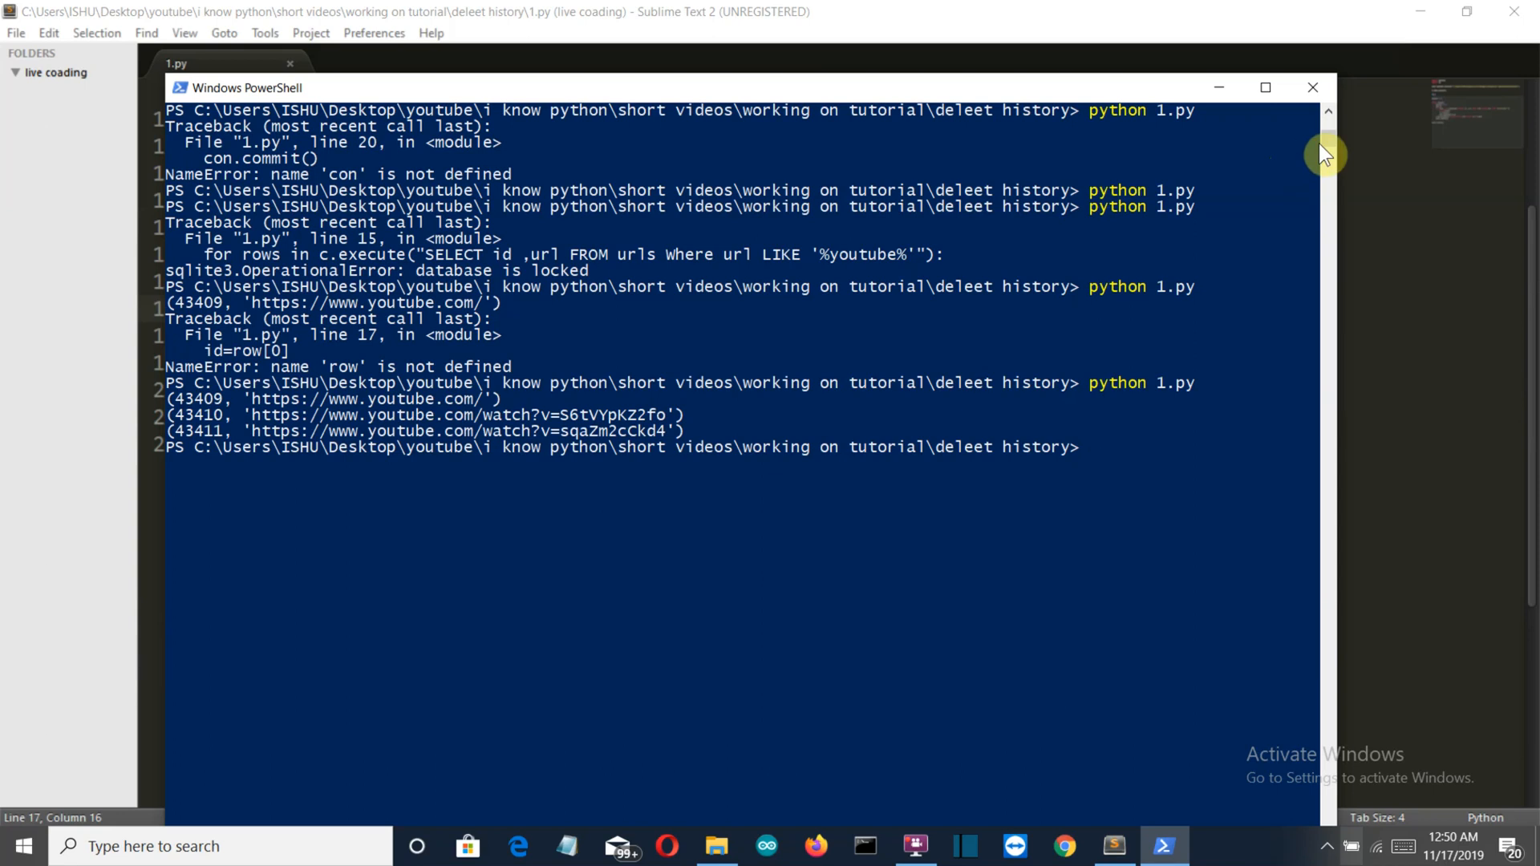
pyautogui.moveTo(1383, 234)
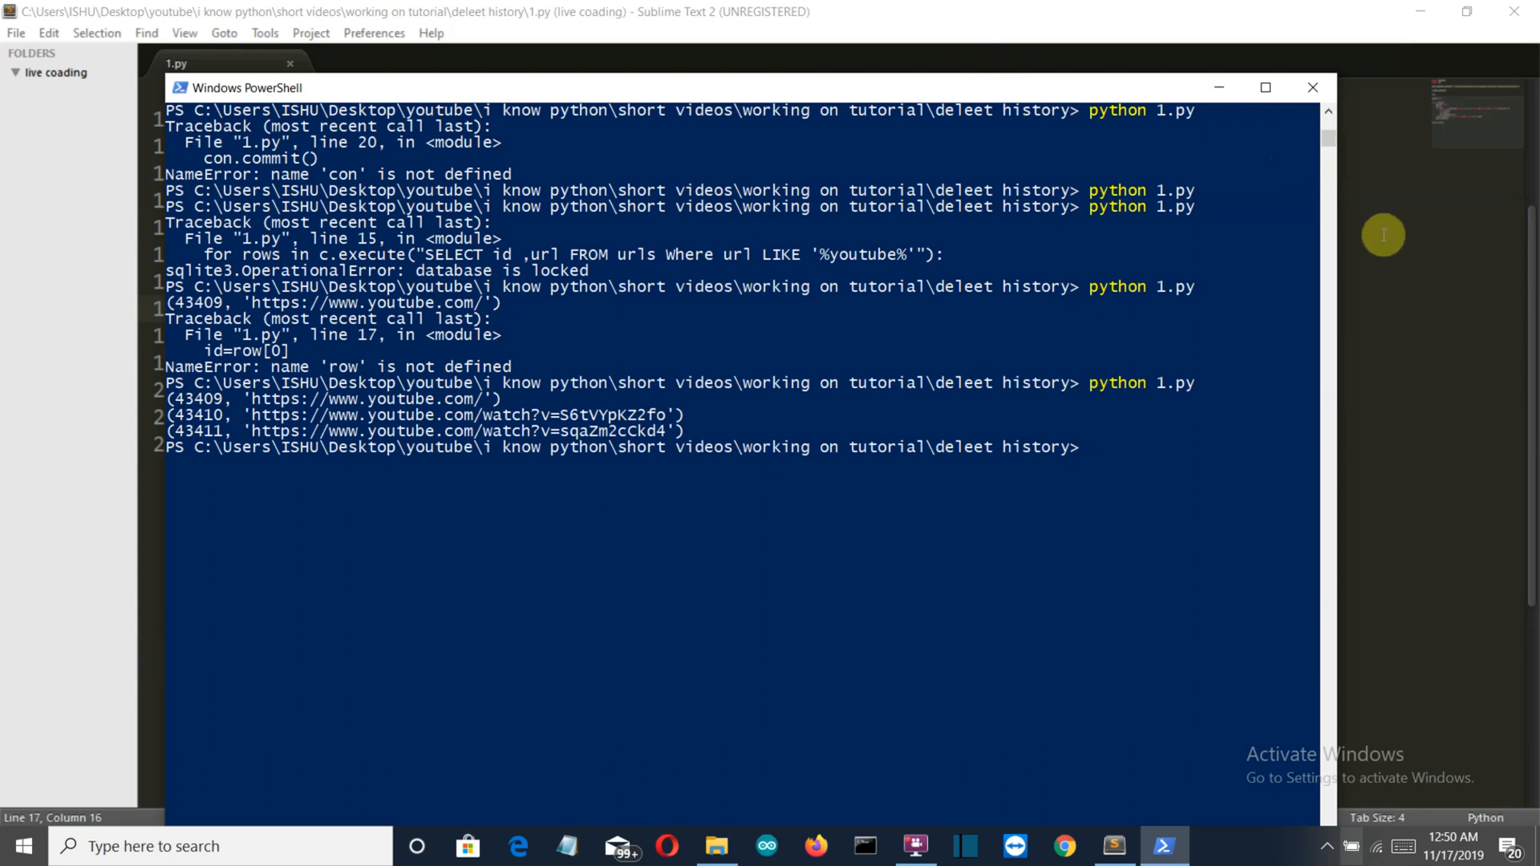